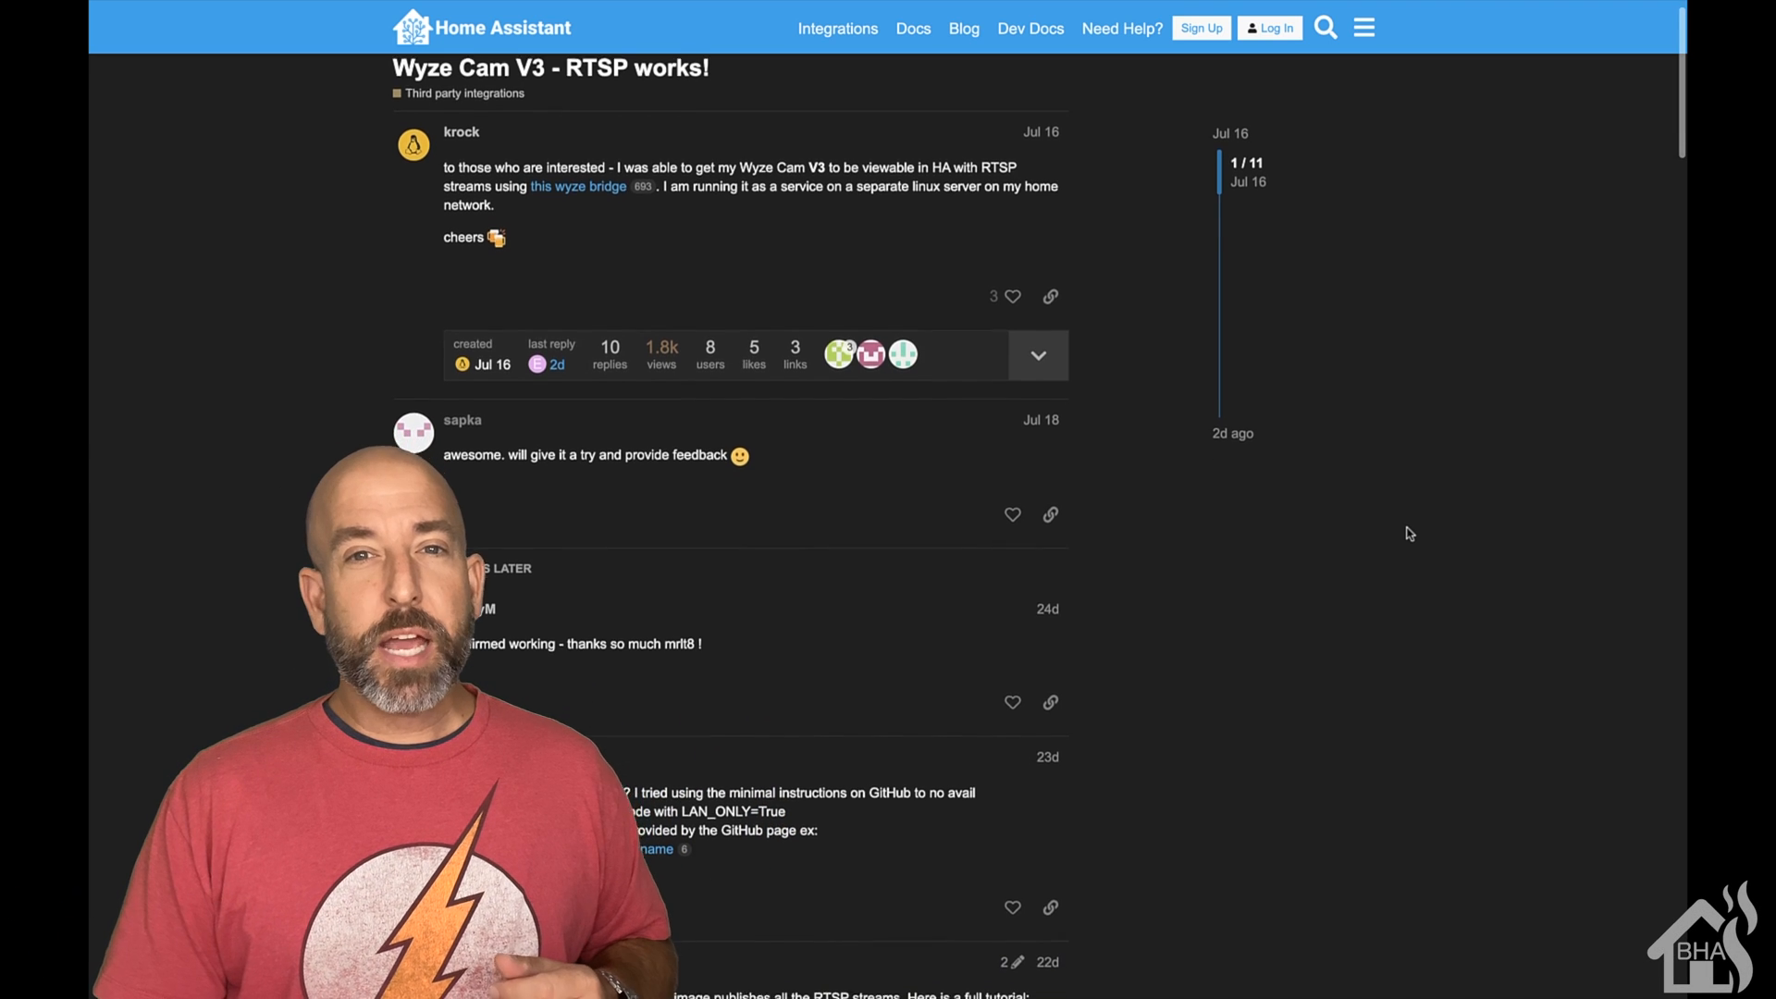
# - Scroll the docker-wyze-bridge README through the Usage, URIs and Filtering sections
pyautogui.scroll(-3)
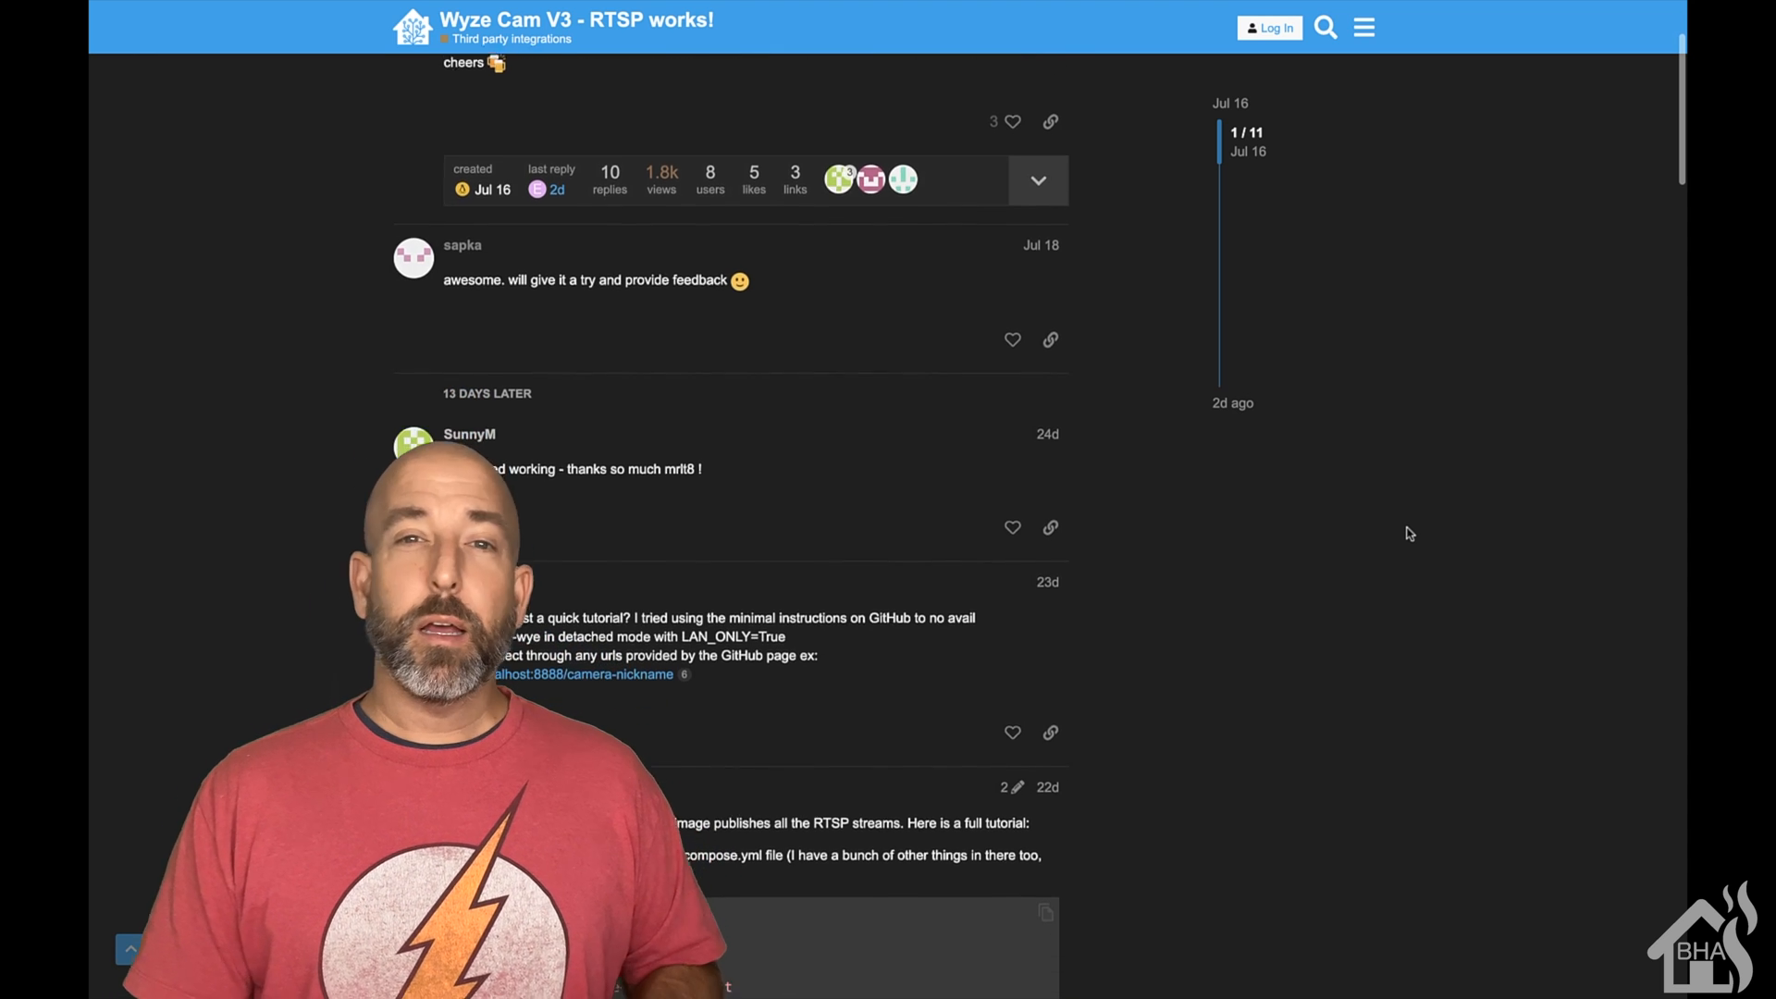
pyautogui.scroll(-3)
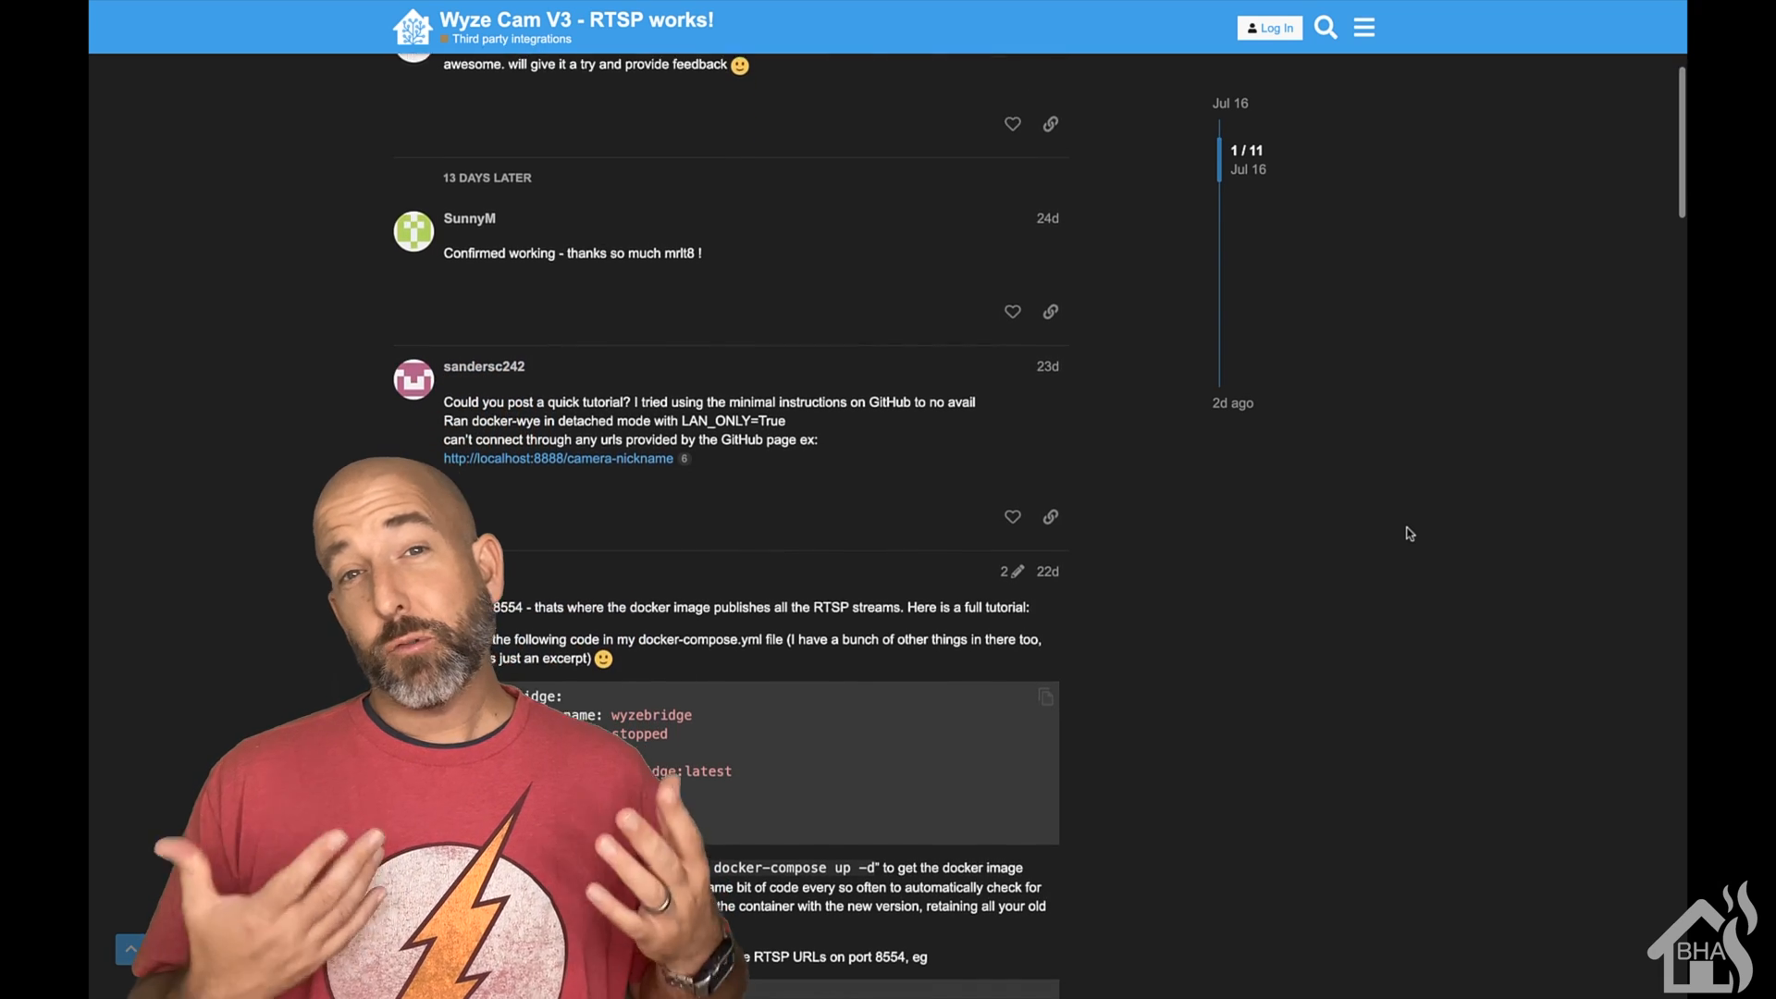
pyautogui.scroll(-3)
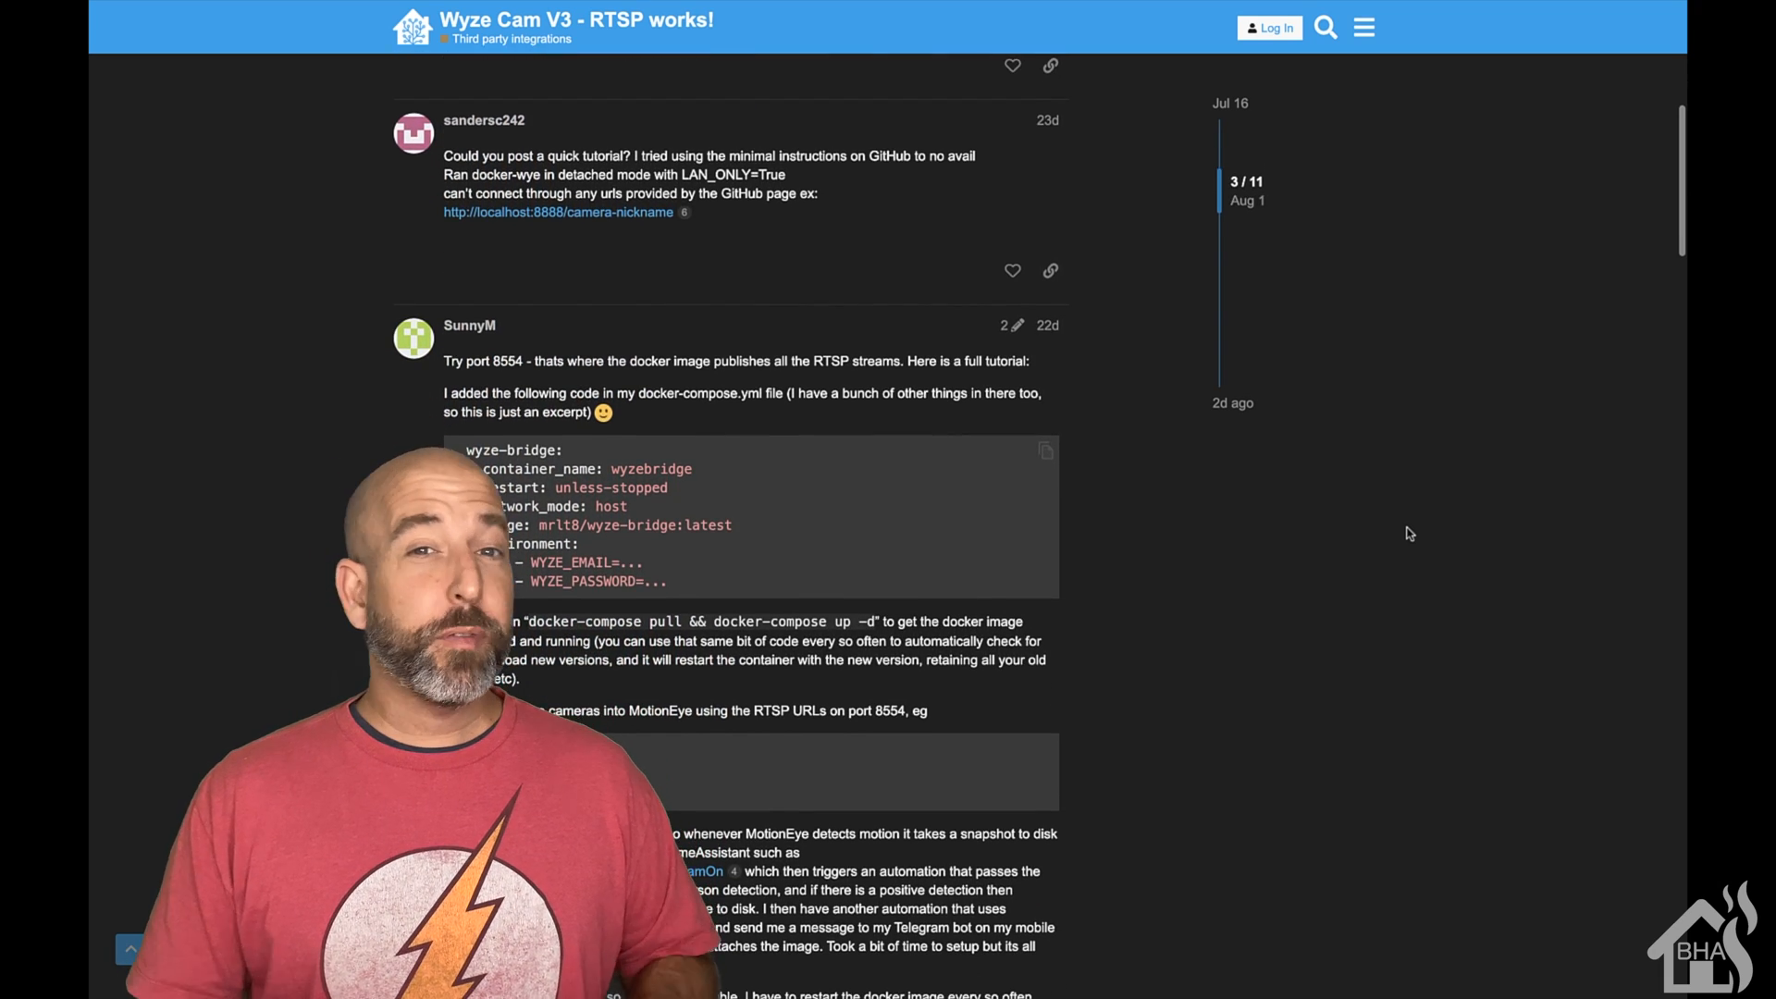
pyautogui.scroll(-3)
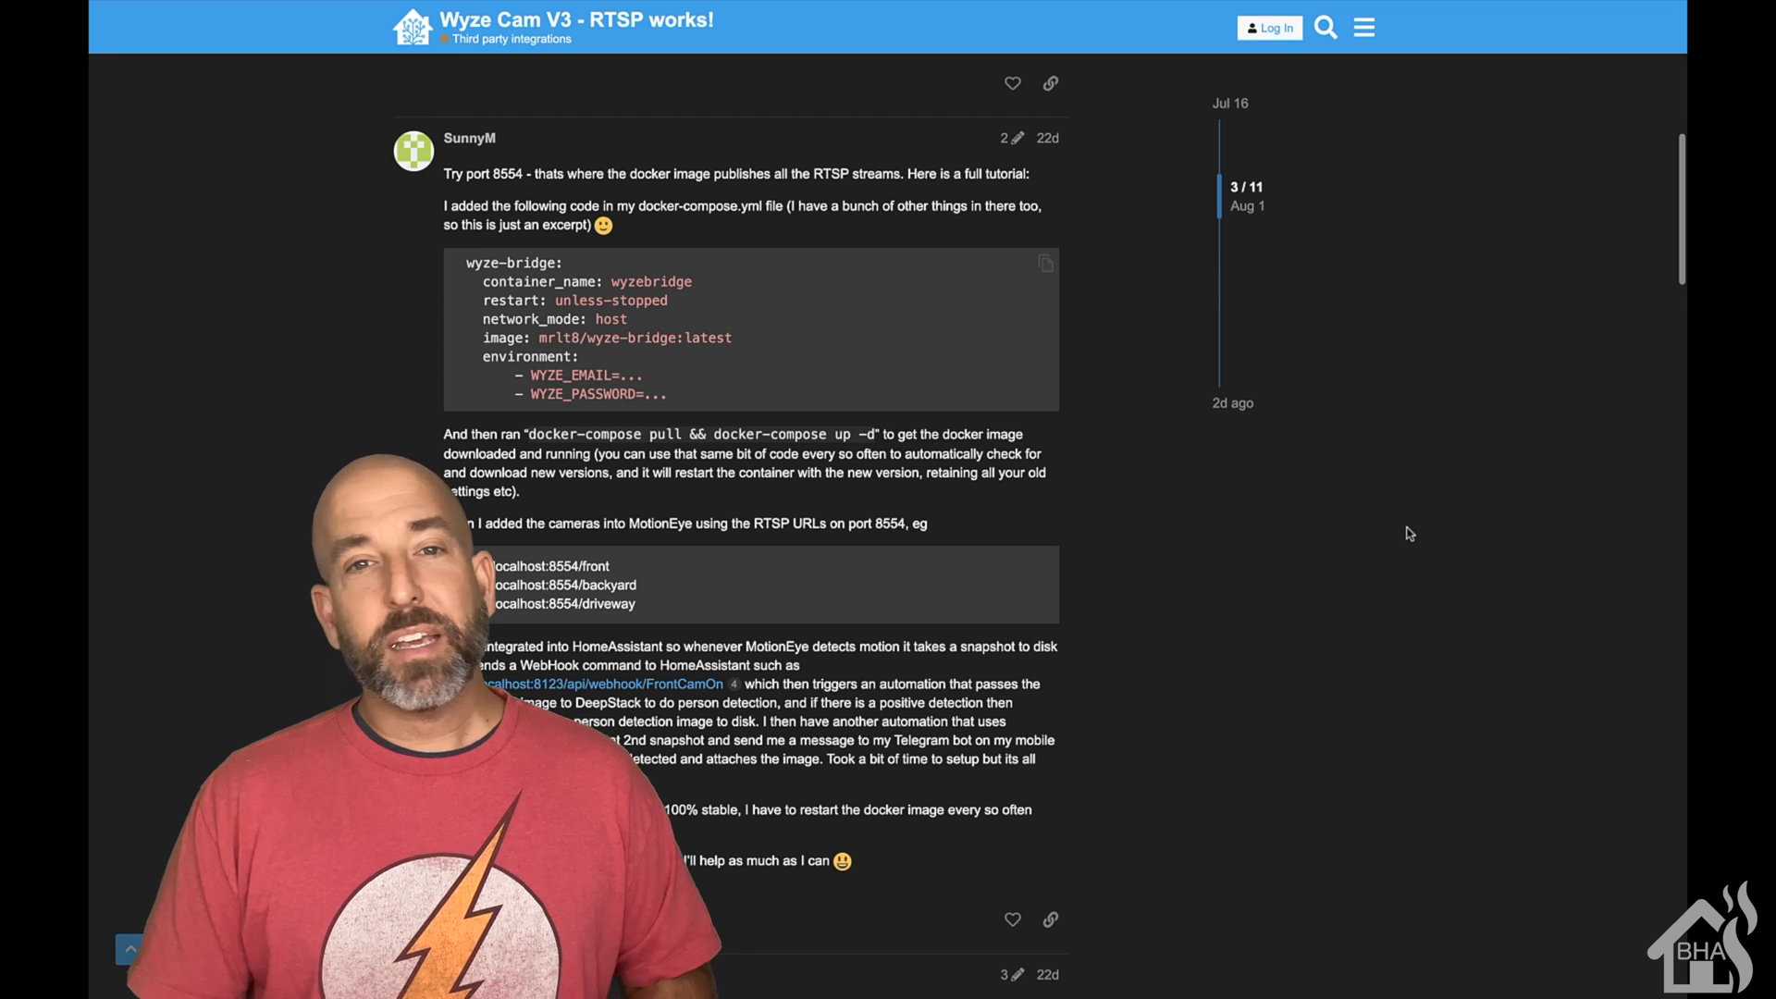
pyautogui.scroll(-3)
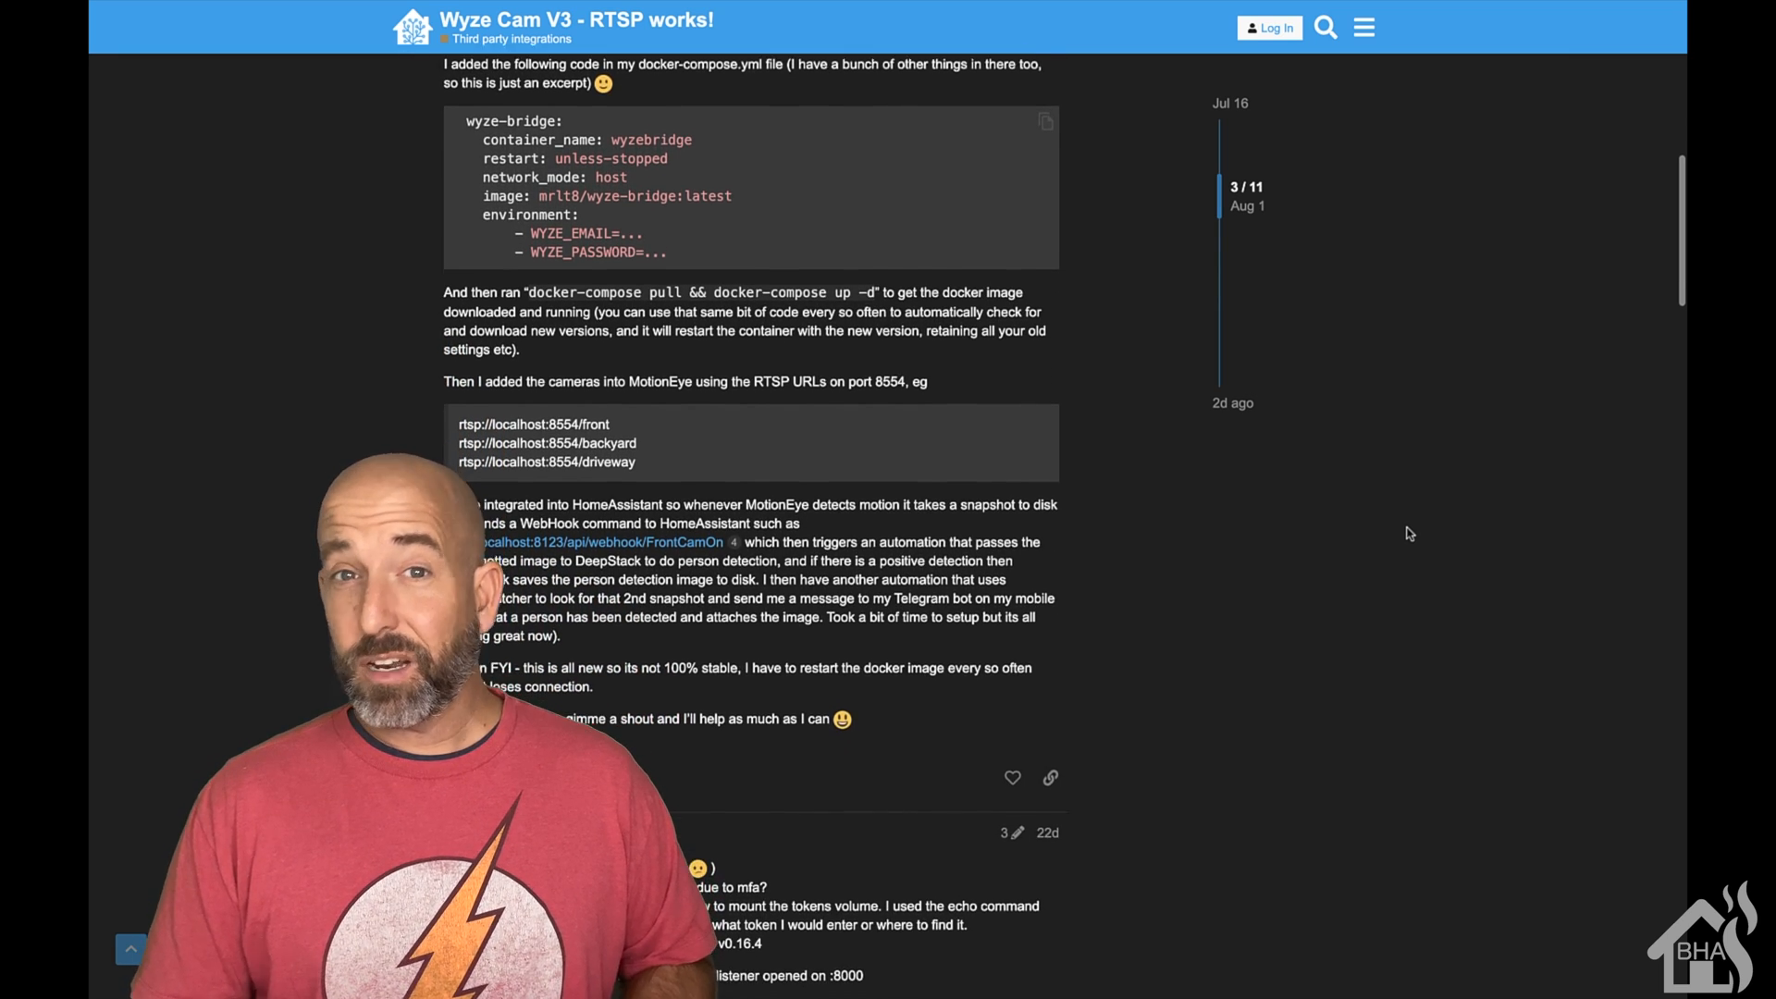
pyautogui.scroll(-3)
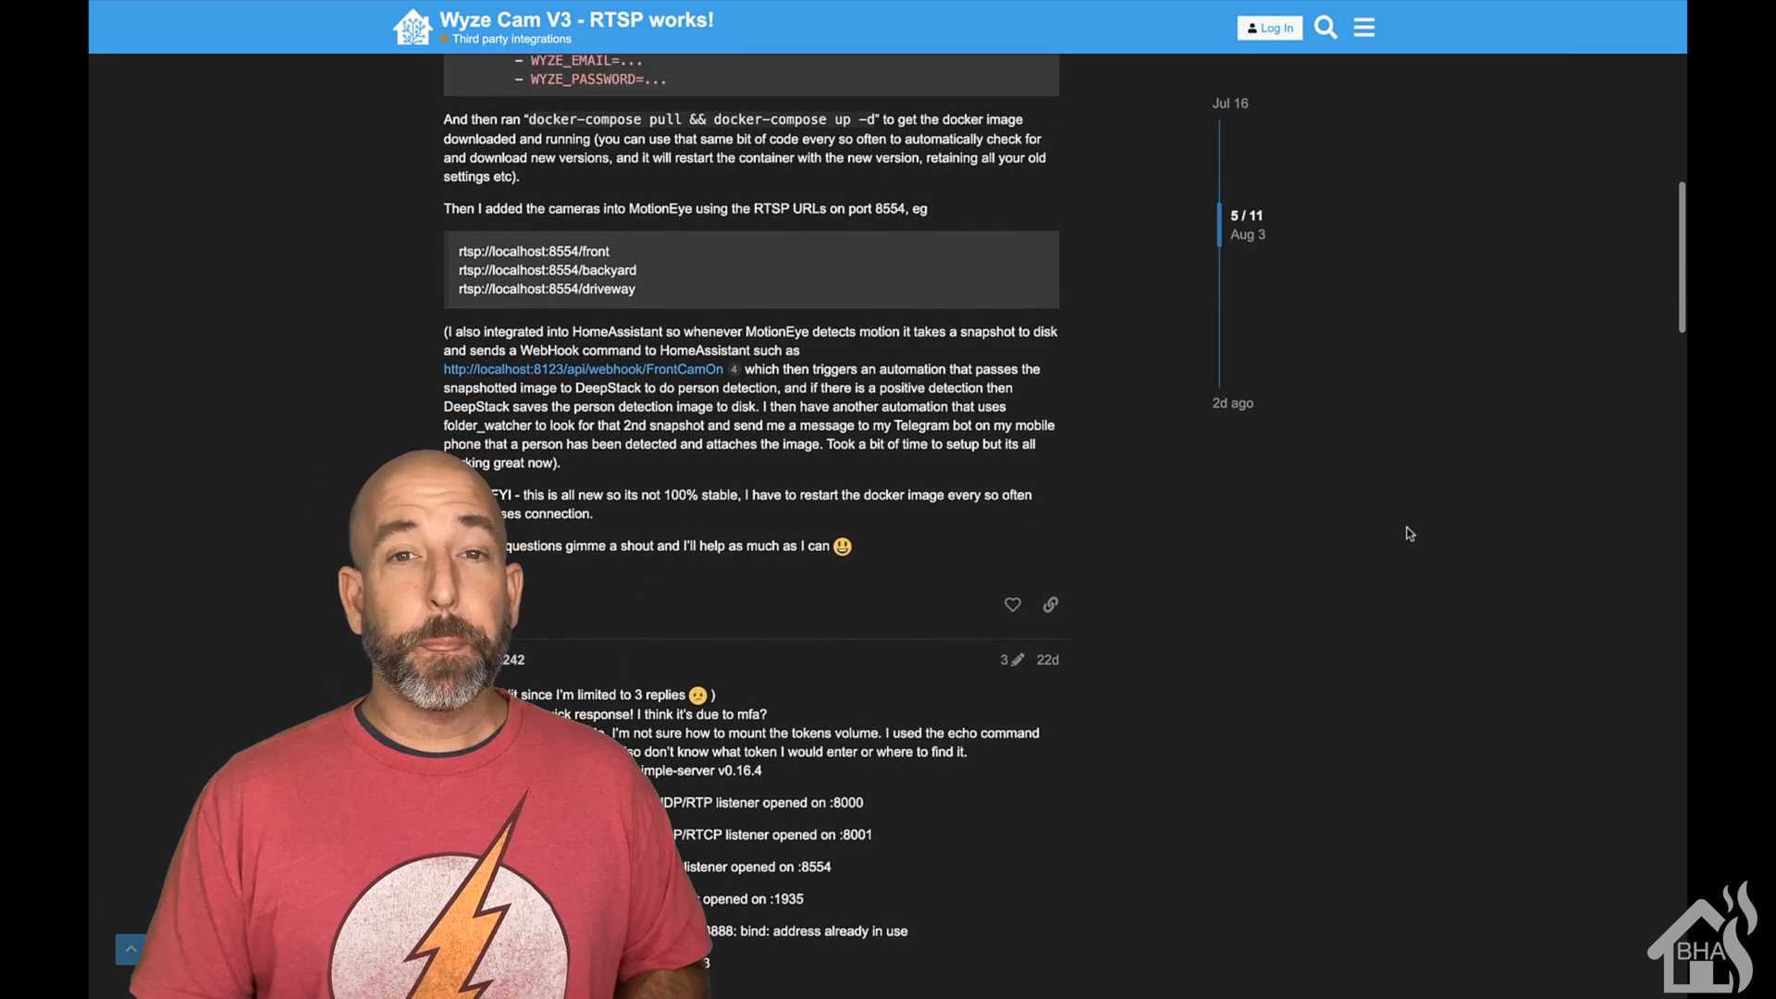
pyautogui.scroll(-3)
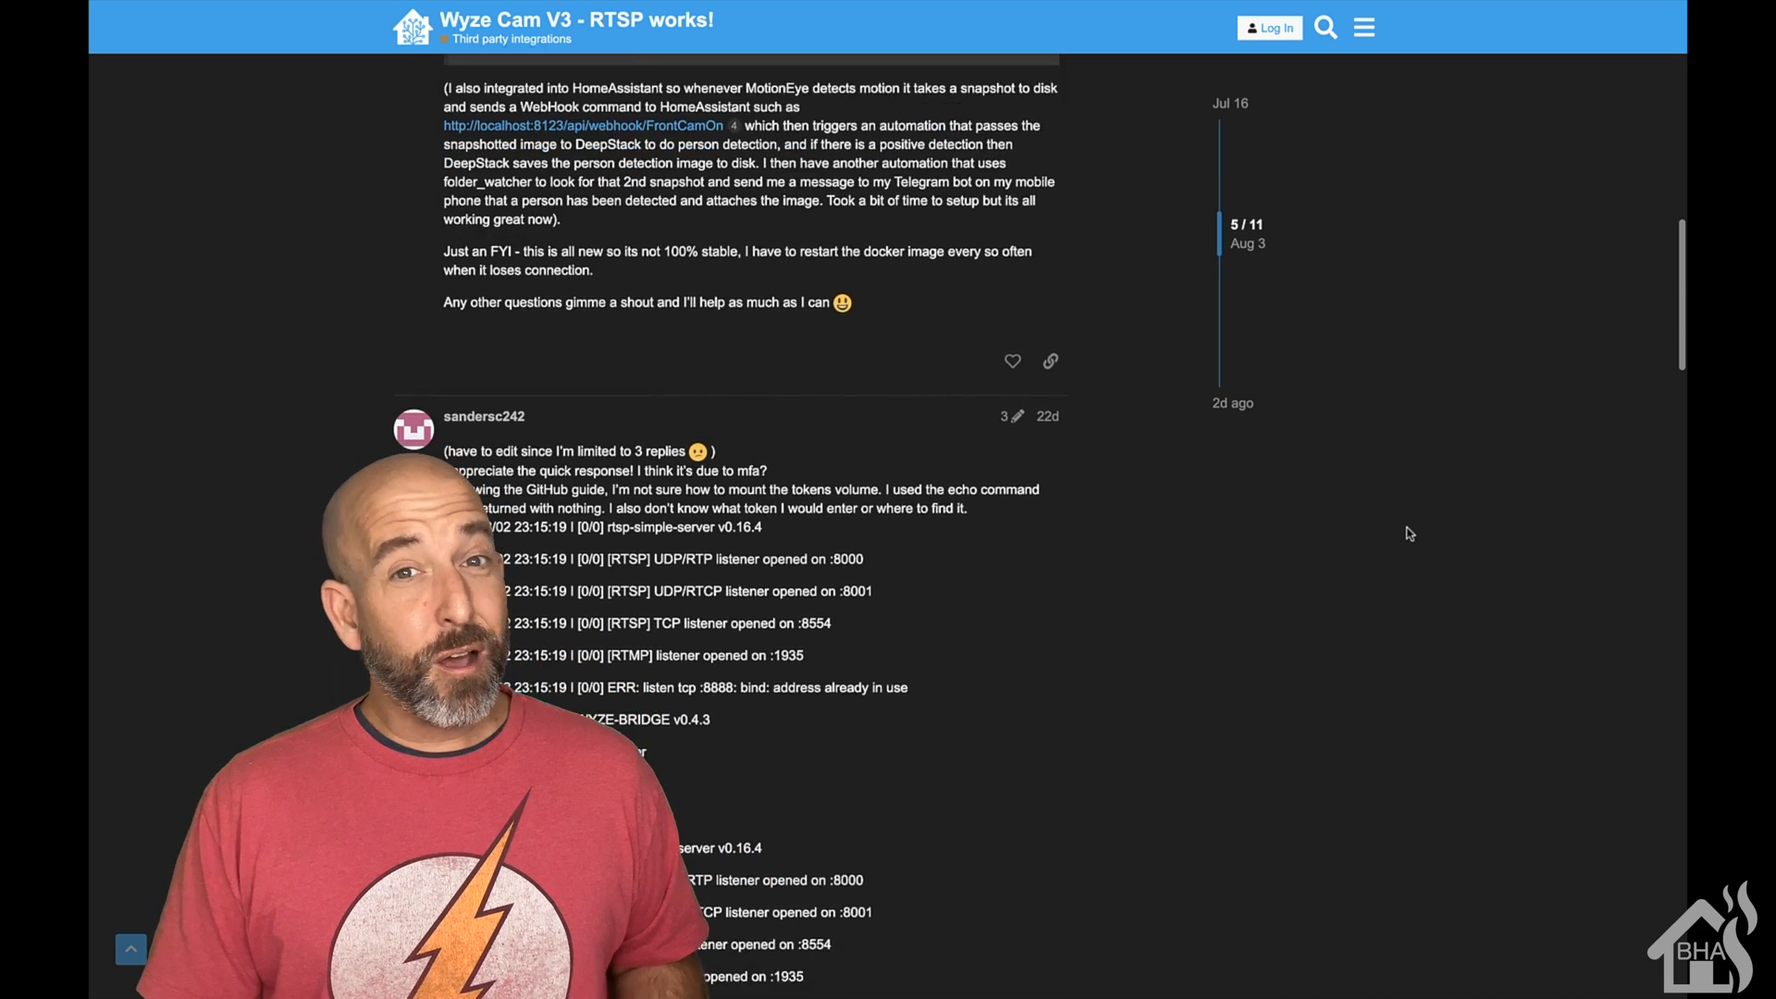
pyautogui.scroll(-3)
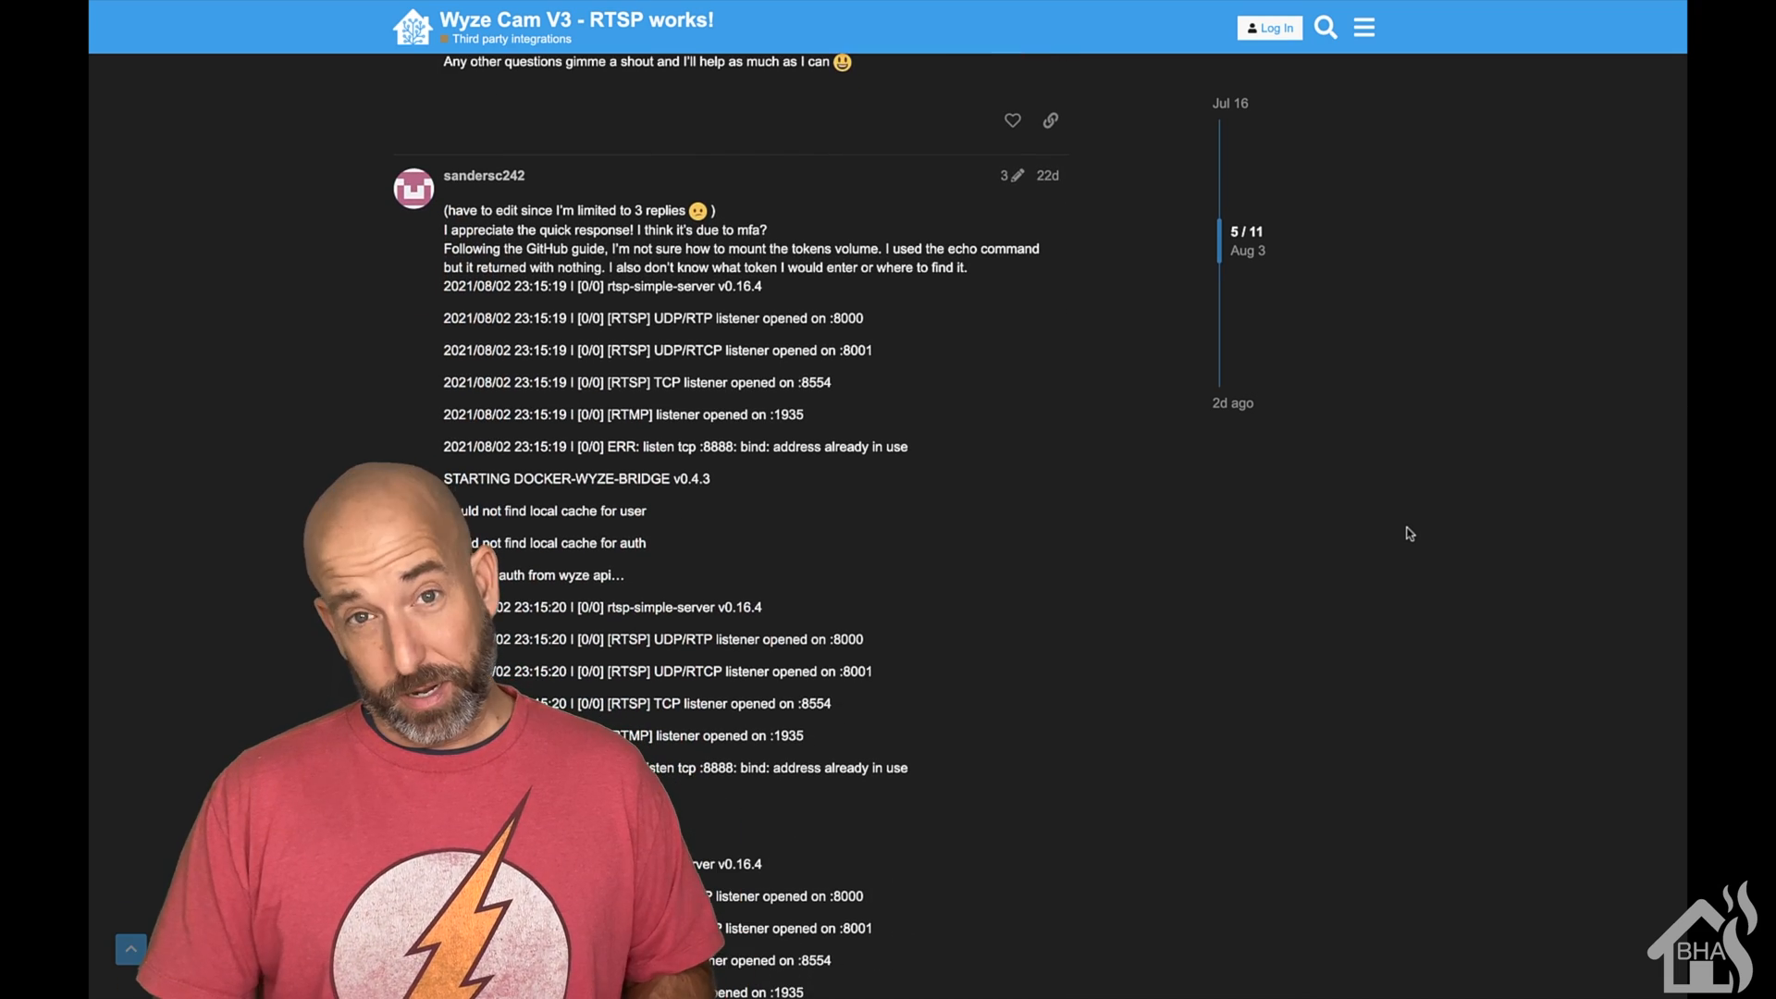
pyautogui.scroll(-3)
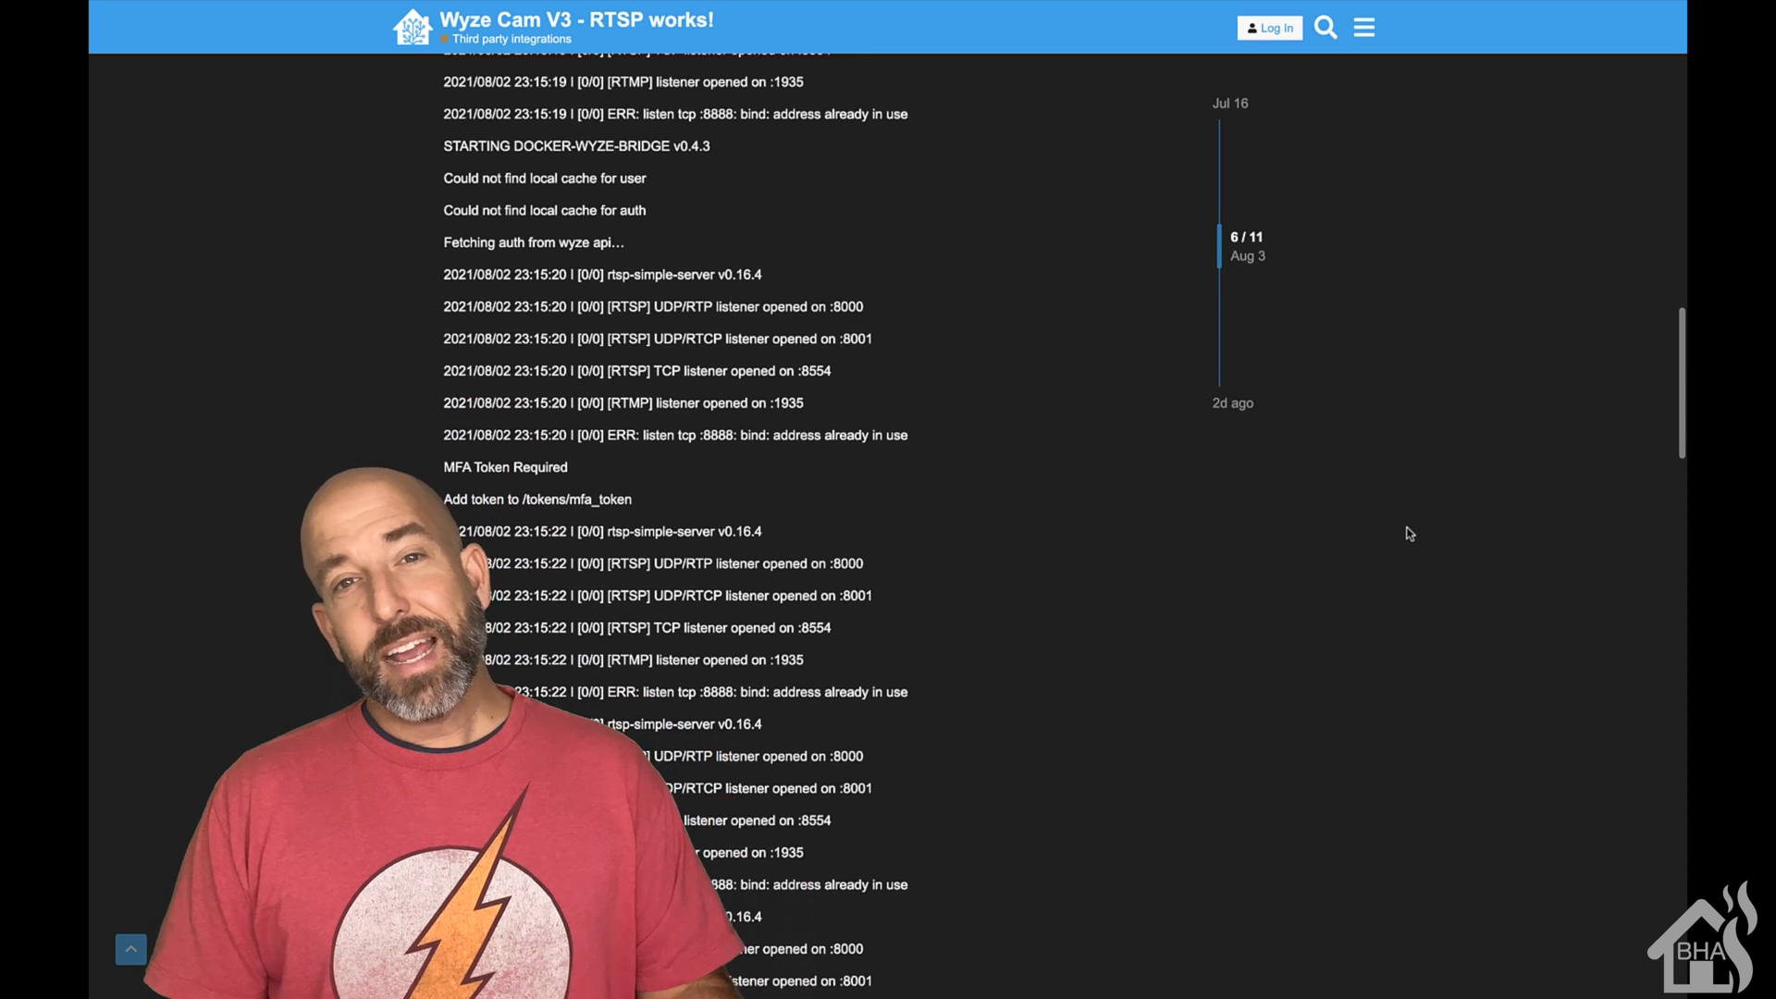
pyautogui.scroll(-3)
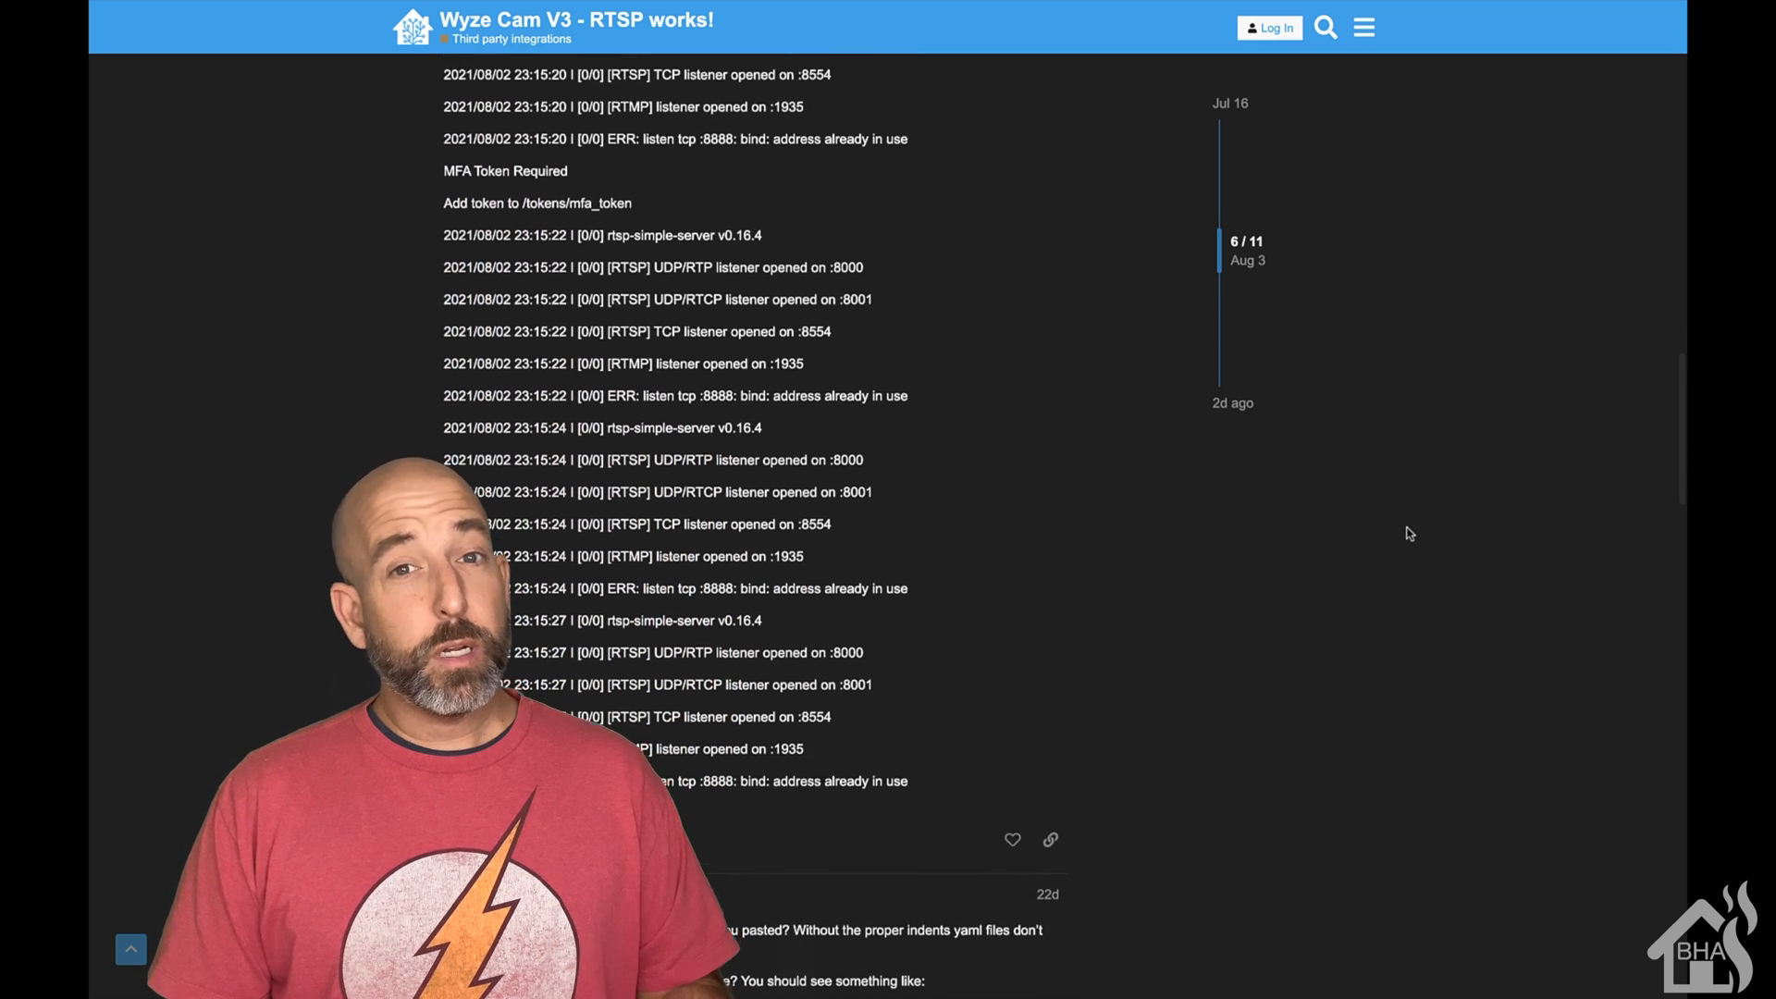
pyautogui.scroll(-3)
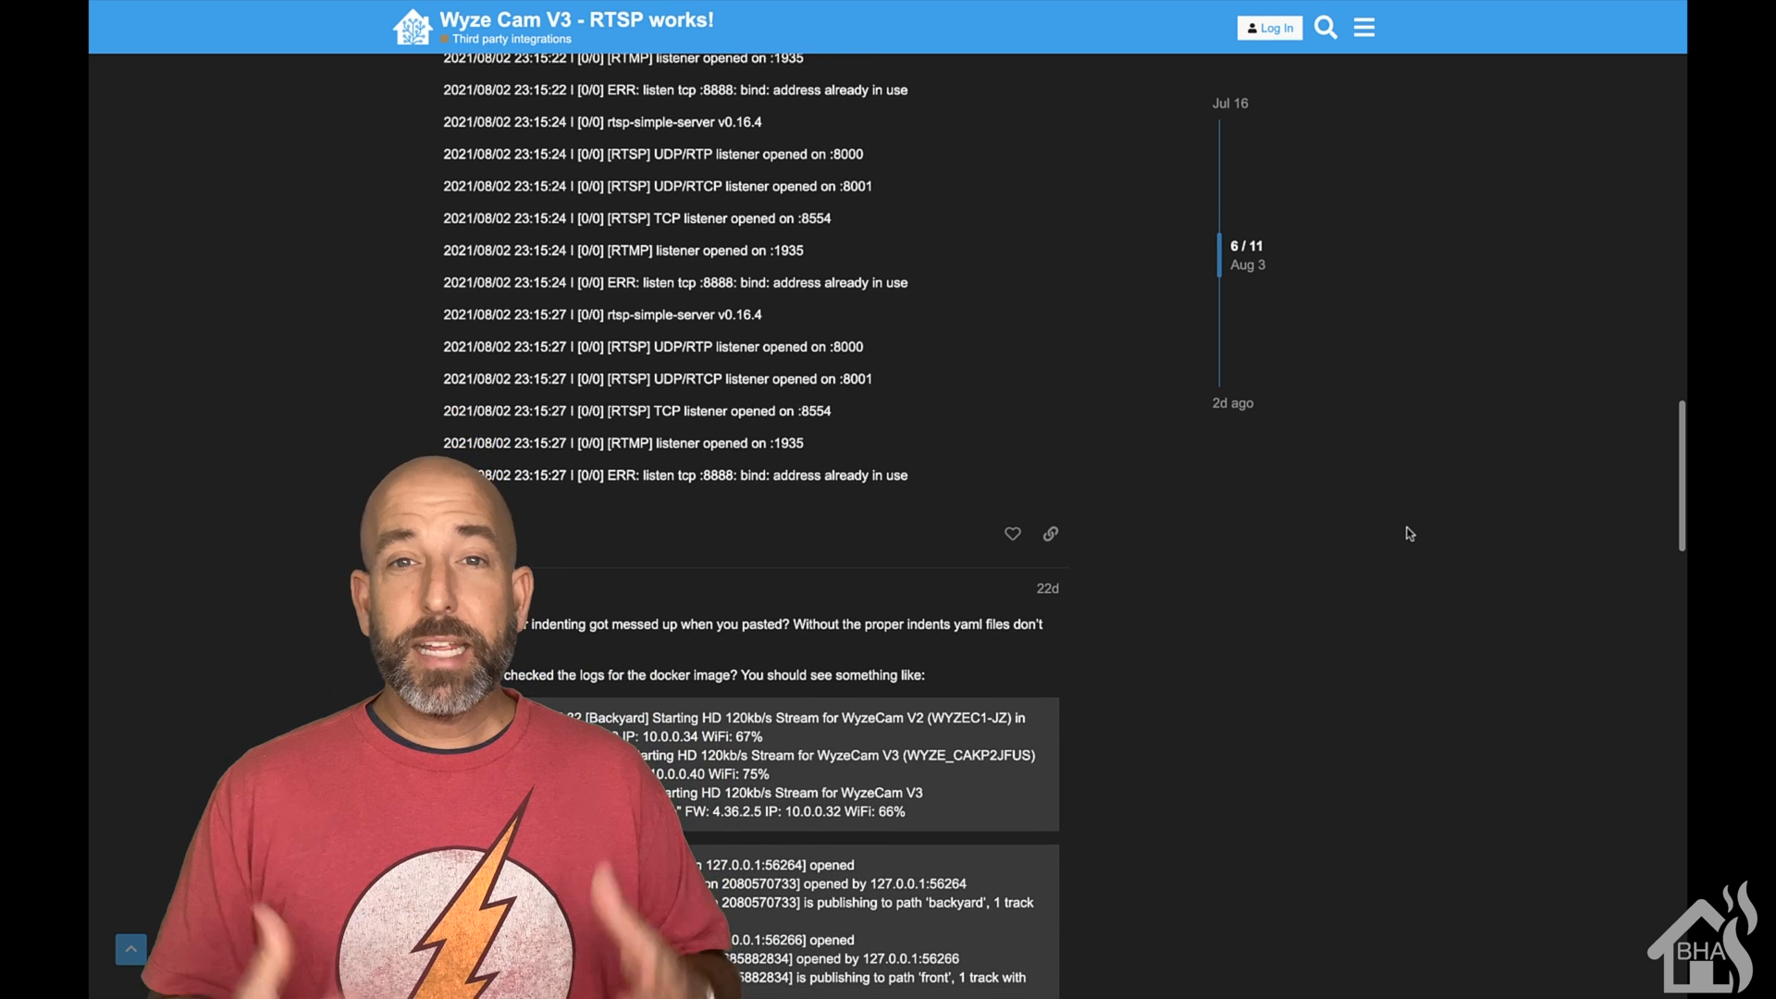
pyautogui.scroll(-3)
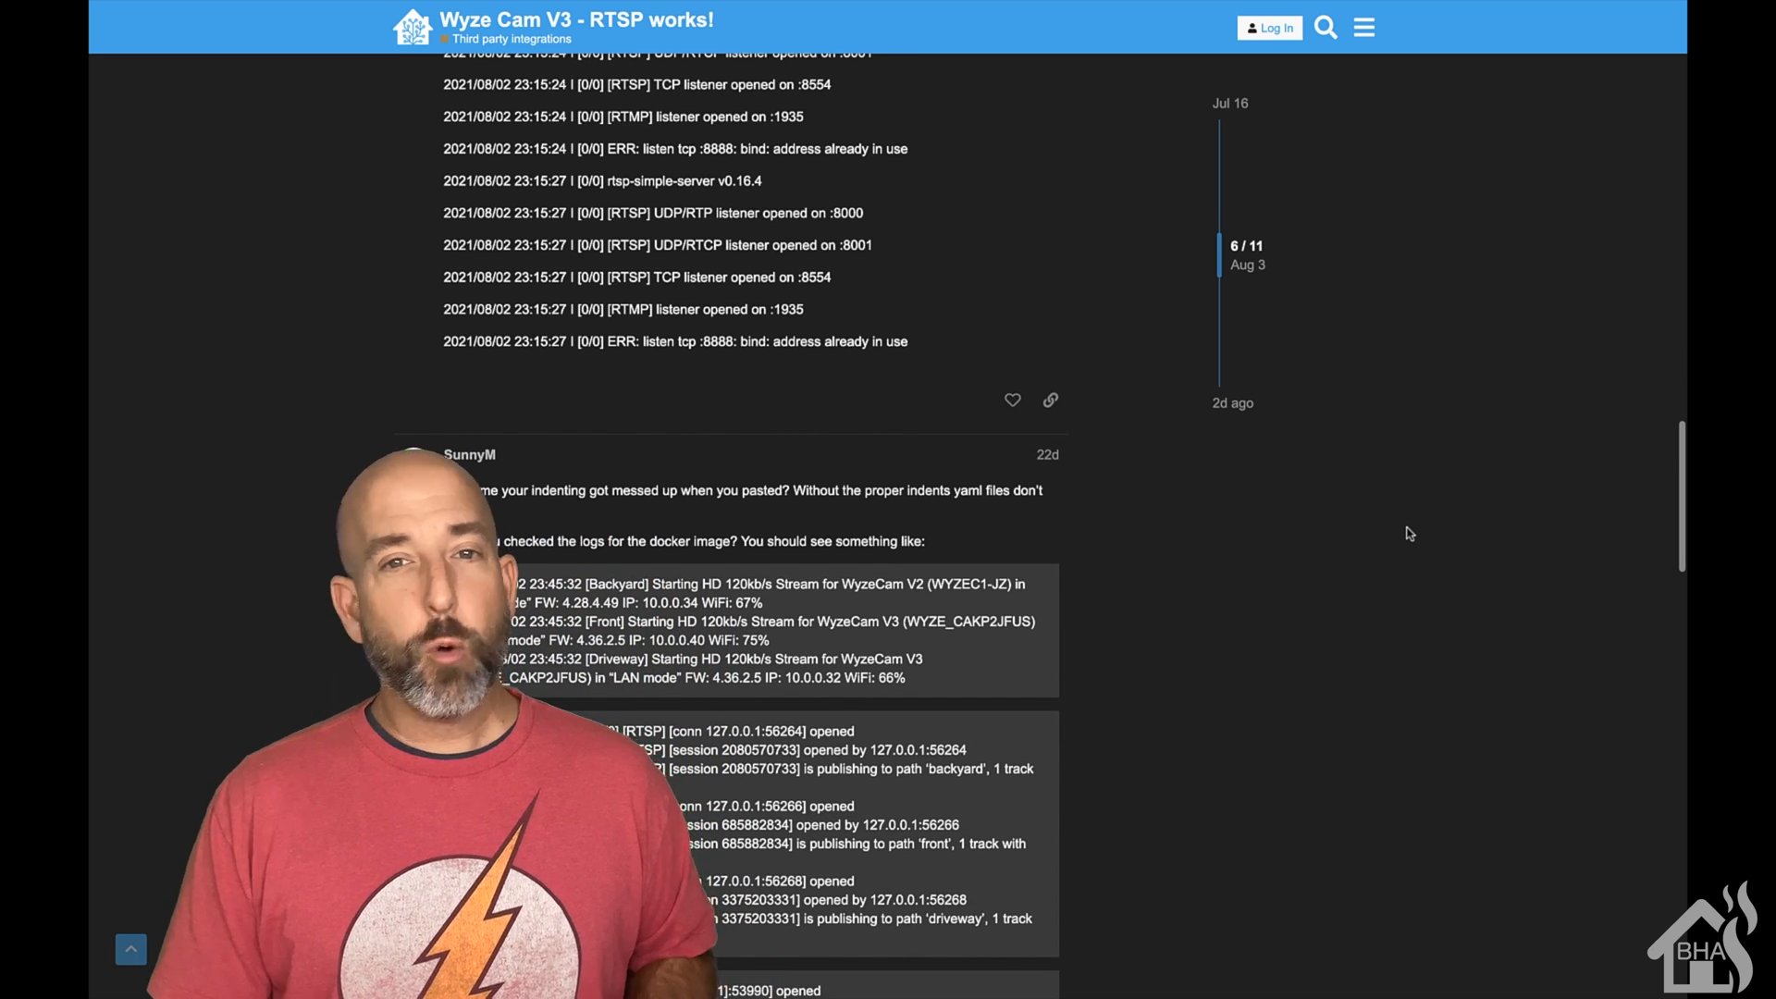
pyautogui.scroll(-3)
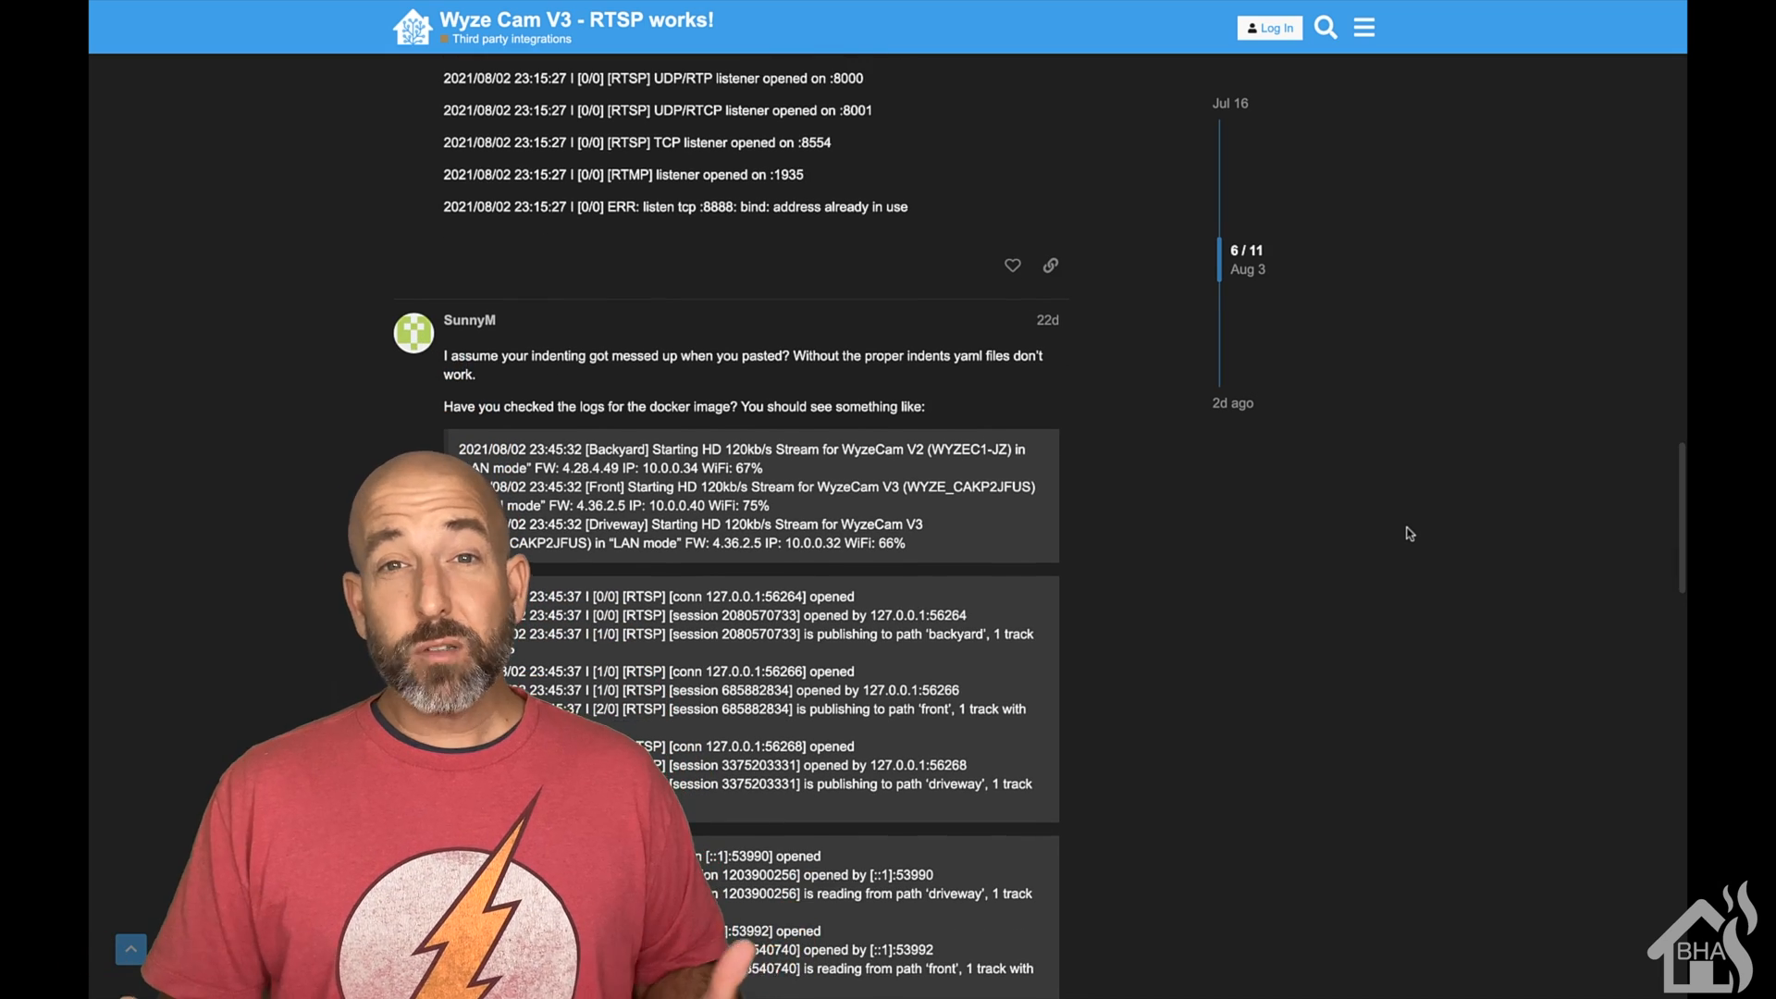
pyautogui.scroll(-3)
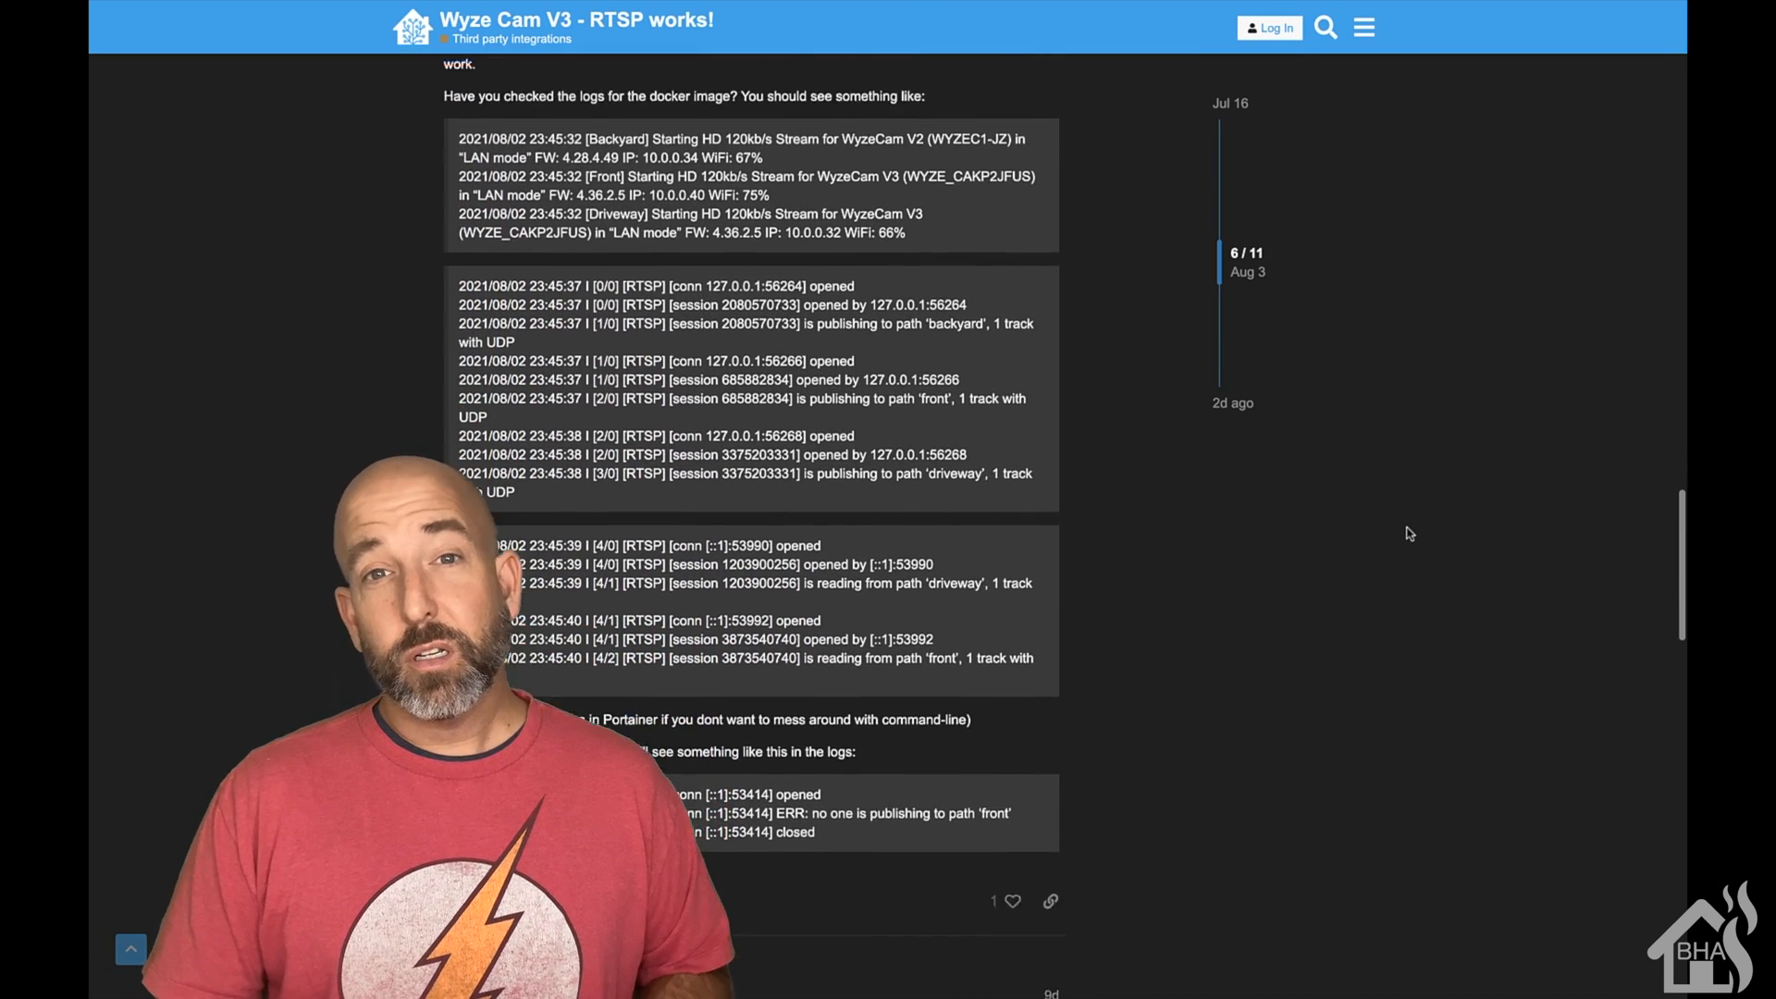
pyautogui.scroll(-3)
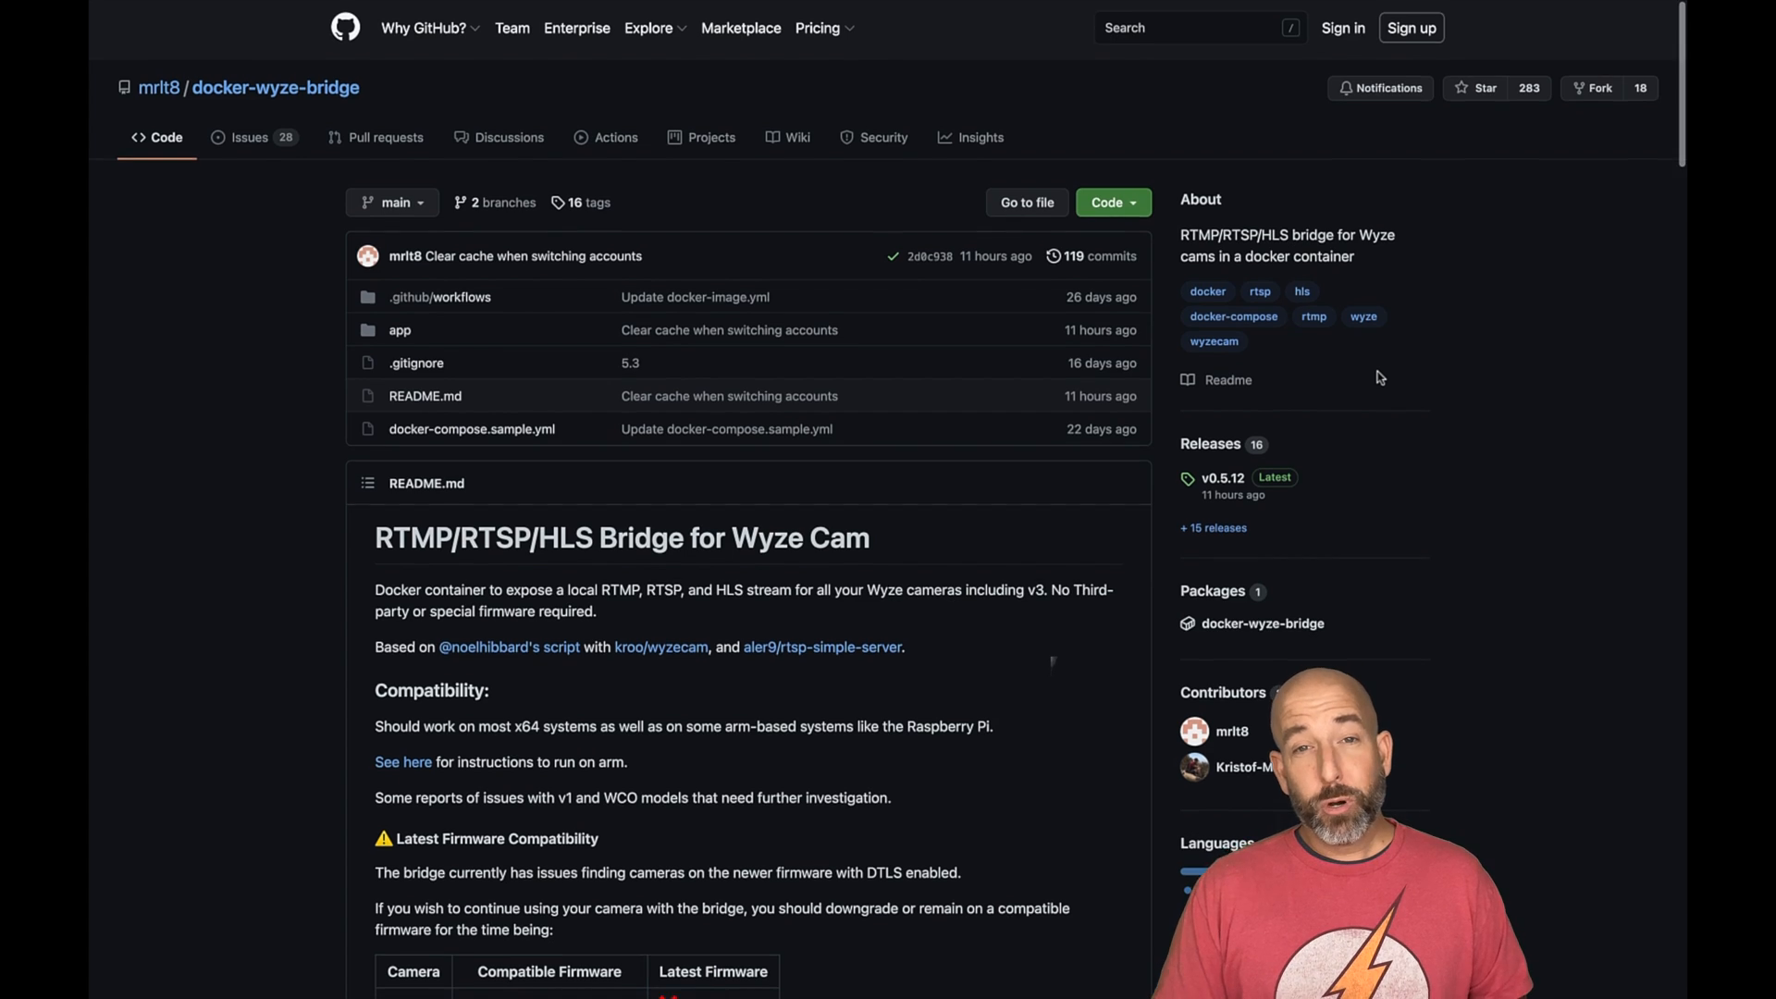
pyautogui.scroll(-3)
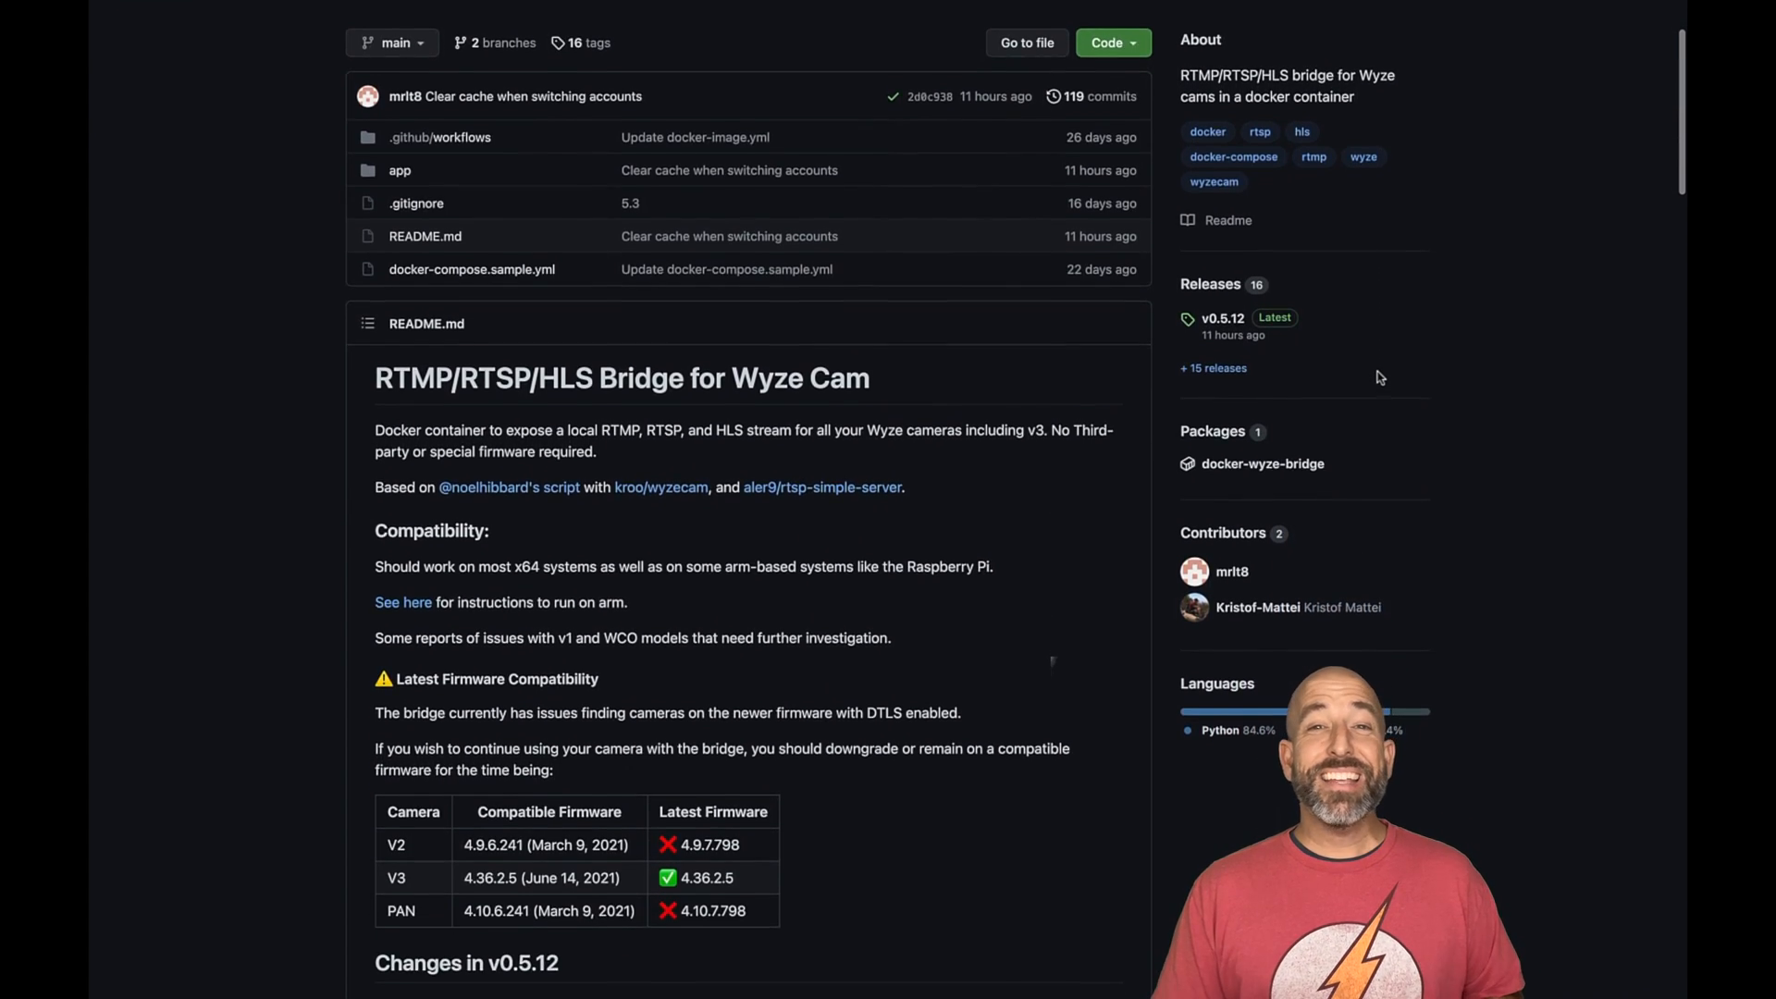
pyautogui.scroll(-3)
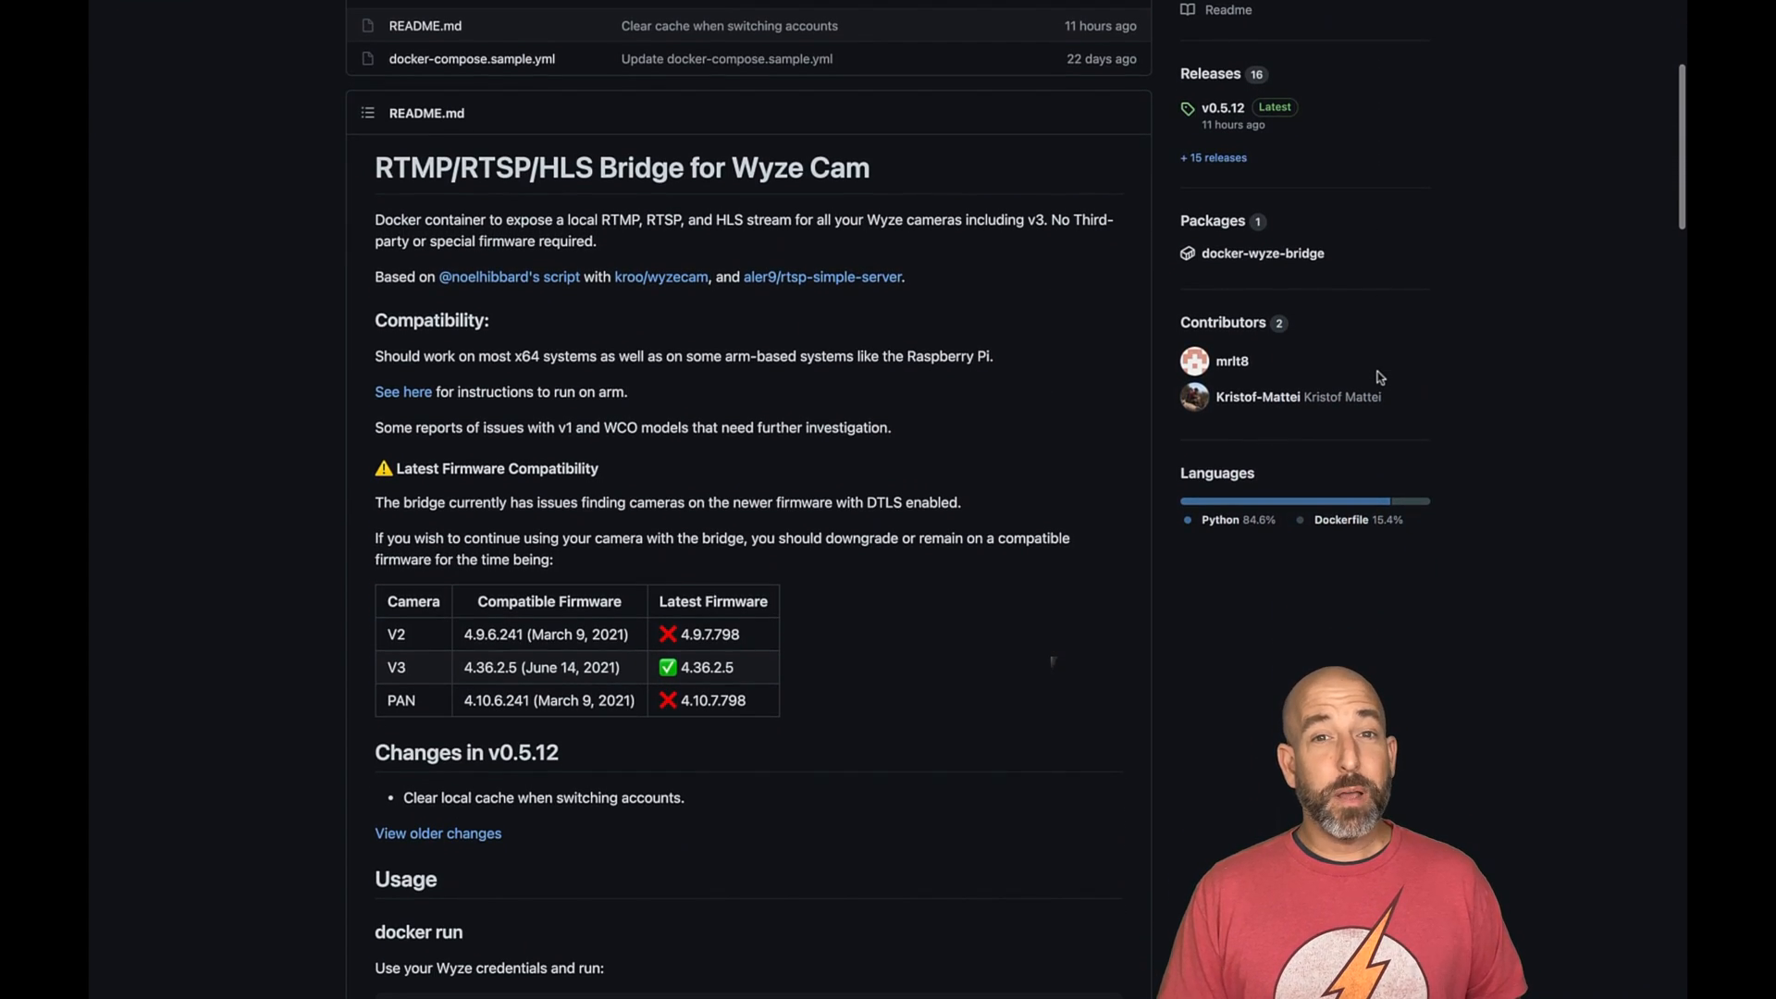
pyautogui.scroll(-3)
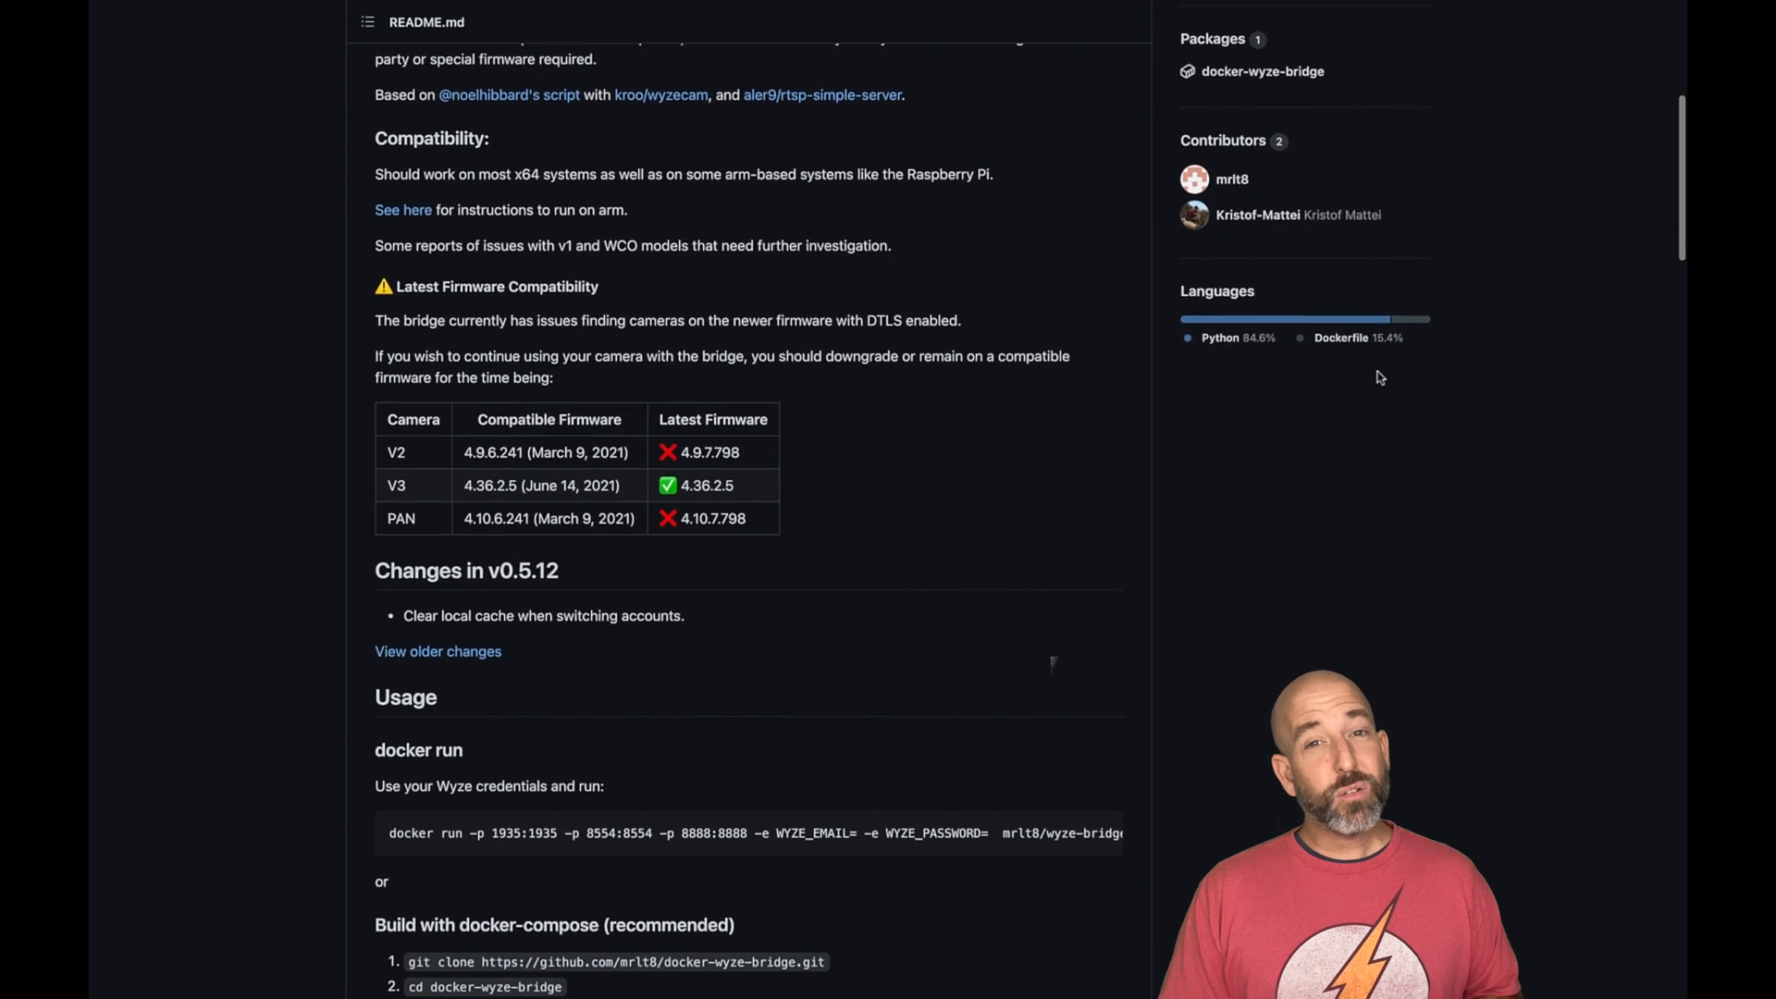
pyautogui.scroll(-3)
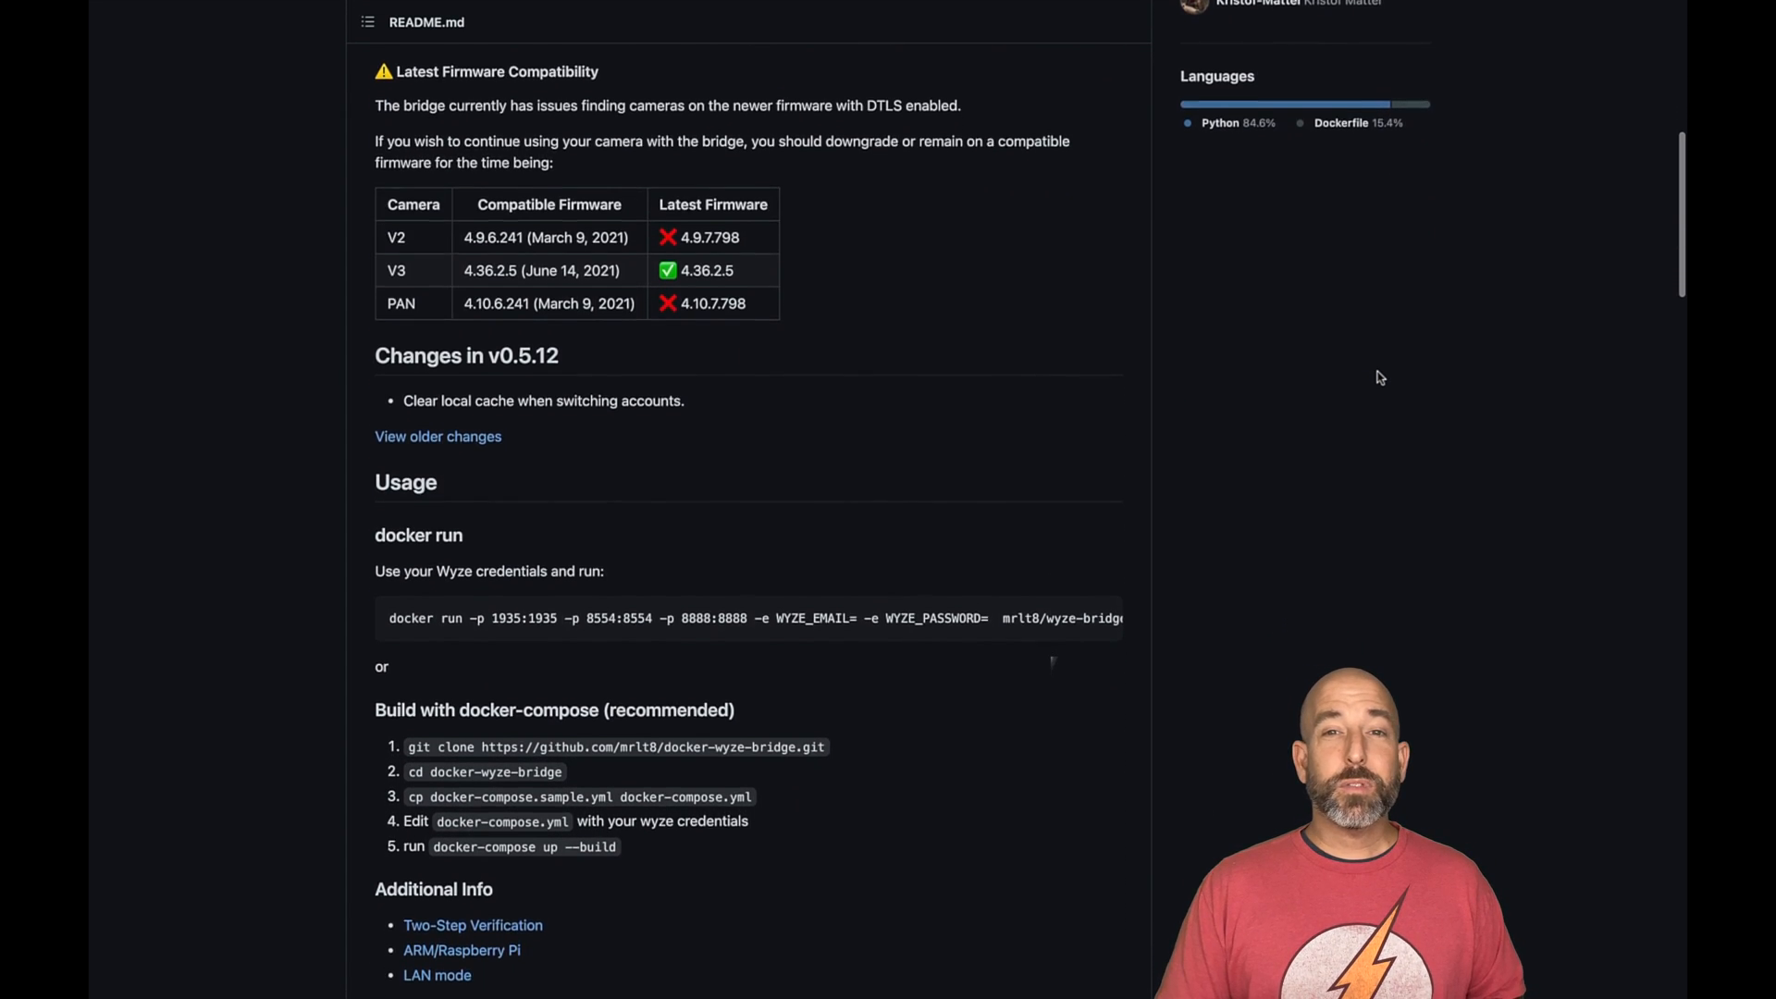
pyautogui.scroll(-3)
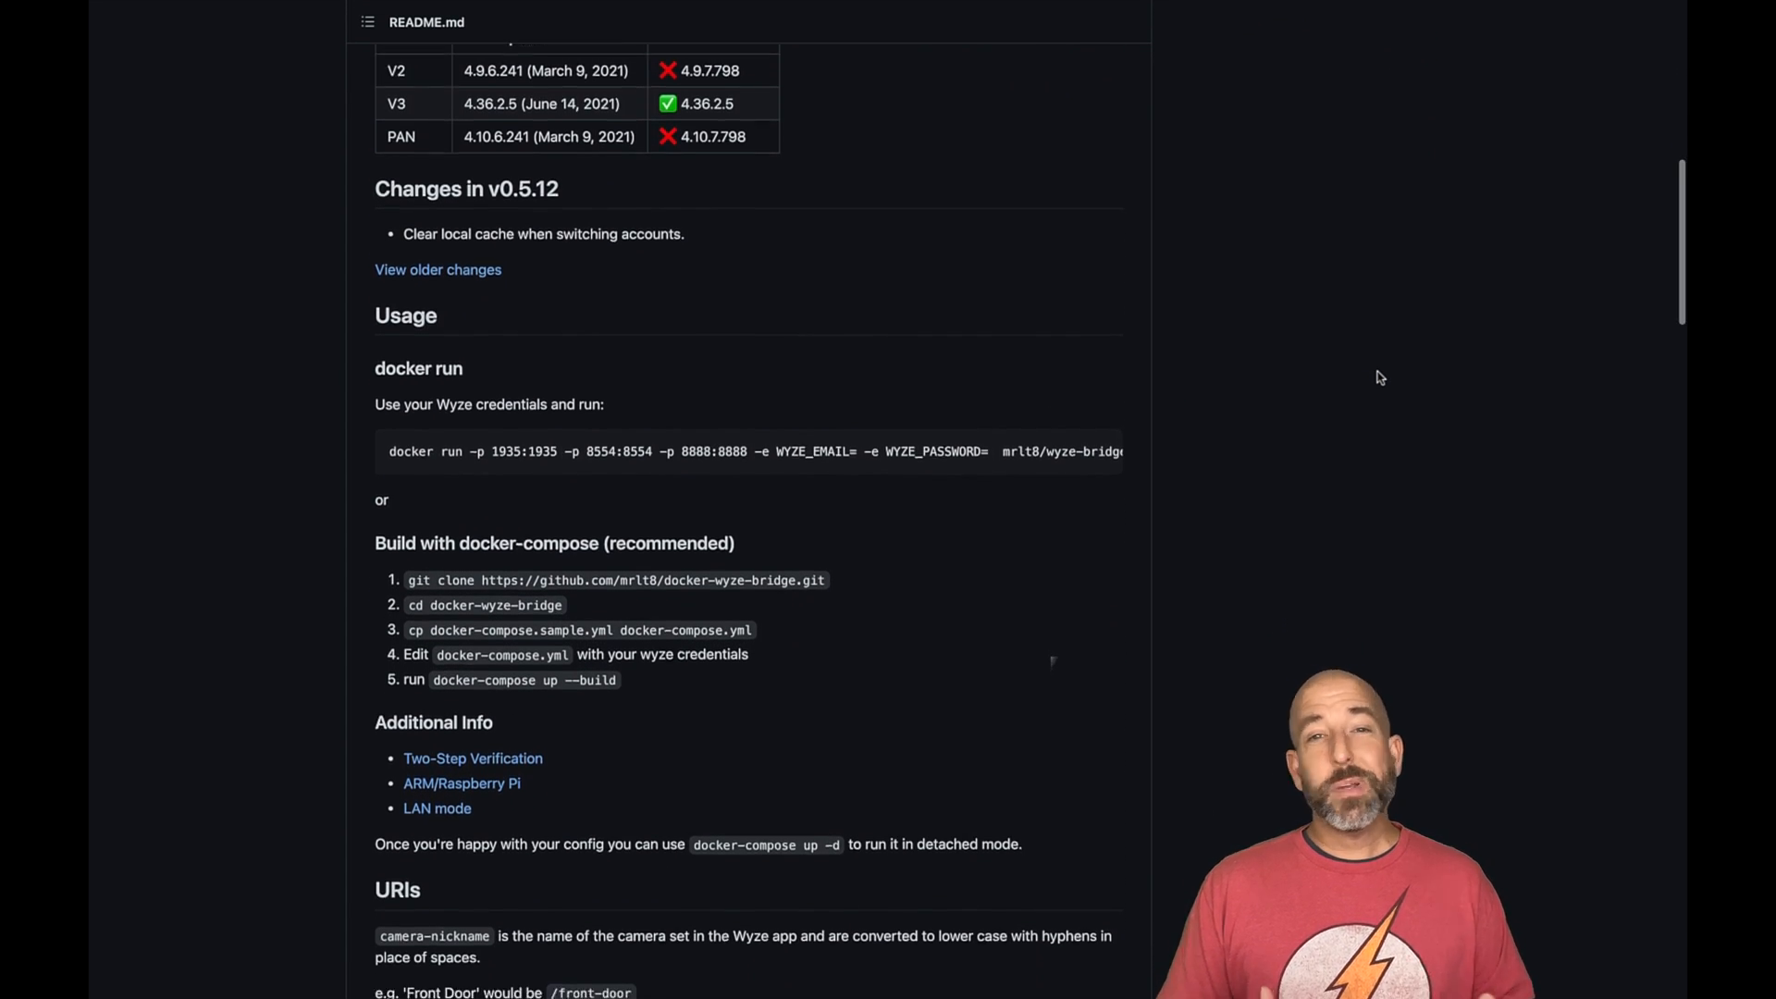
pyautogui.scroll(-3)
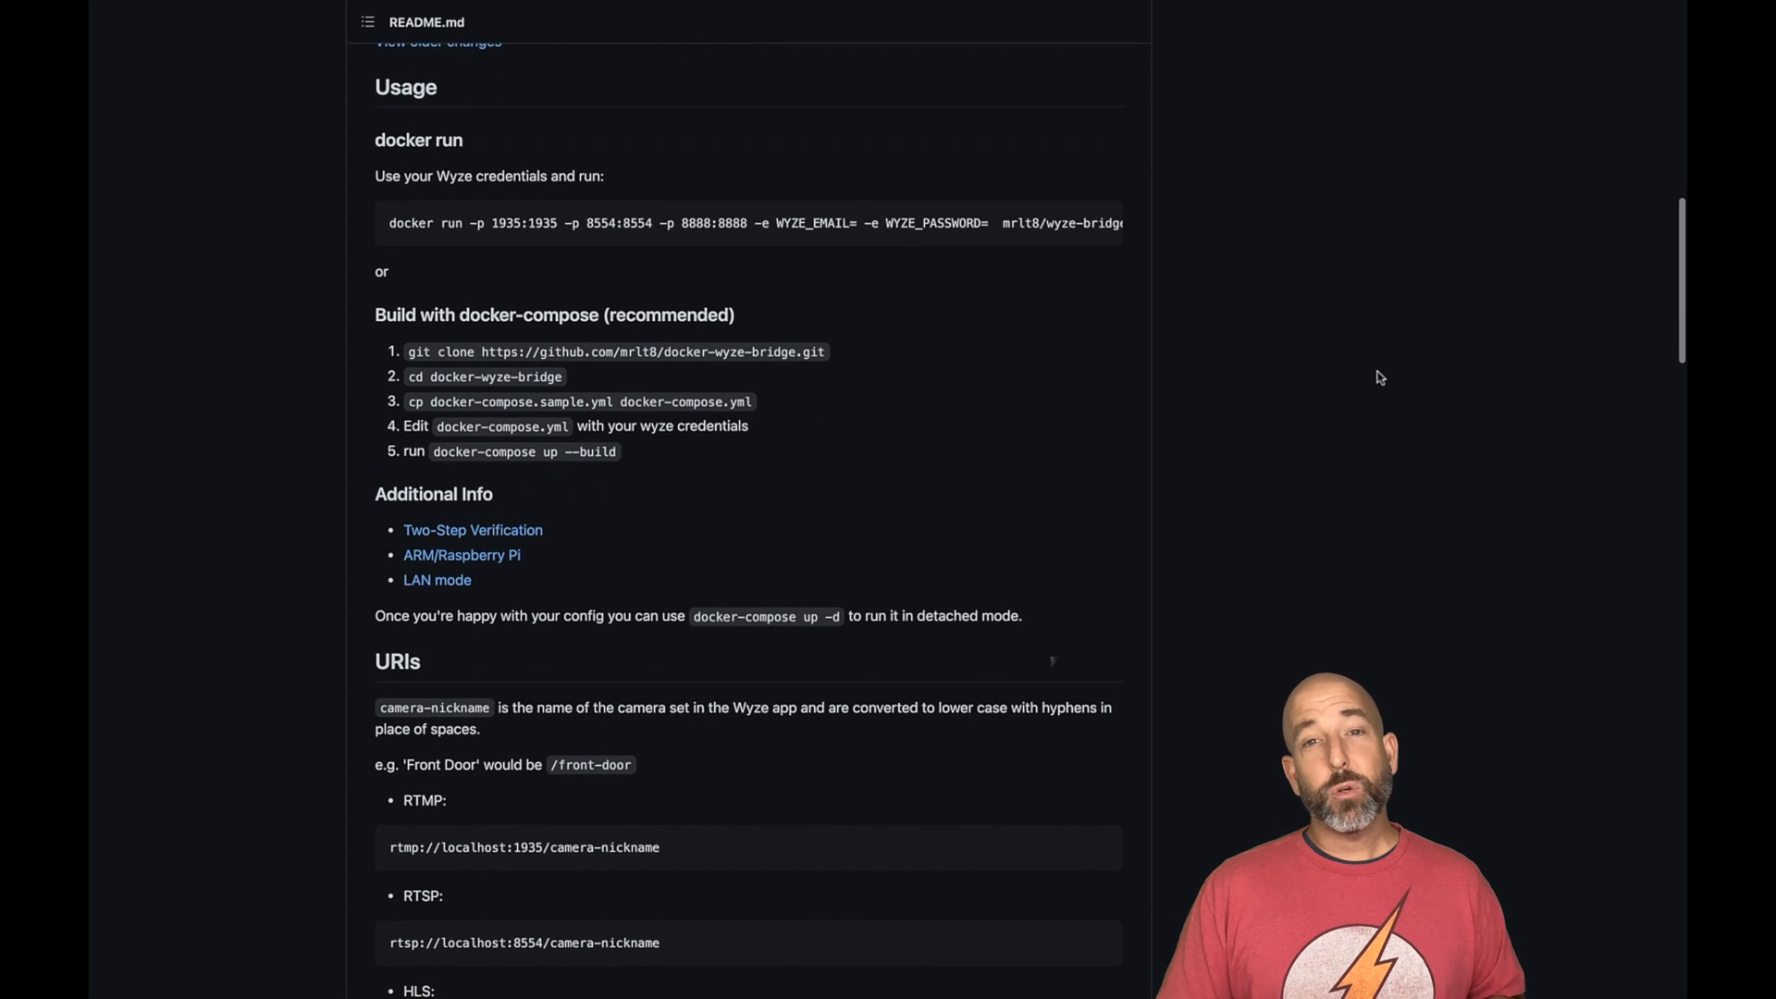
pyautogui.scroll(-3)
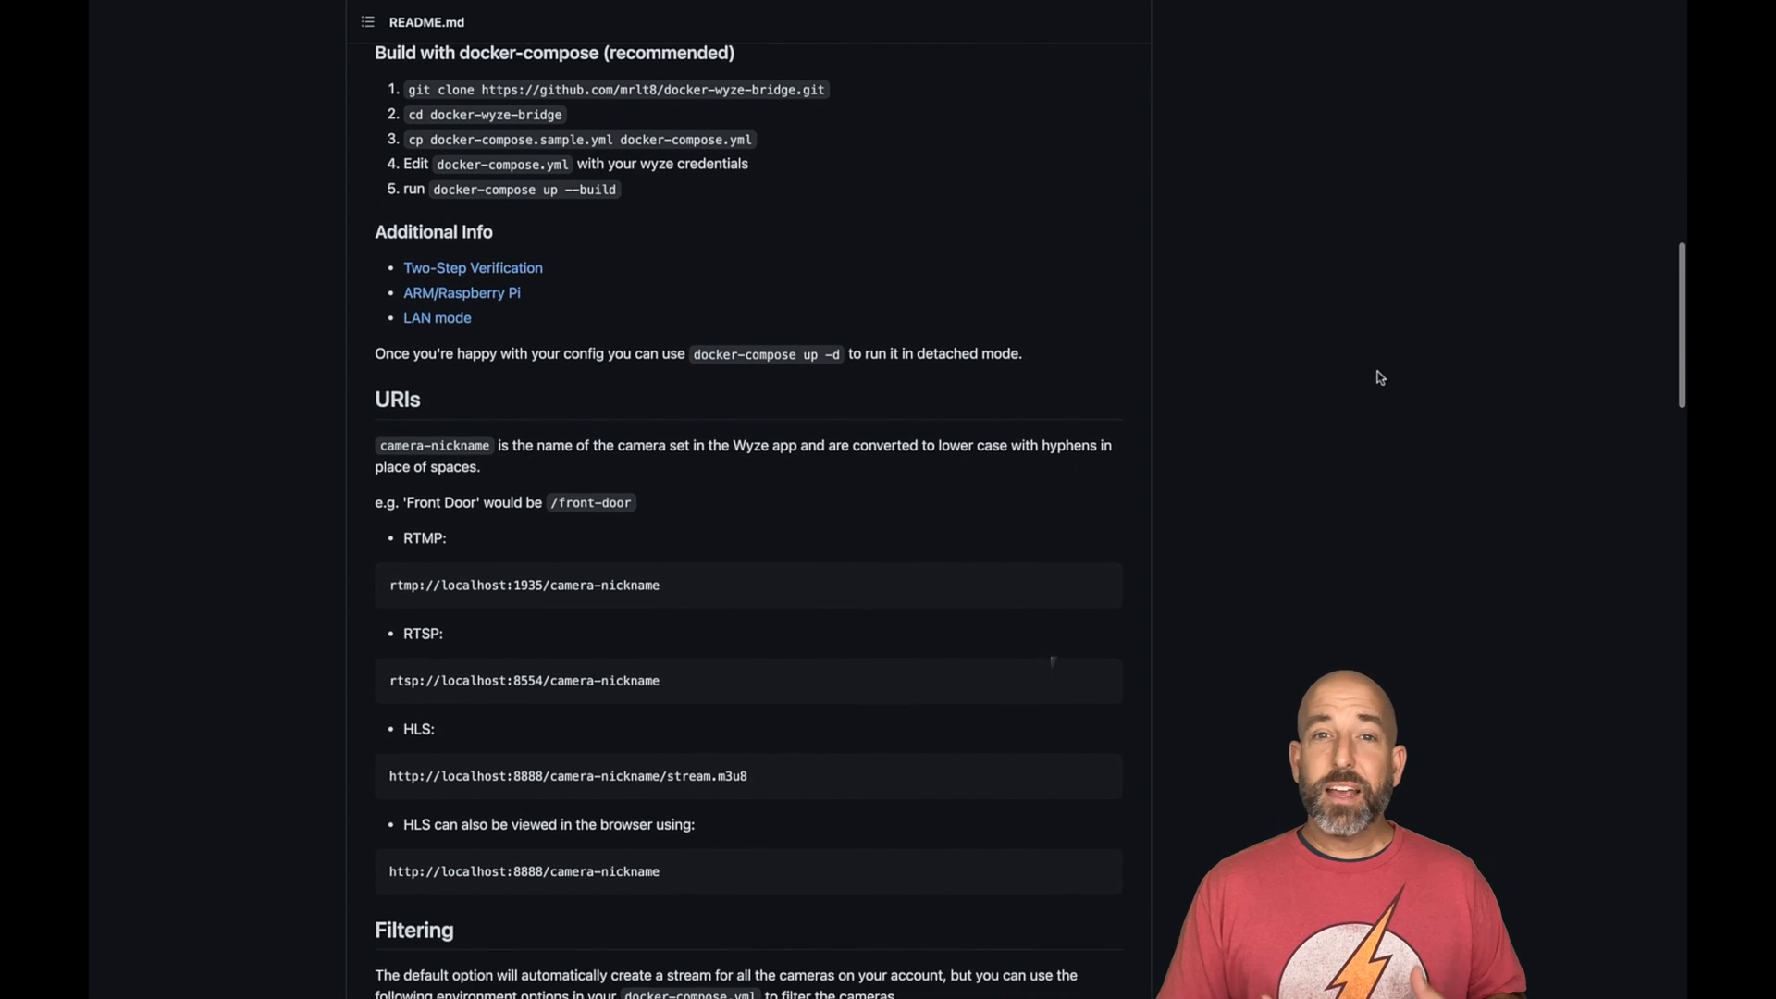
pyautogui.scroll(-3)
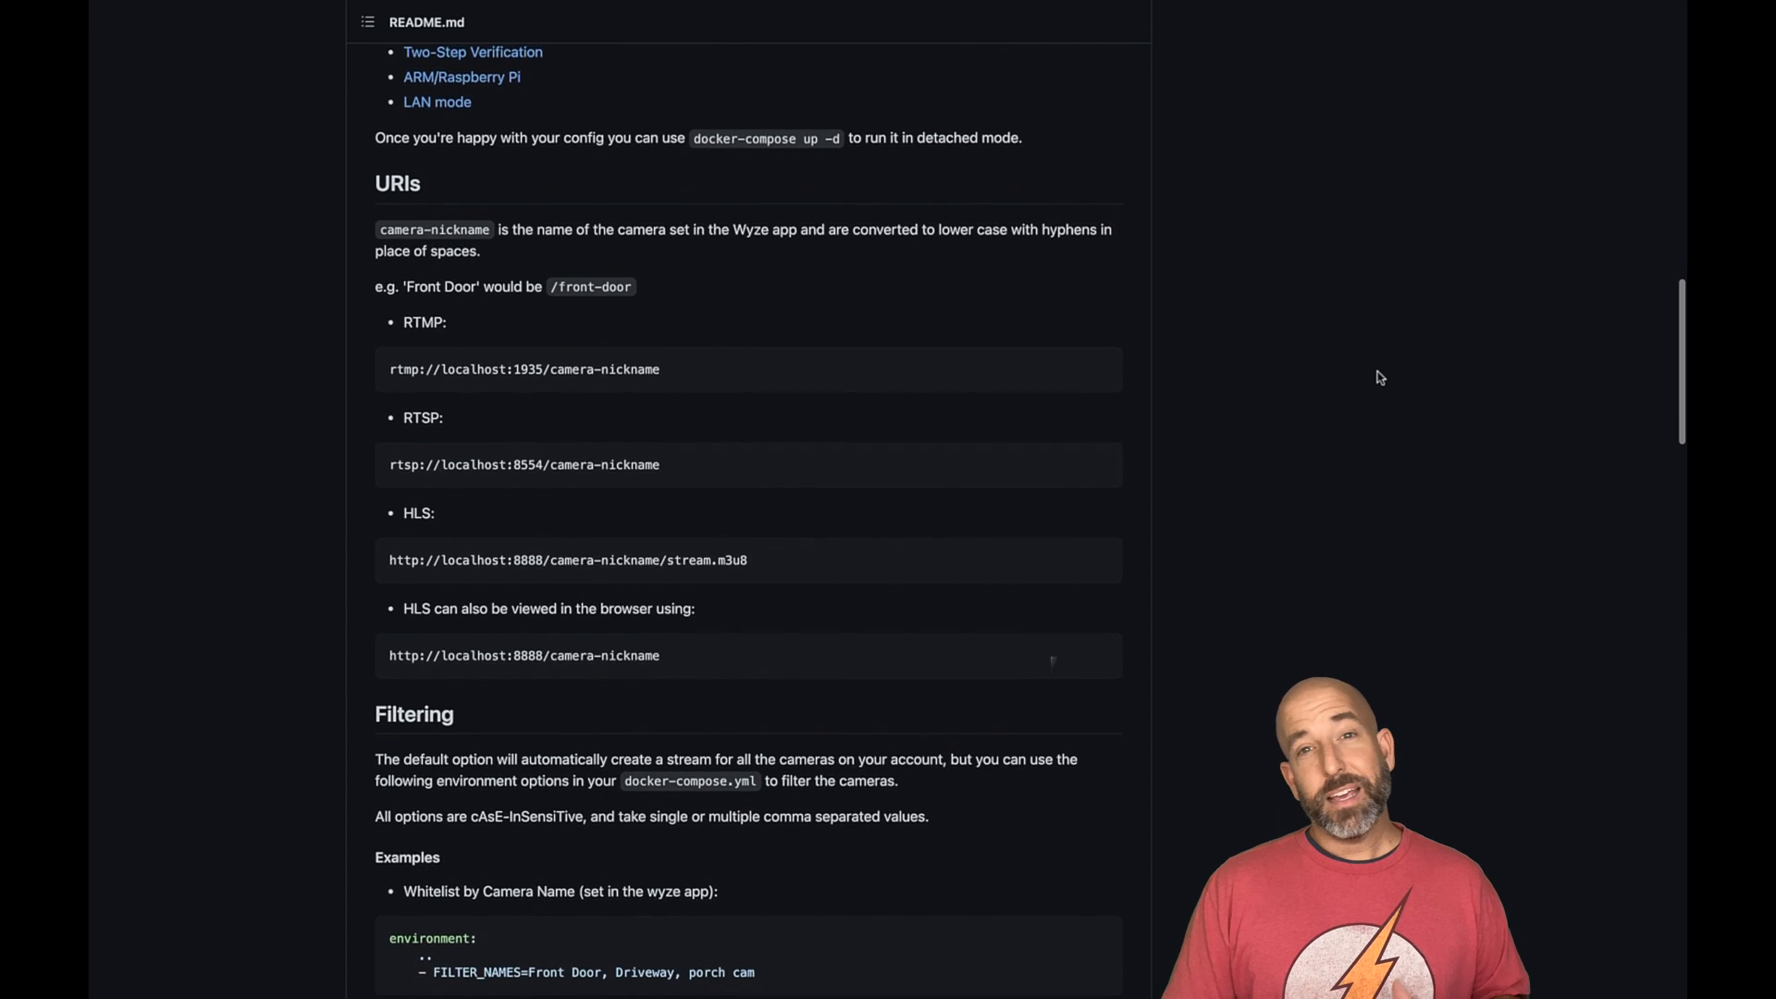
pyautogui.scroll(-3)
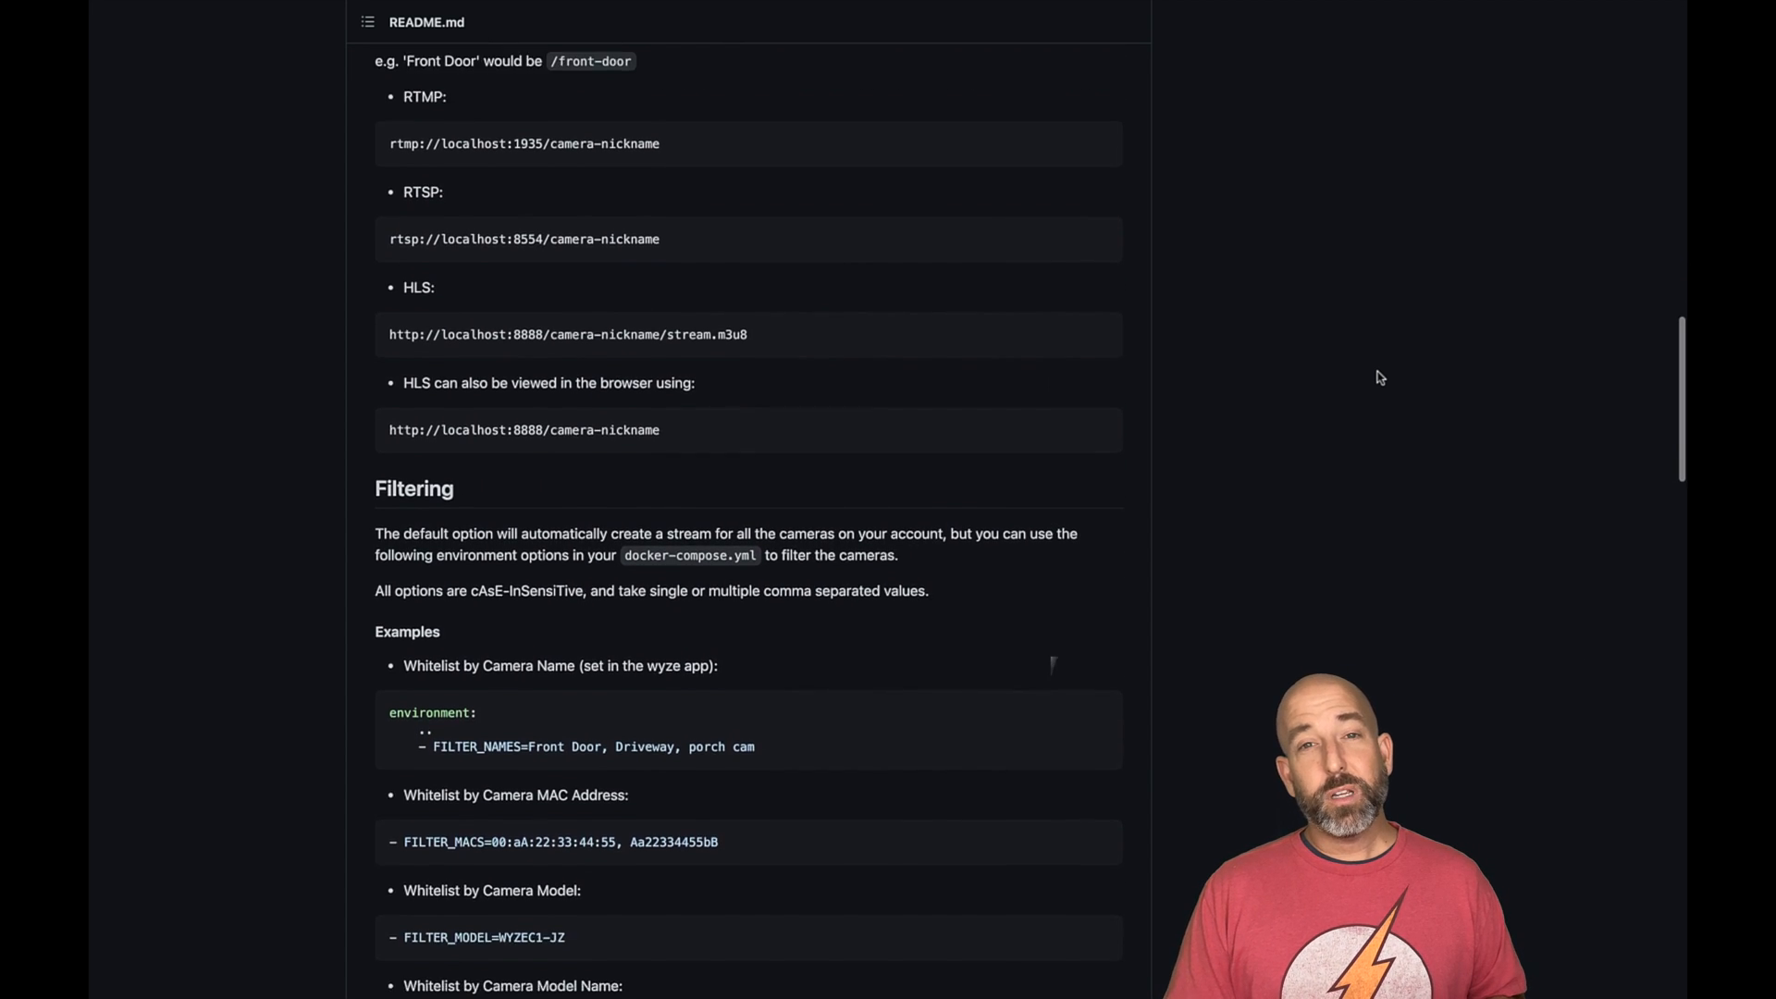
pyautogui.scroll(-3)
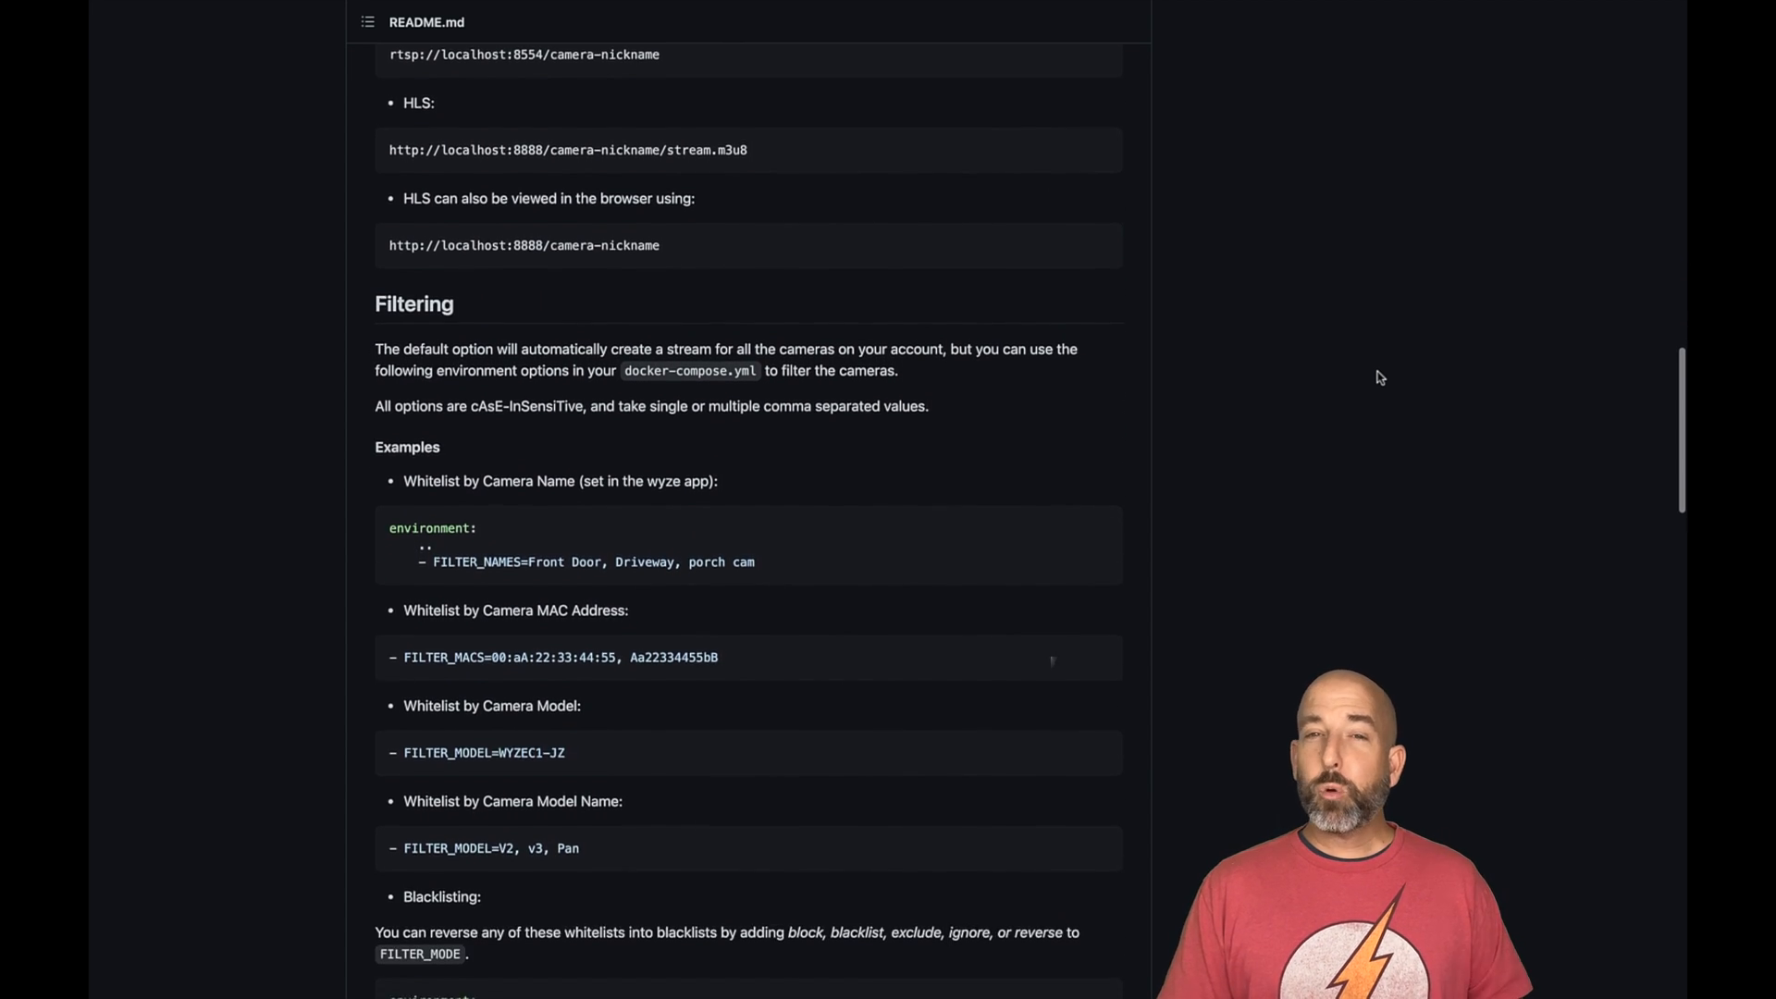
pyautogui.scroll(-3)
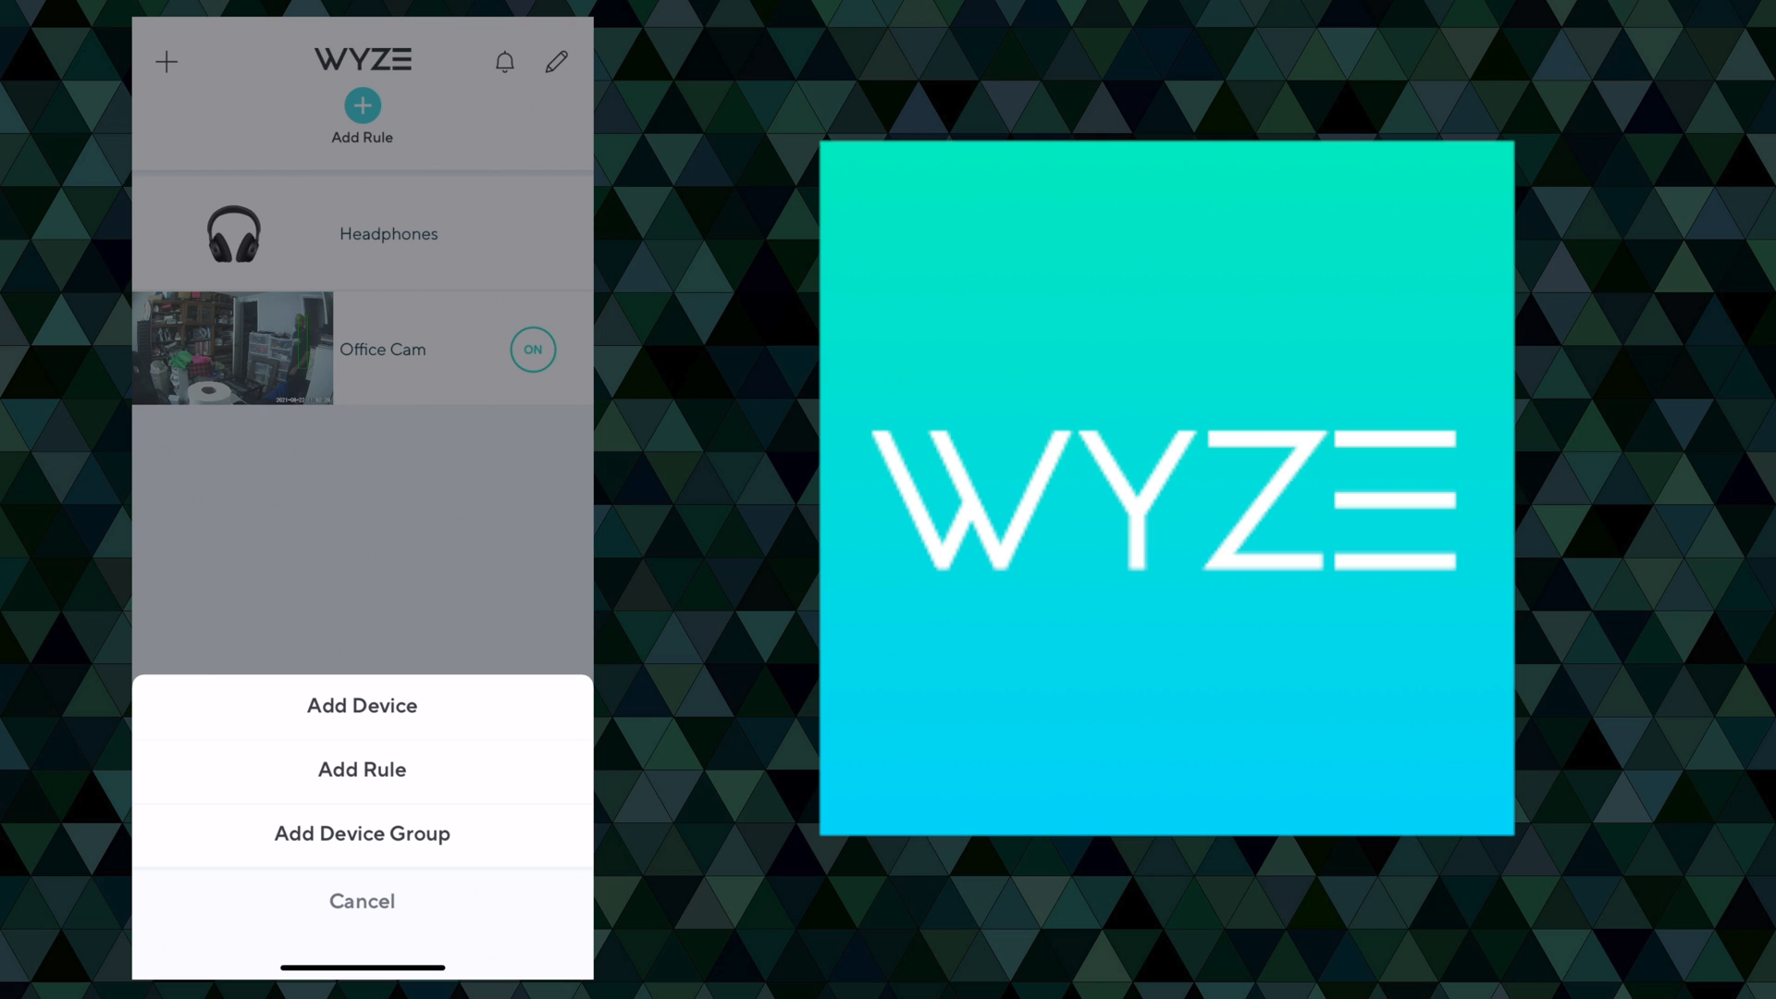
# - Add a new Wyze Cam v3 device to reach the Plug In Your Device screen
pyautogui.click(362, 705)
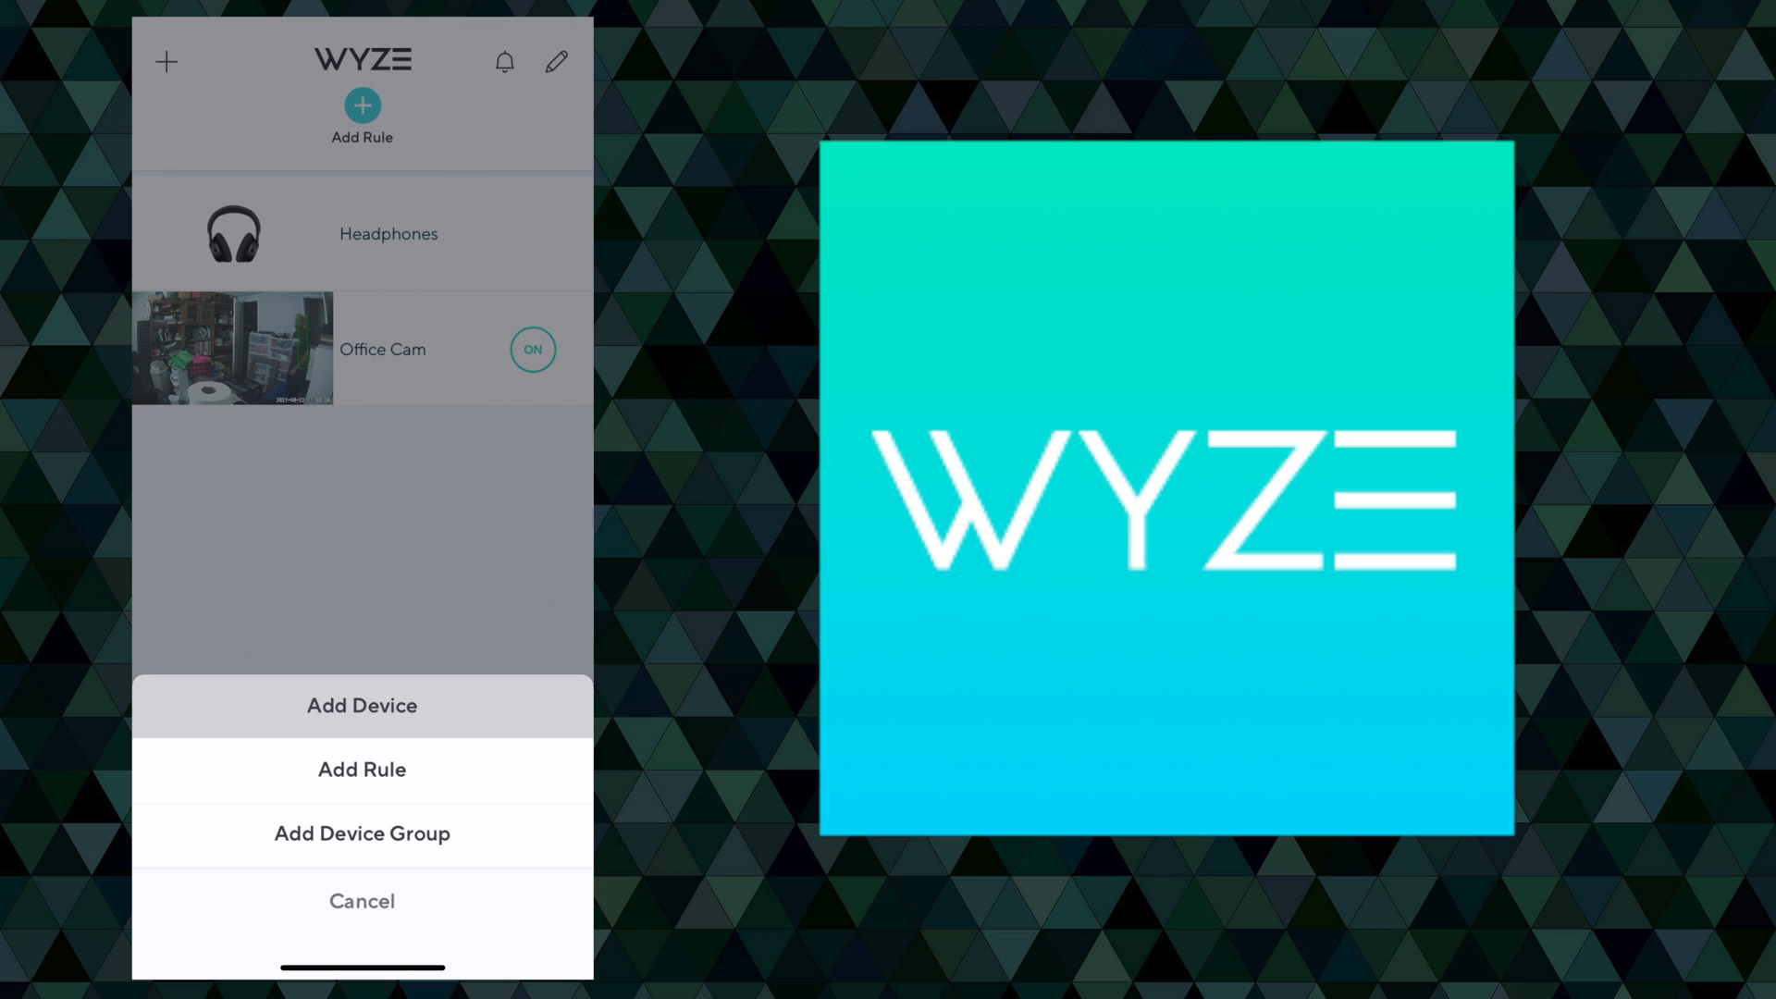
pyautogui.click(361, 706)
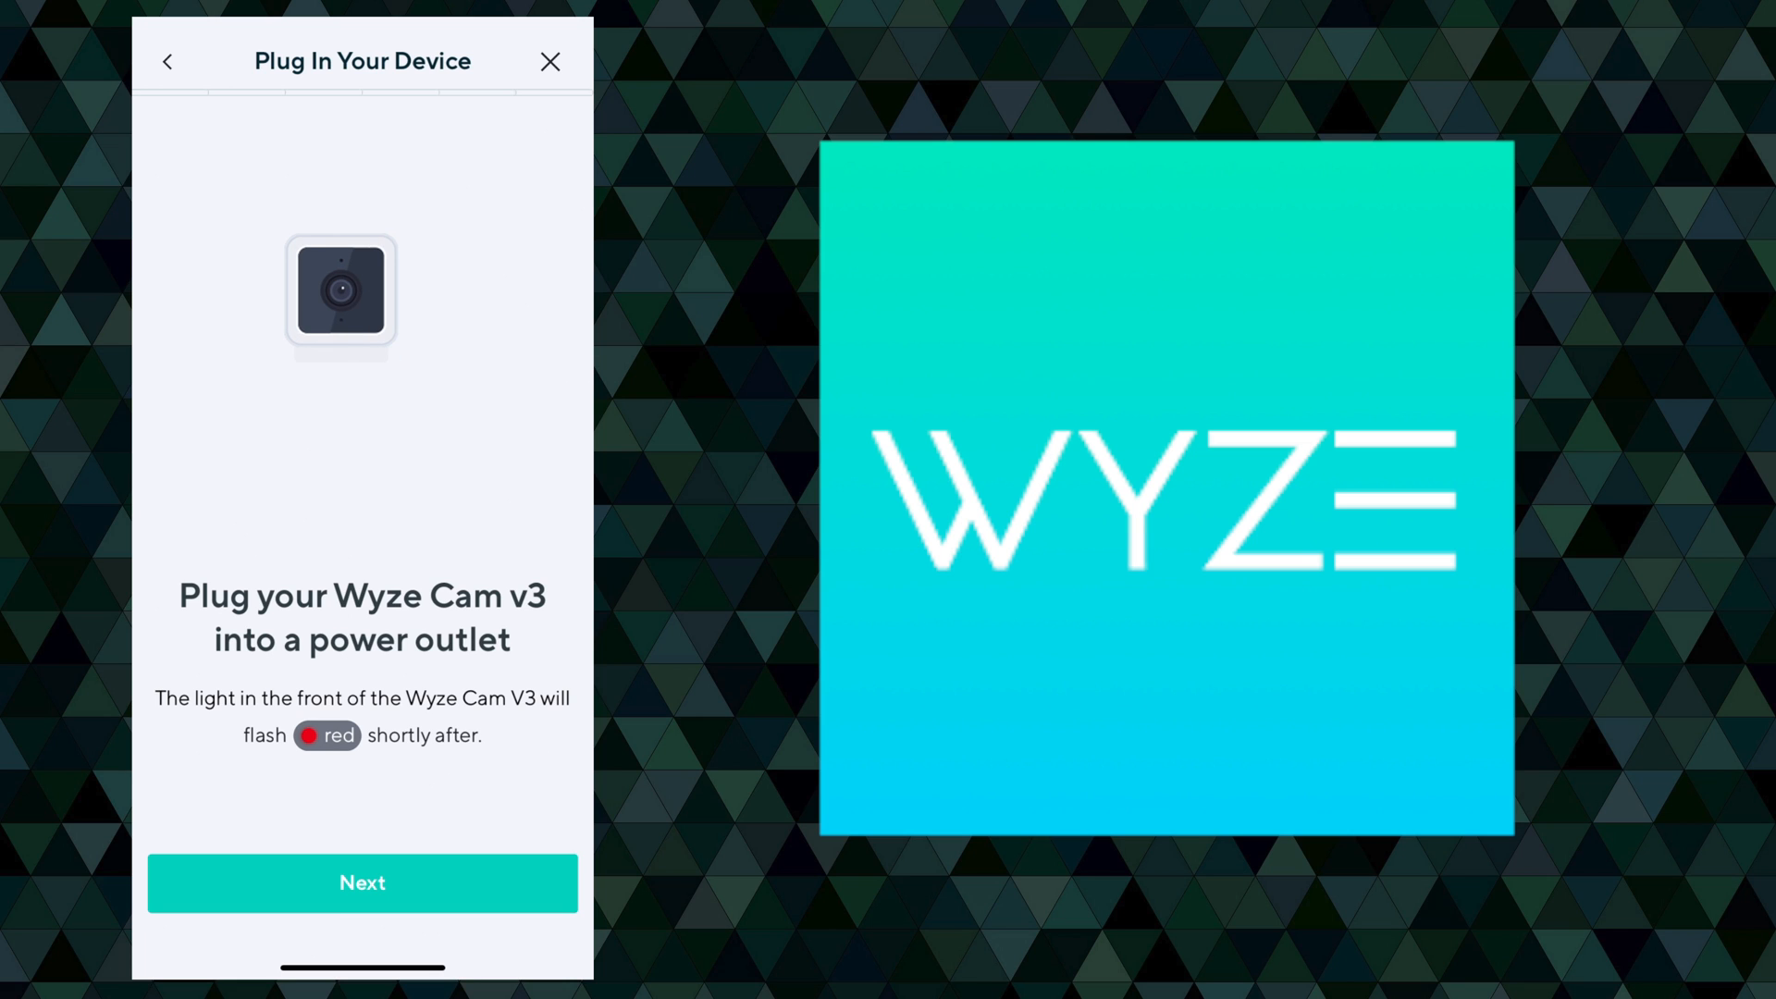
# - Connect the plugged-in camera to the jarvis Wi-Fi network and confirm the QR scan
pyautogui.click(362, 882)
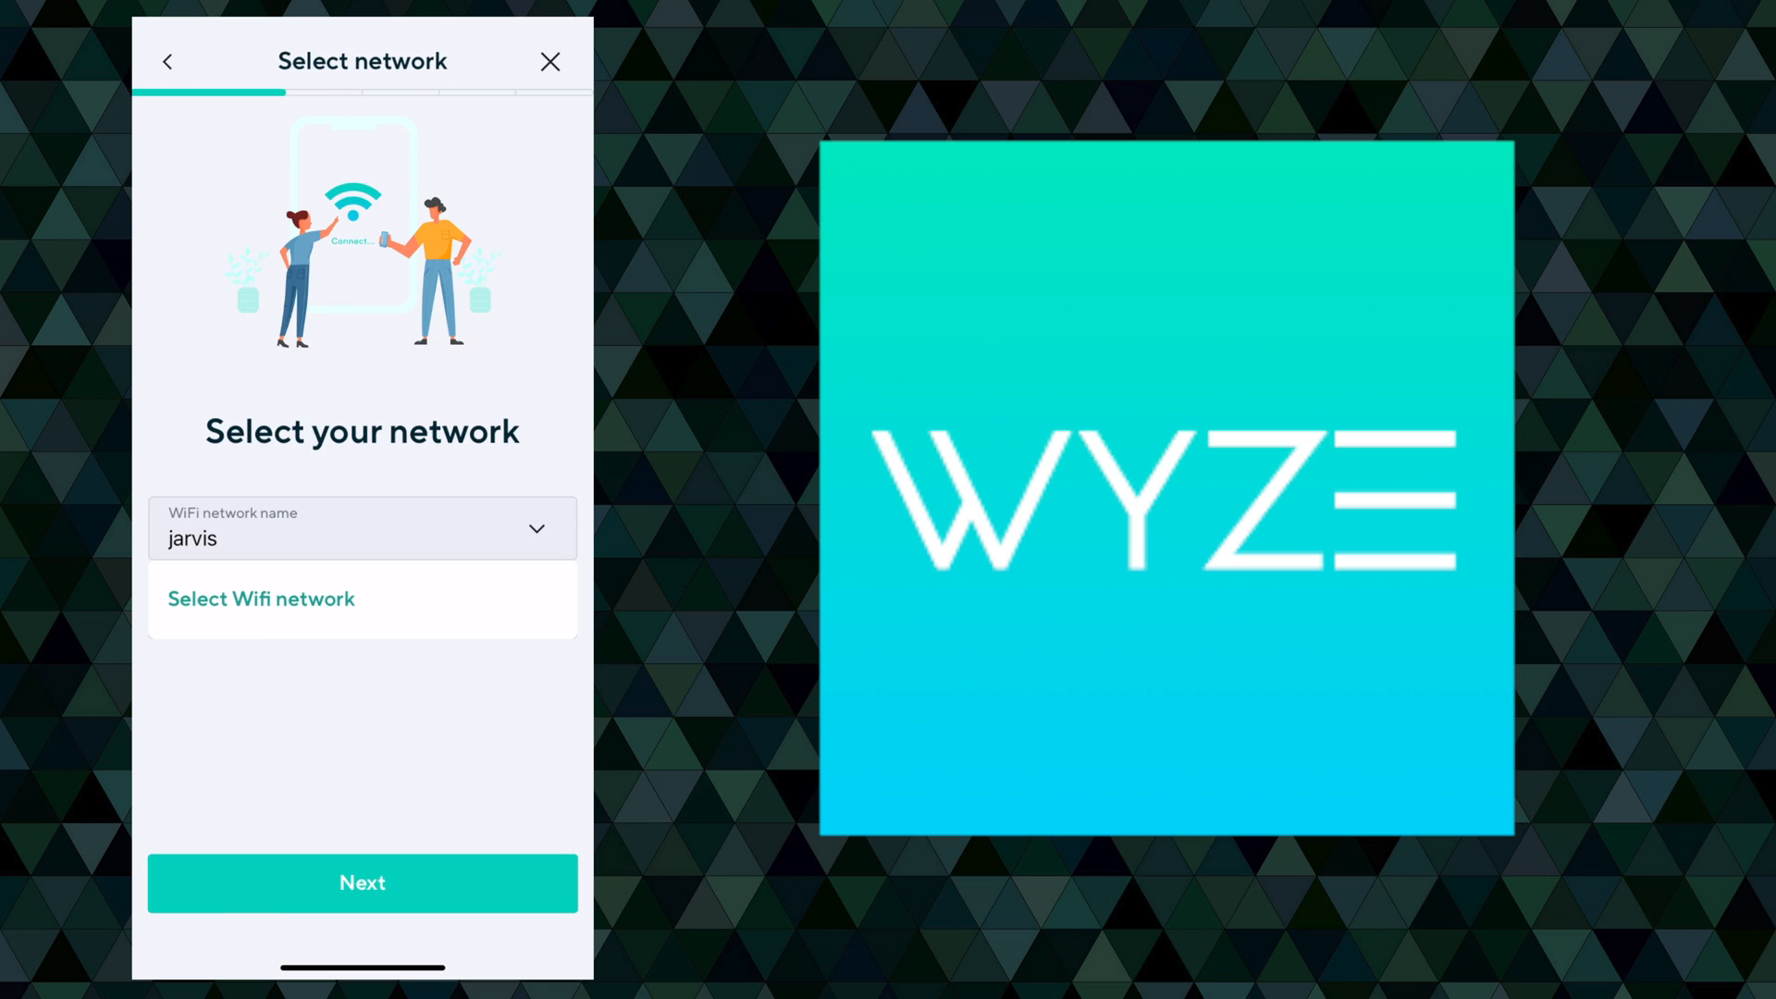
pyautogui.click(361, 882)
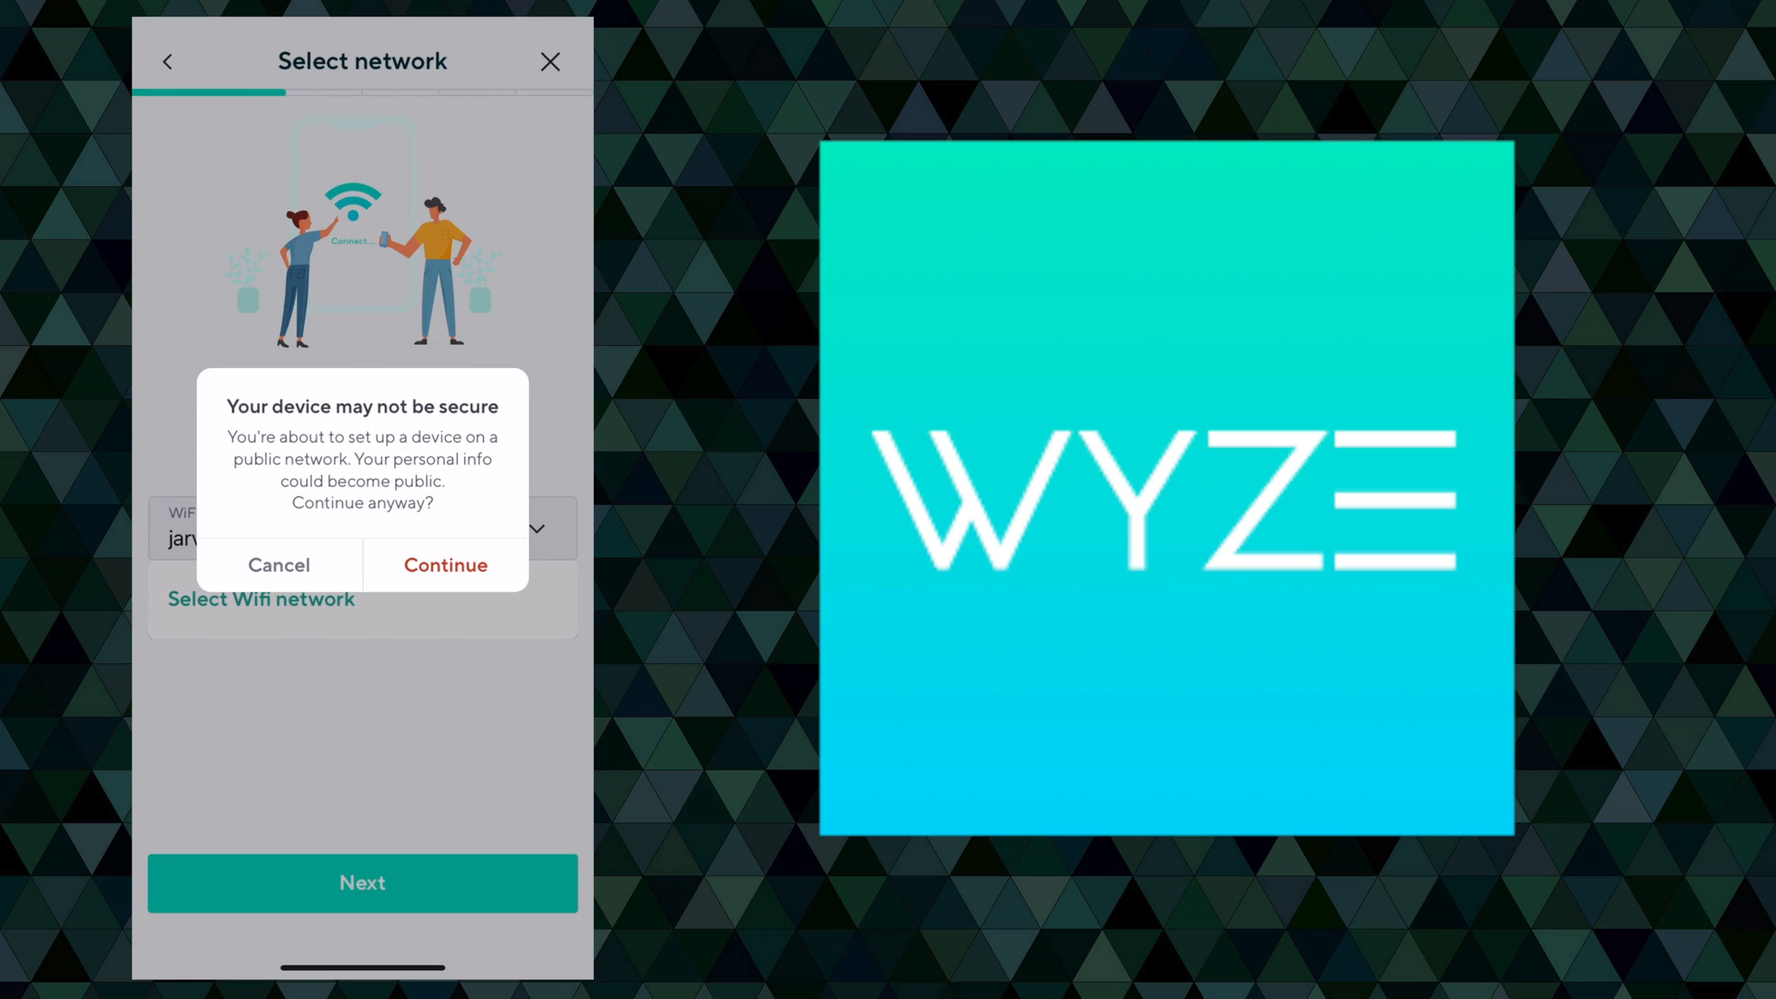
pyautogui.click(444, 564)
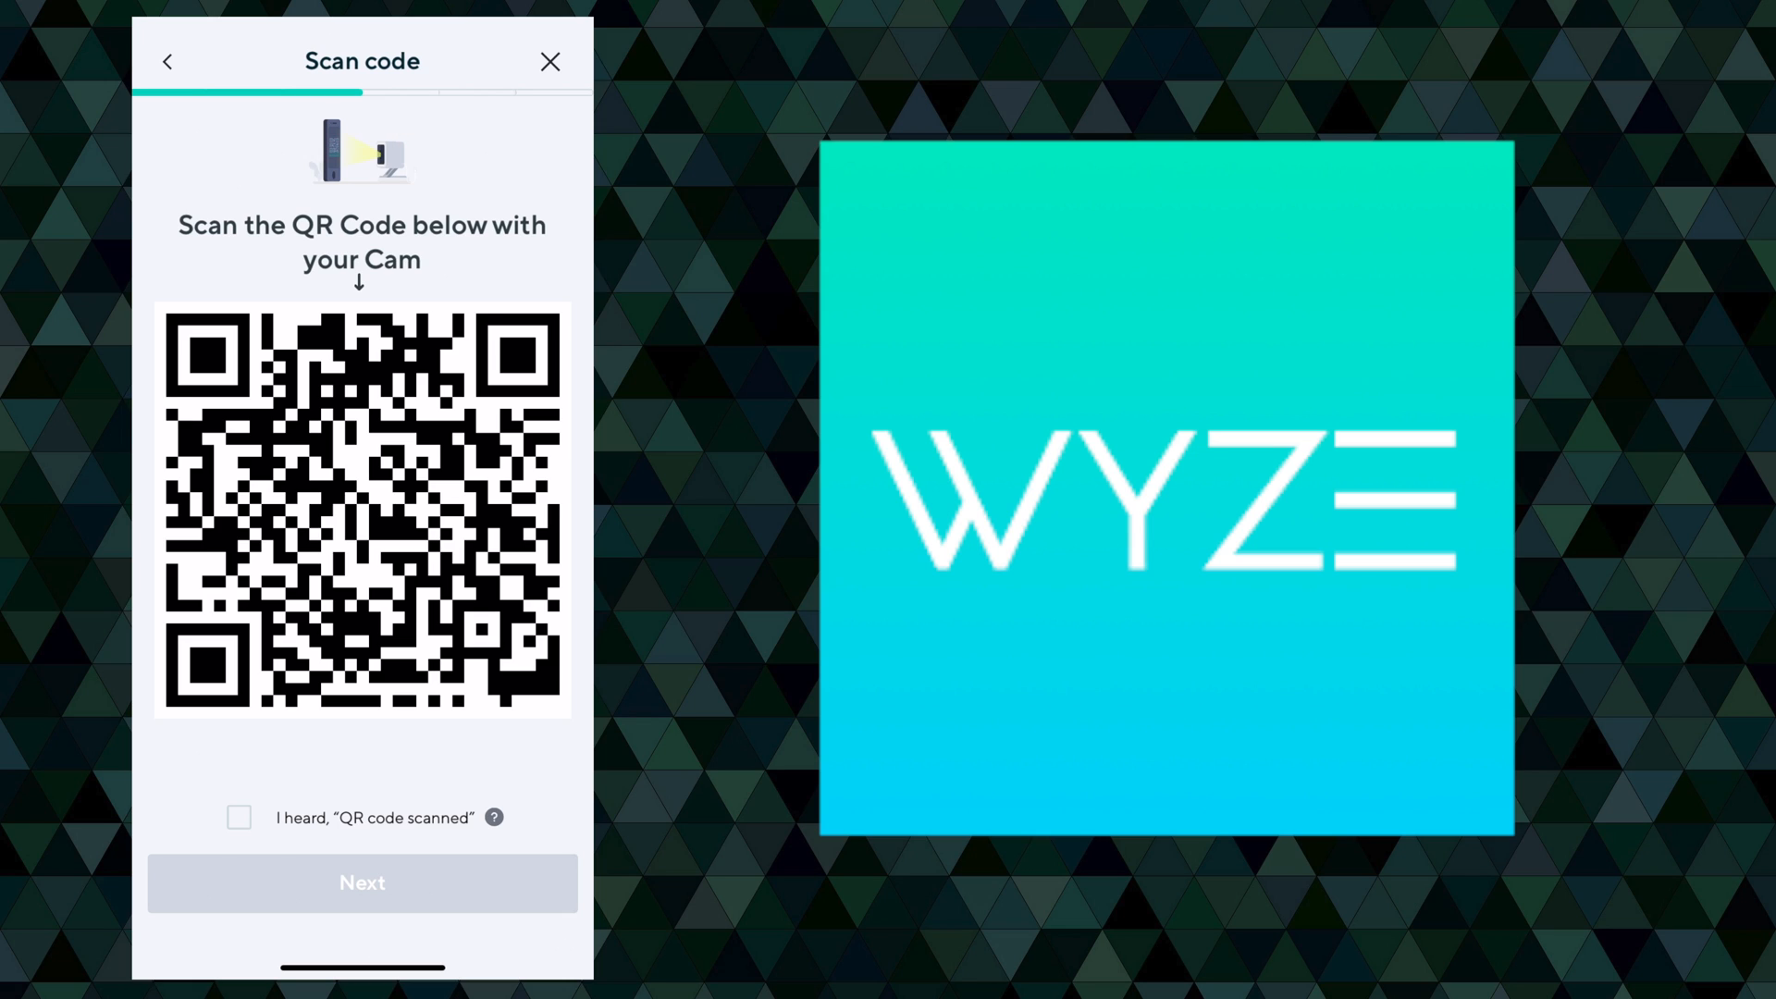
pyautogui.click(362, 883)
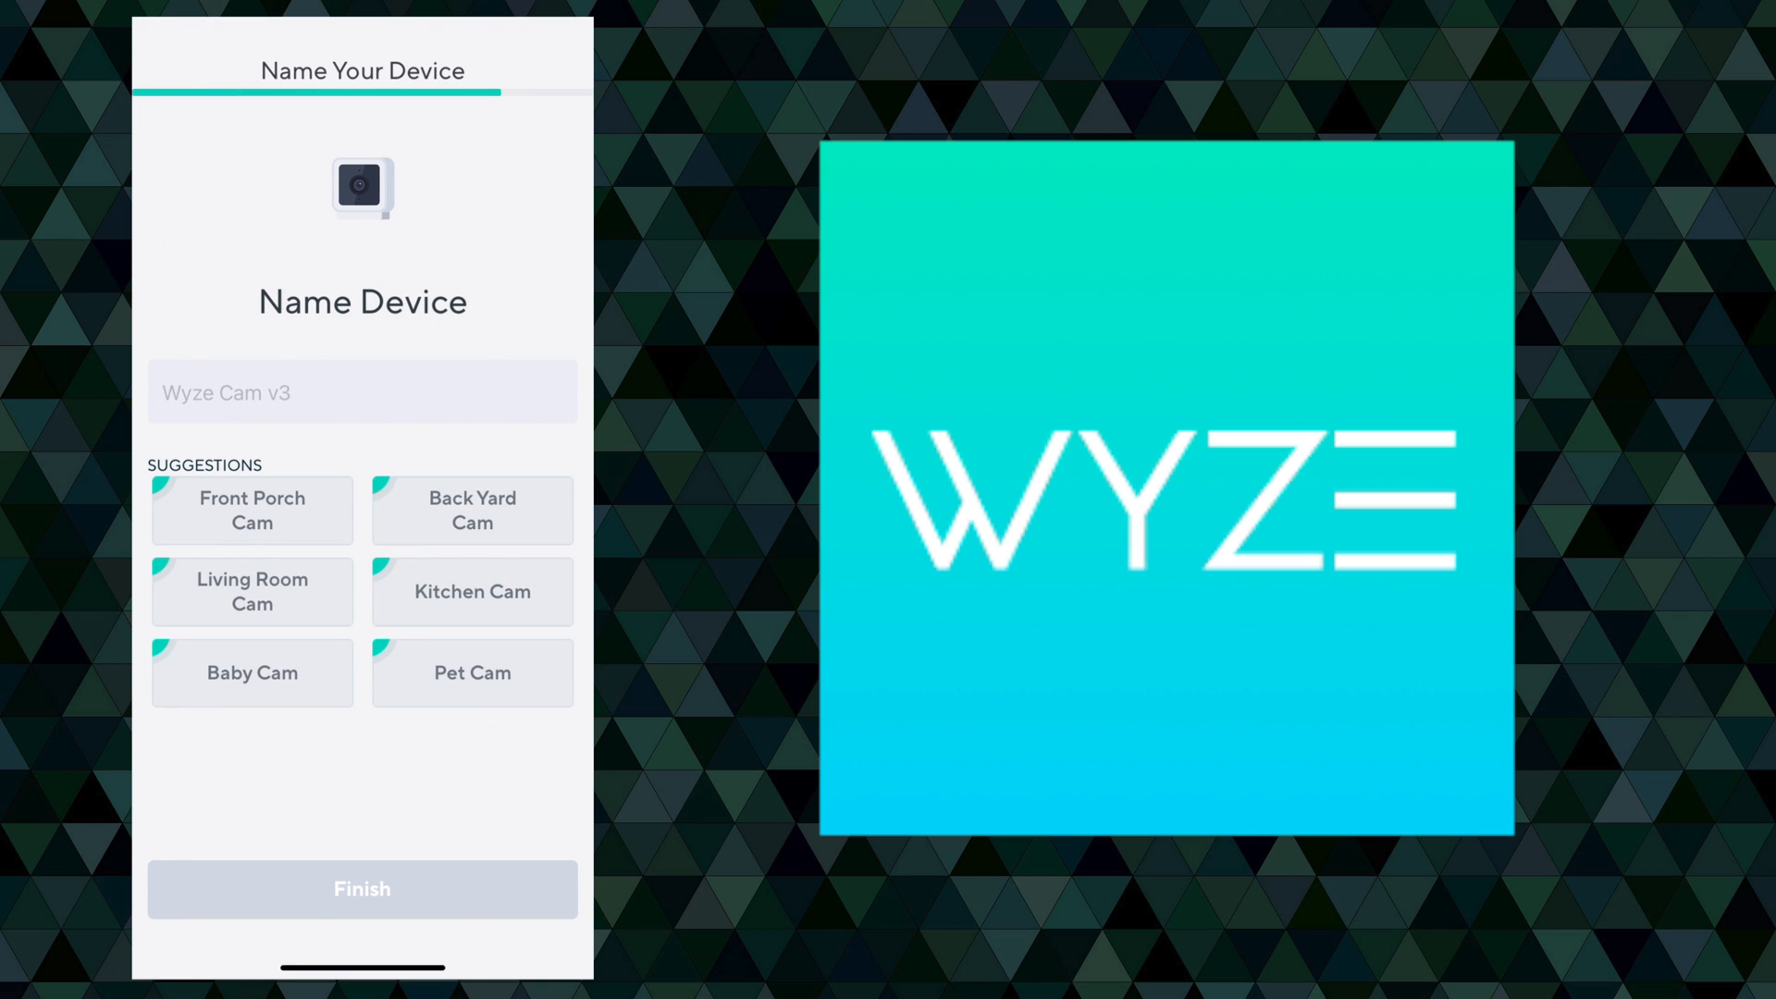
# - Name the camera 'Wyze cam v3 test', finish setup, and skip sharing access
pyautogui.click(361, 392)
pyautogui.write('Wyze')
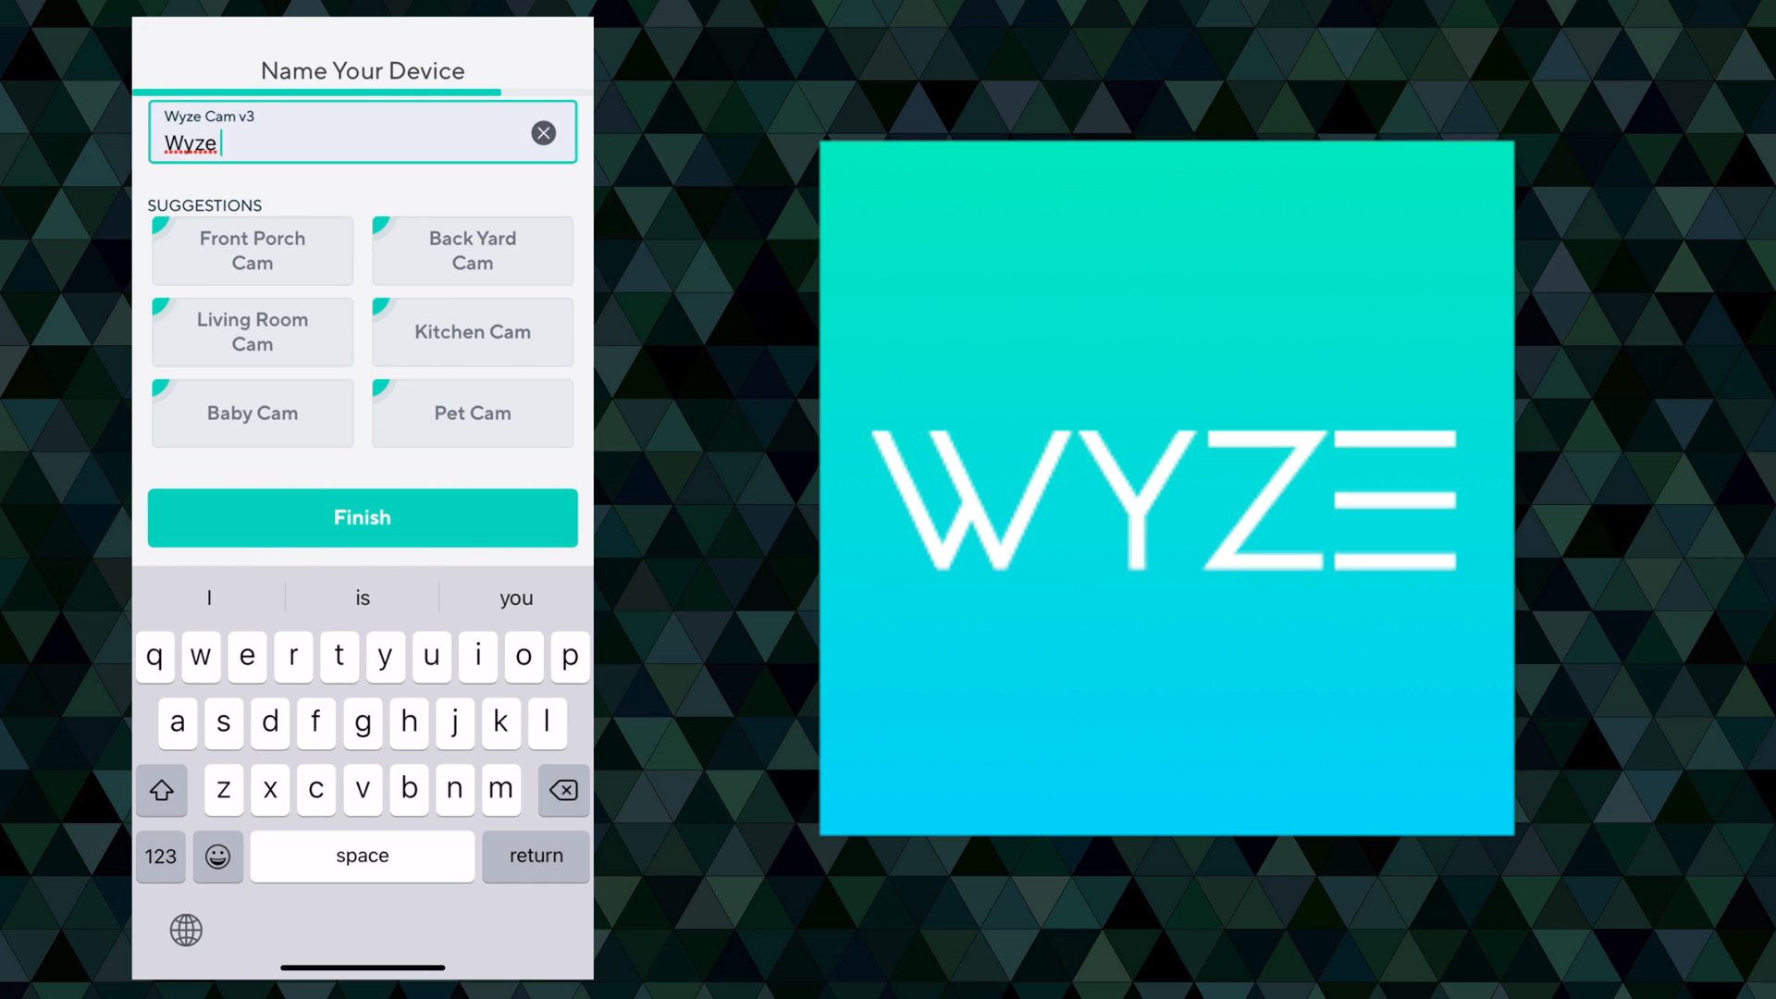
pyautogui.write('cam')
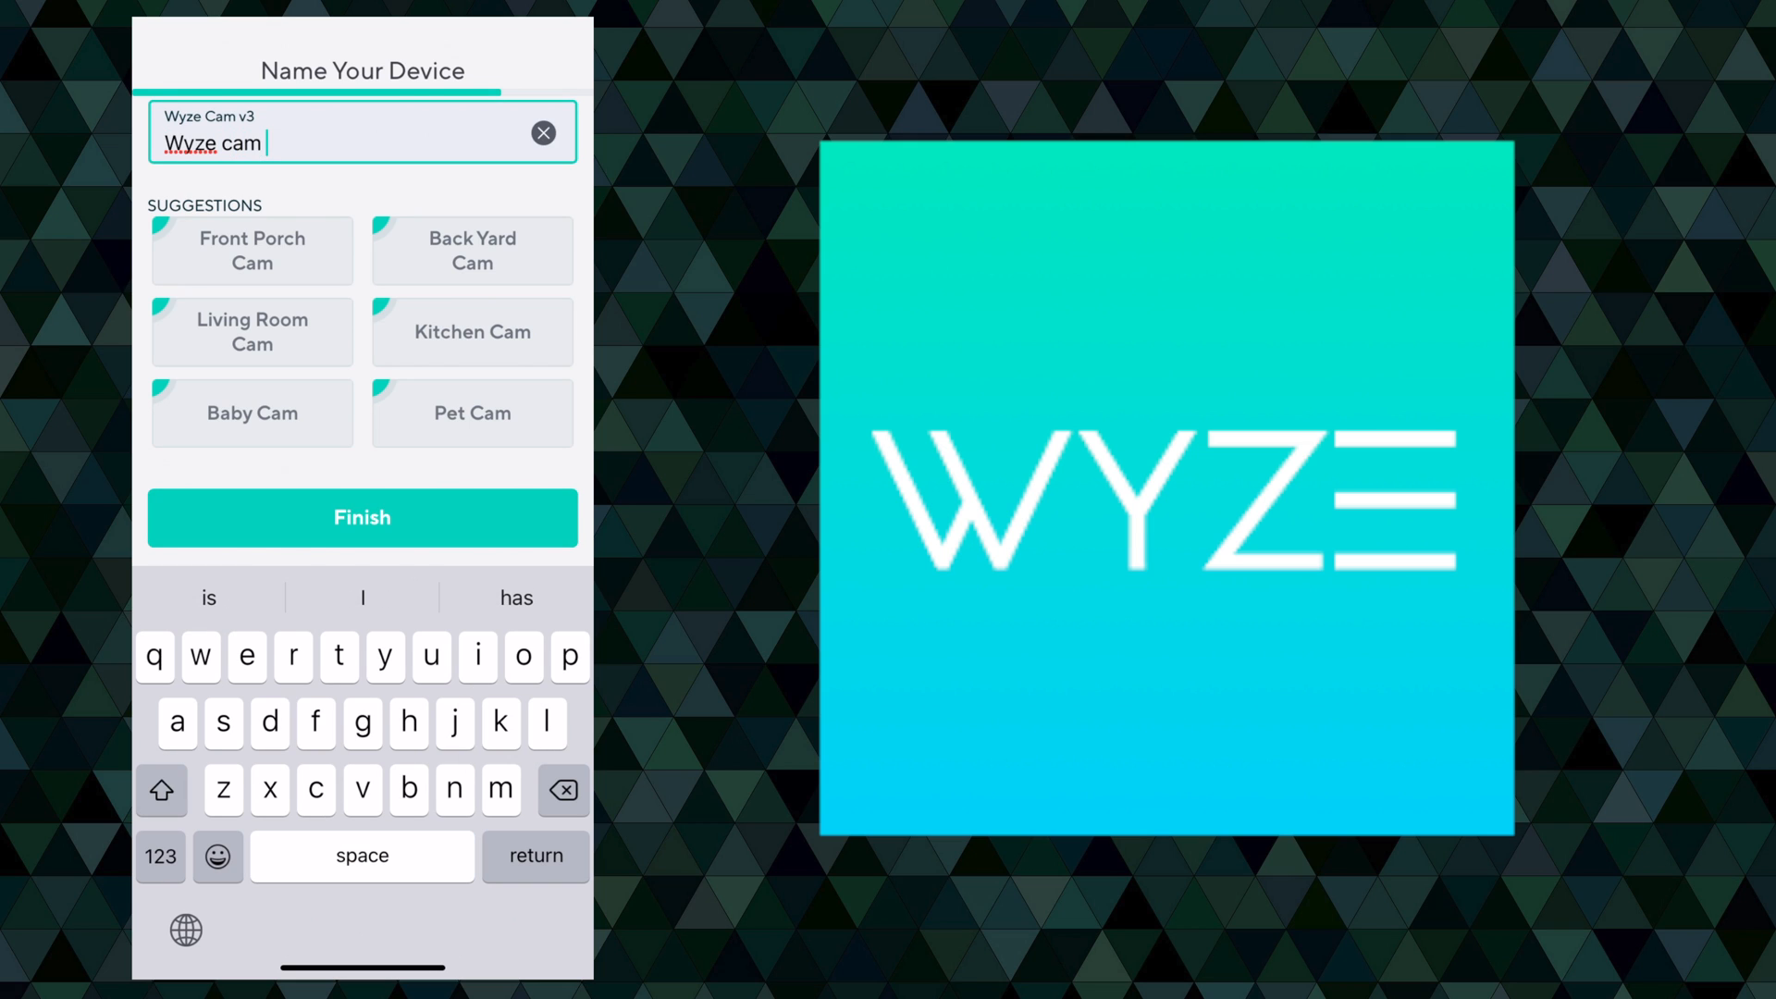
pyautogui.write('v3')
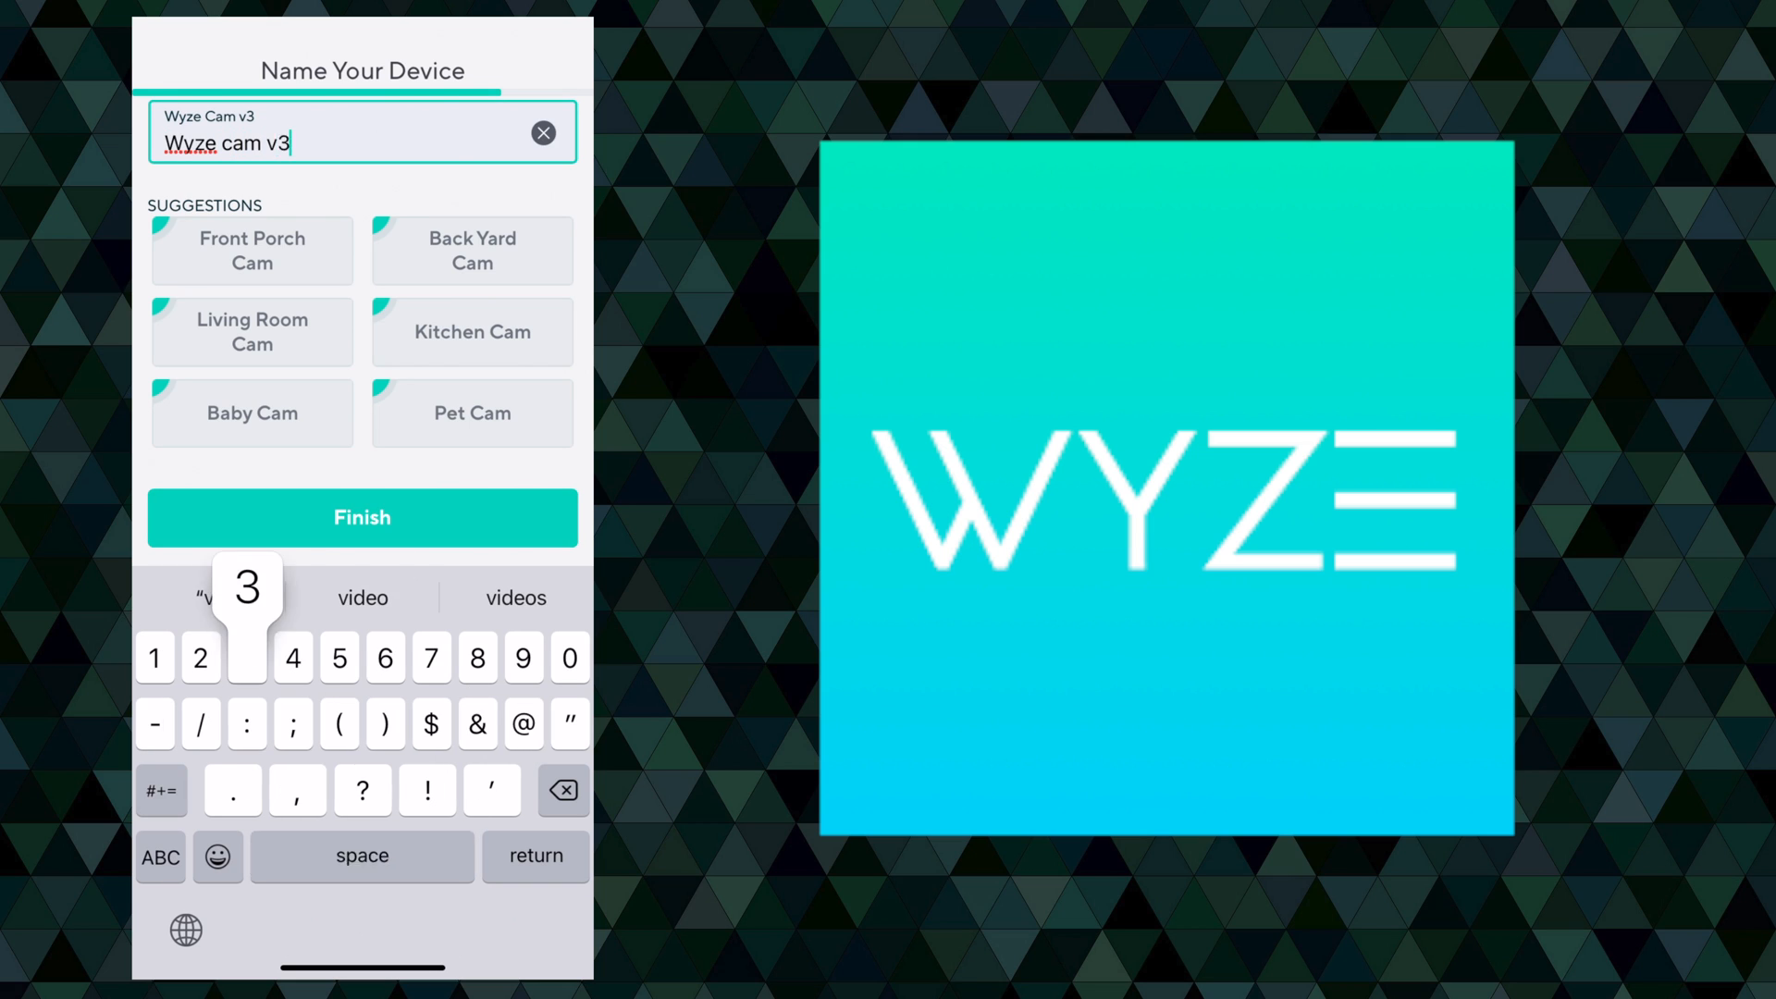
pyautogui.write('test')
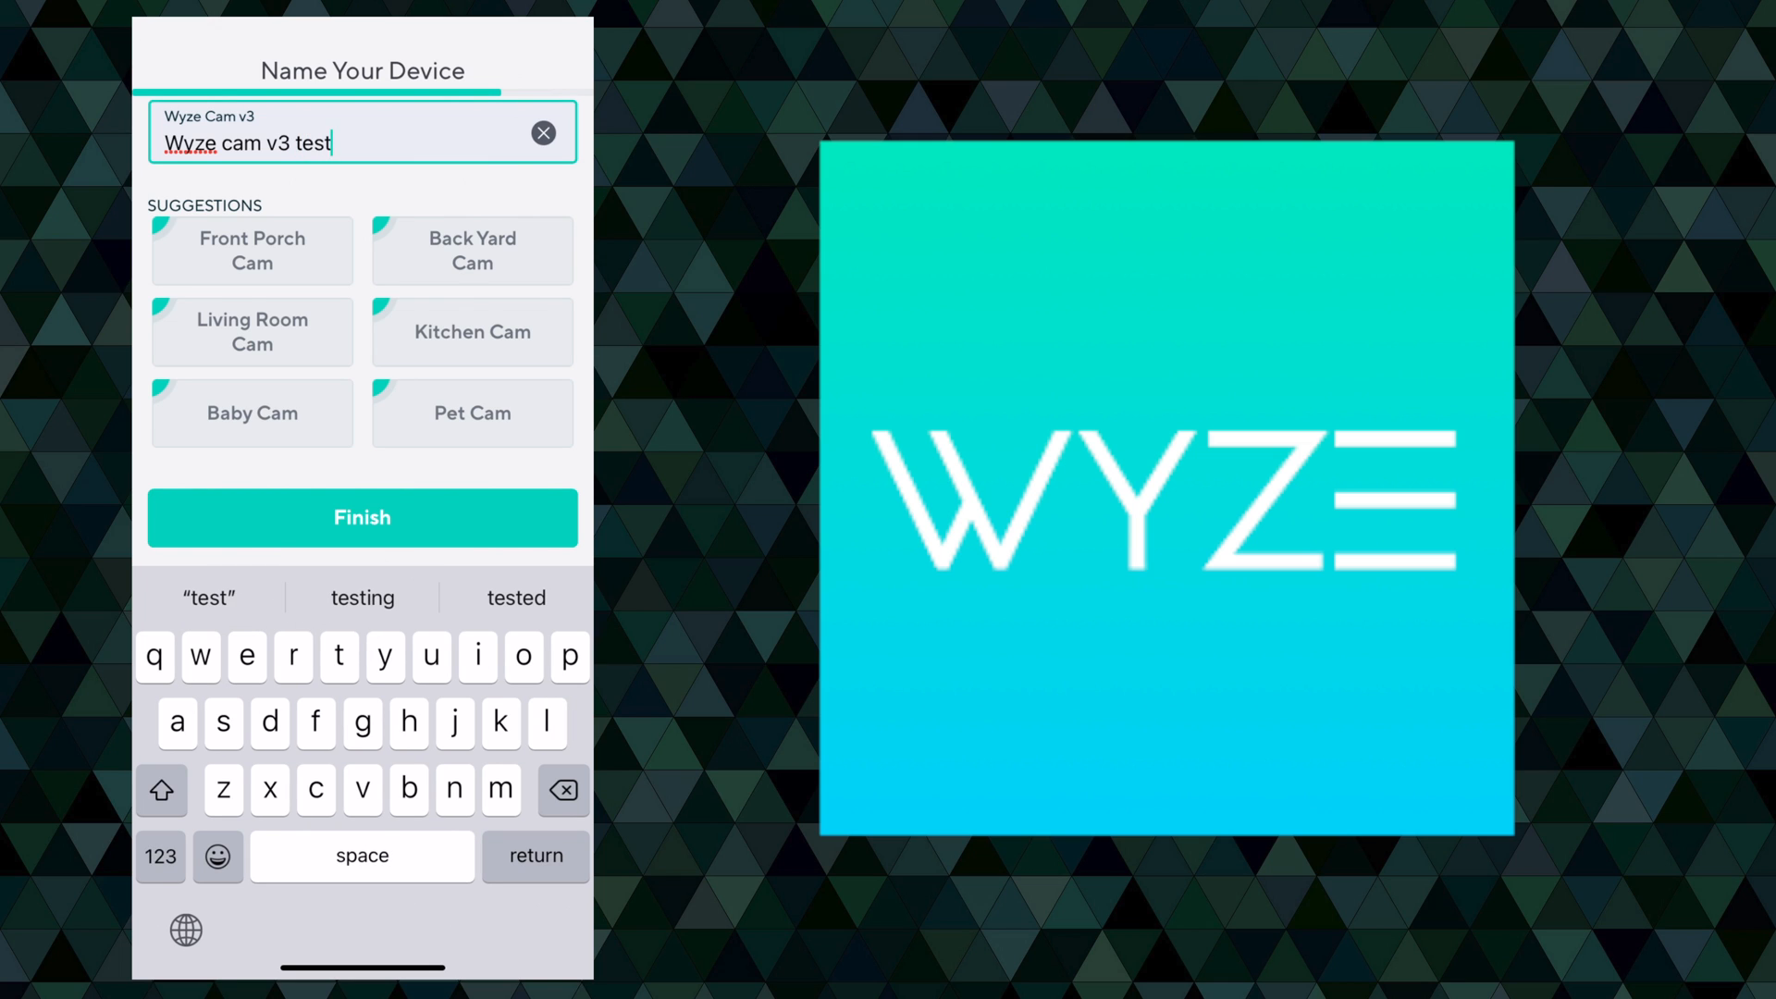
pyautogui.click(362, 518)
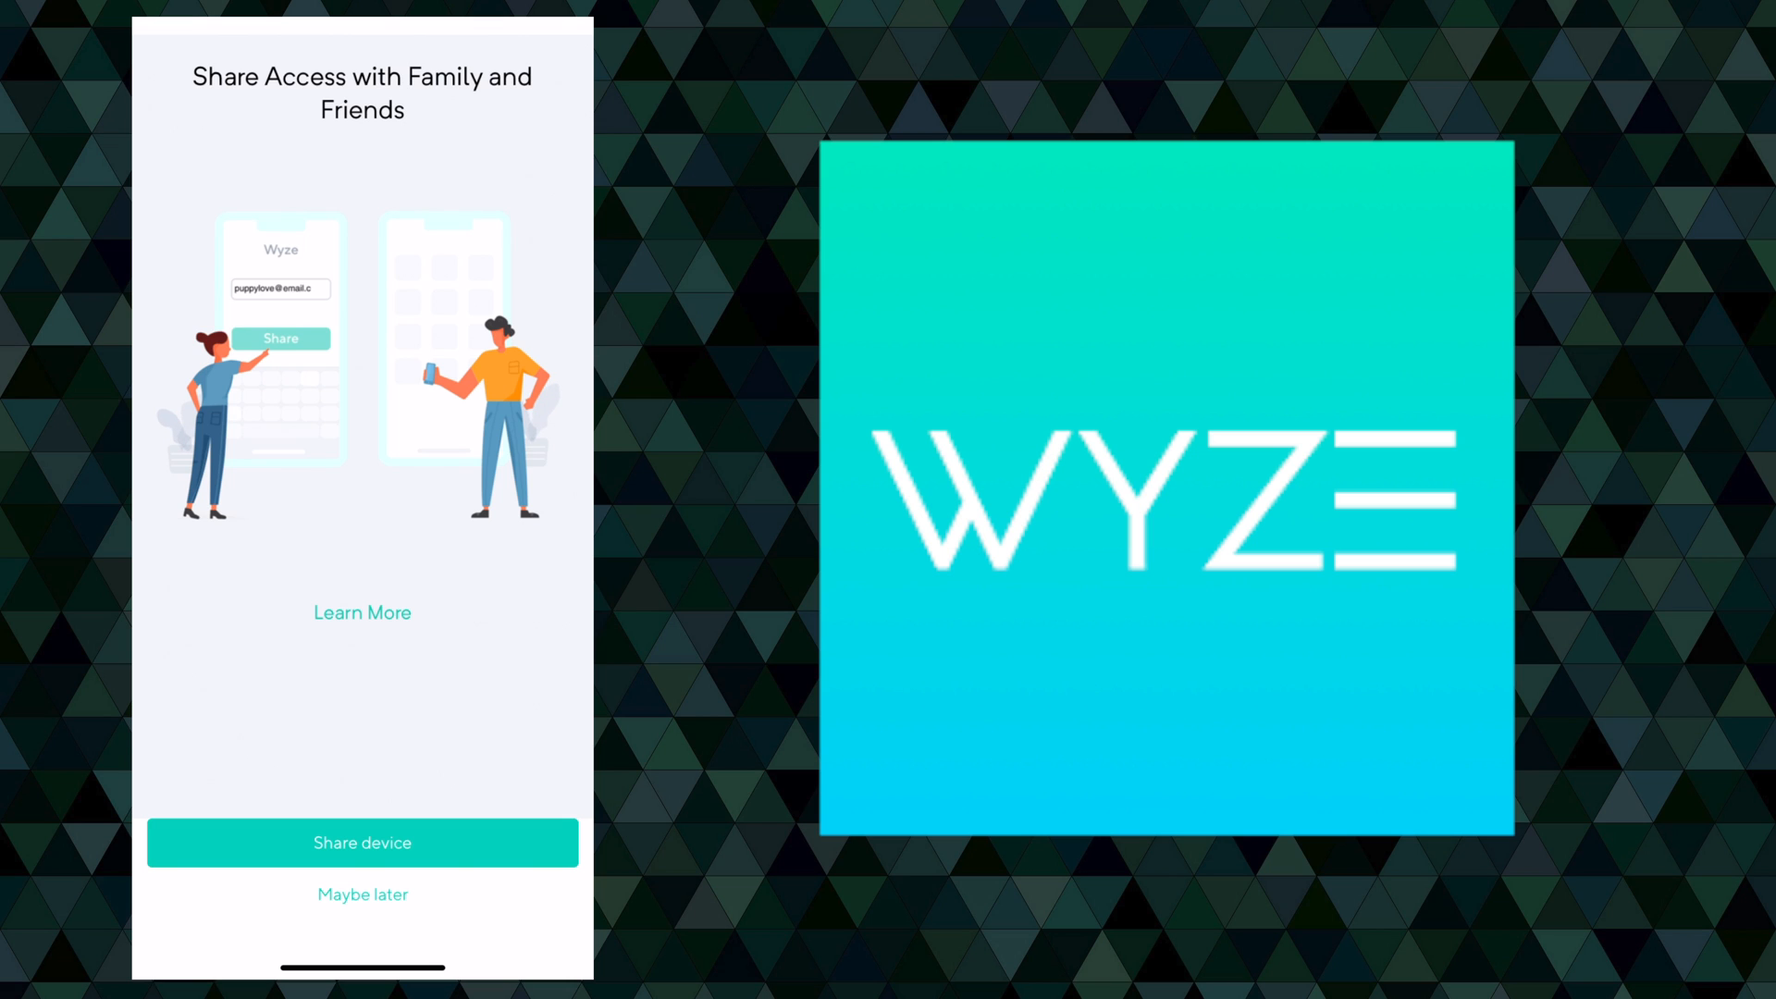
pyautogui.click(361, 894)
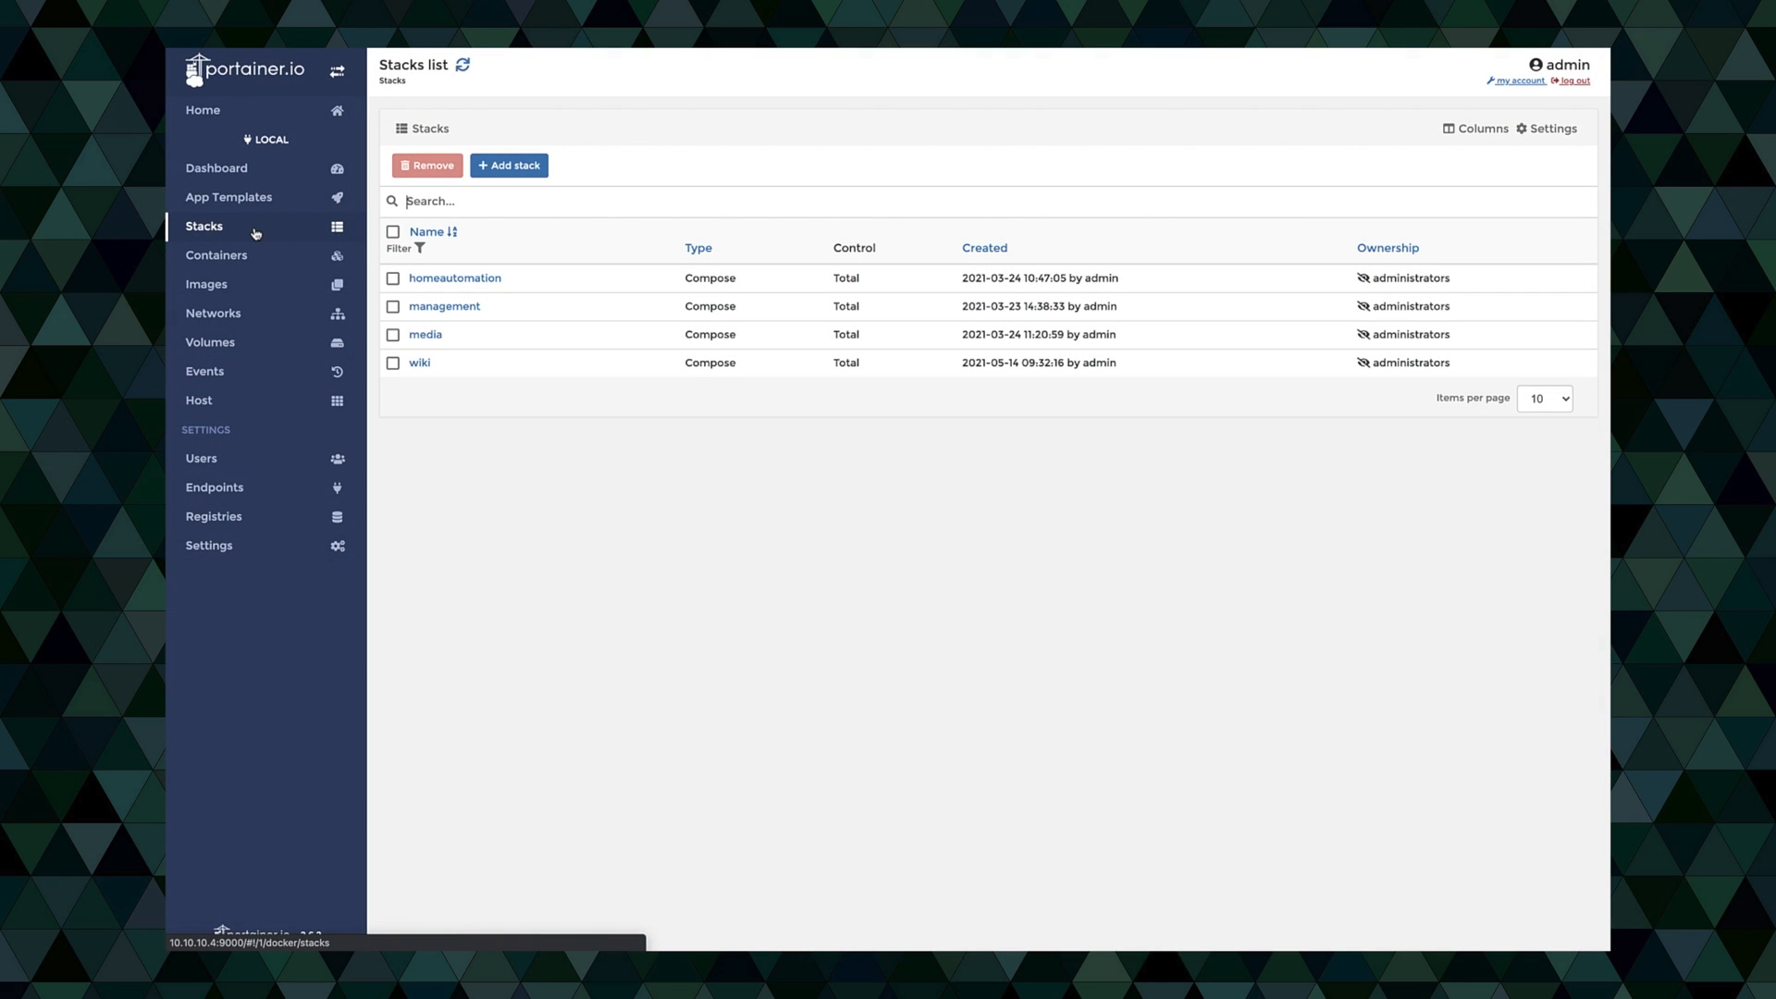
# - Open the homeautomation stack's compose file in its Editor tab
pyautogui.click(454, 277)
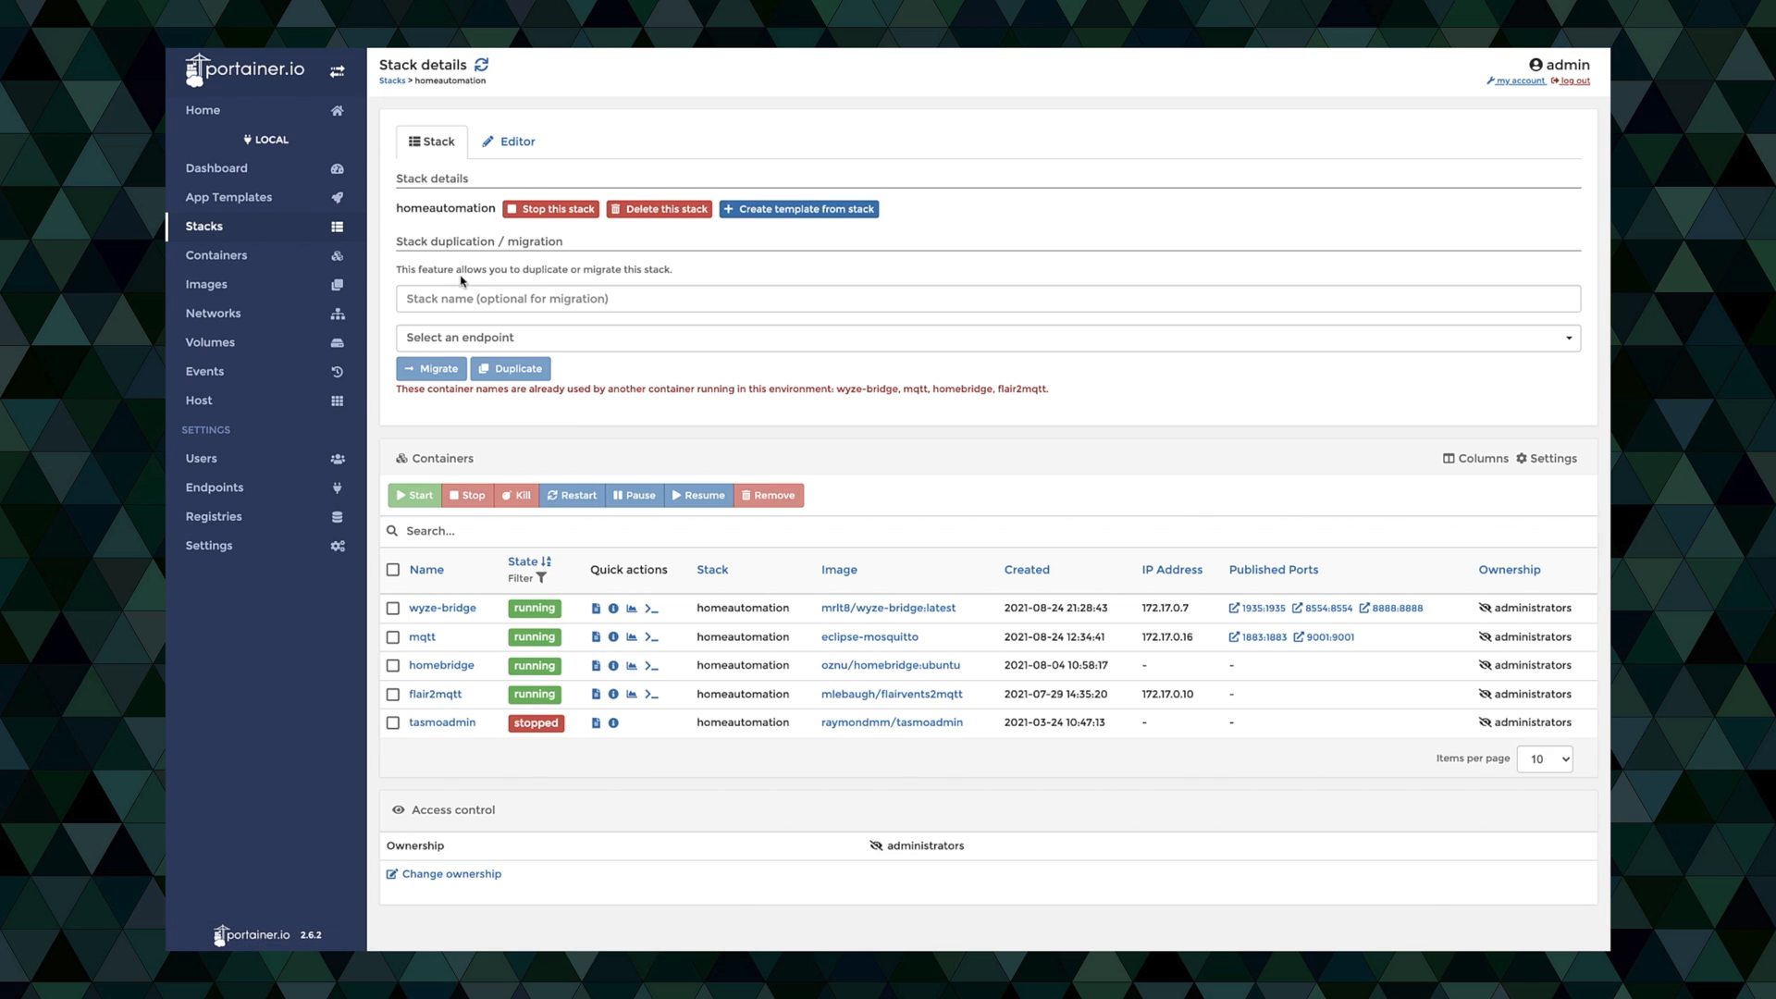
pyautogui.click(509, 141)
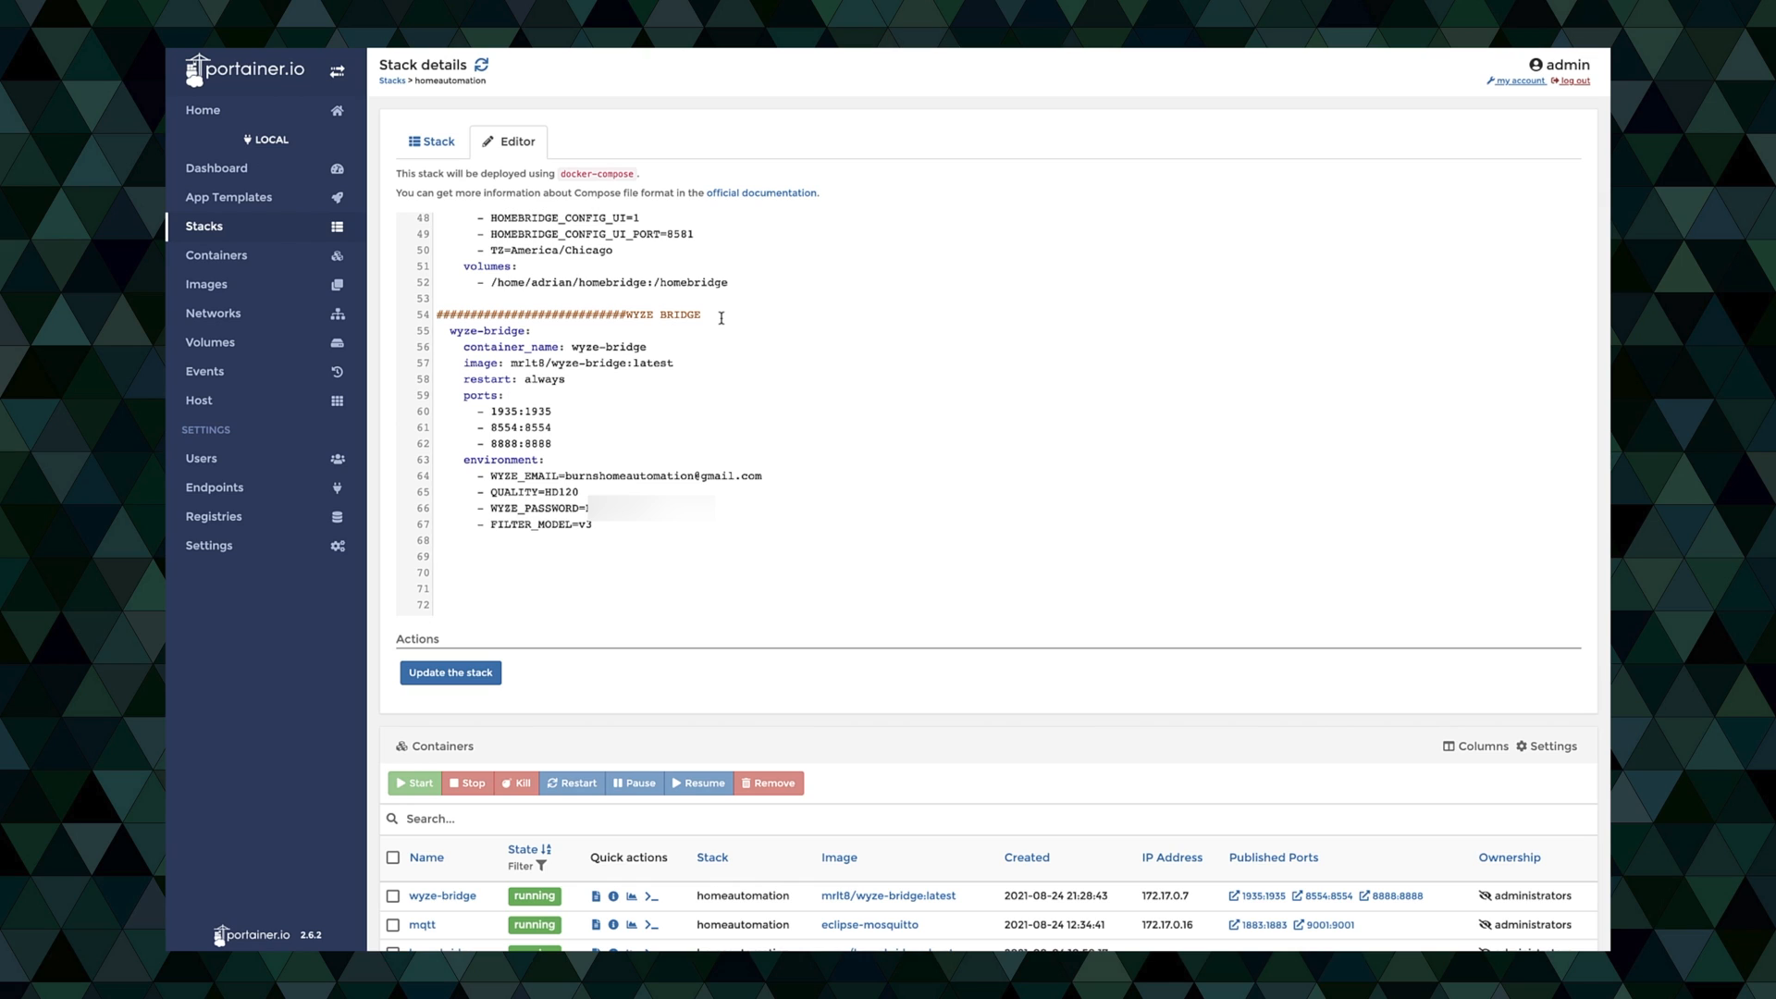
# - Redeploy the stack and view wyze-bridge container details: ports 1935, 8554, 8888, FILTER_MODEL v3
pyautogui.click(449, 671)
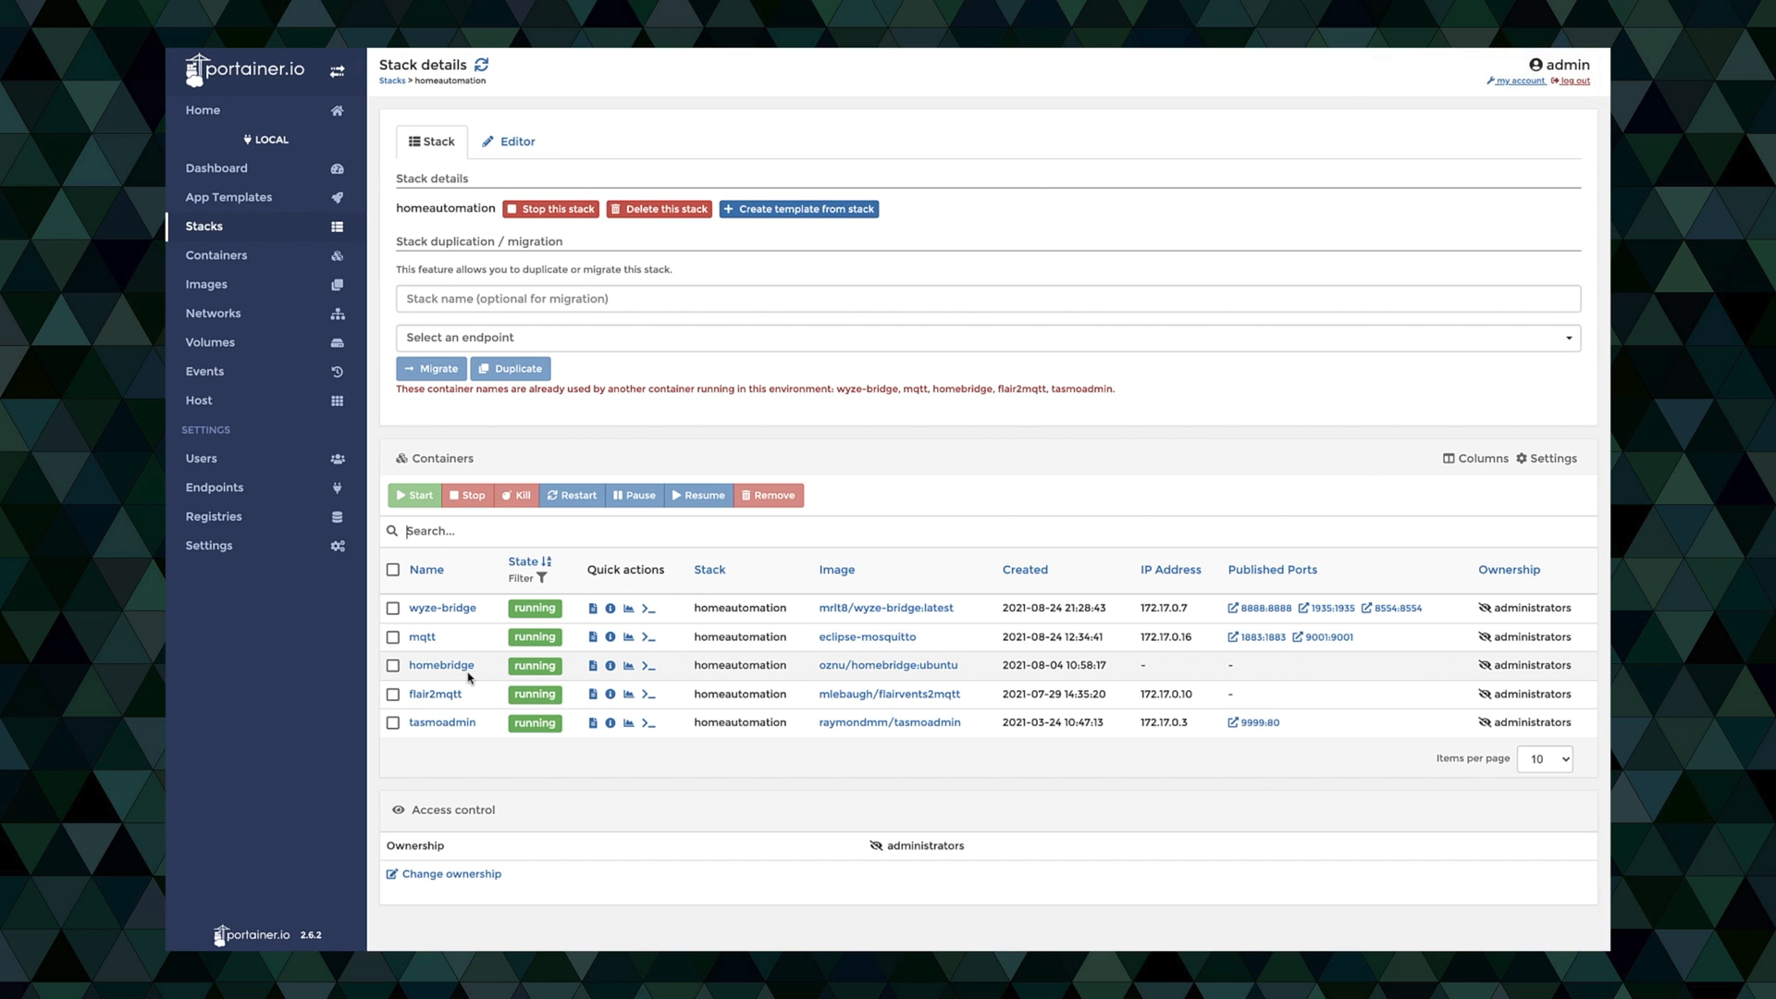
pyautogui.moveTo(440, 682)
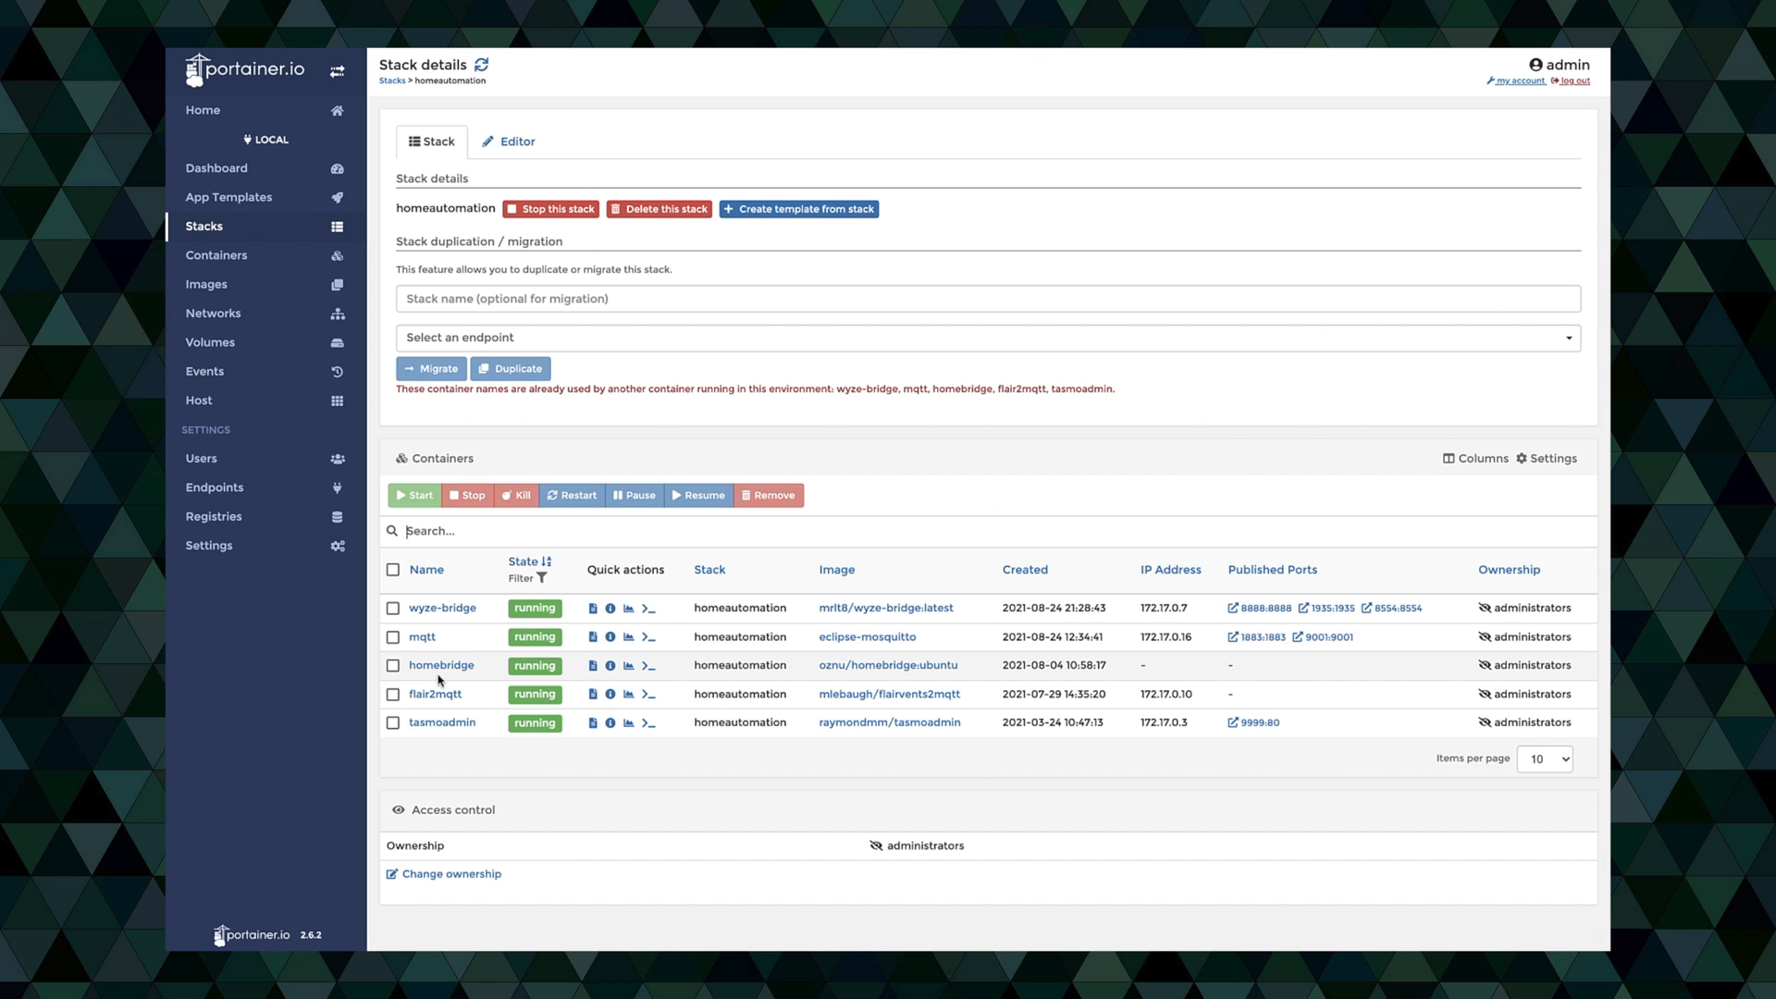
pyautogui.click(442, 607)
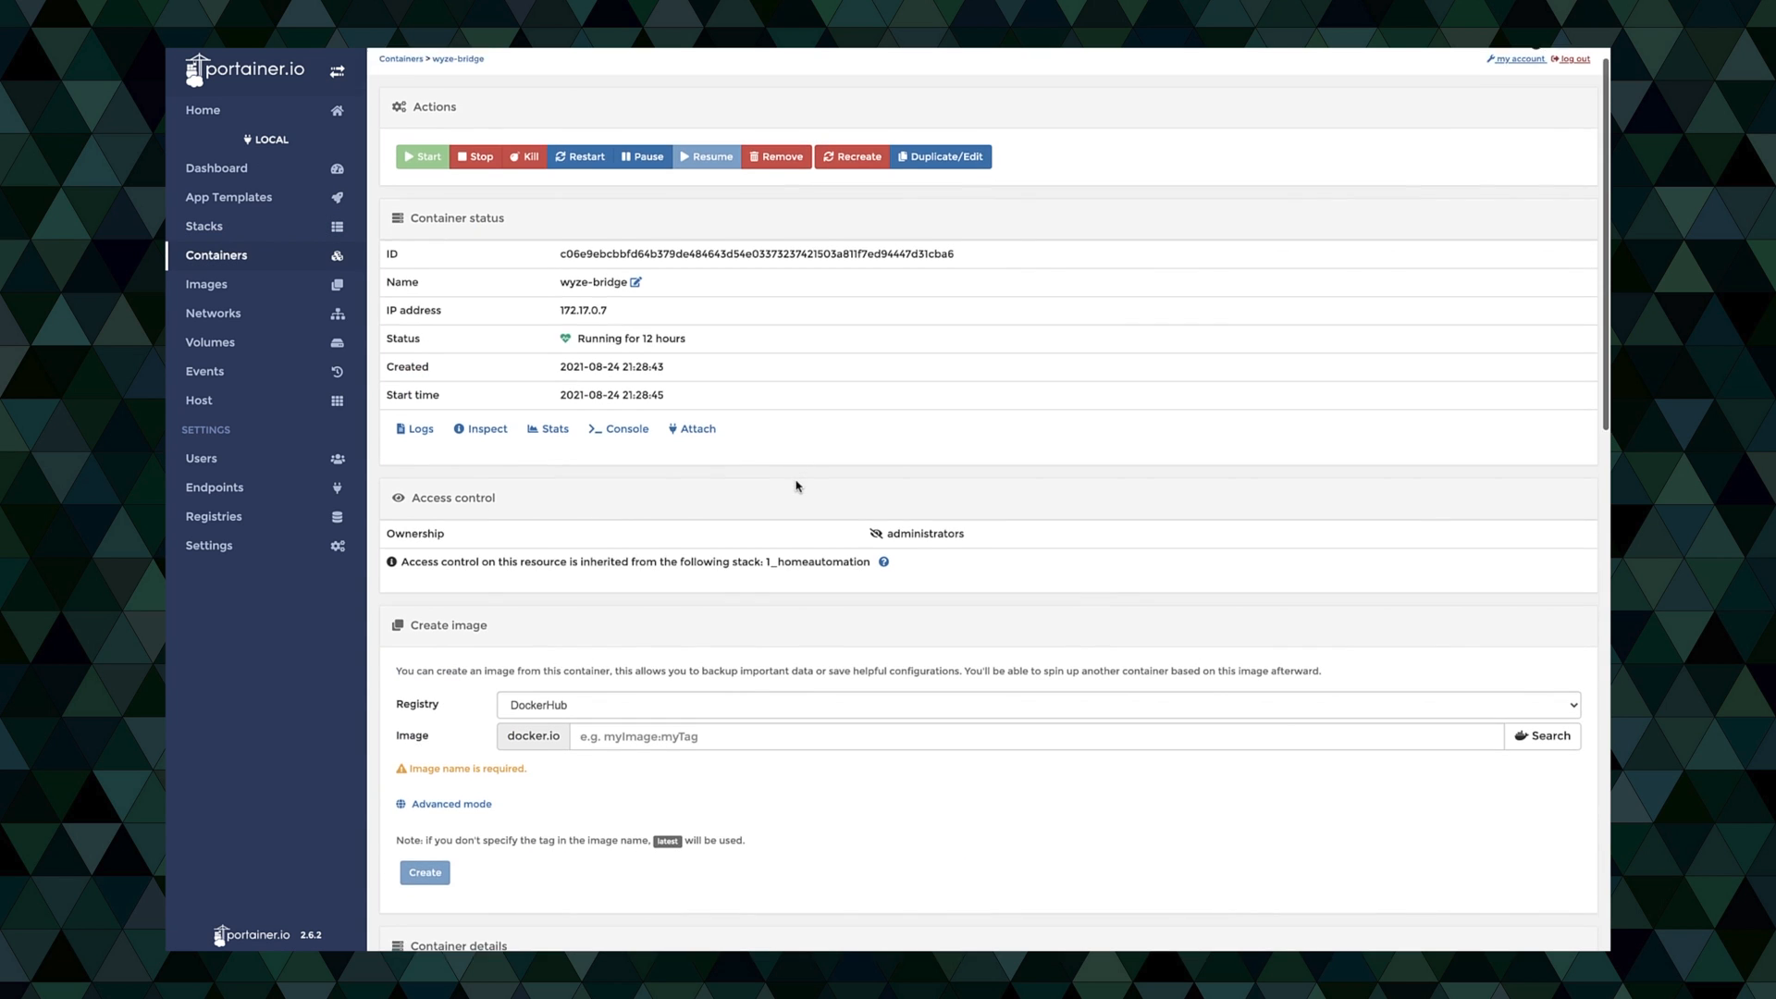
pyautogui.scroll(-3)
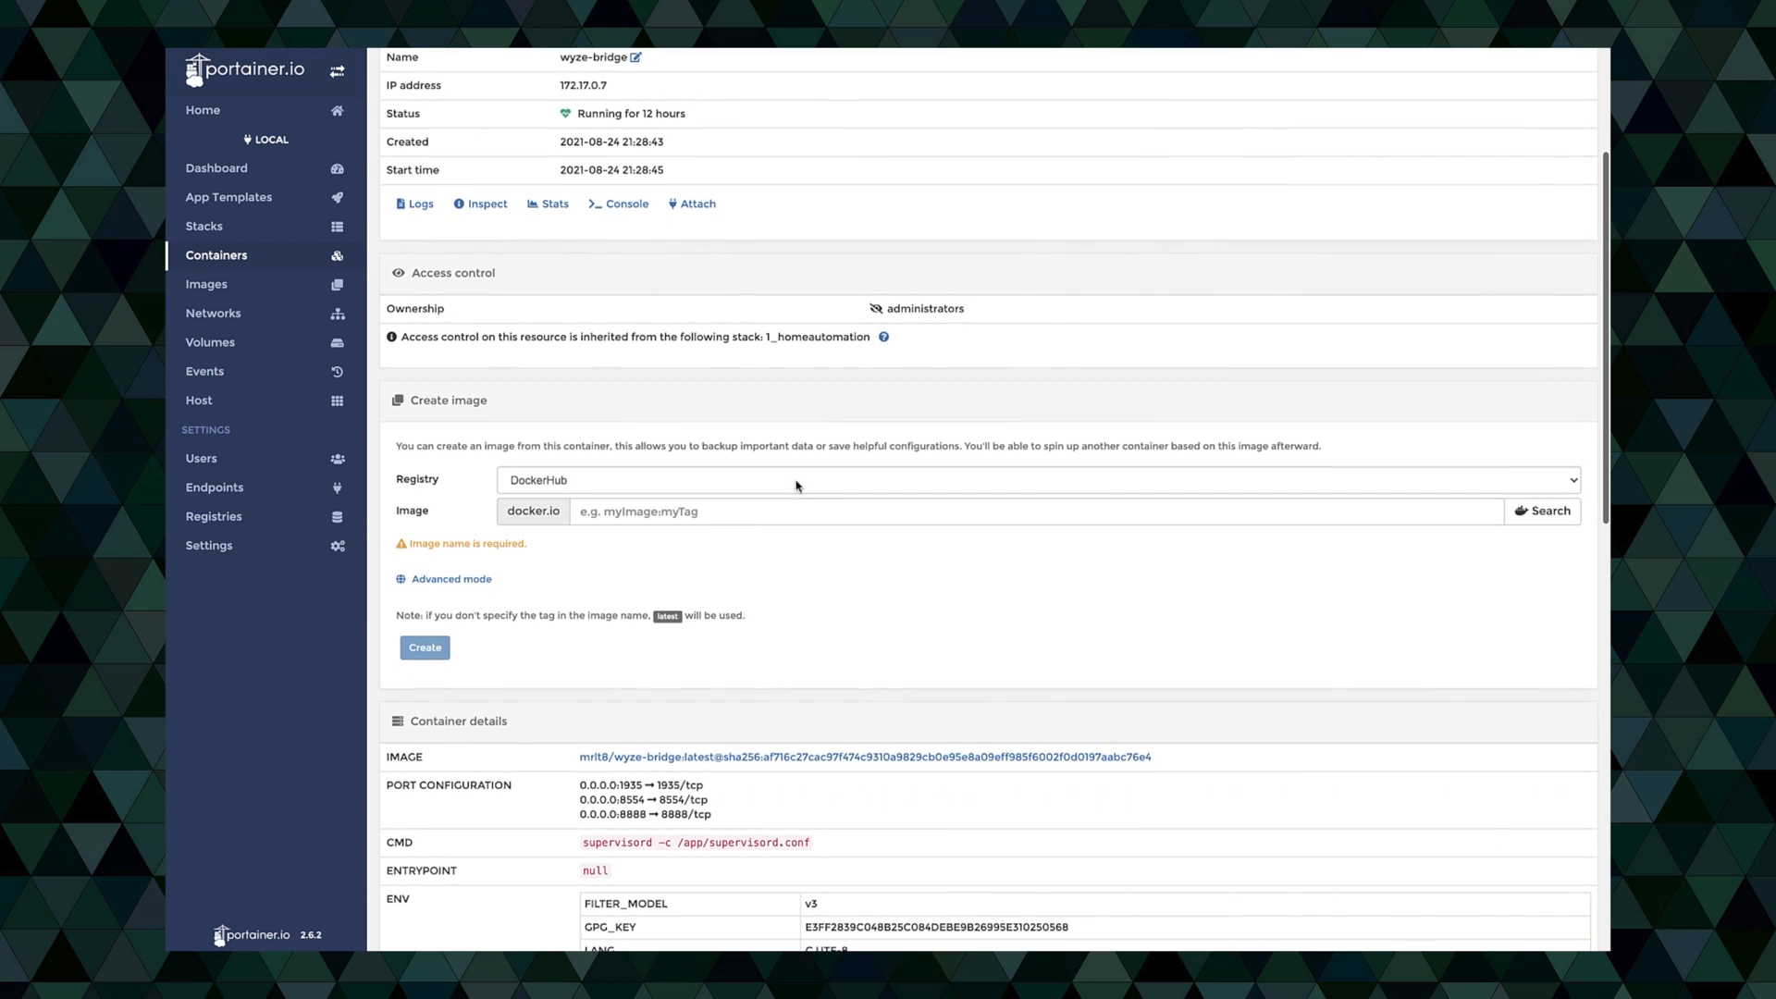
pyautogui.scroll(-3)
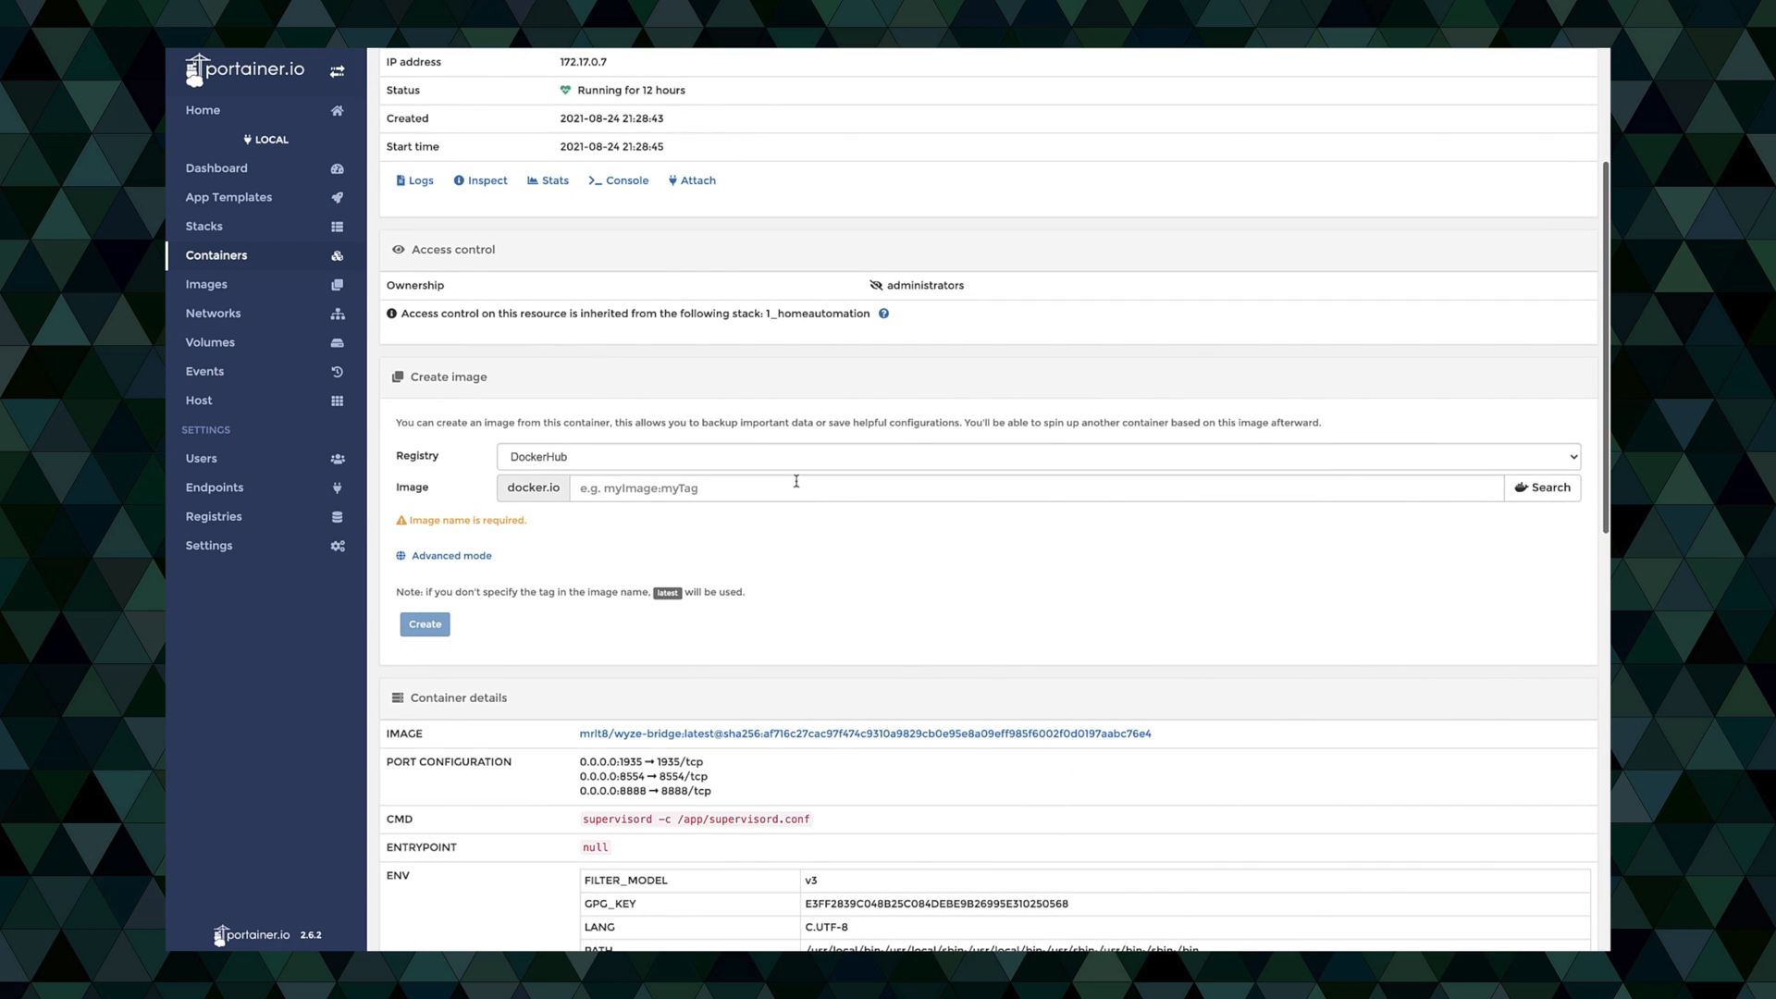
# - Show the wyze-bridge logs with RTSP sessions reading path wyze-cam-v3-test
pyautogui.click(419, 180)
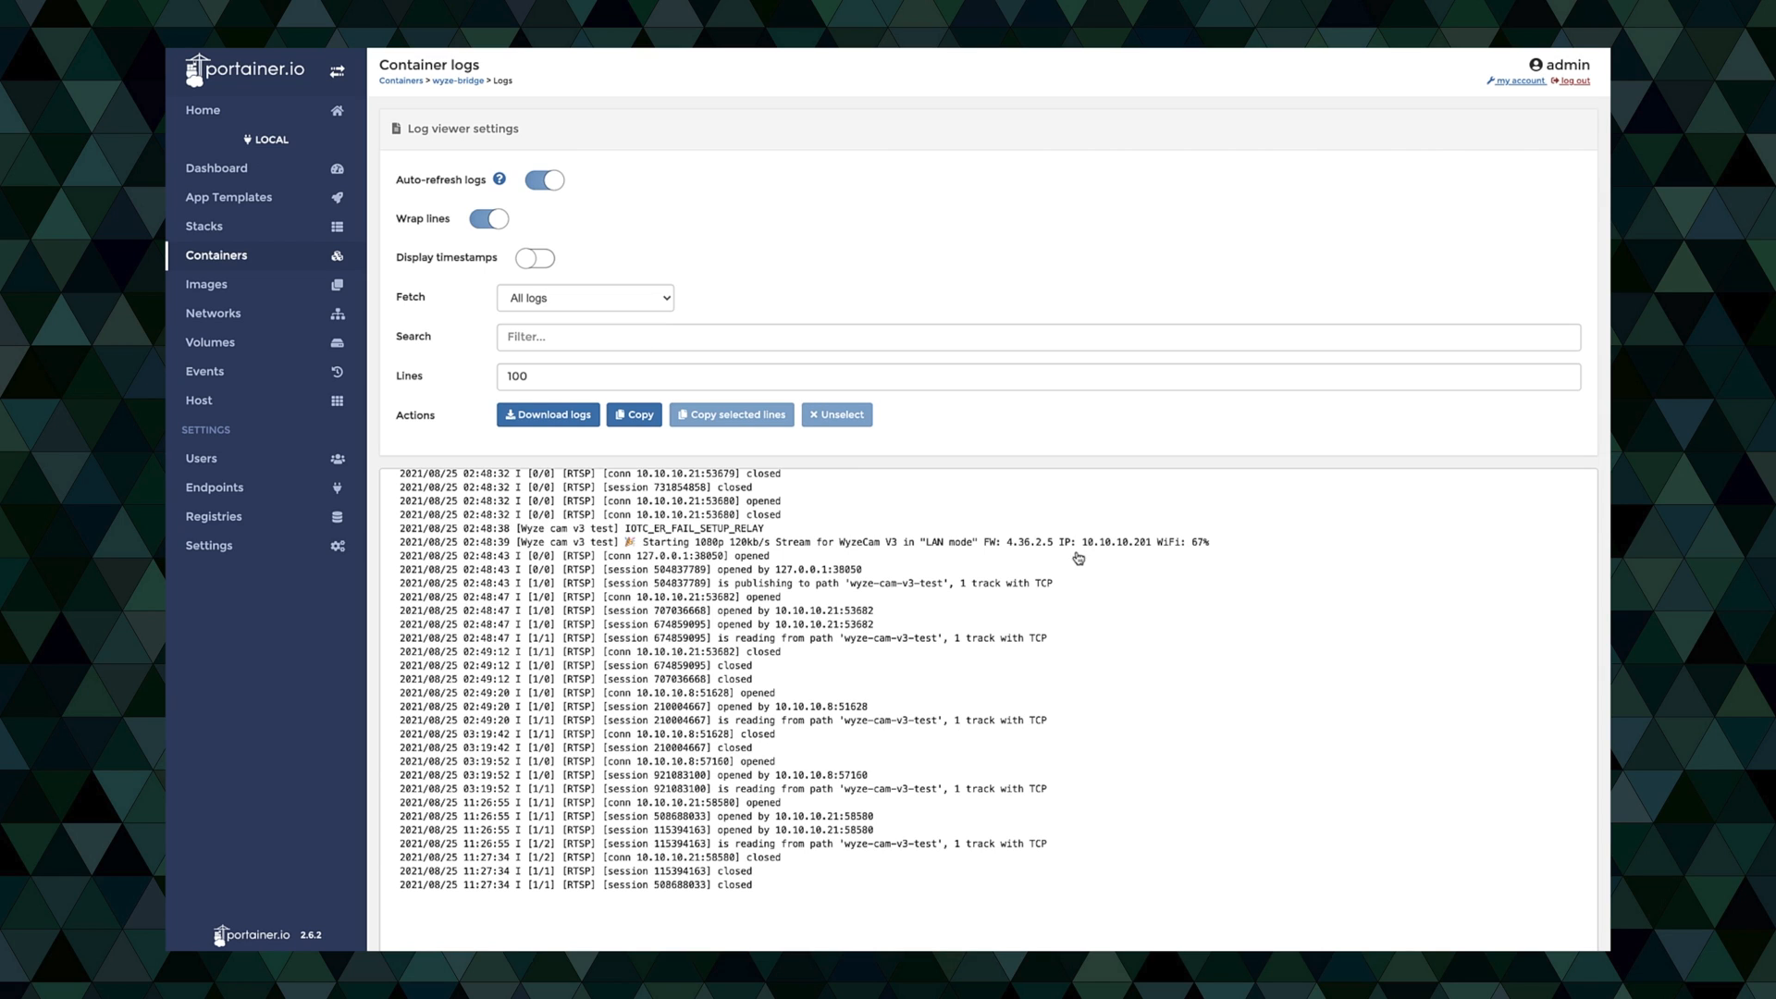
pyautogui.moveTo(1050, 846)
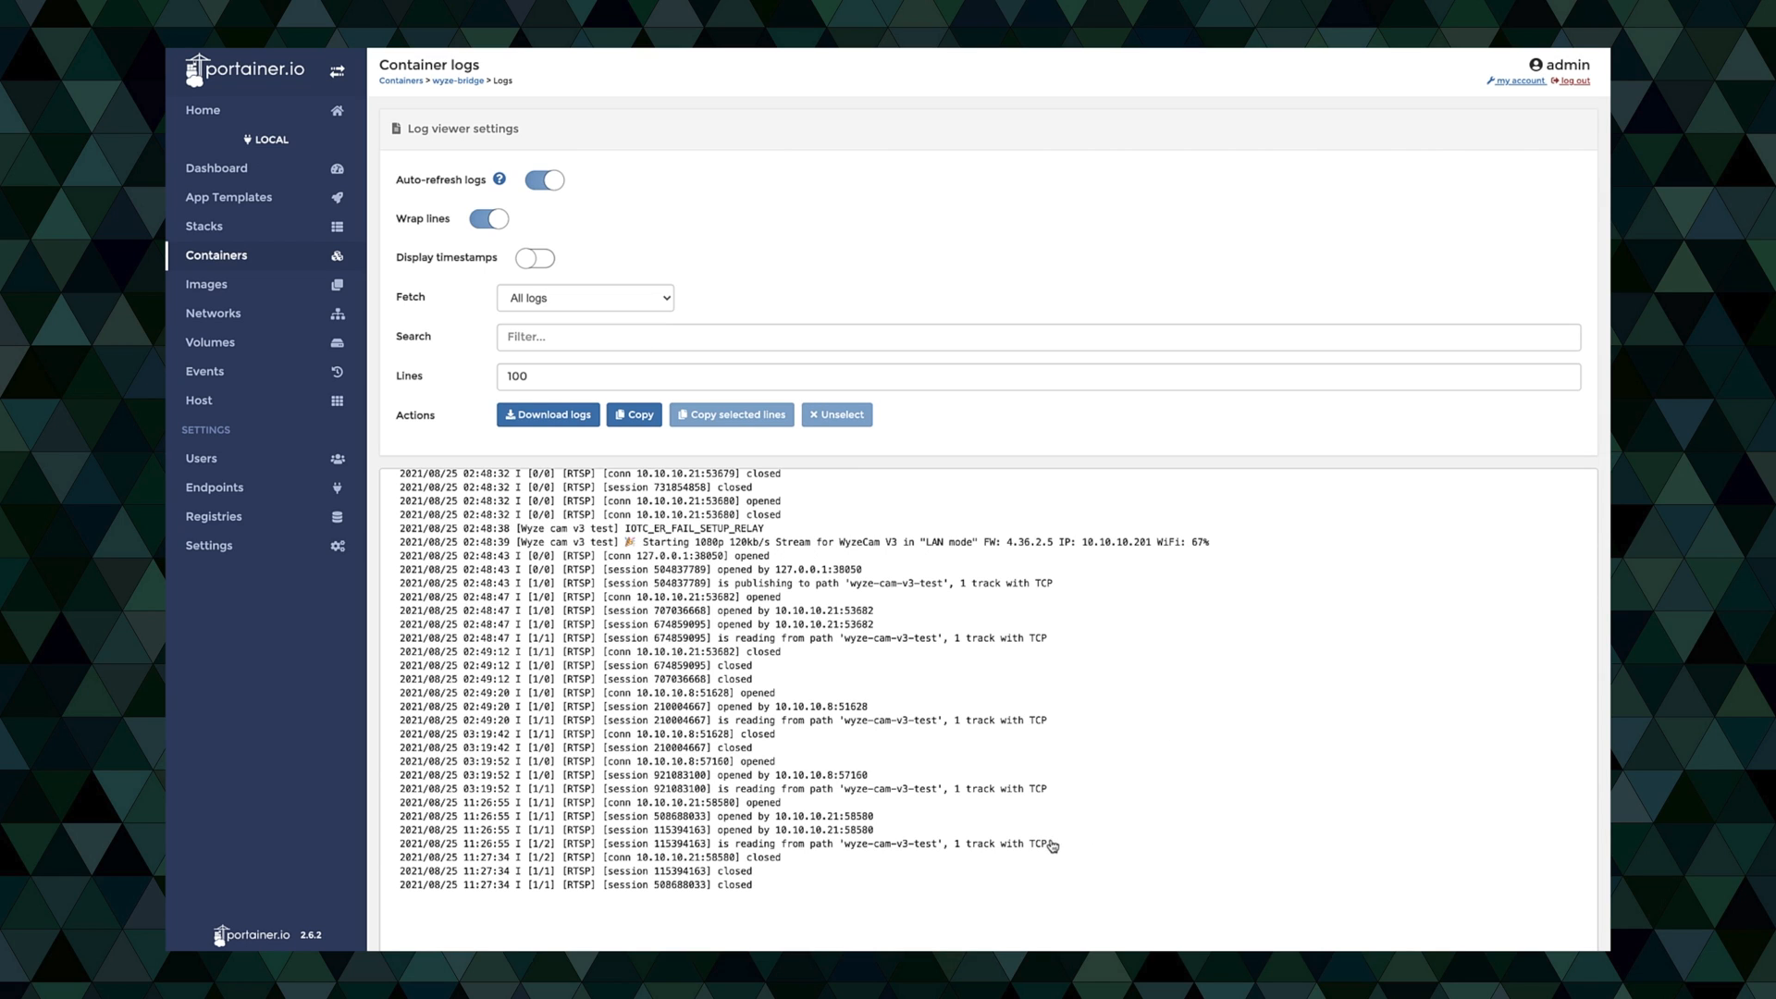
pyautogui.moveTo(929, 622)
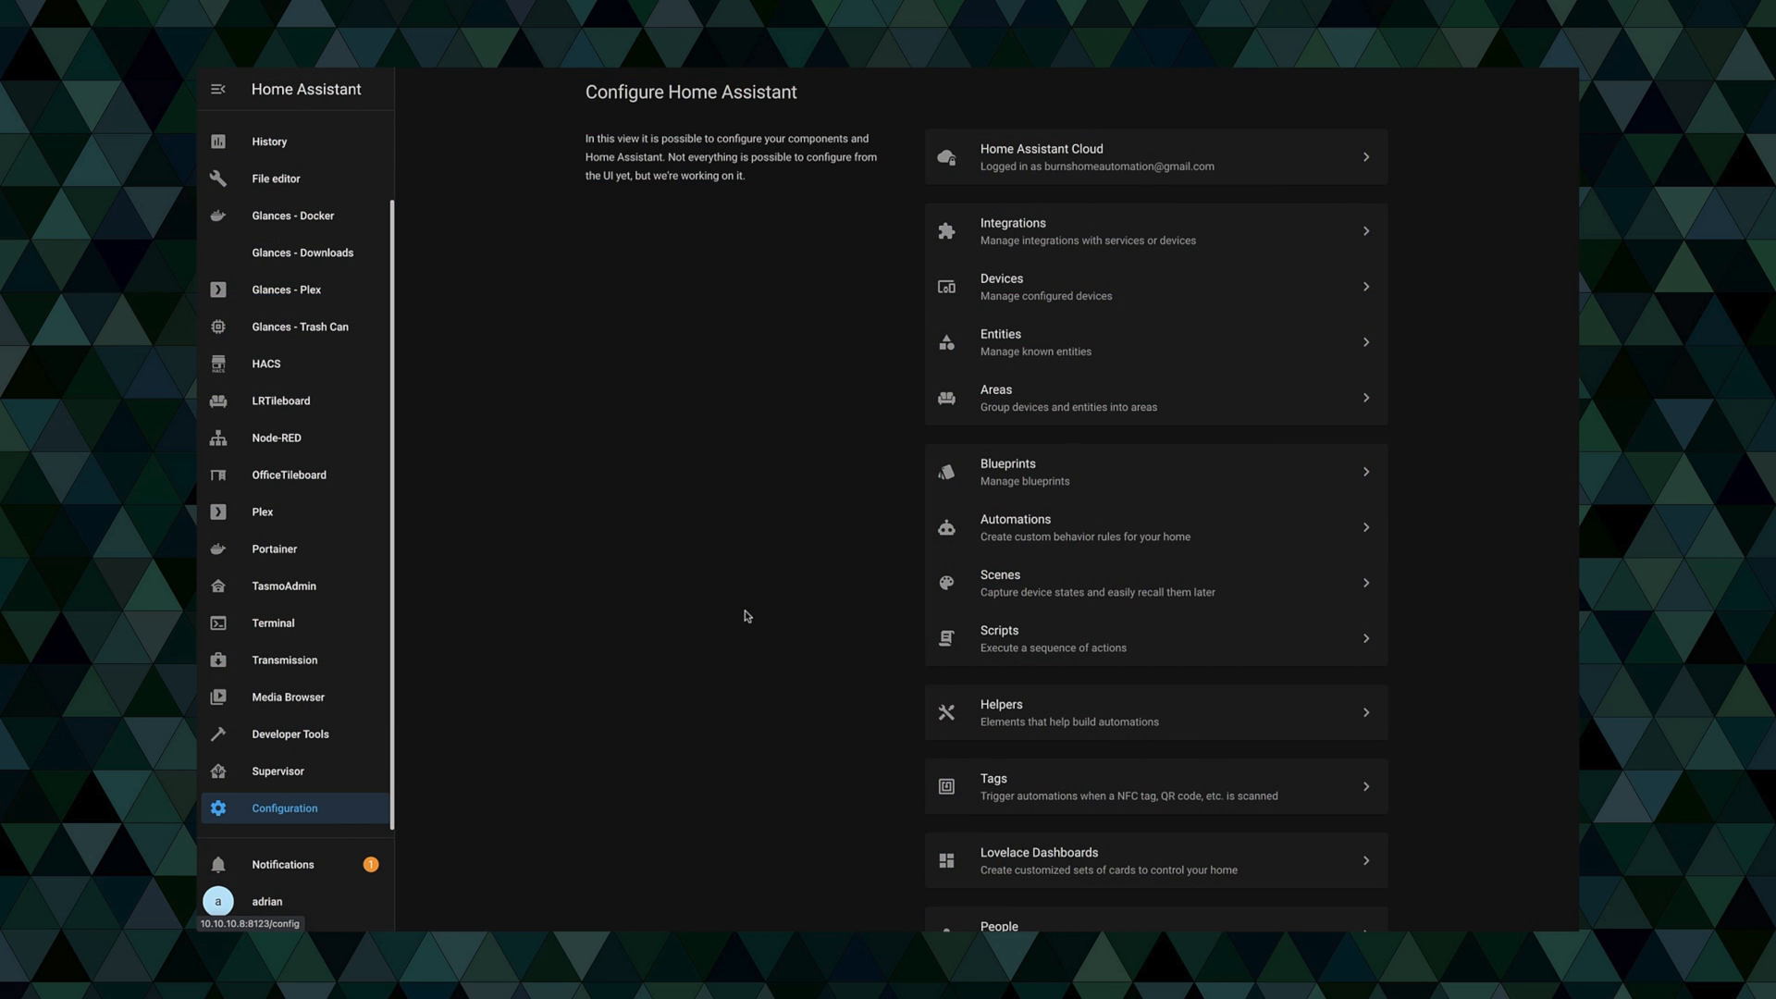
pyautogui.moveTo(479, 541)
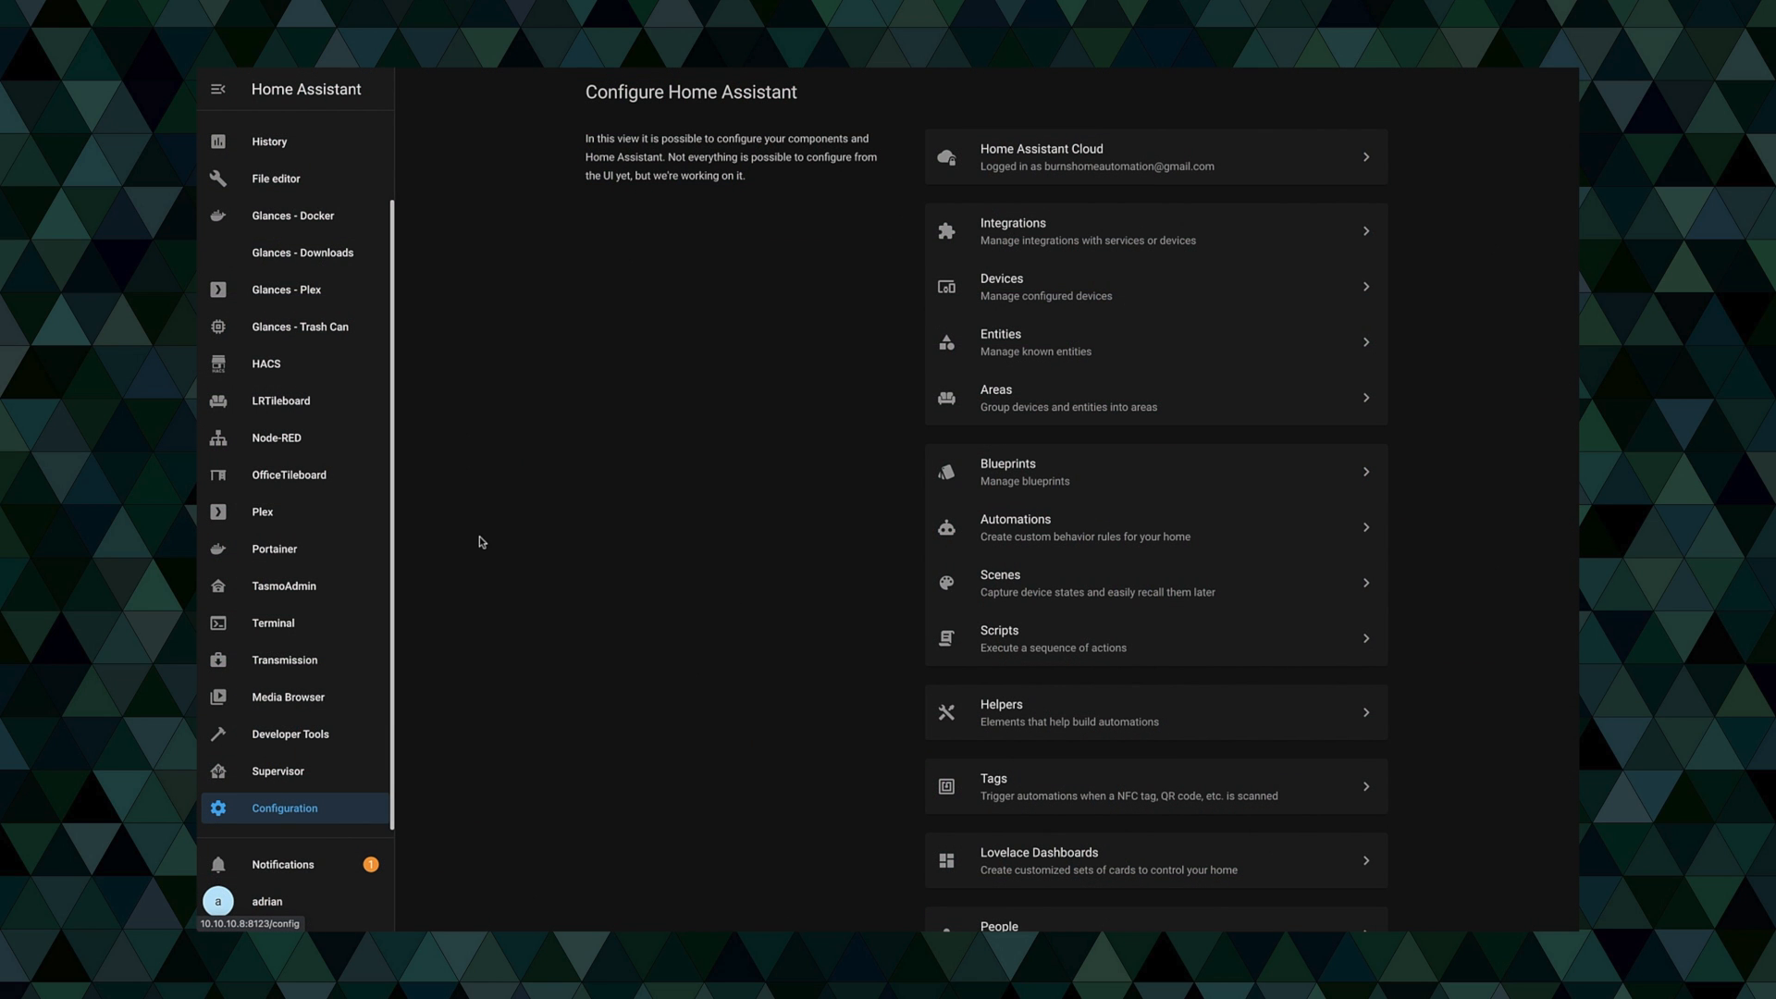
pyautogui.moveTo(354, 464)
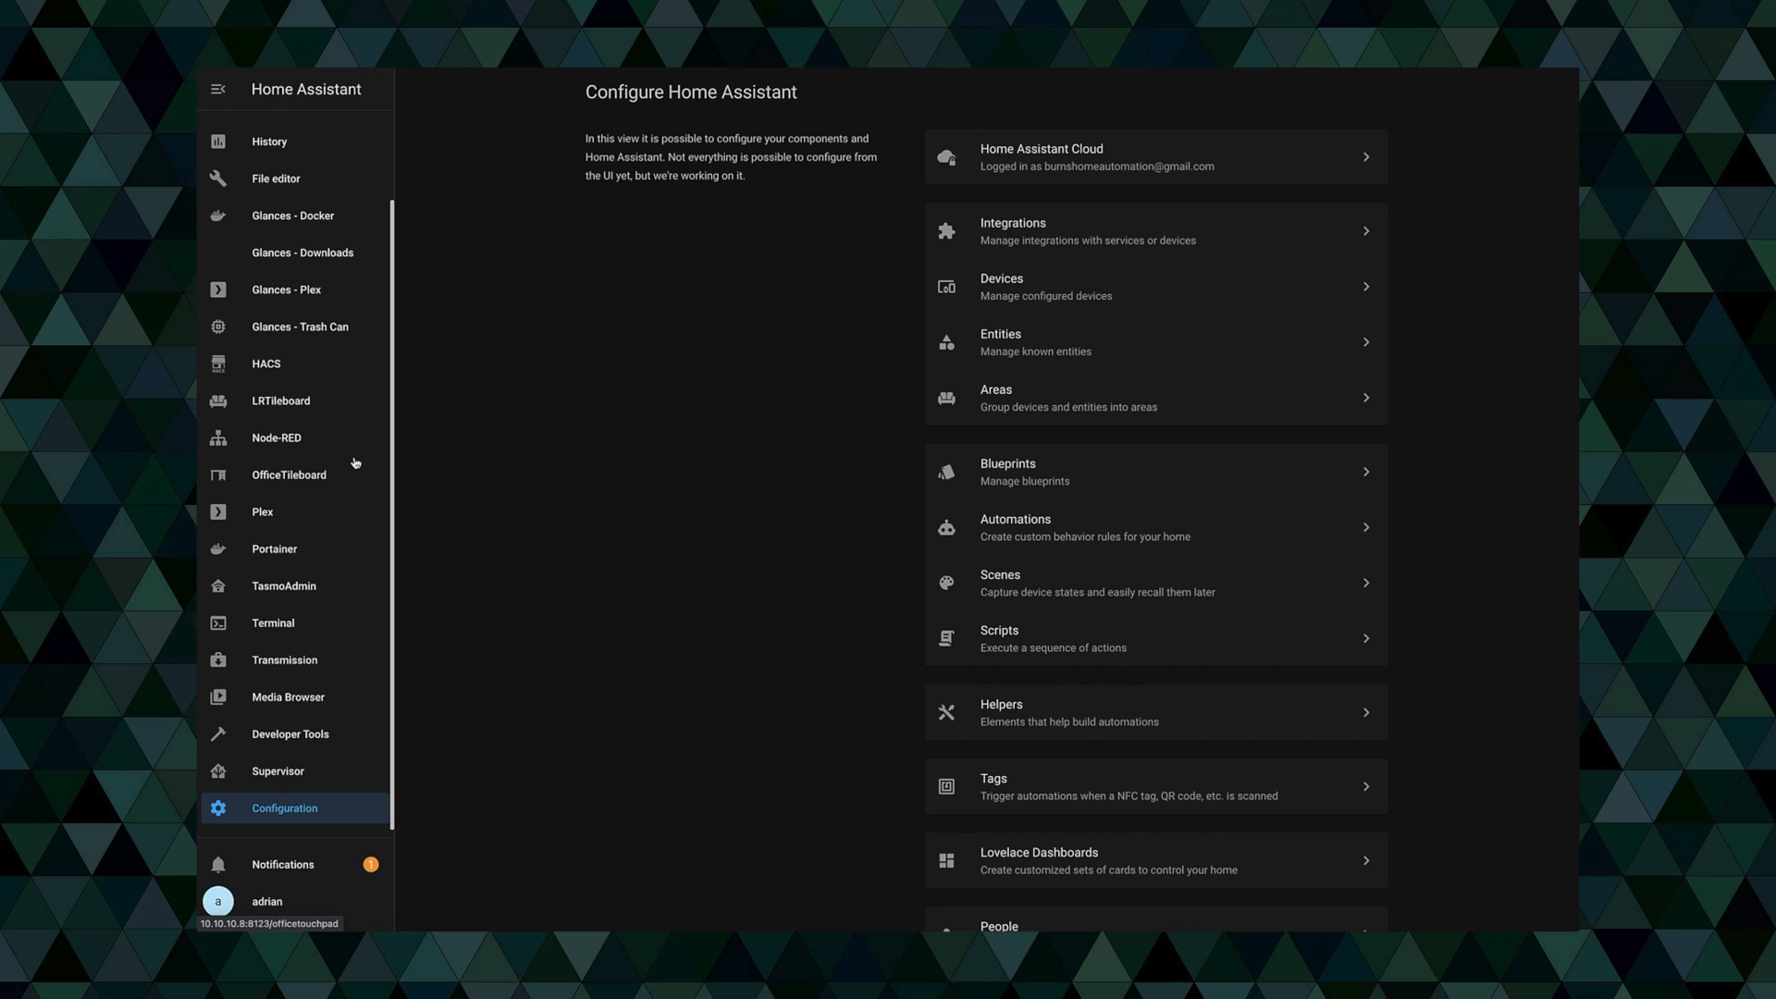
pyautogui.moveTo(270, 147)
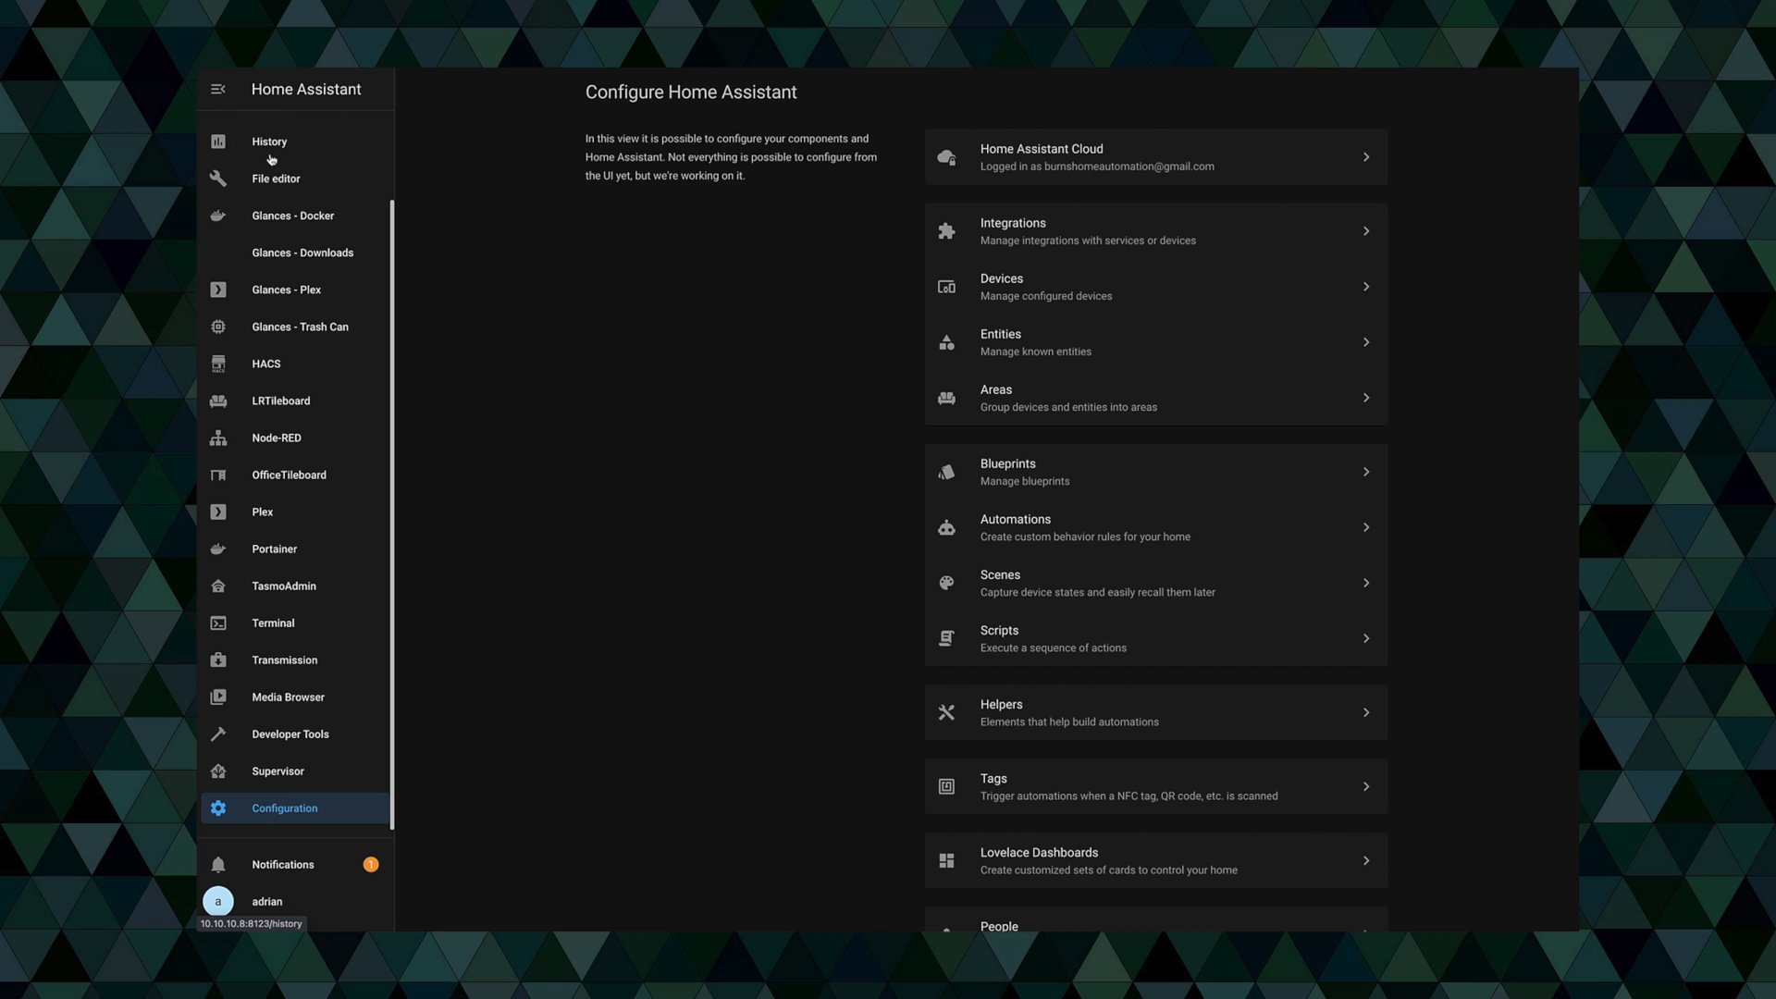
# - Open cameras.yaml from the File editor's filesystem browser
pyautogui.click(276, 178)
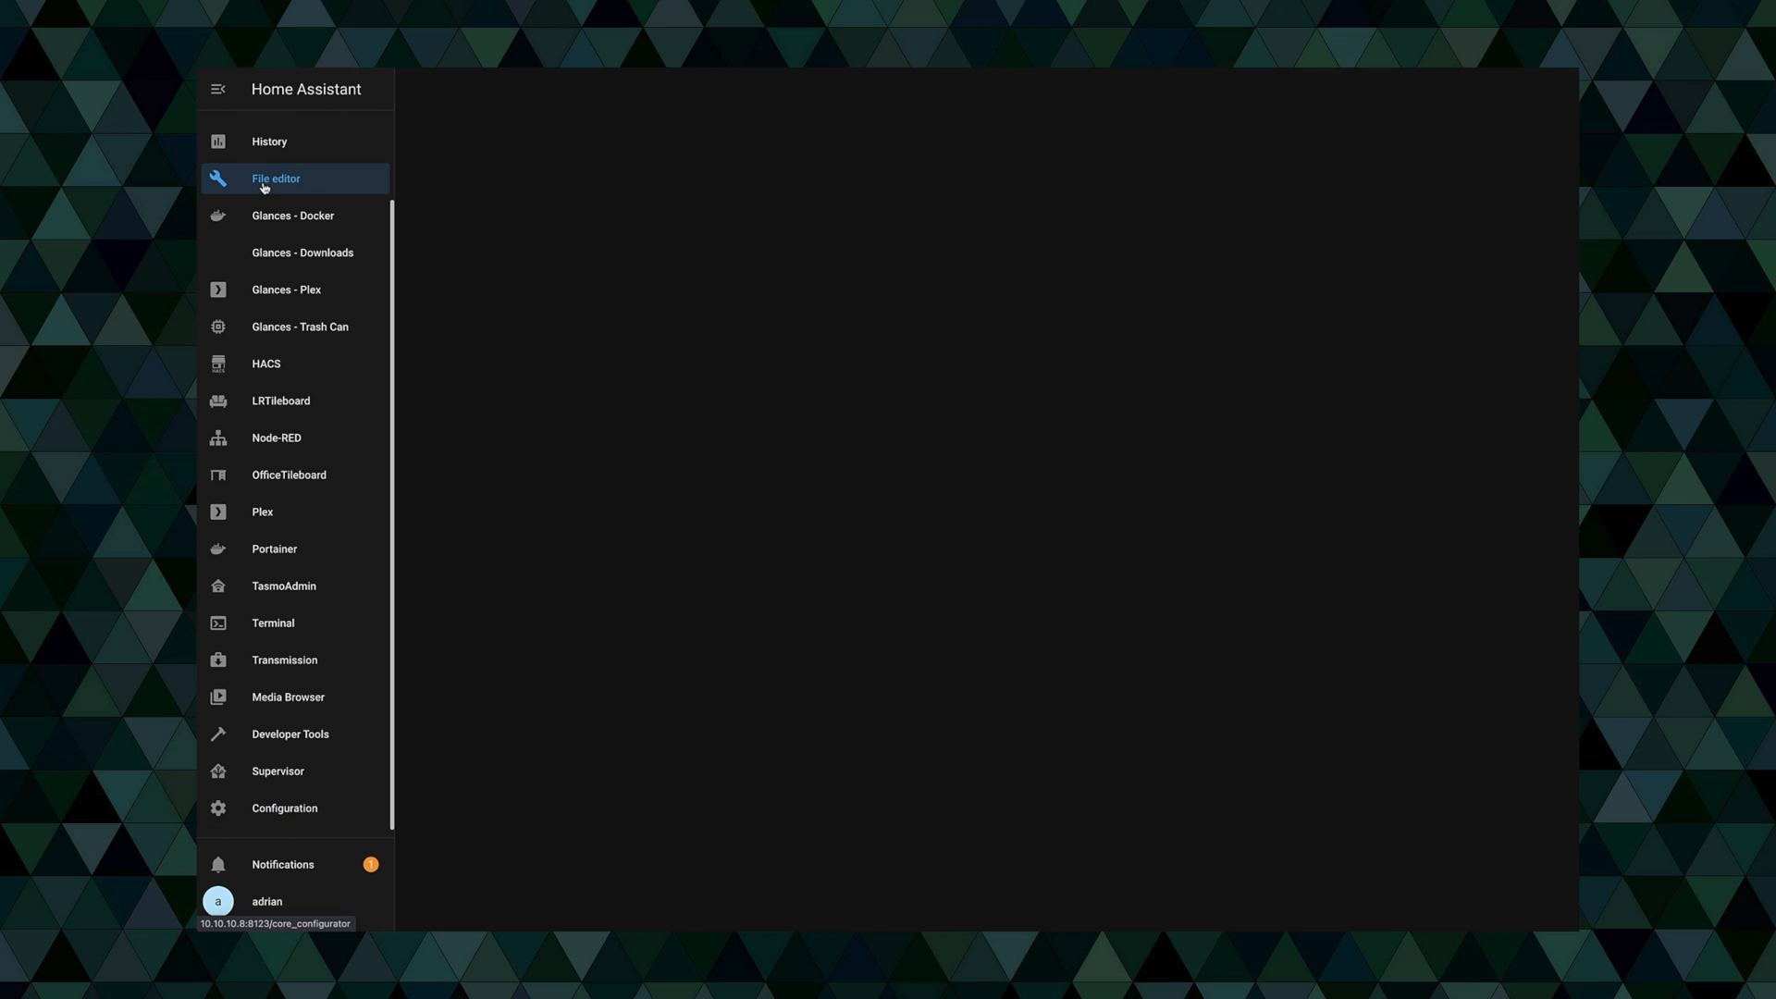
pyautogui.click(276, 178)
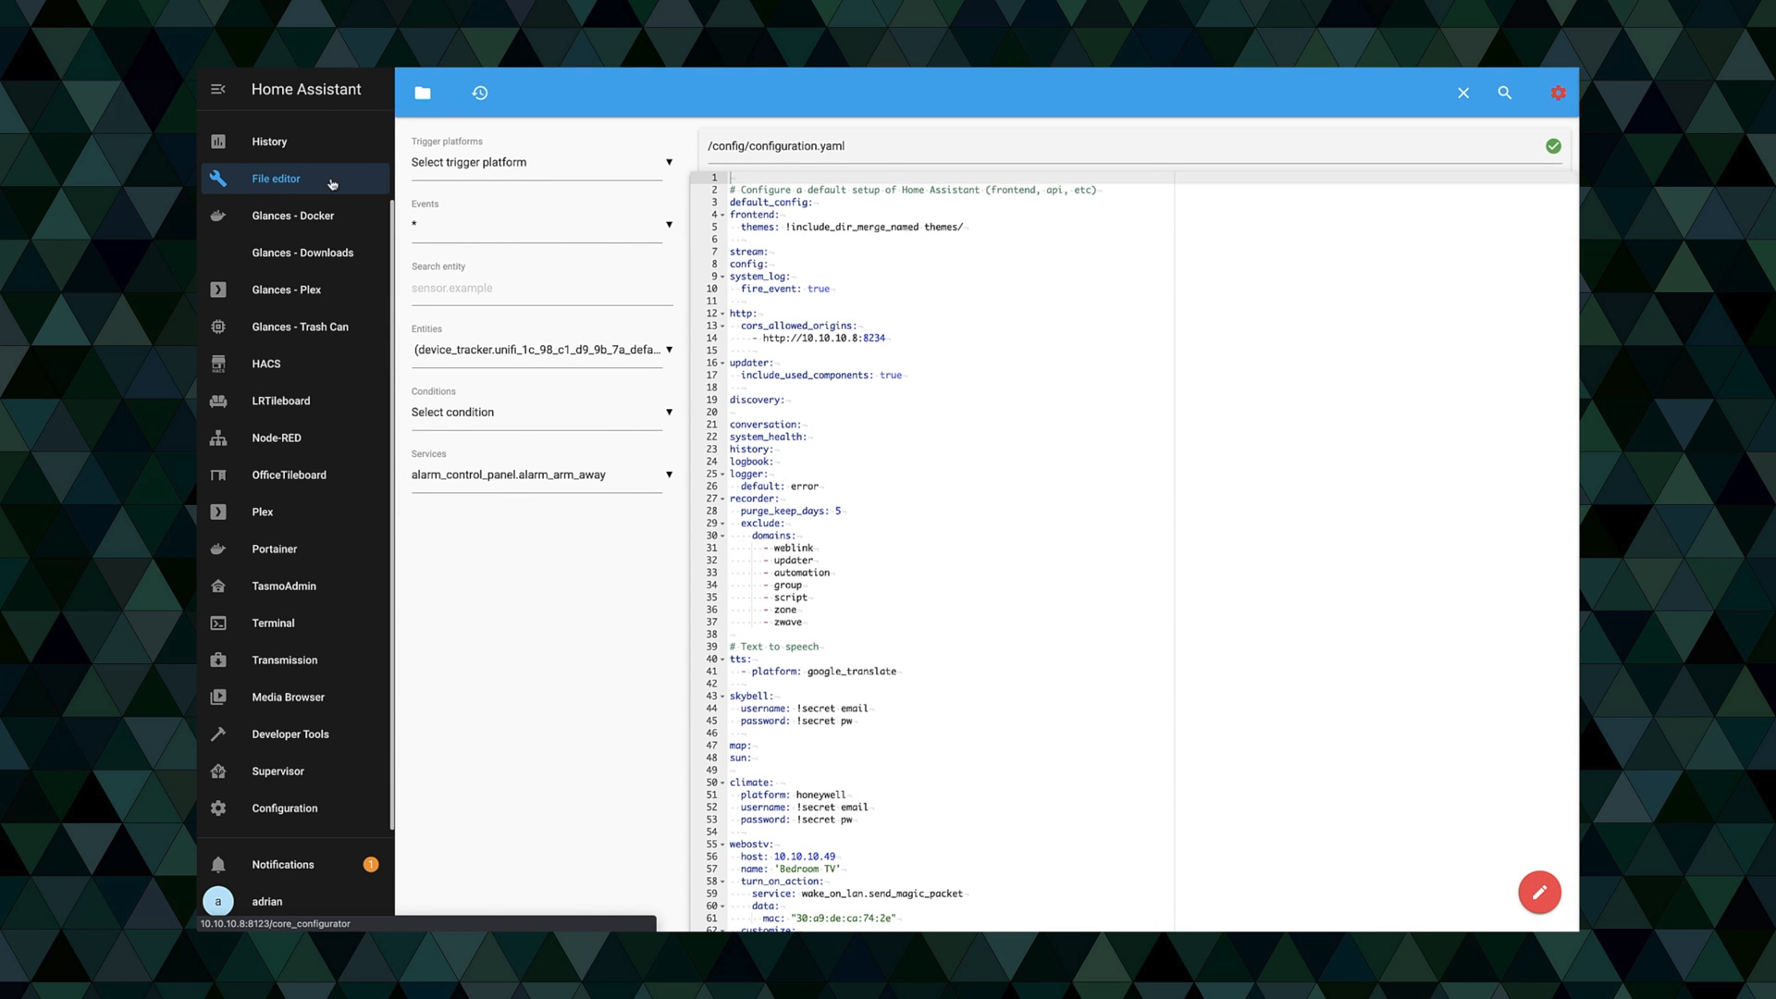
pyautogui.moveTo(423, 92)
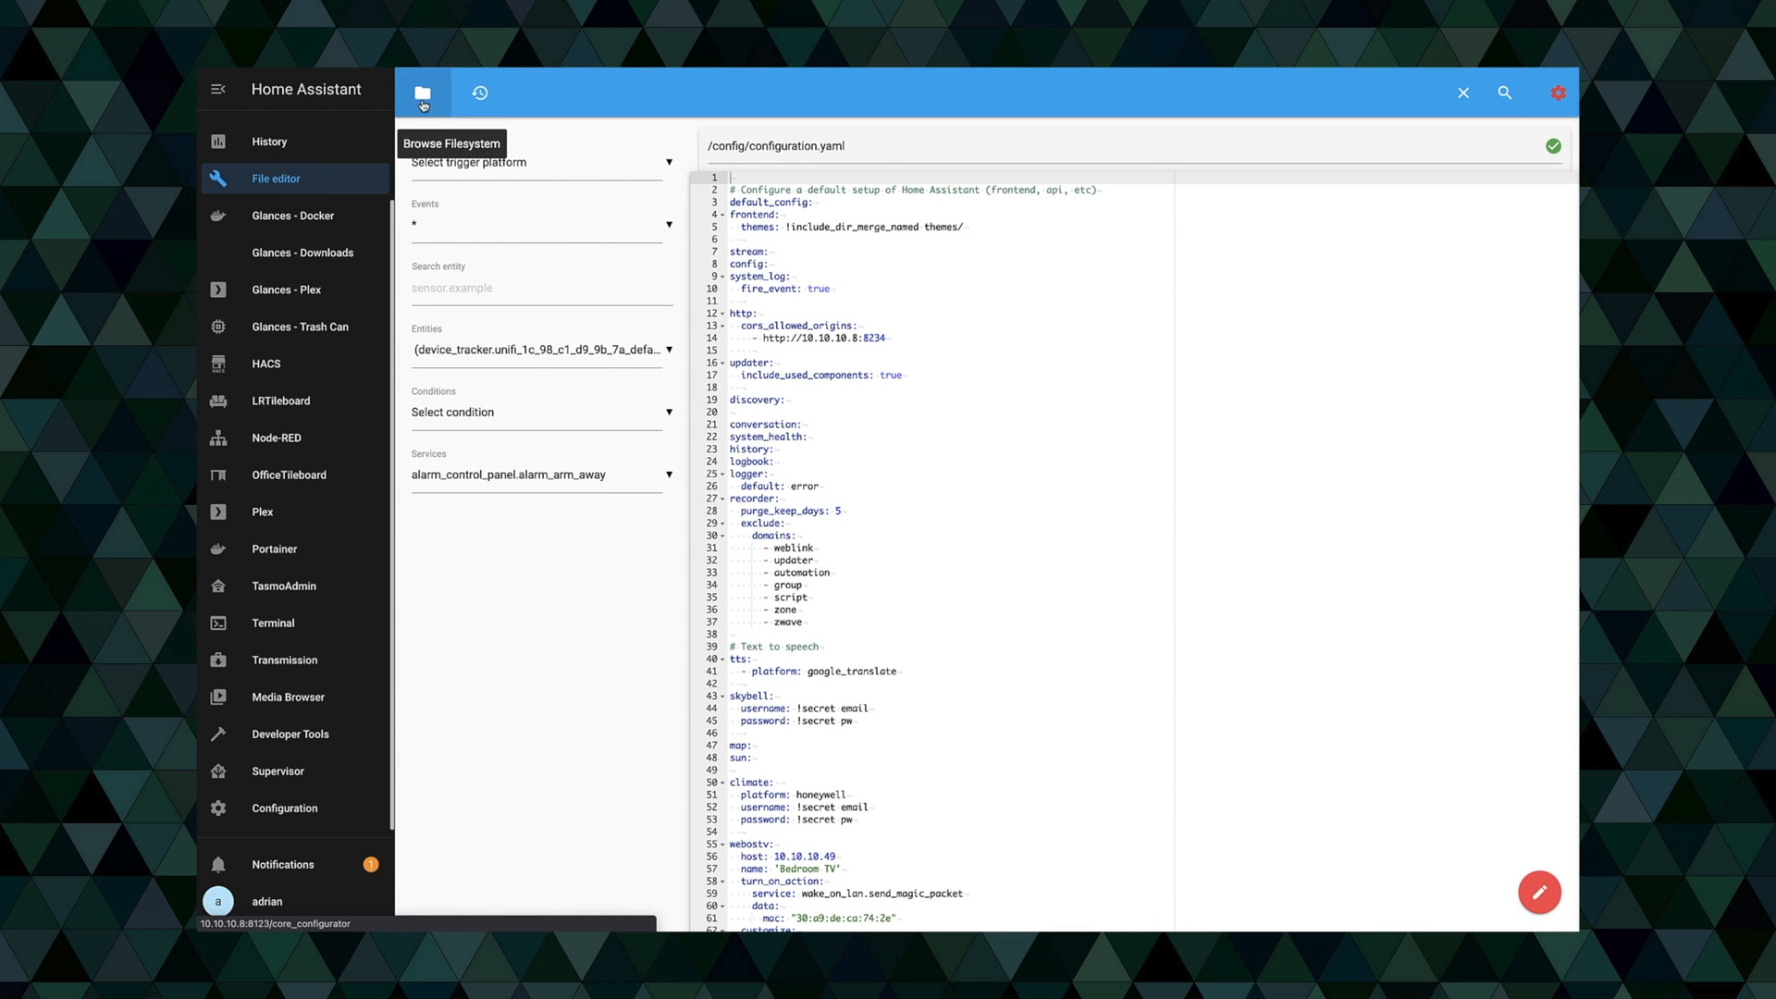
pyautogui.click(424, 92)
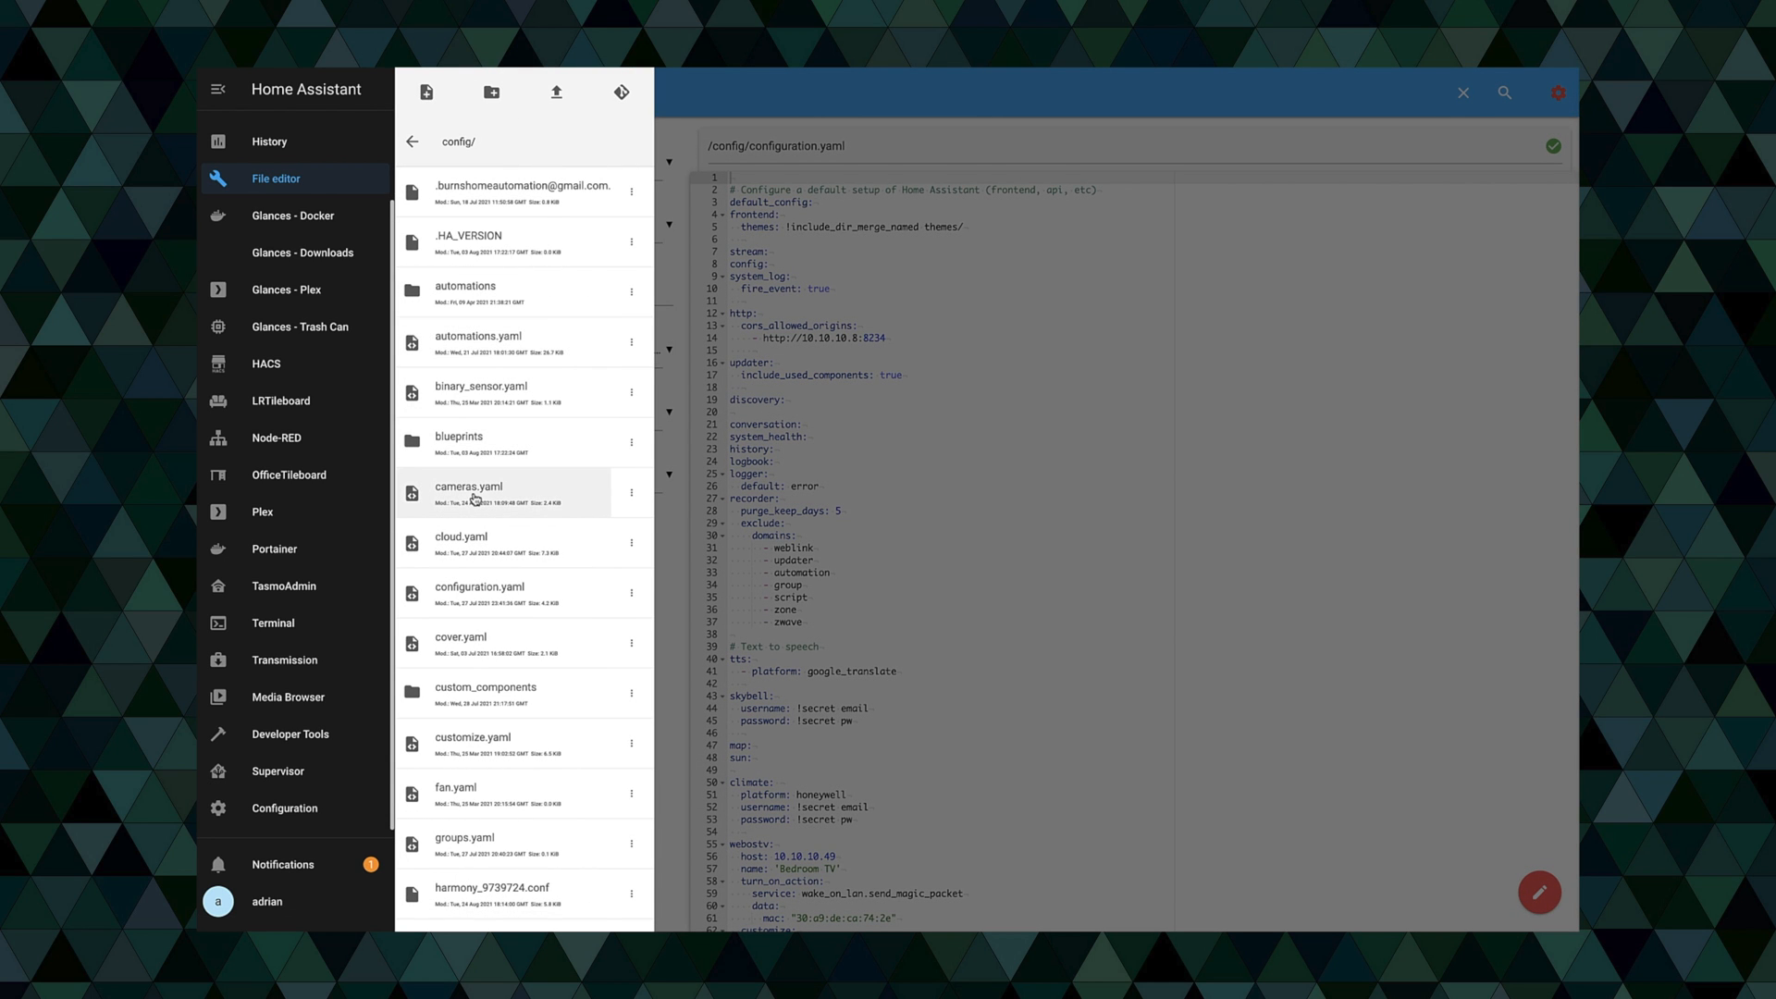
pyautogui.moveTo(468, 661)
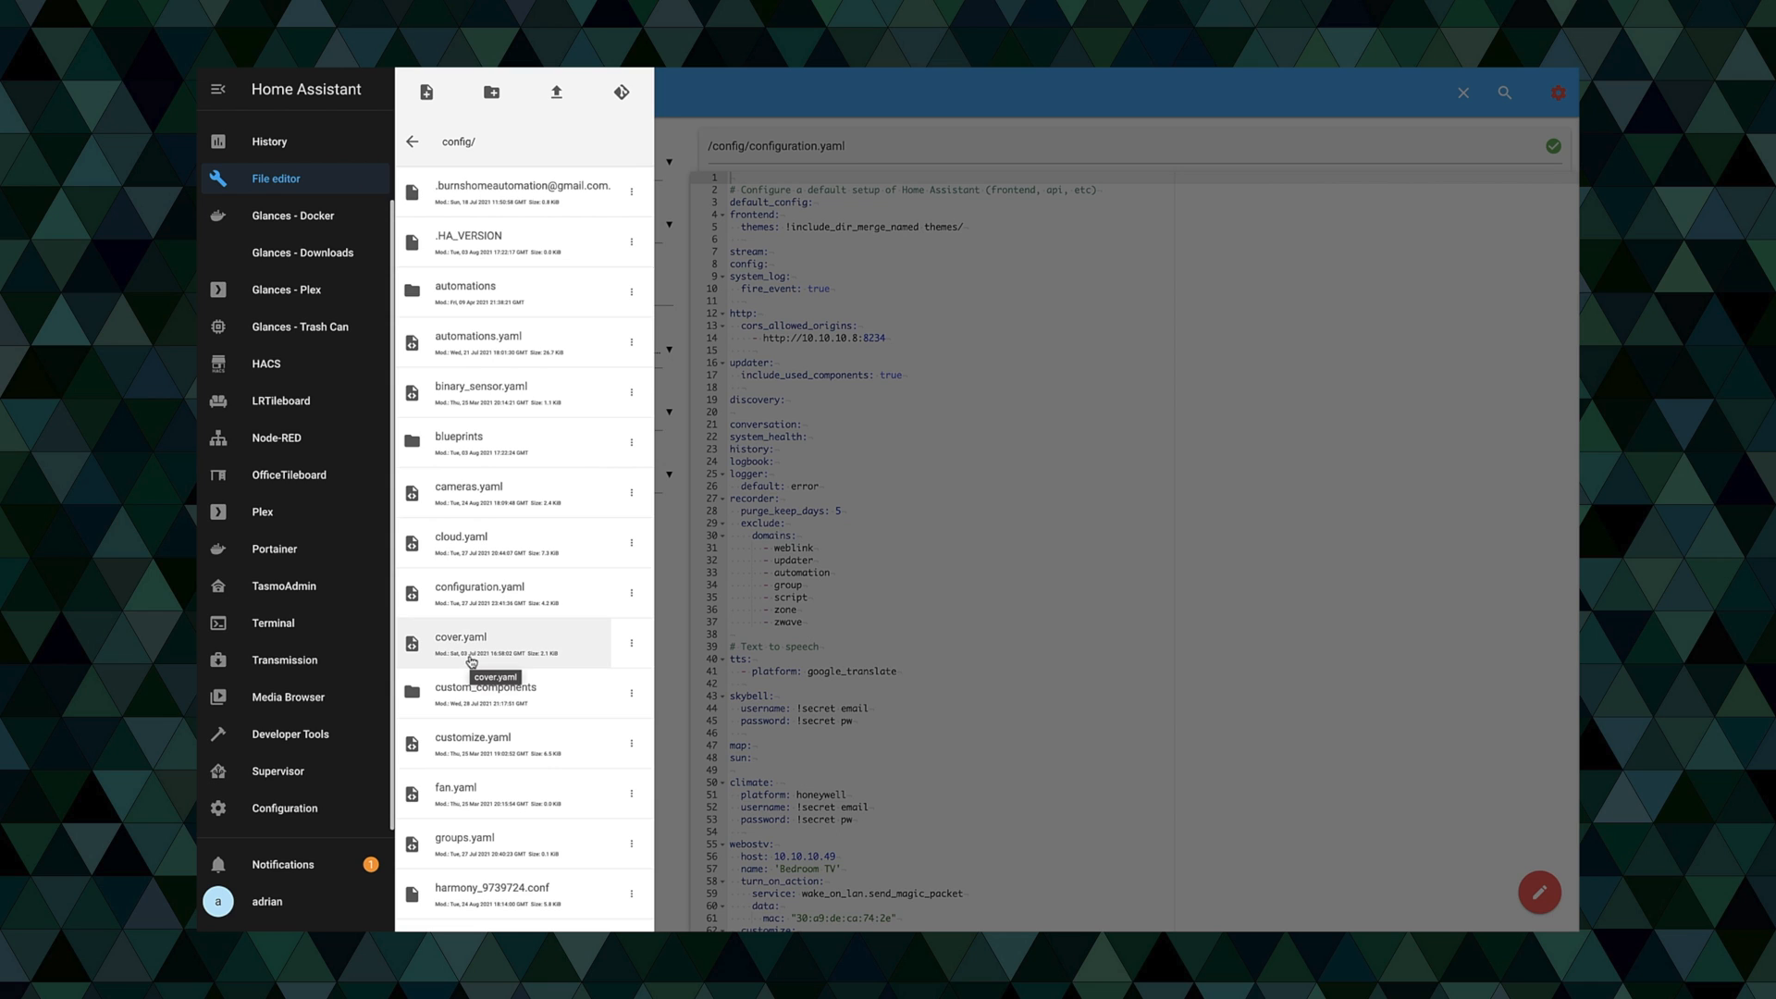
pyautogui.moveTo(489, 475)
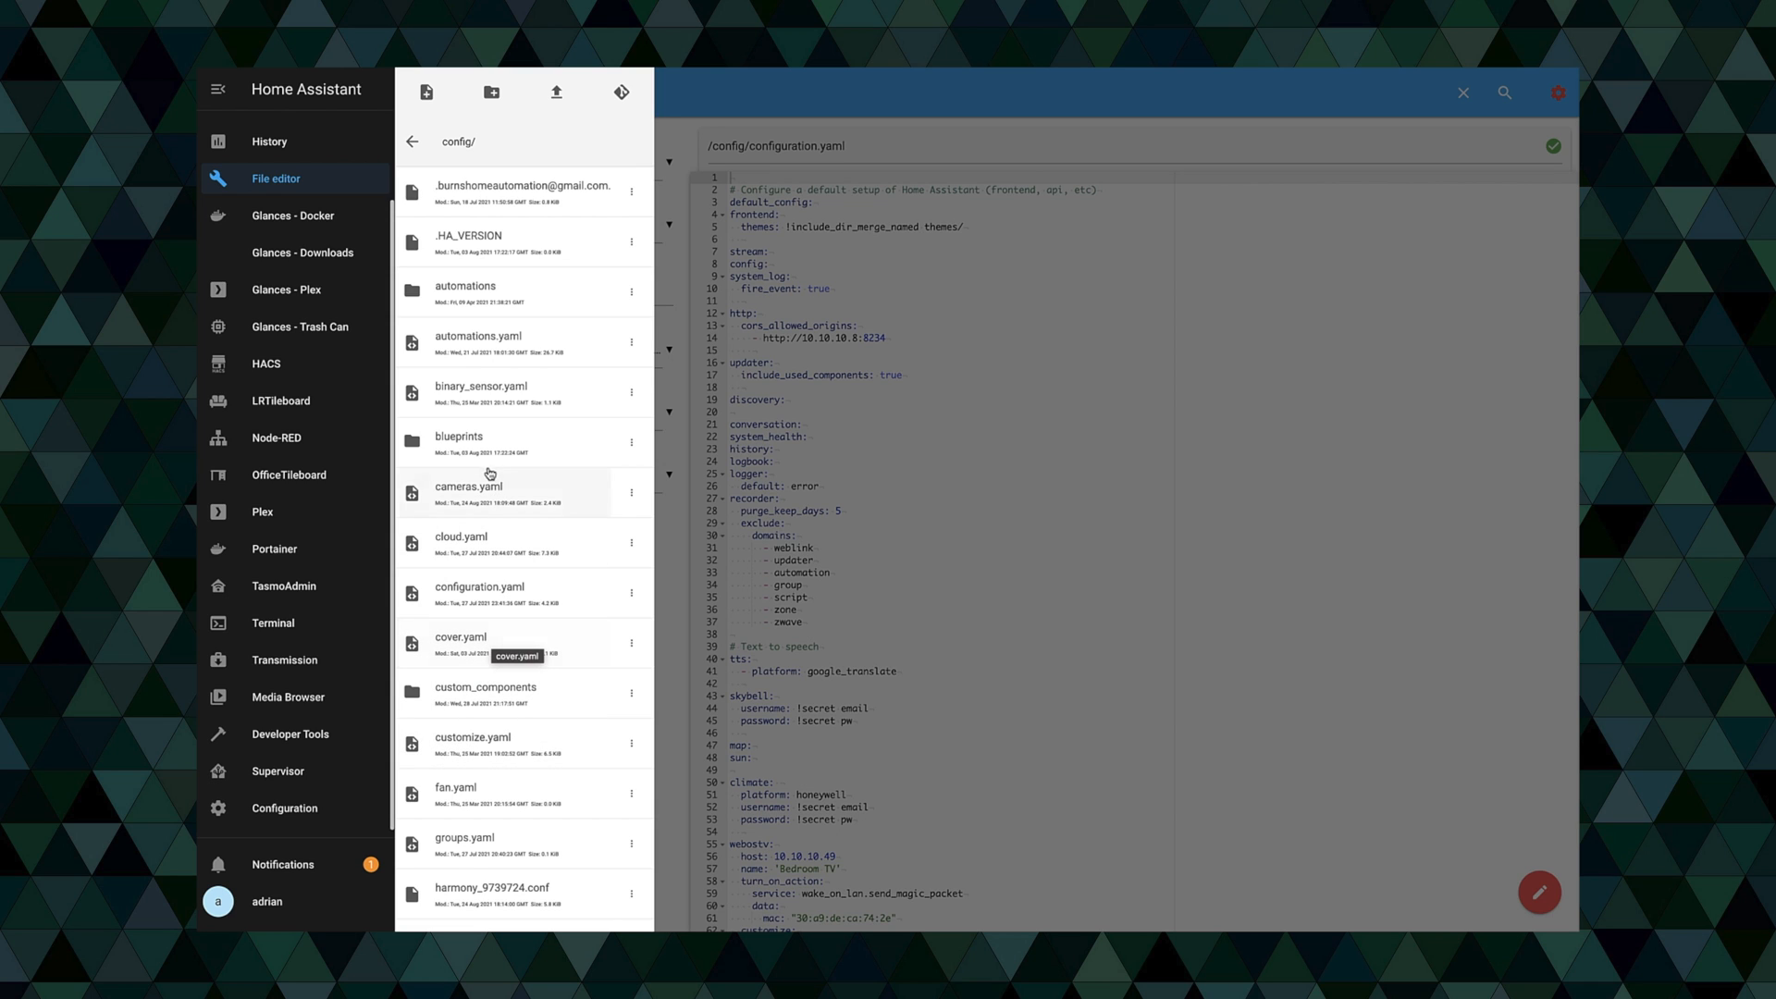
pyautogui.click(468, 485)
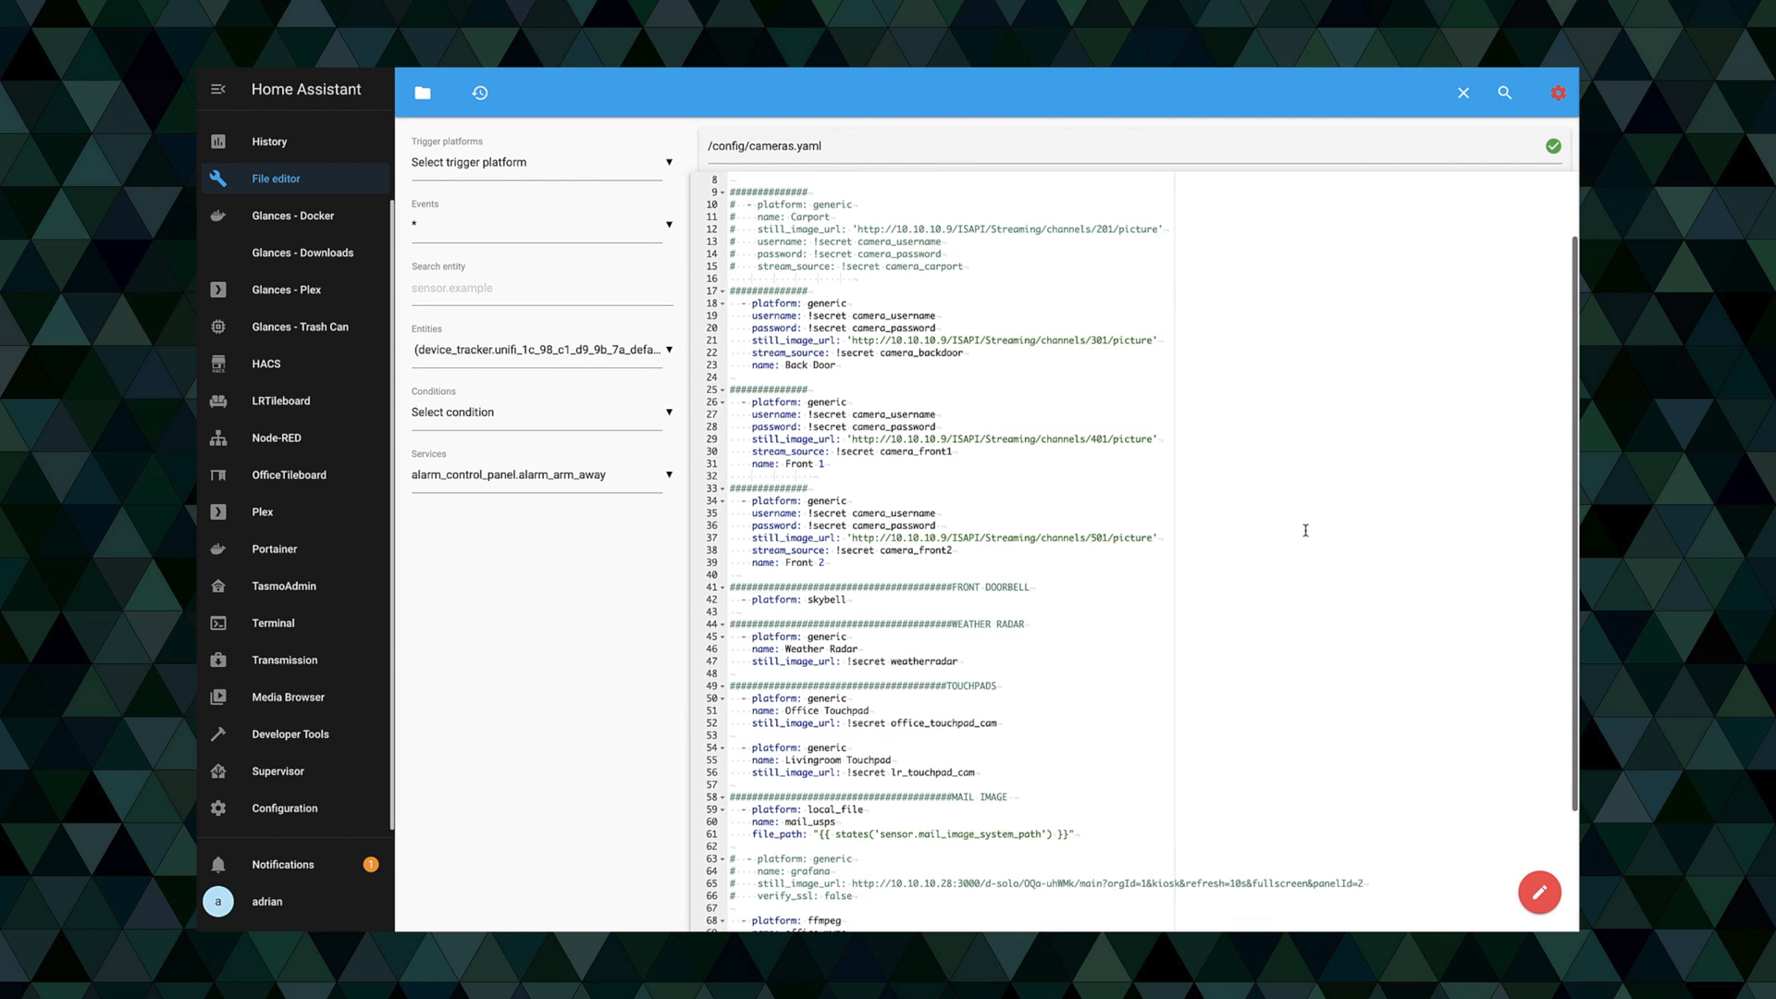
# - Replace the wyze_v3 input with rtsp://10.10.10.4:8554/wyze-cam-v3-test and save cameras.yaml
pyautogui.scroll(-3)
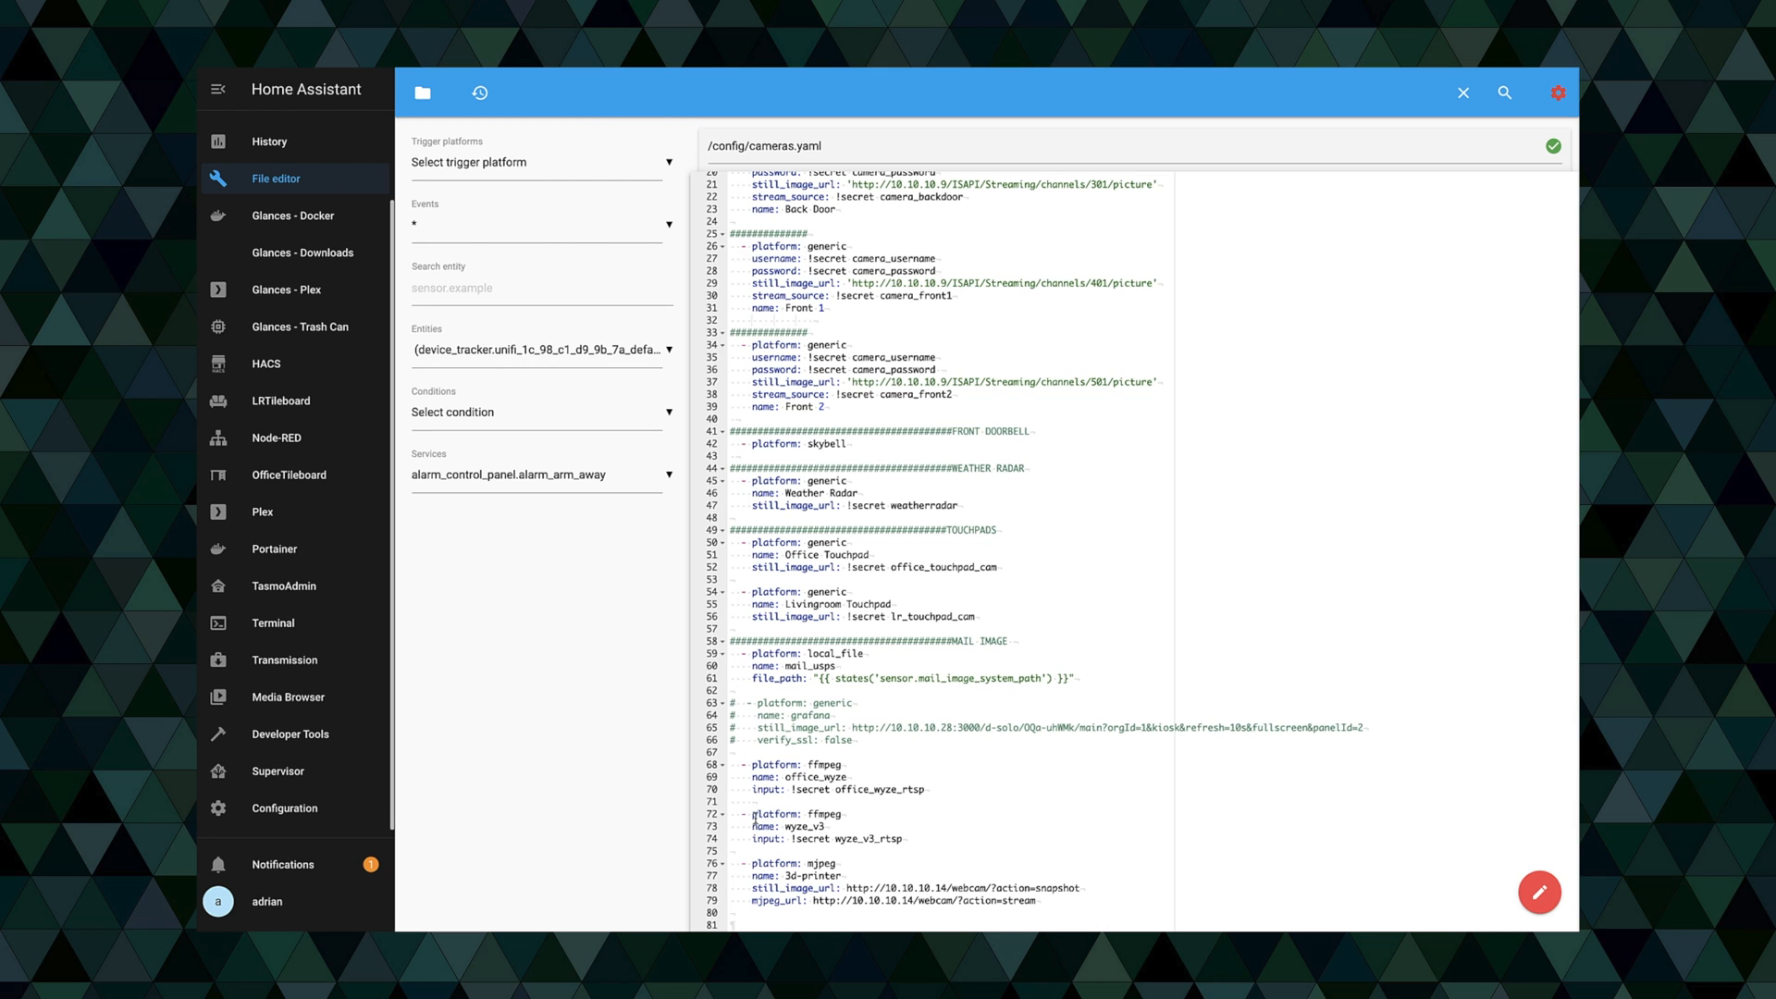
pyautogui.click(903, 839)
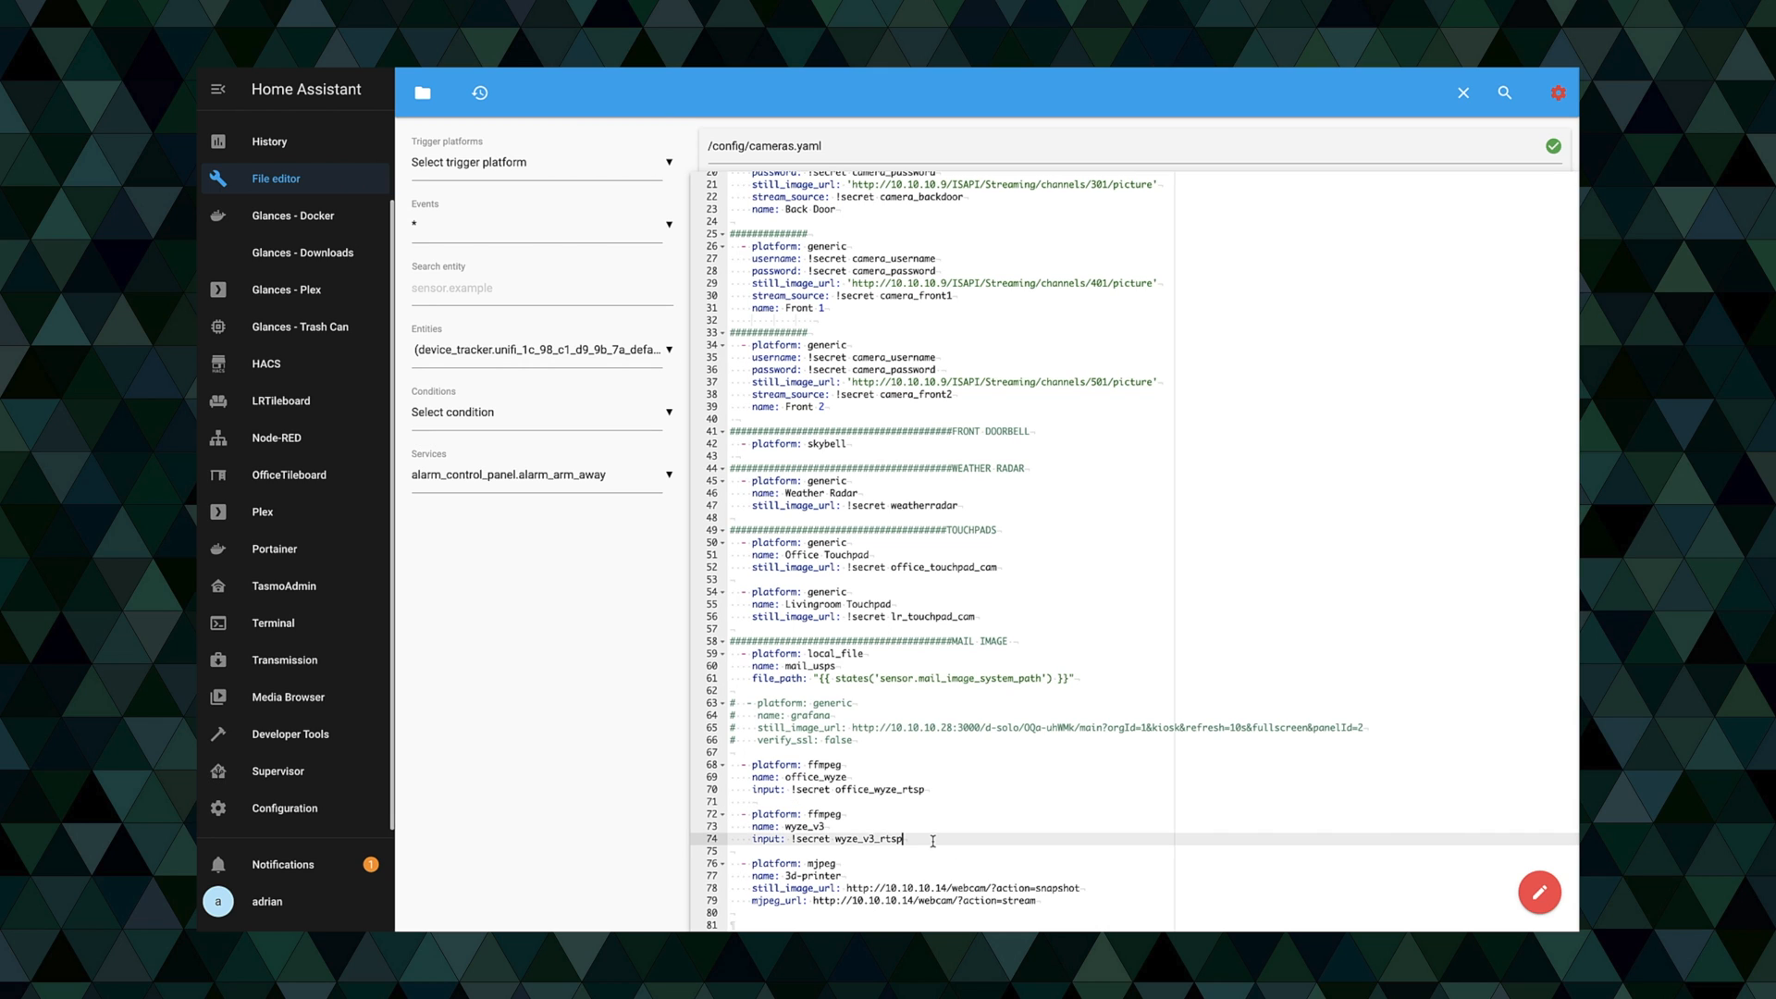
pyautogui.press('BackSpace')
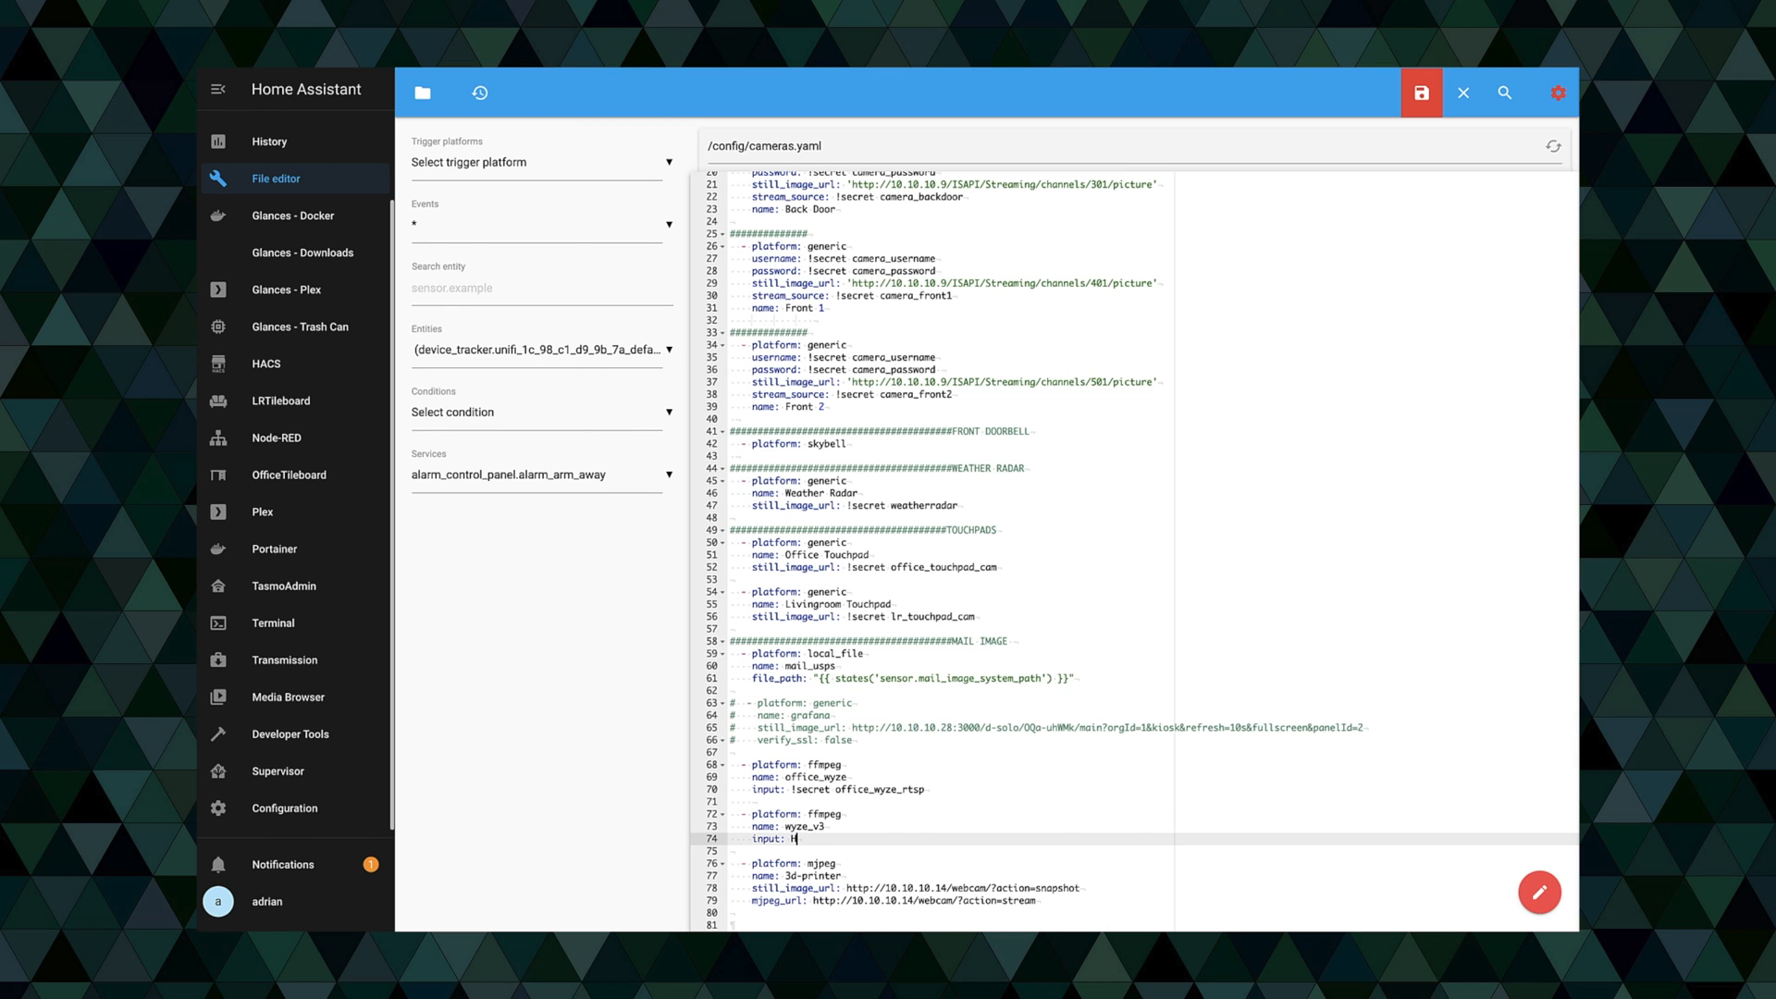
pyautogui.write('rtsp://')
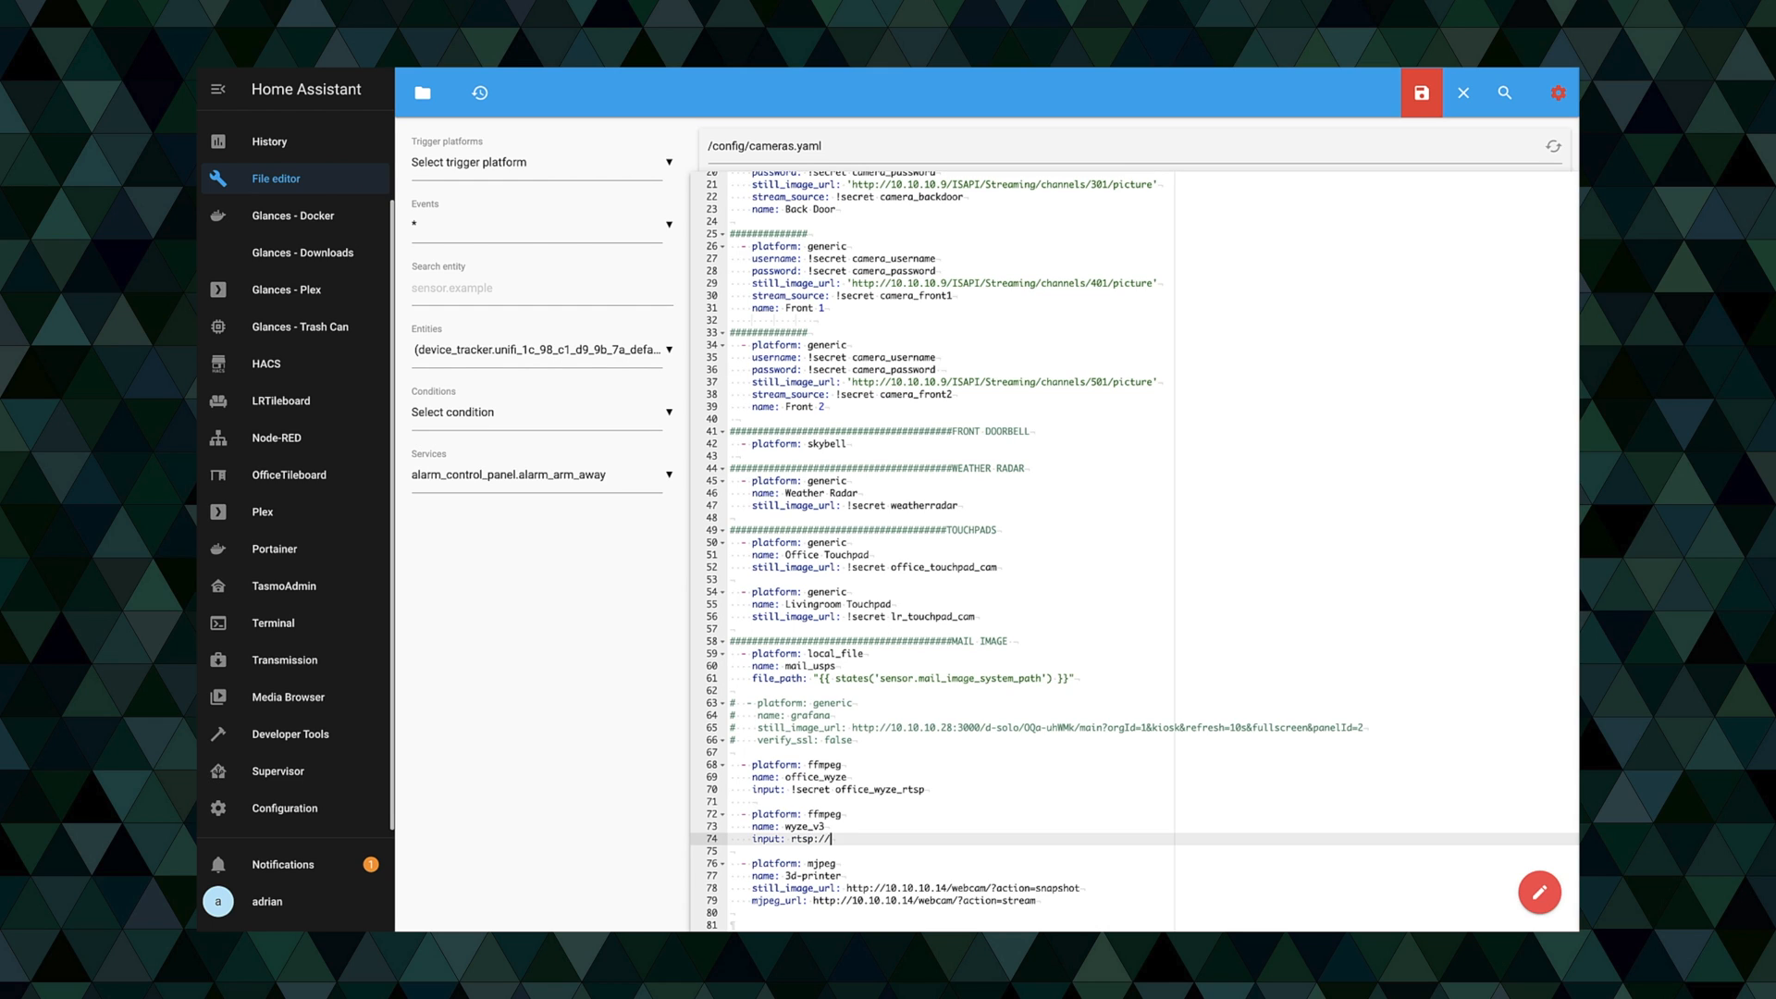
pyautogui.write('10.')
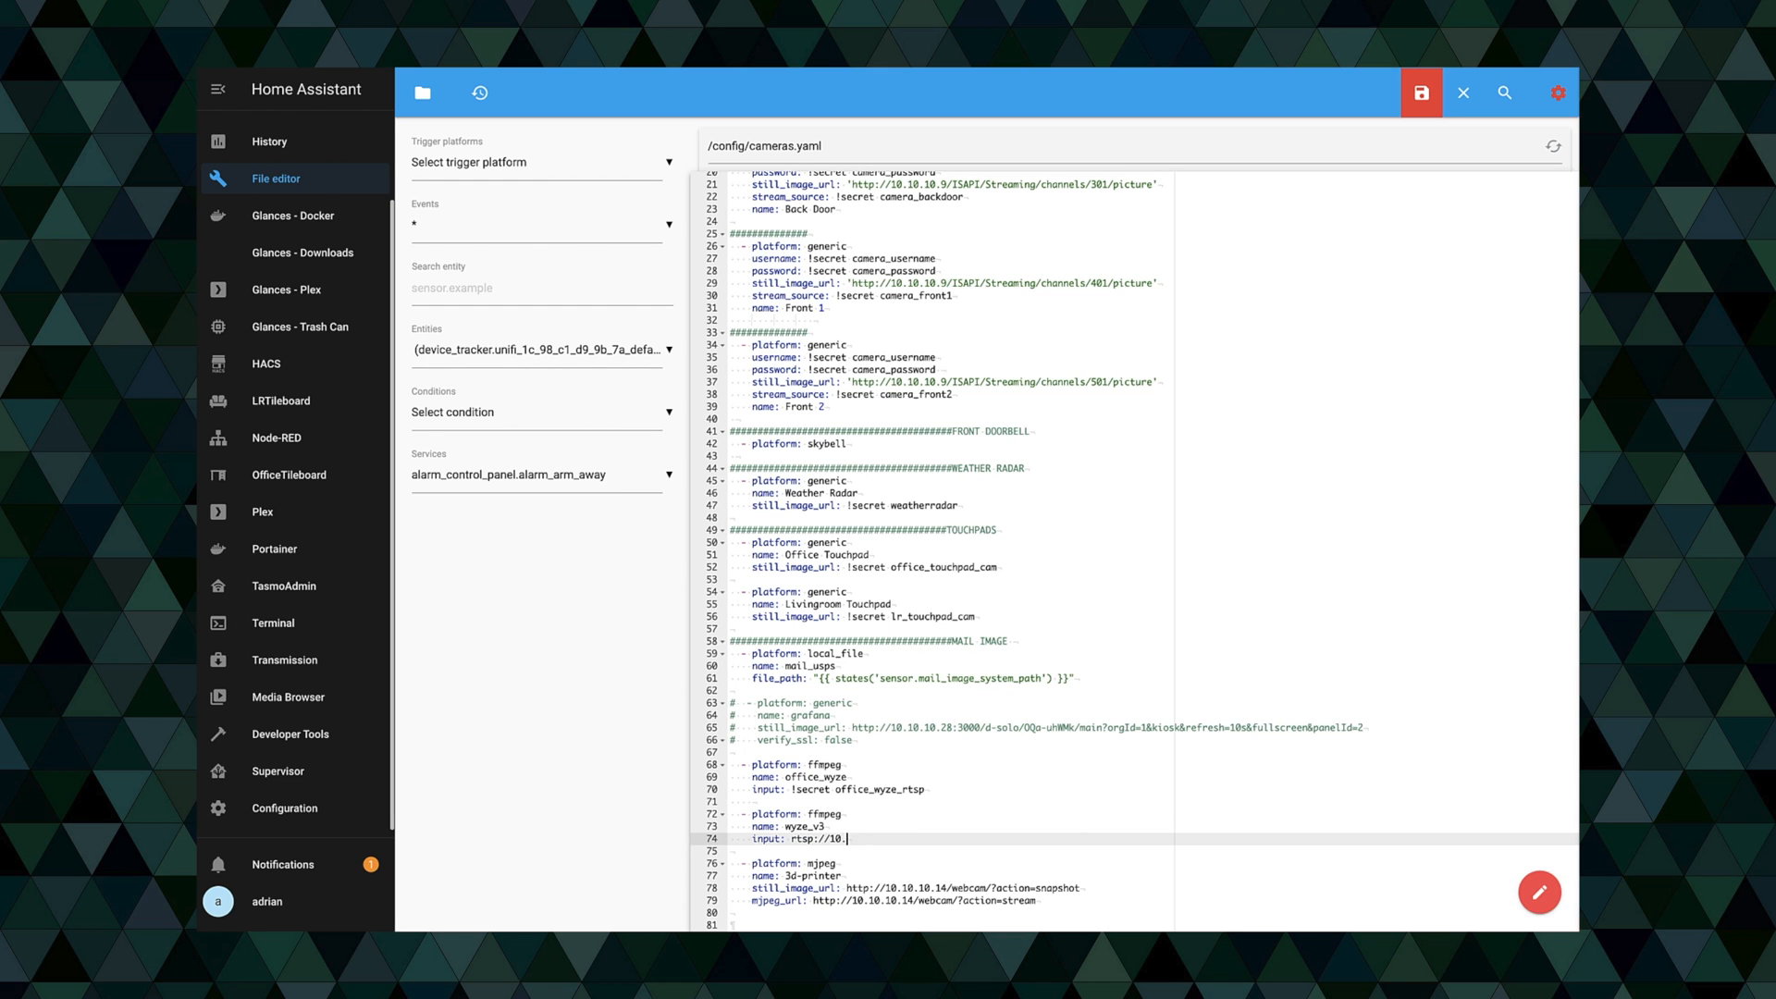
pyautogui.write('10.10.')
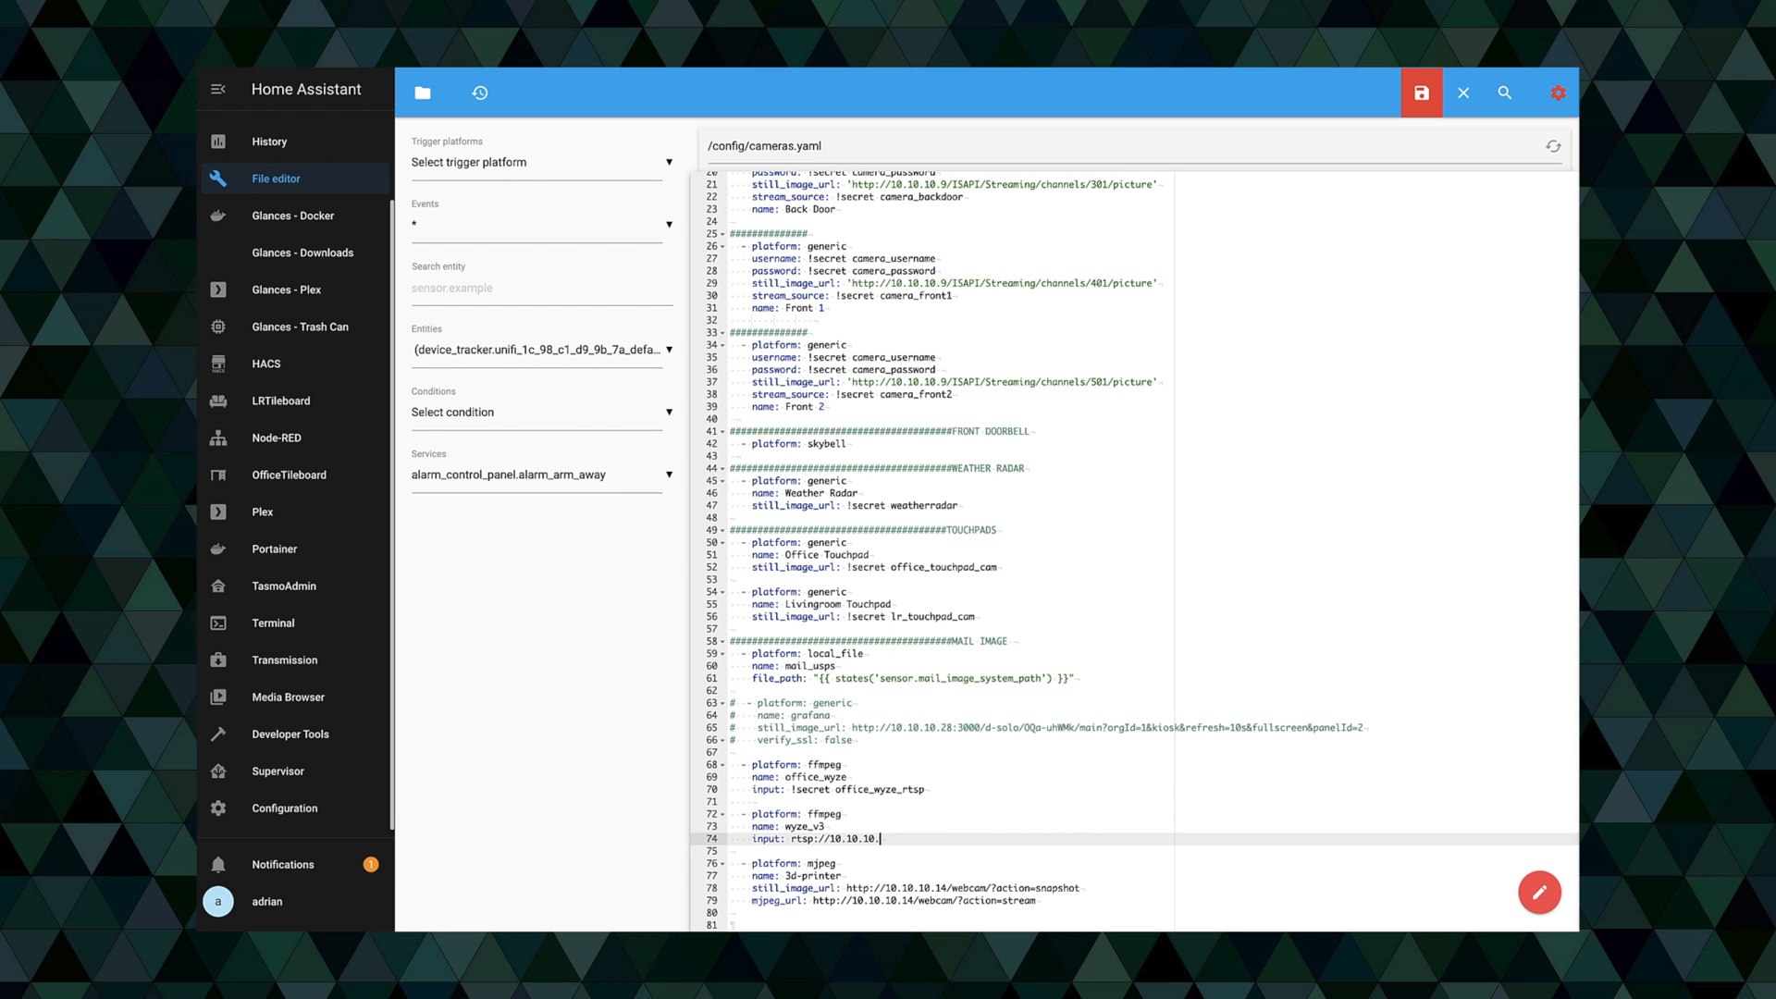
pyautogui.write('4:8554/w')
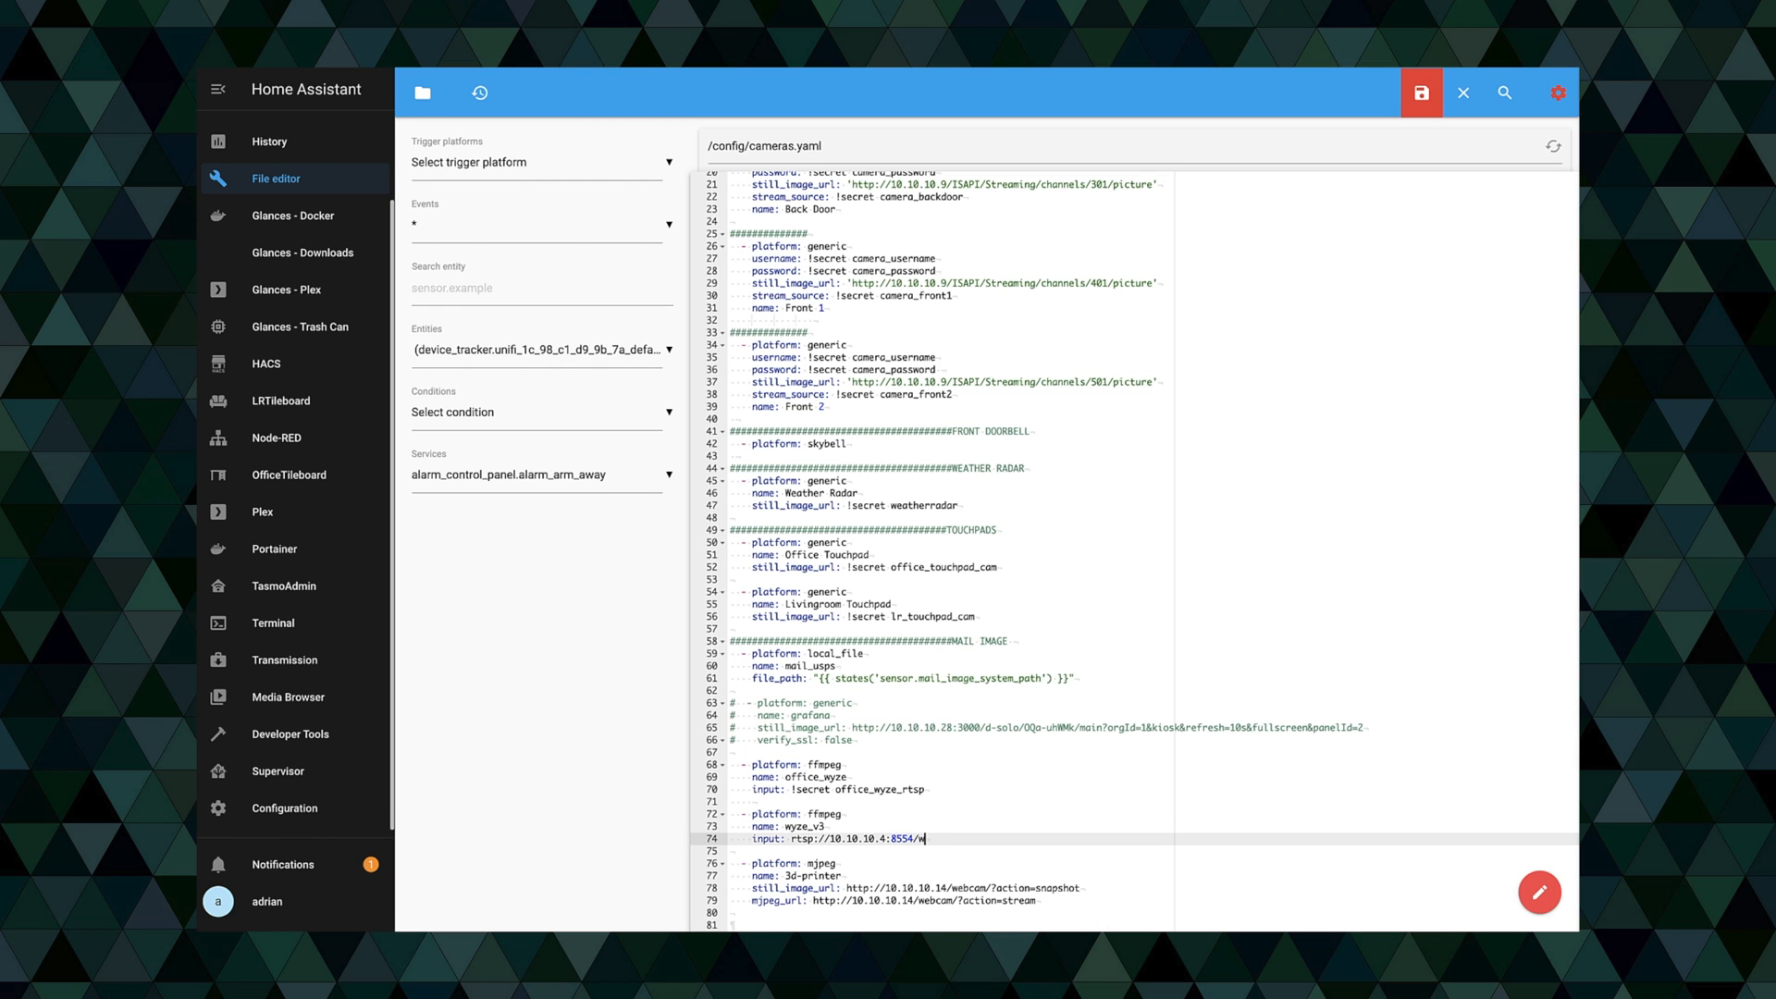
pyautogui.write('yze-')
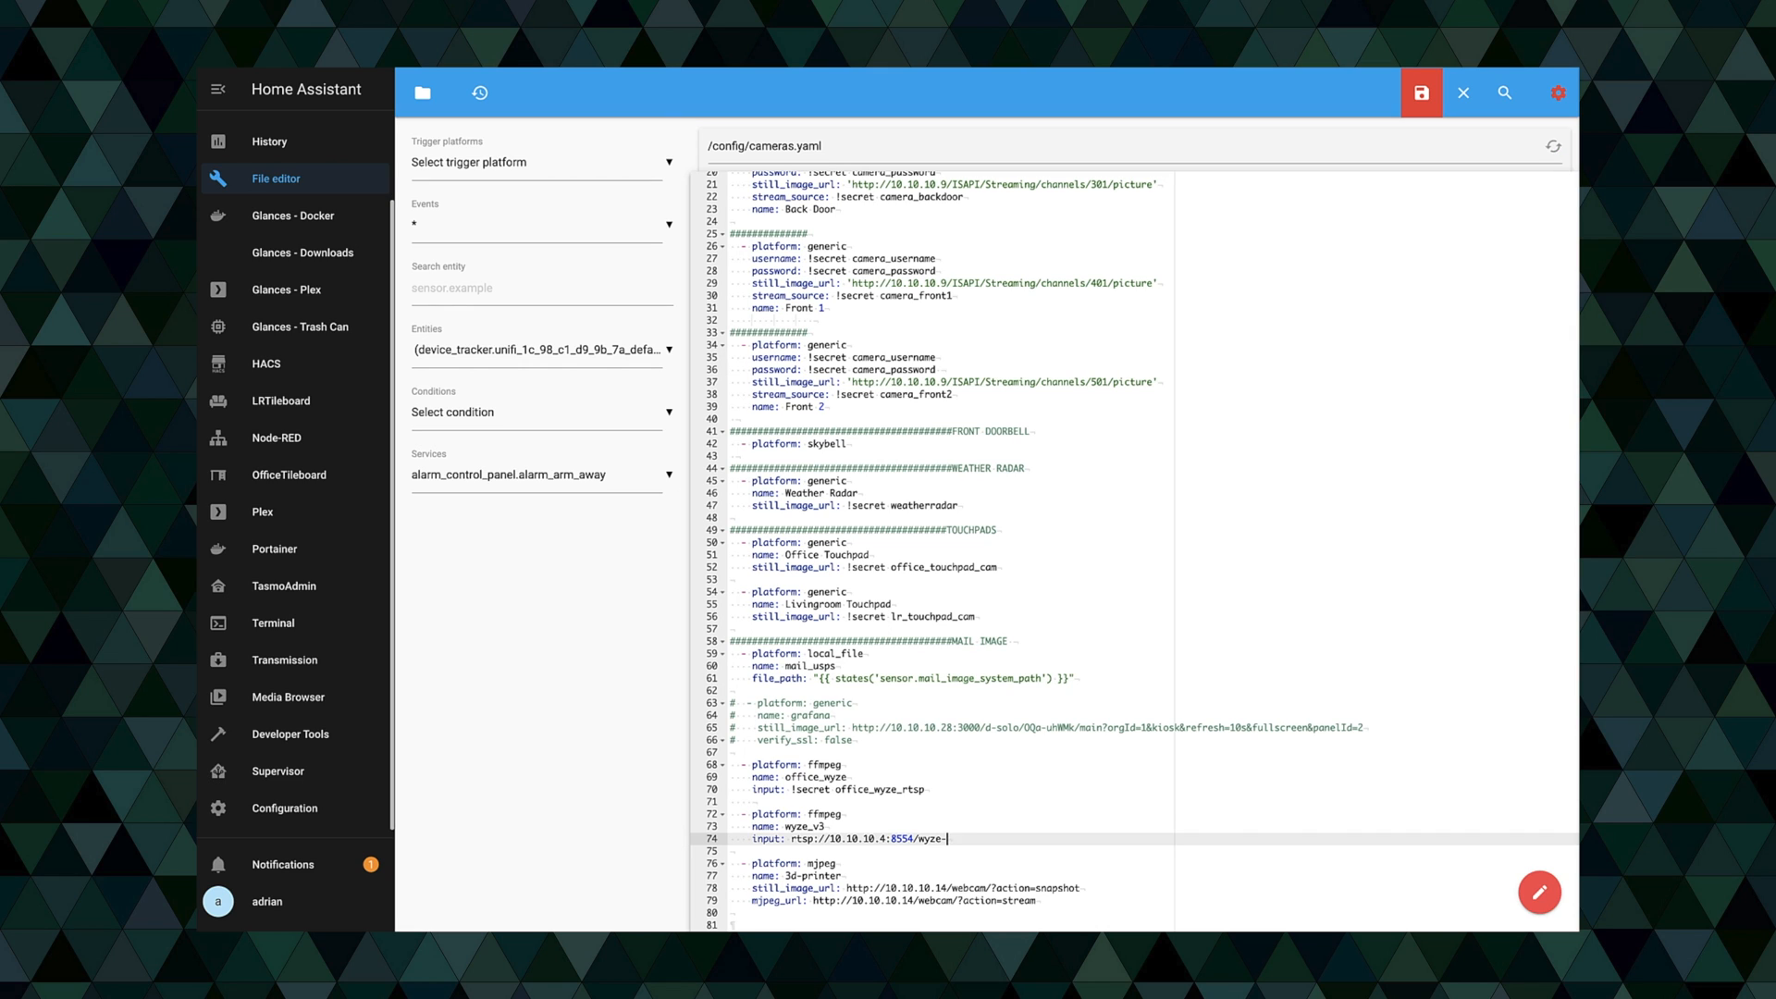
pyautogui.write('cam-v3')
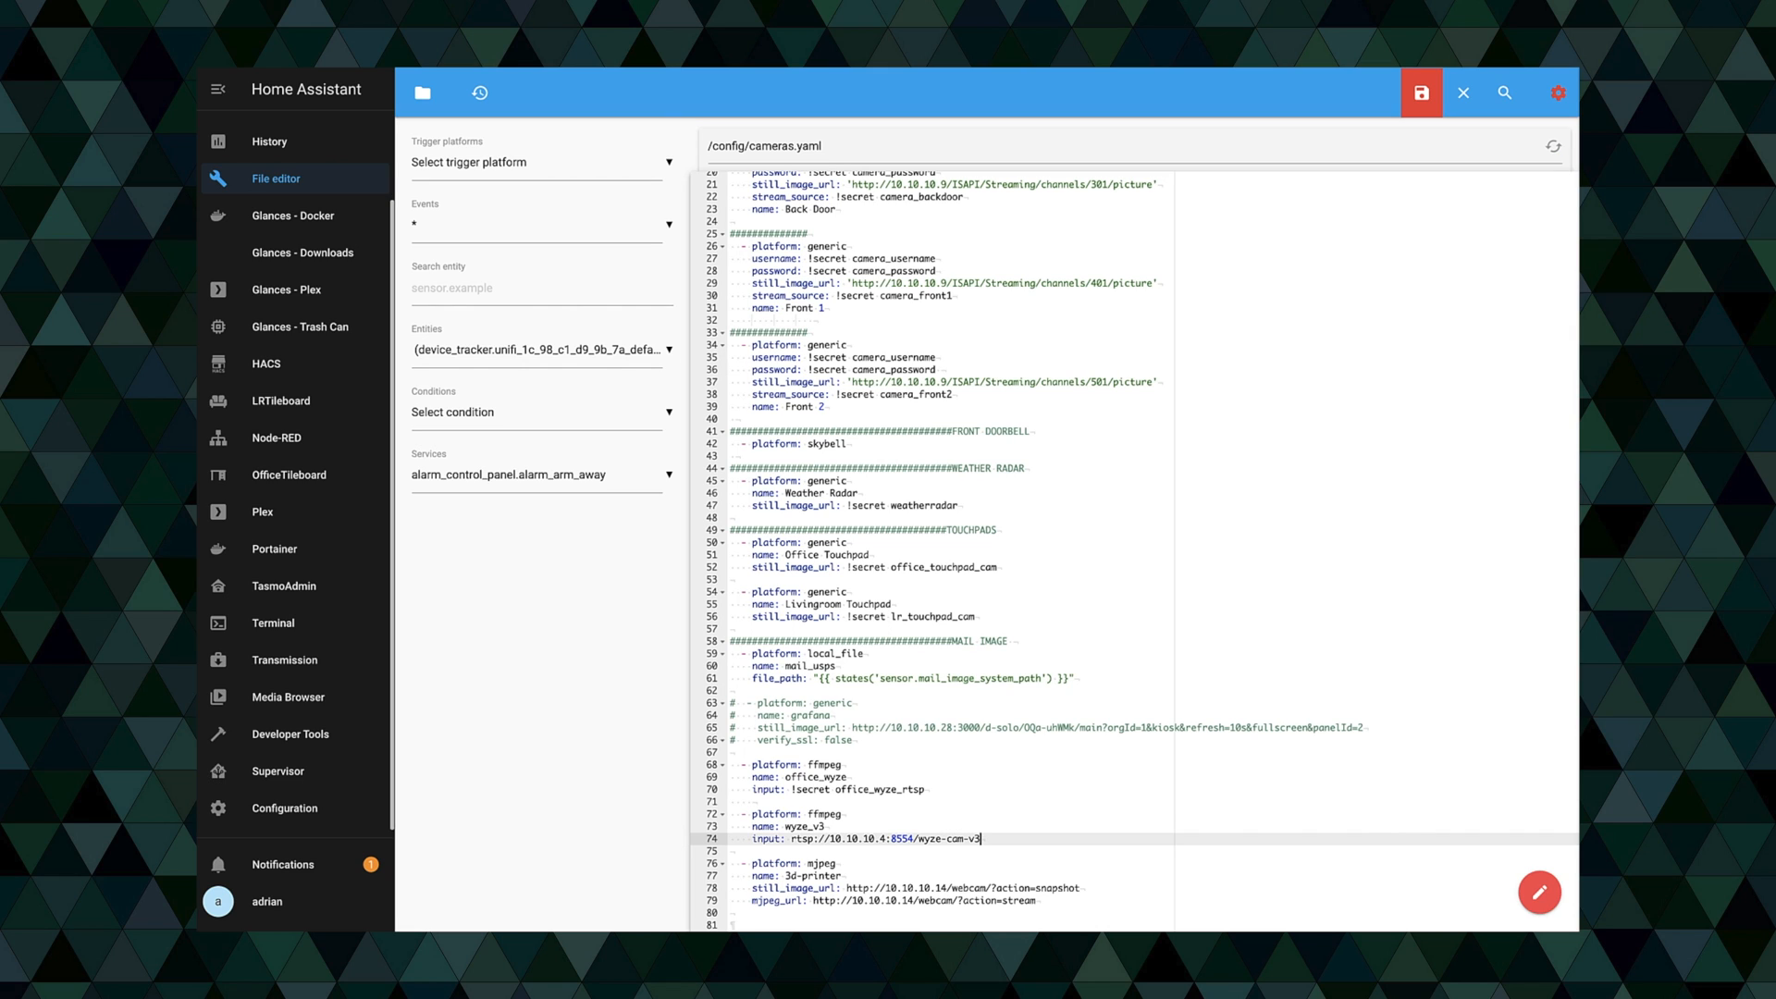
pyautogui.click(1419, 91)
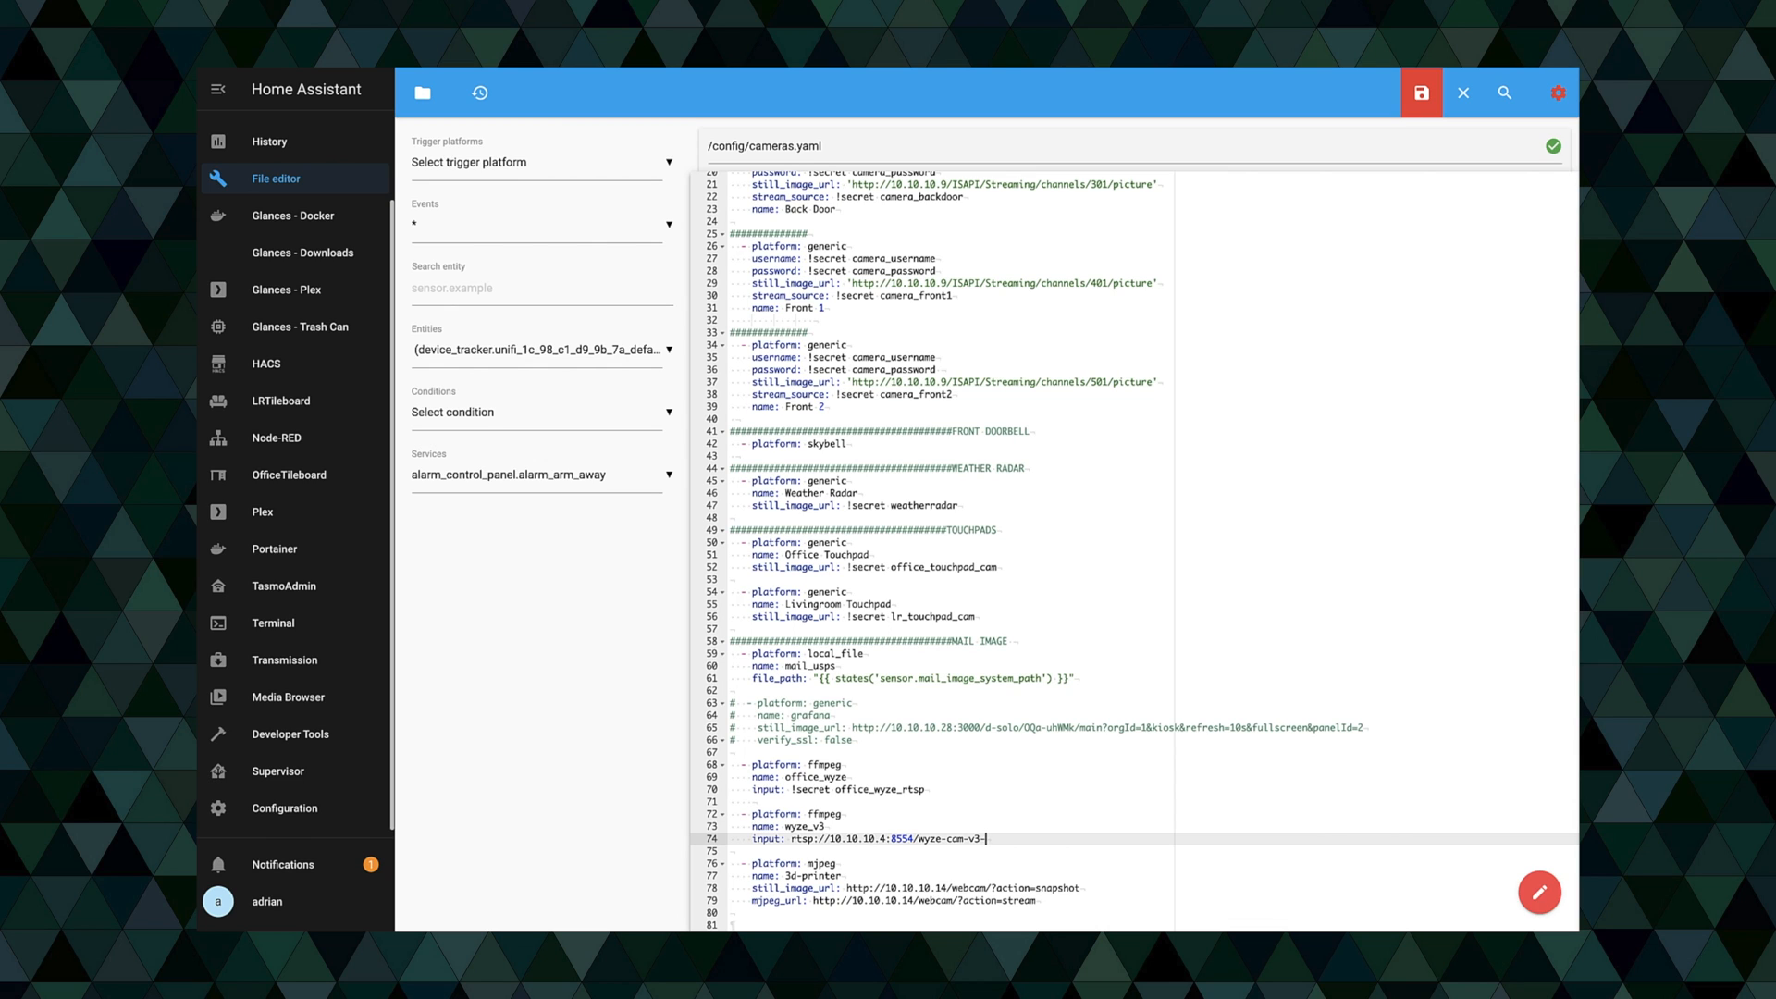
pyautogui.write('-test')
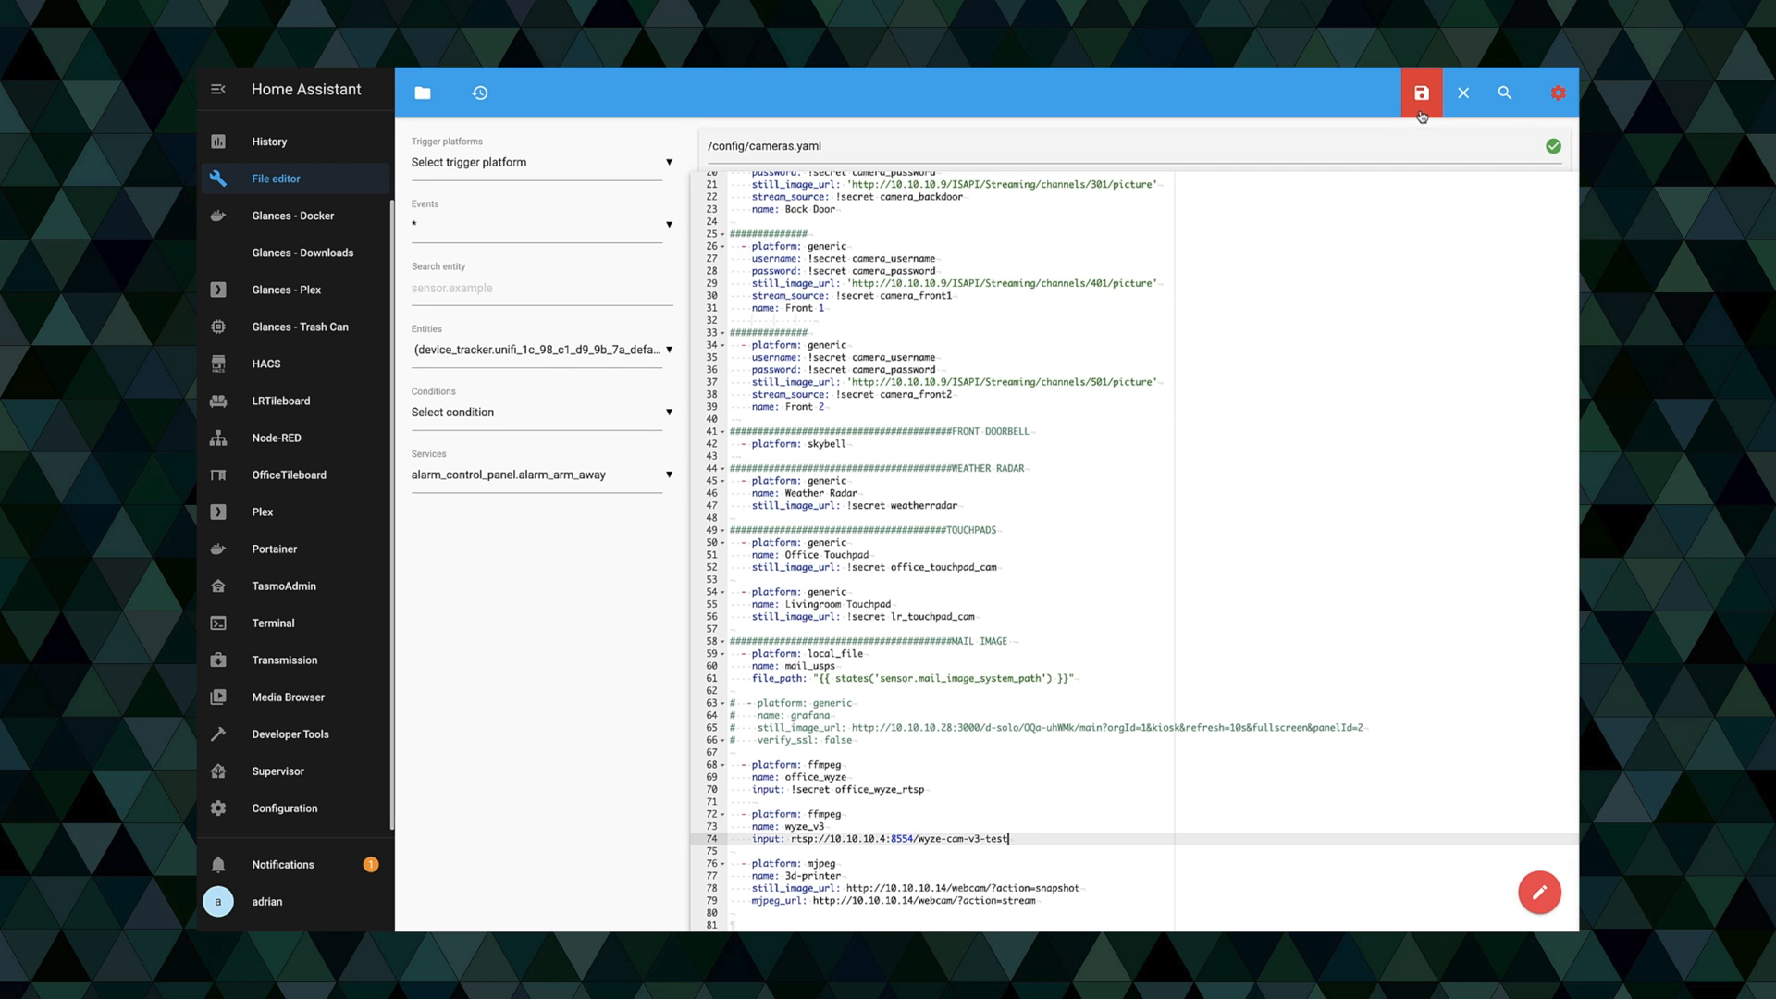
pyautogui.click(1421, 91)
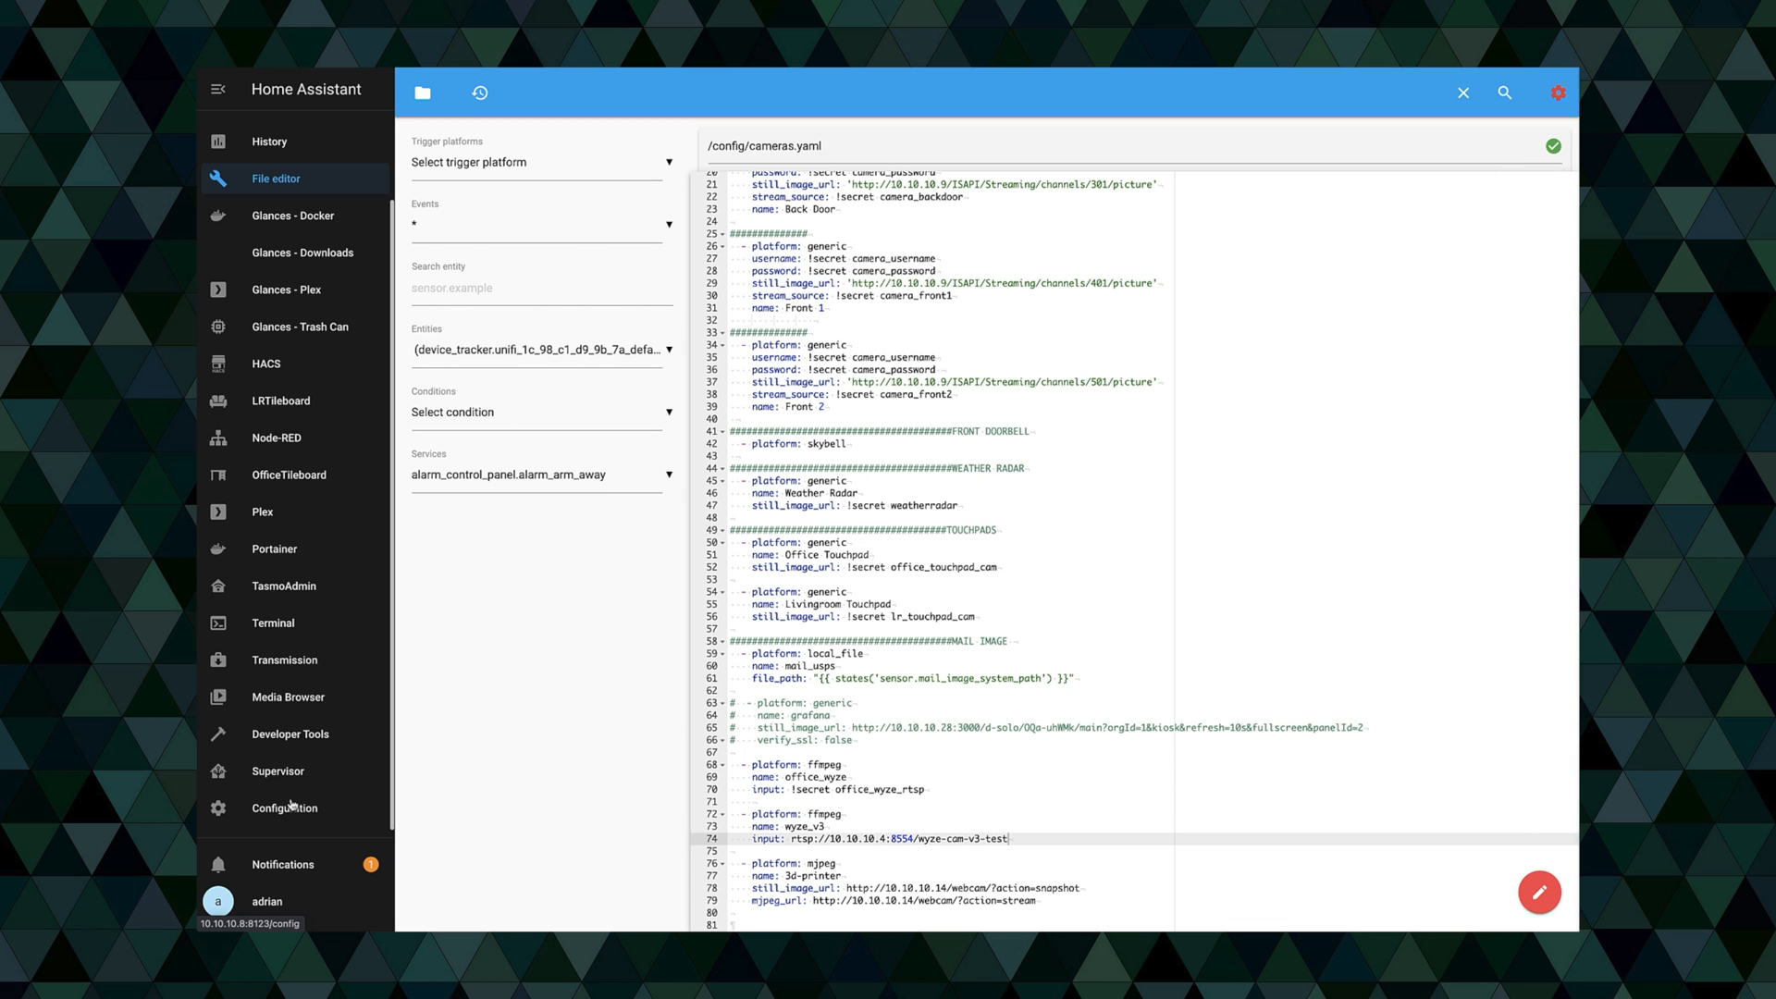
# - Run Check Configuration under Server Controls and confirm the configuration is valid
pyautogui.click(284, 807)
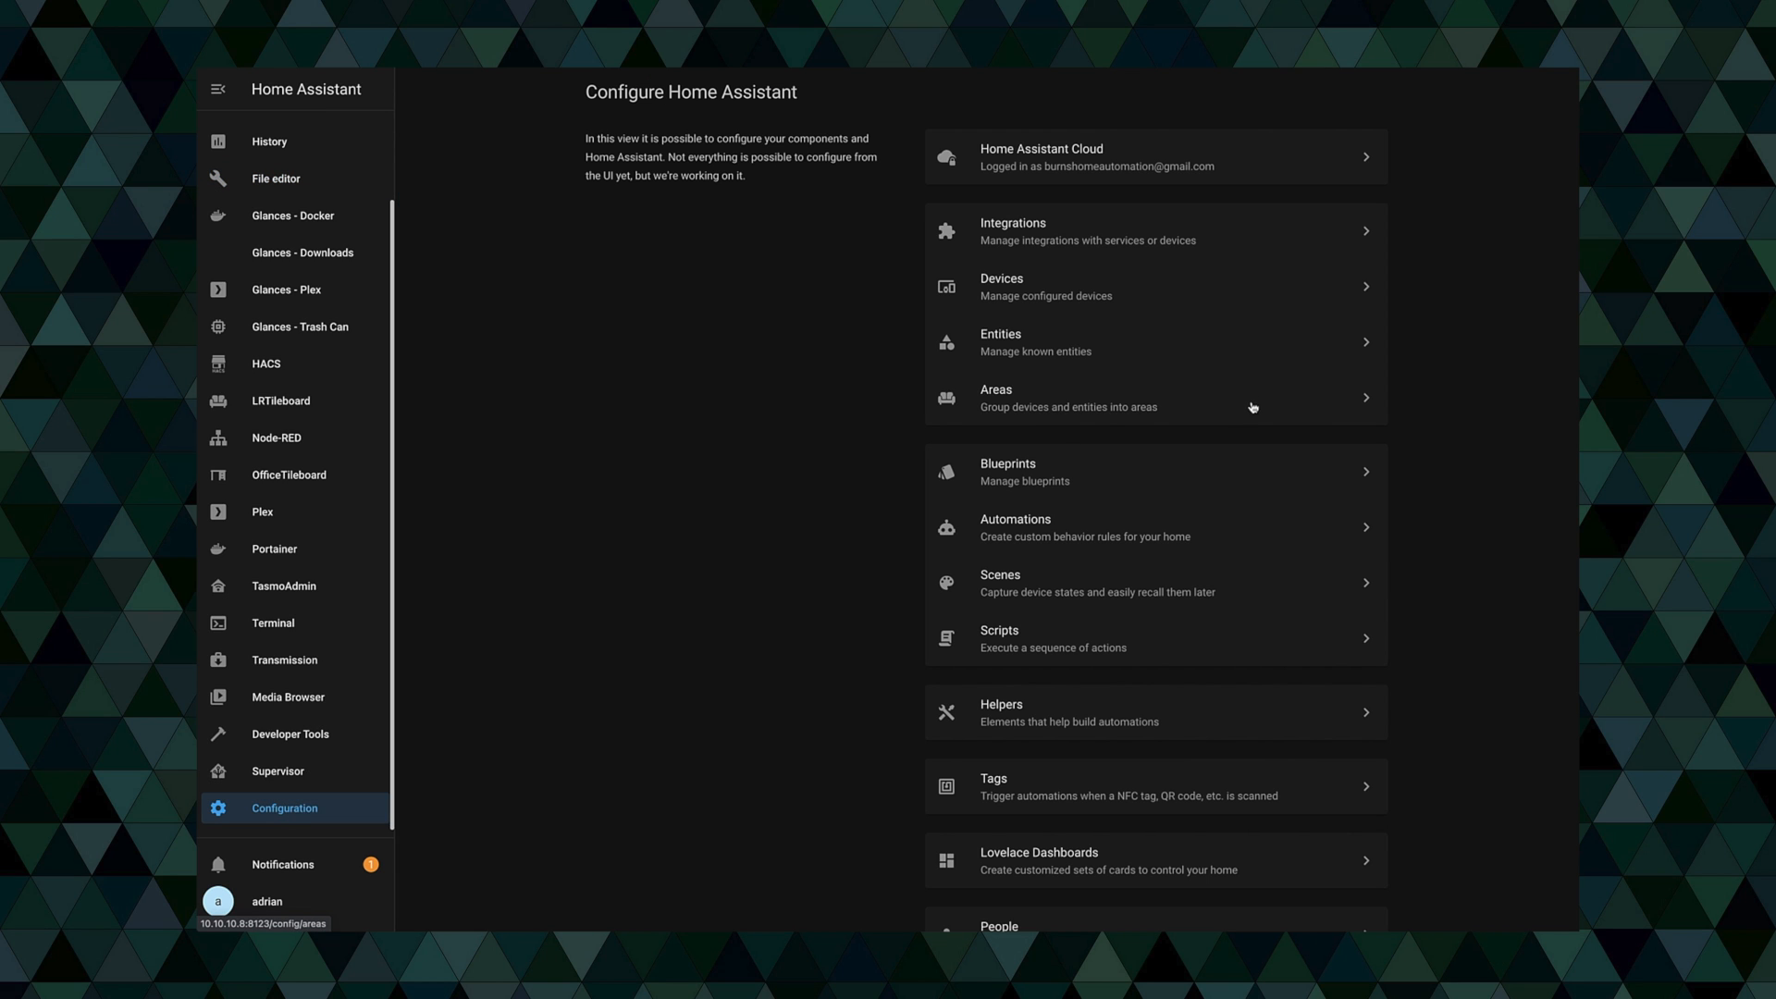
pyautogui.scroll(-3)
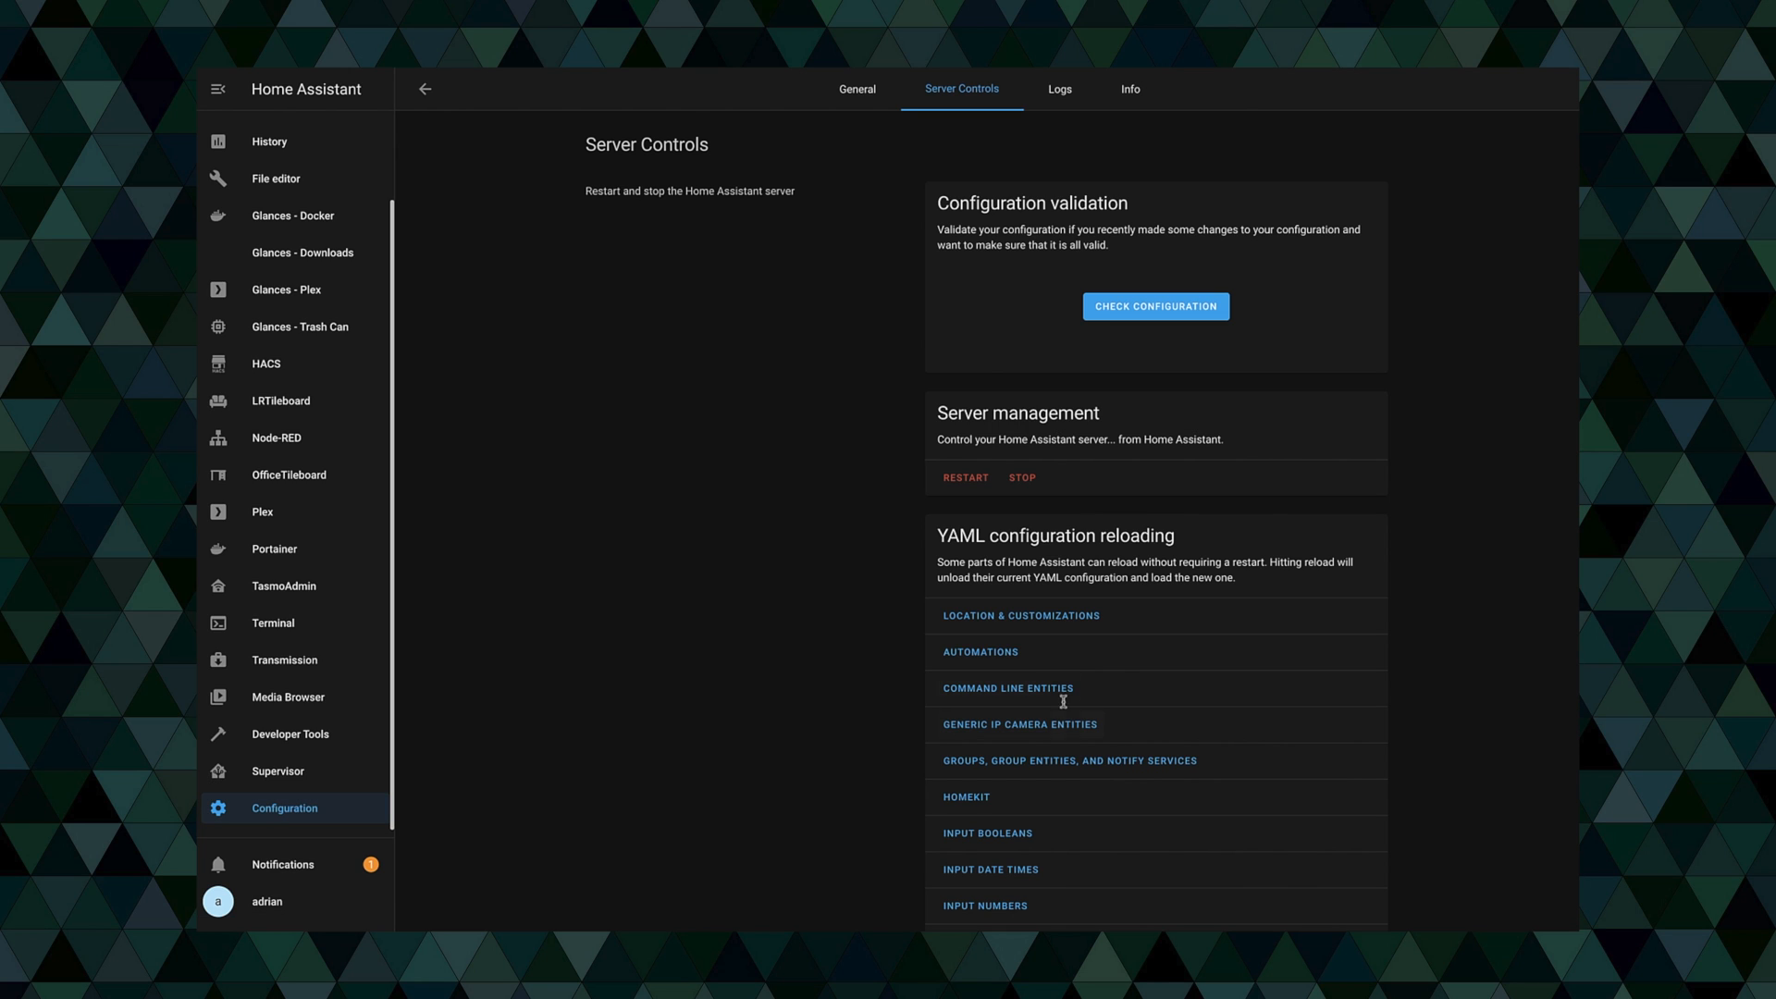
pyautogui.click(1155, 306)
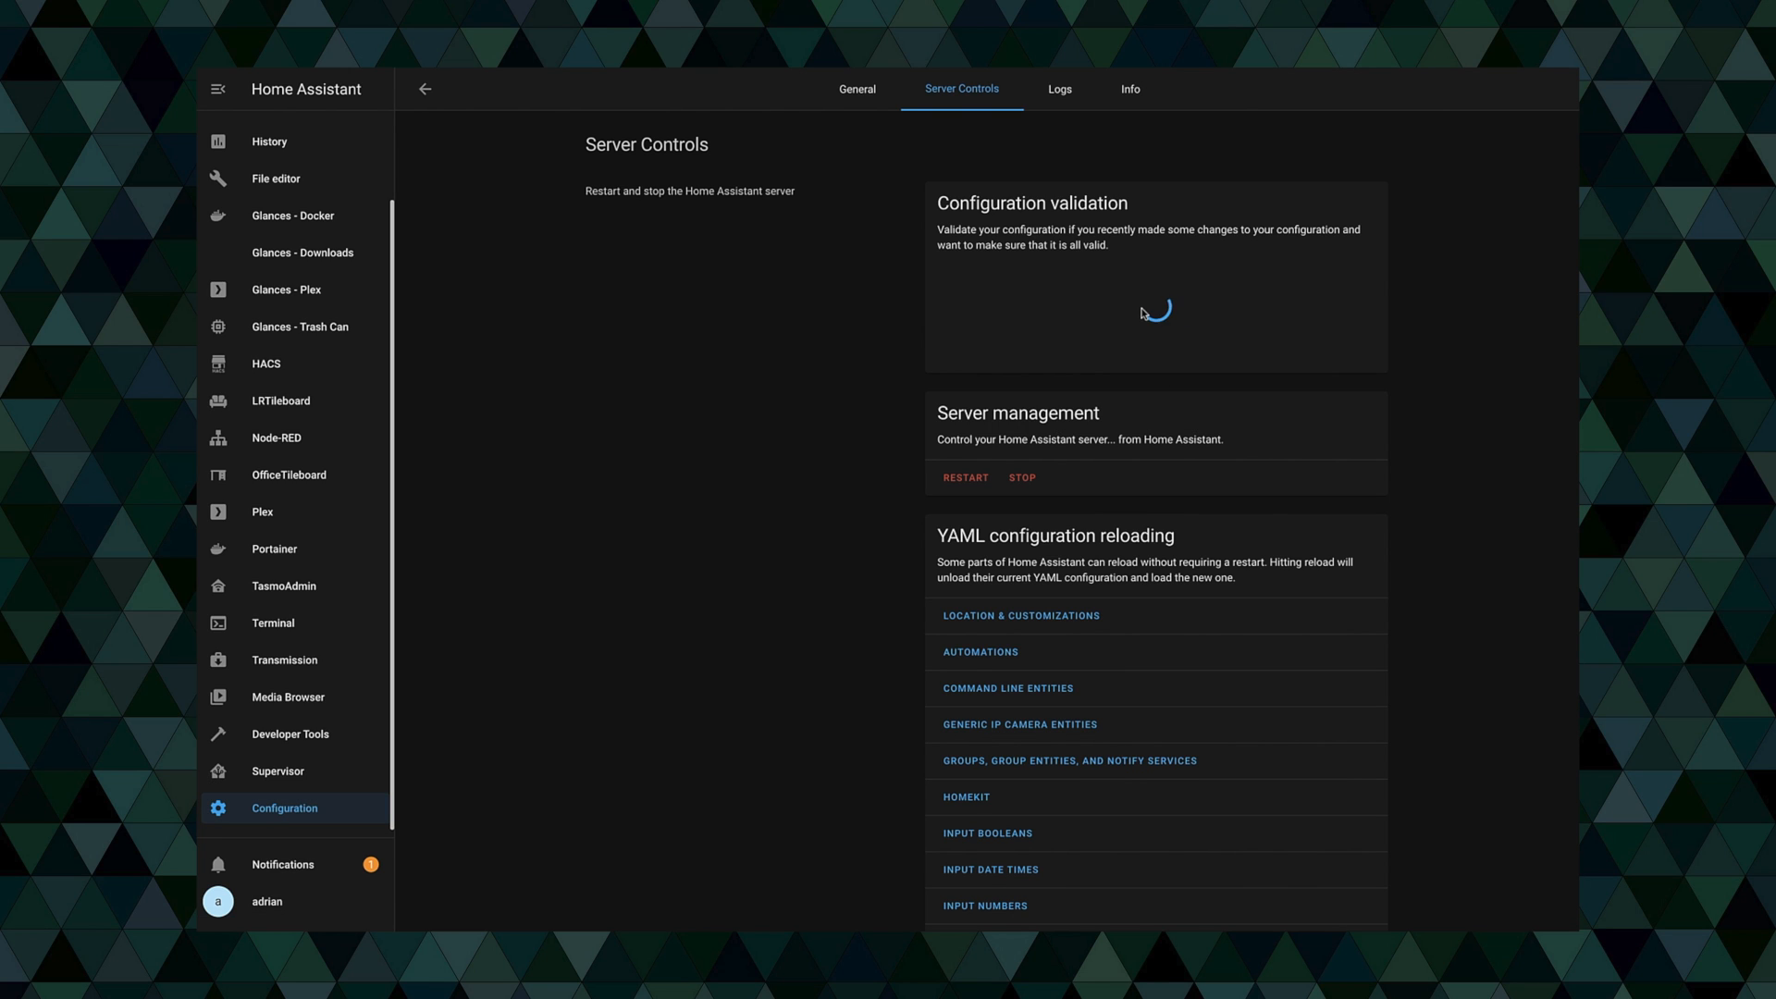
pyautogui.click(1155, 318)
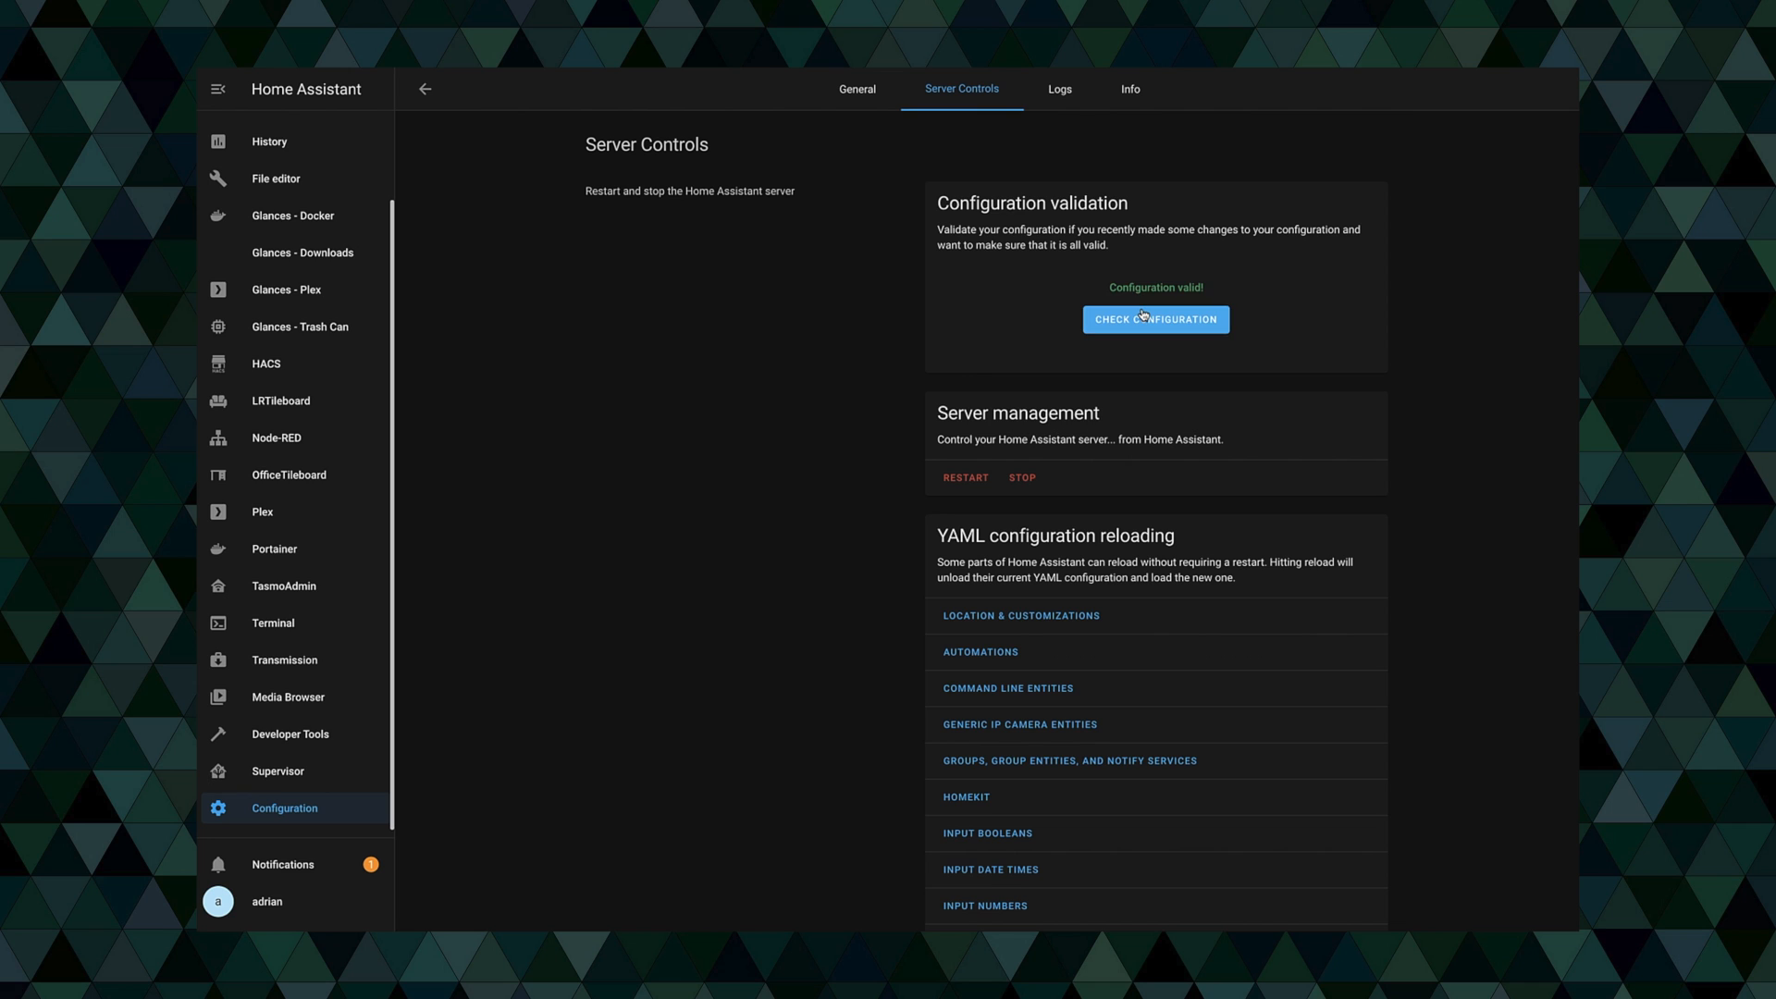
pyautogui.moveTo(962, 485)
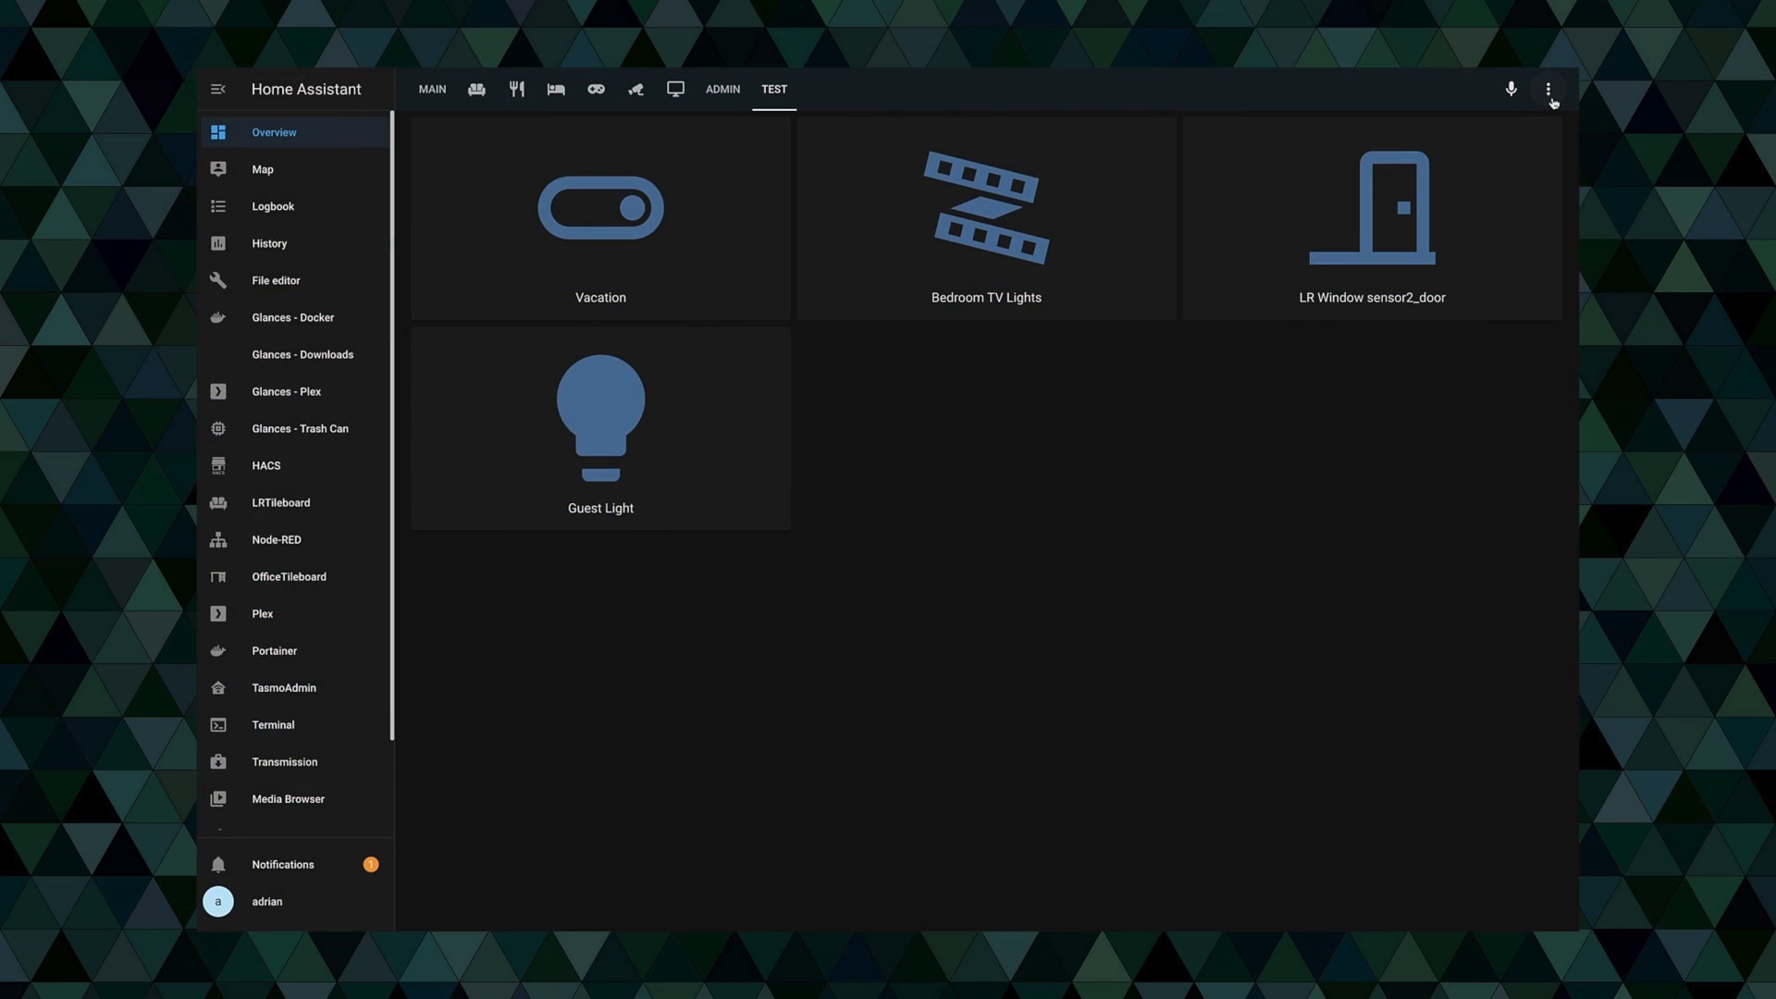
# - Put the TEST dashboard in edit mode and add a Picture Glance card
pyautogui.click(1549, 90)
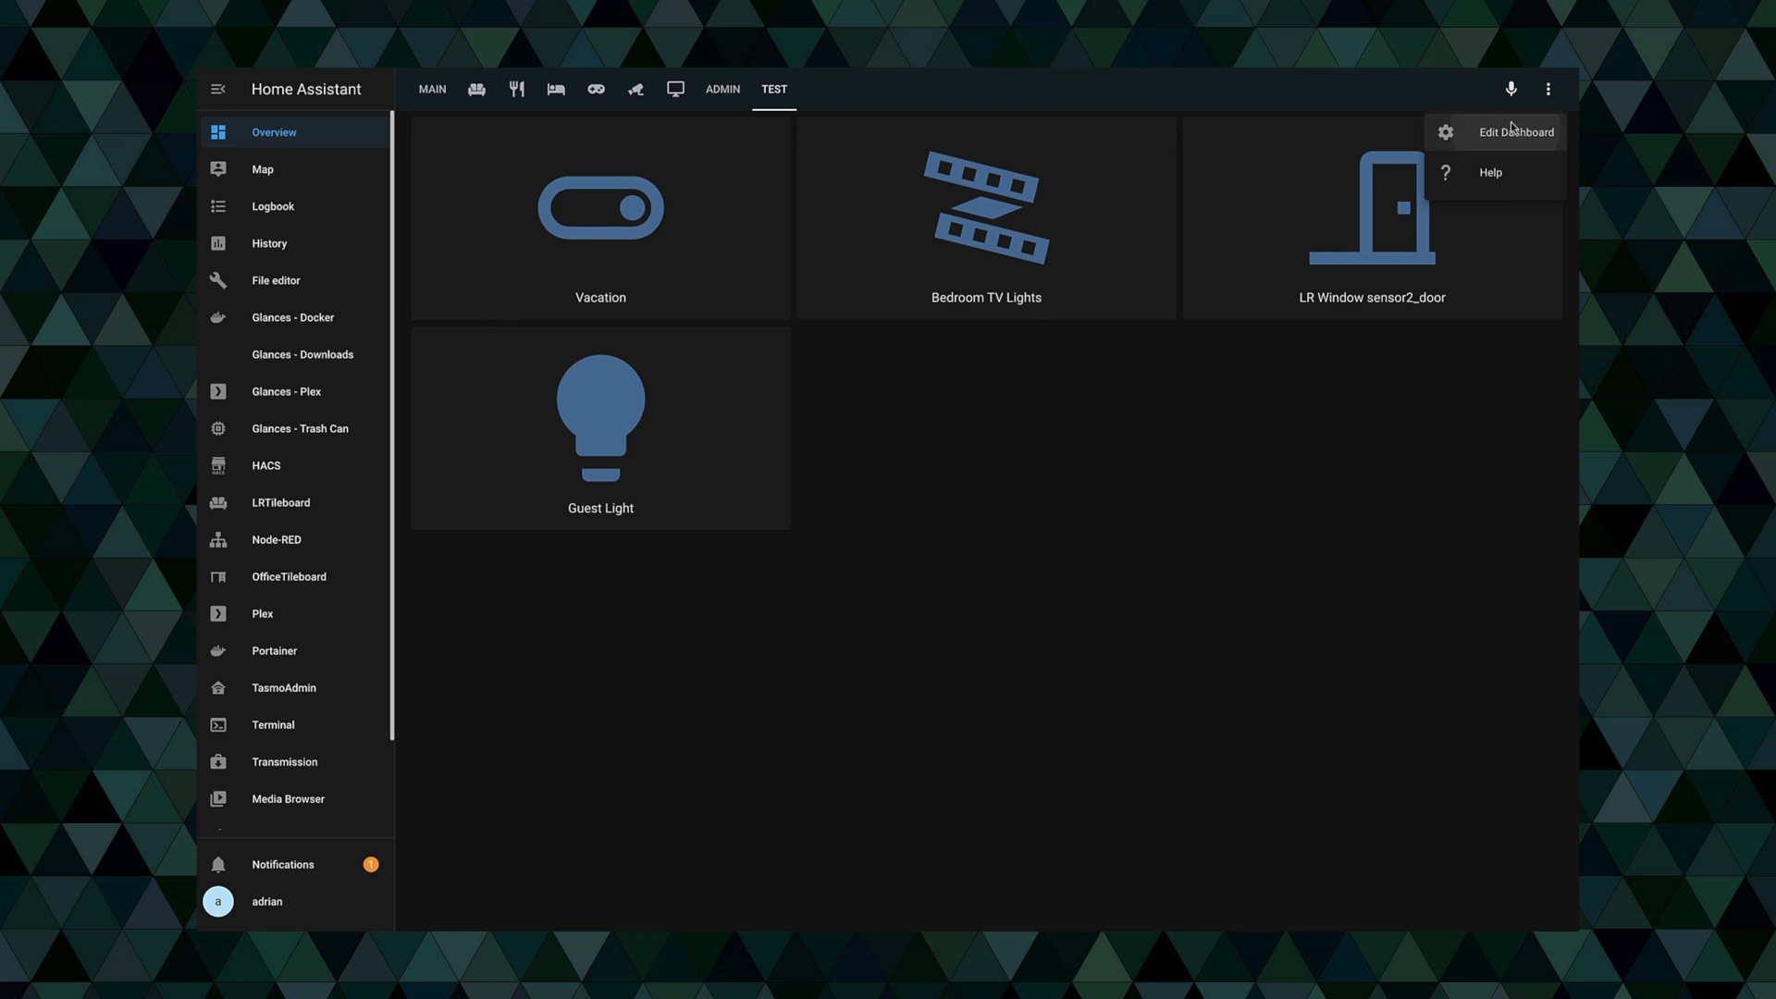
pyautogui.click(1516, 131)
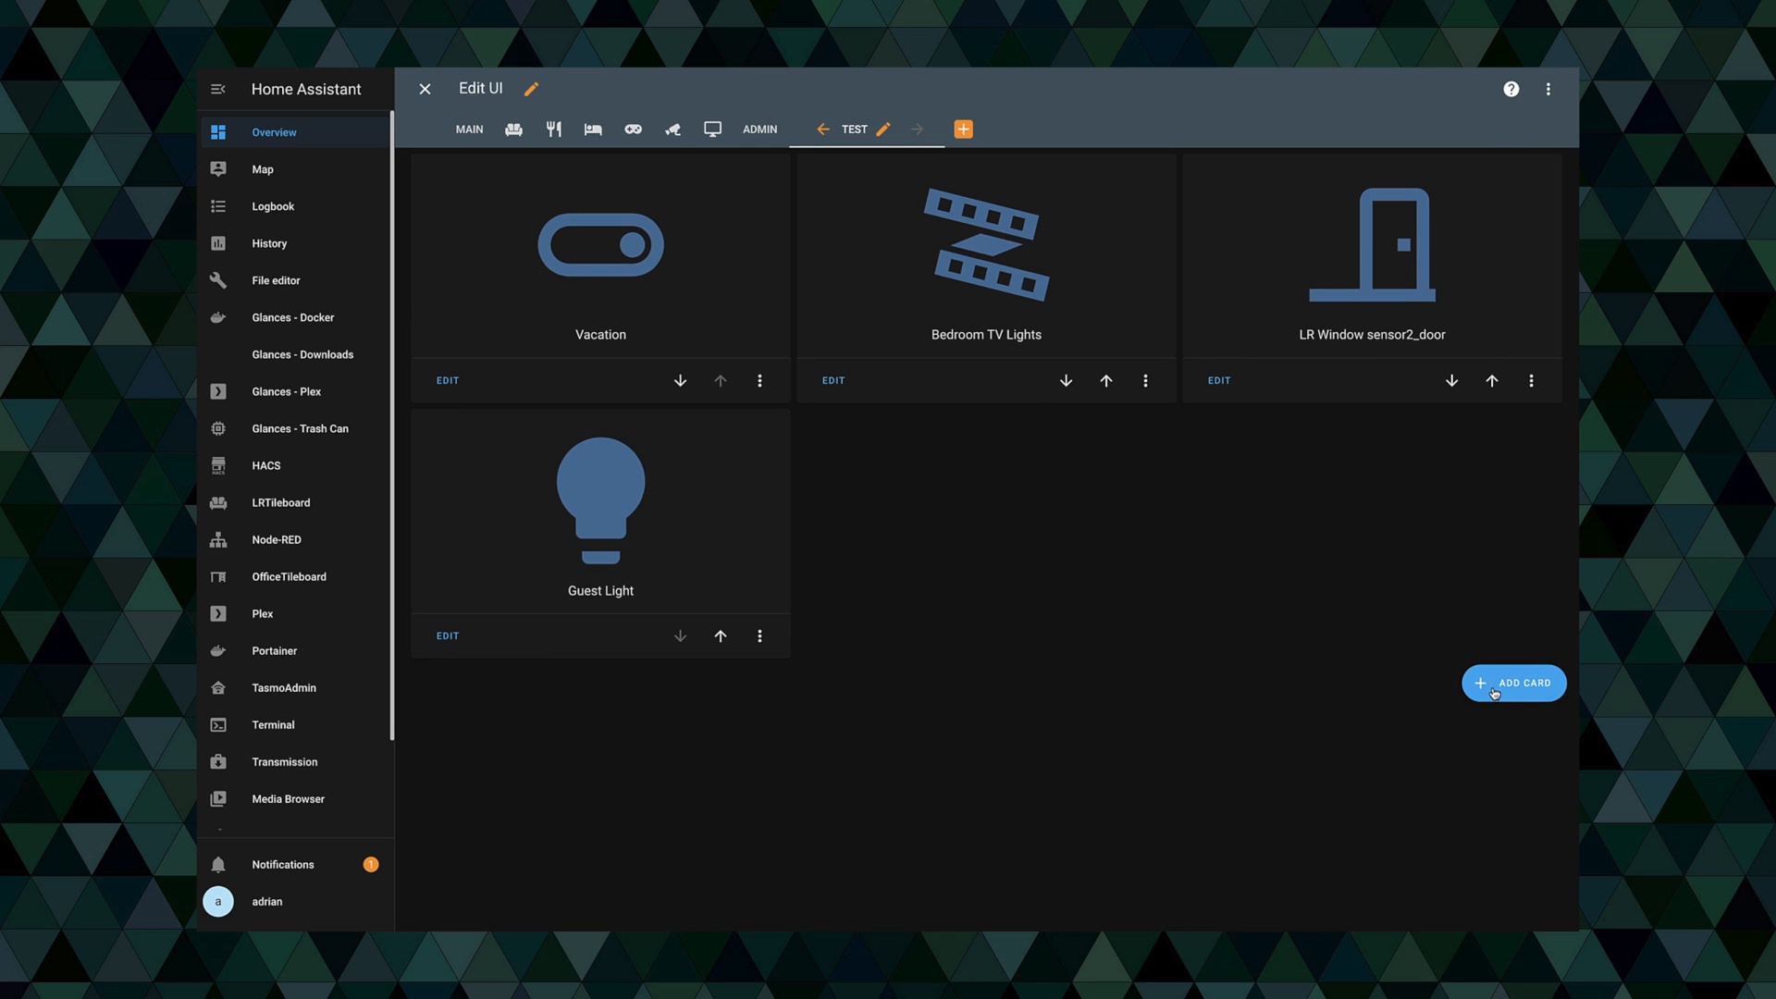
pyautogui.click(1513, 682)
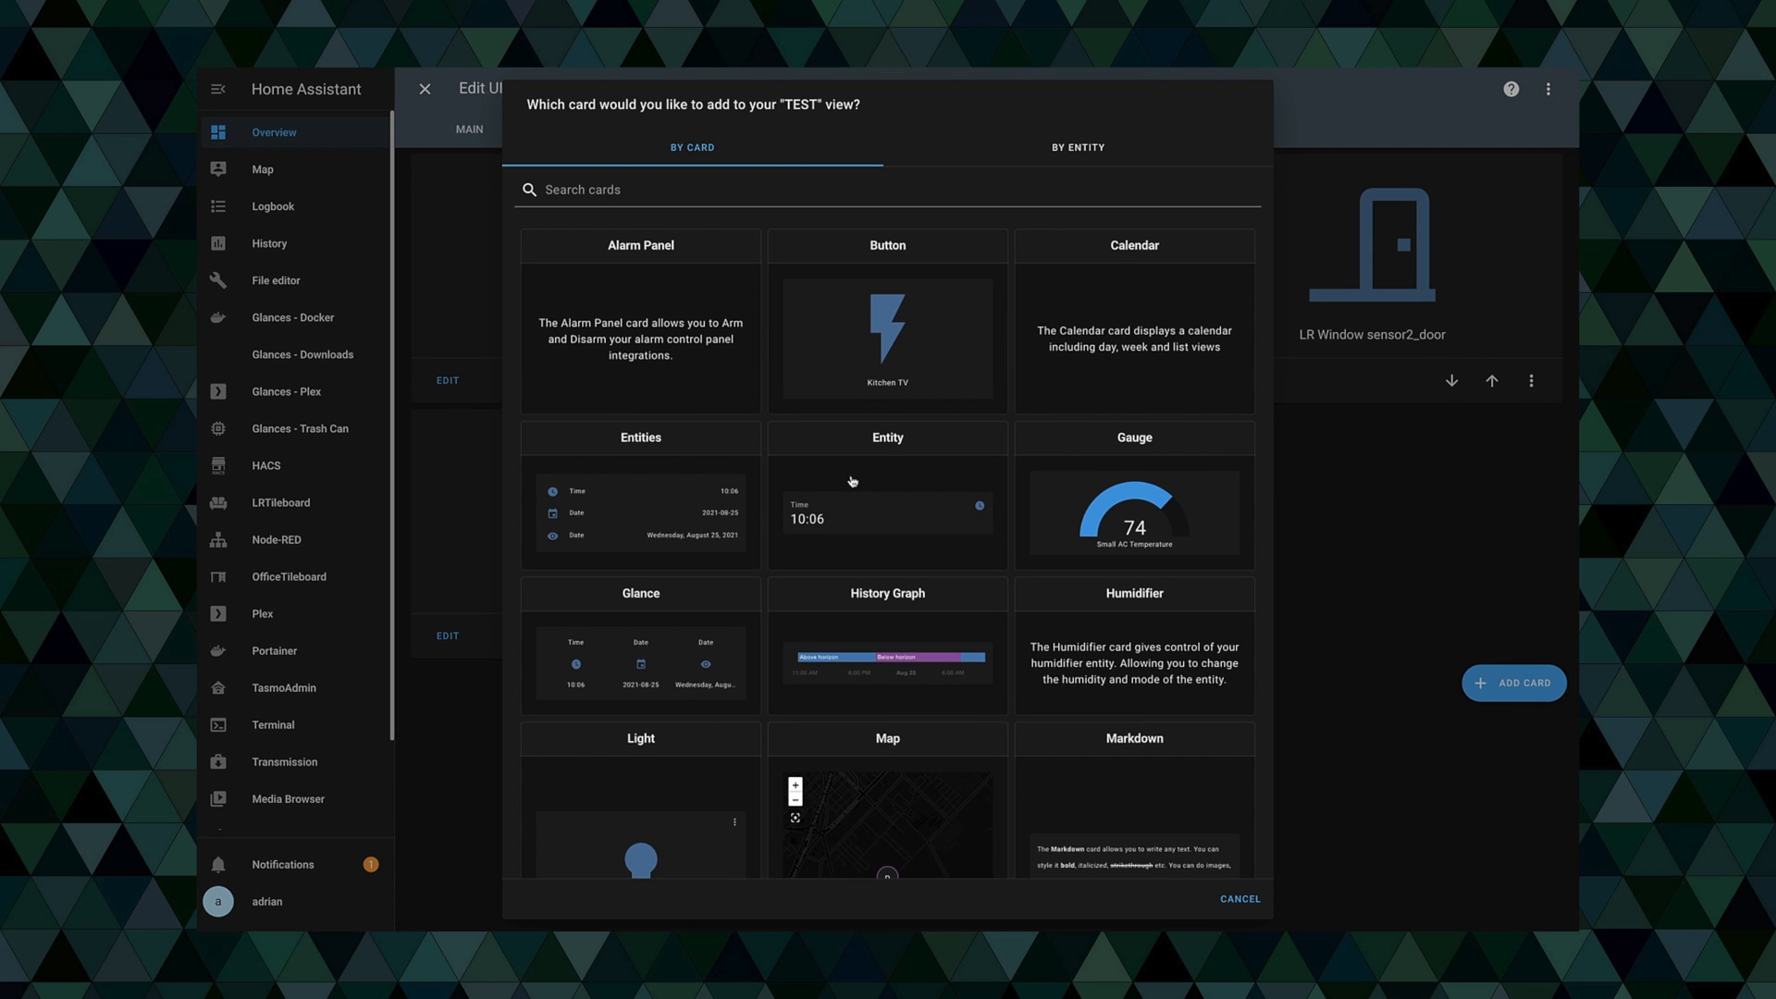
pyautogui.scroll(-3)
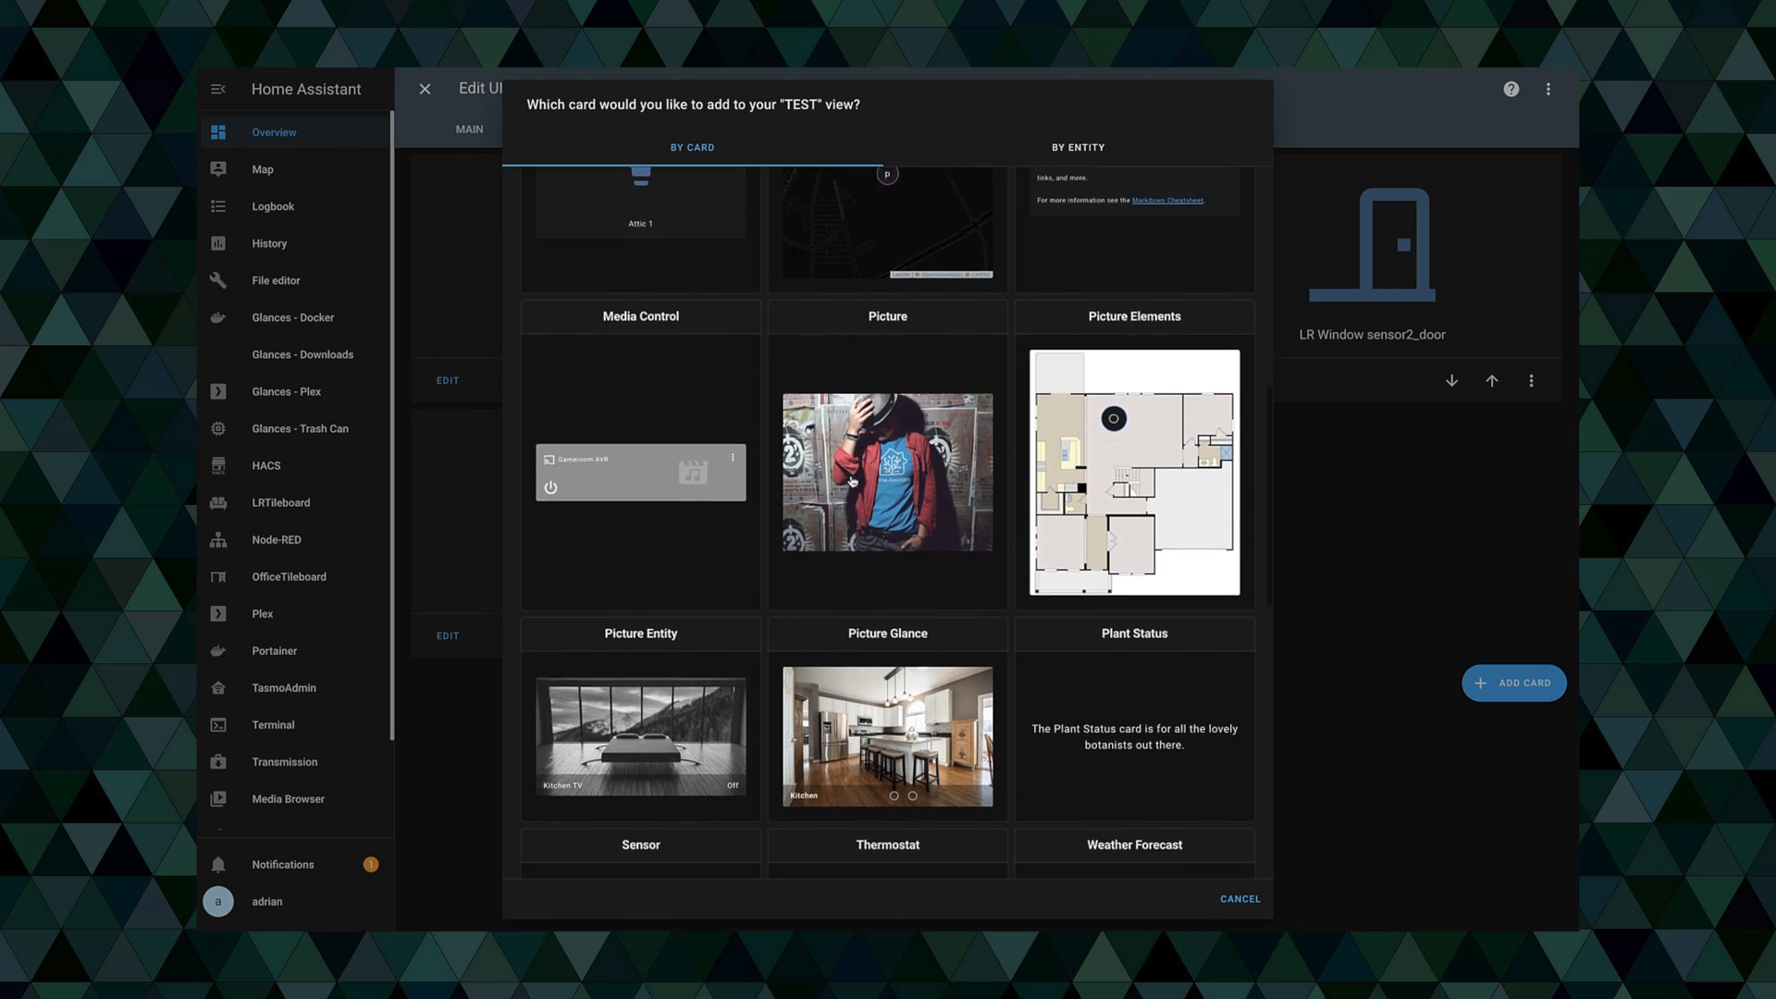
pyautogui.scroll(-3)
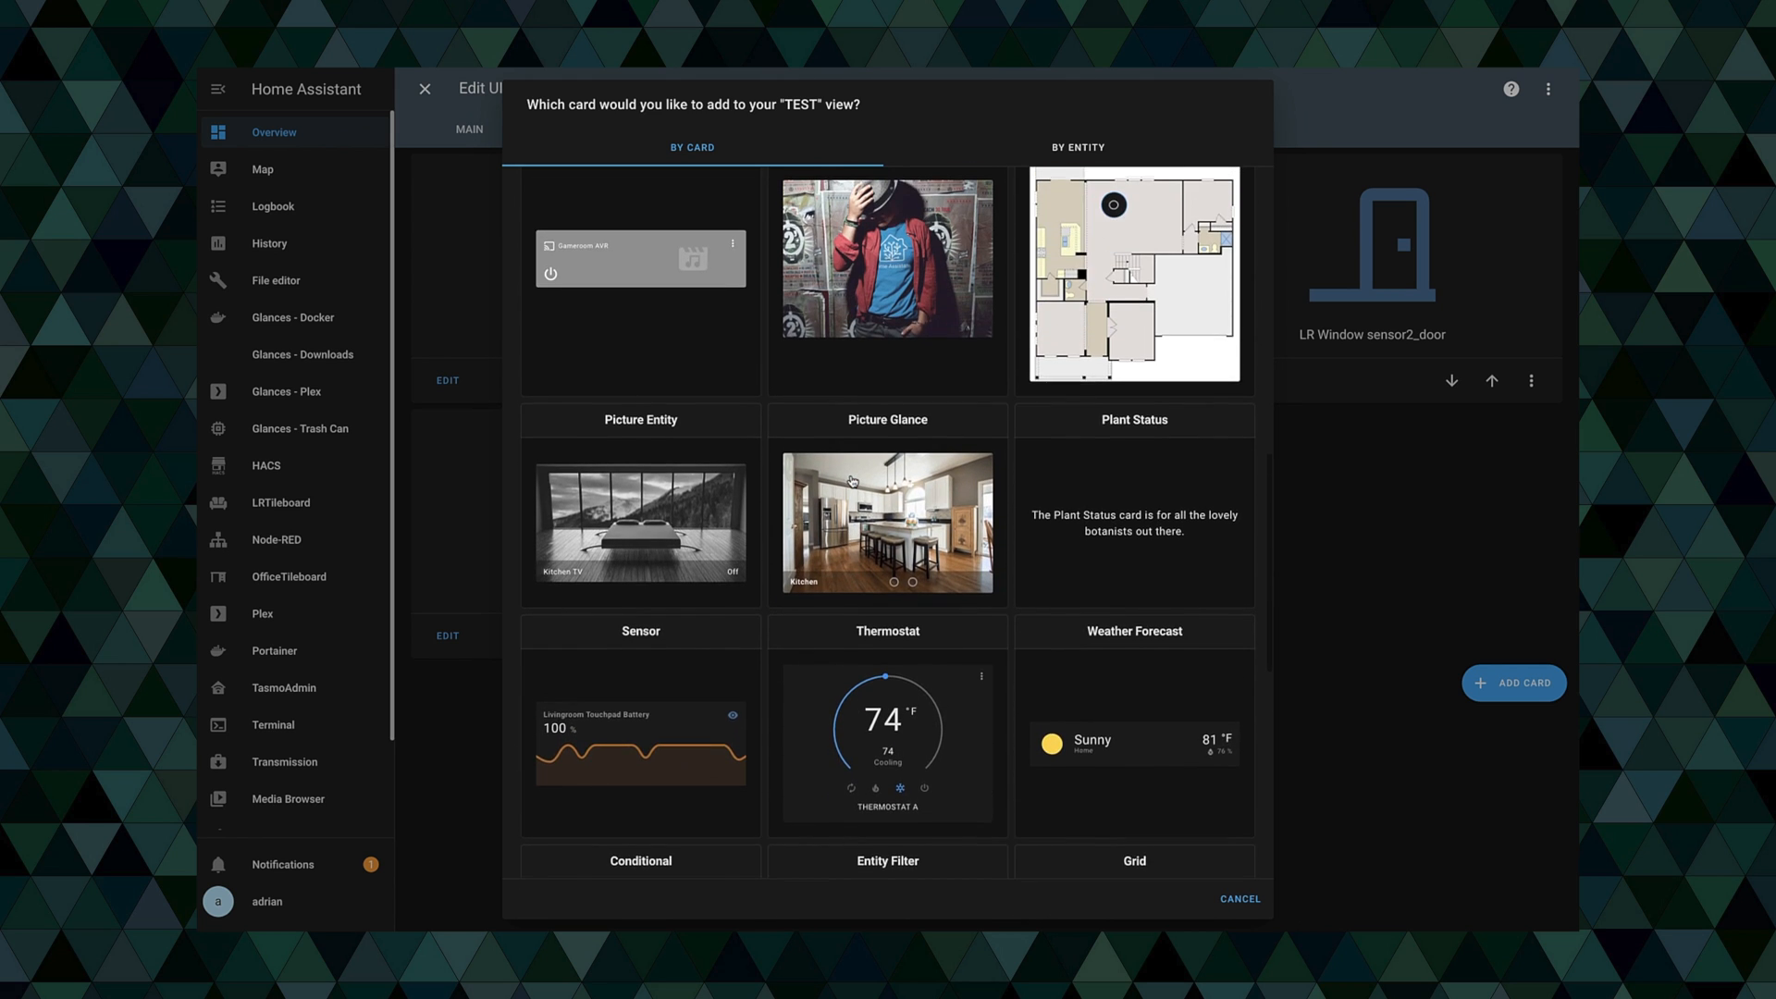
pyautogui.scroll(3)
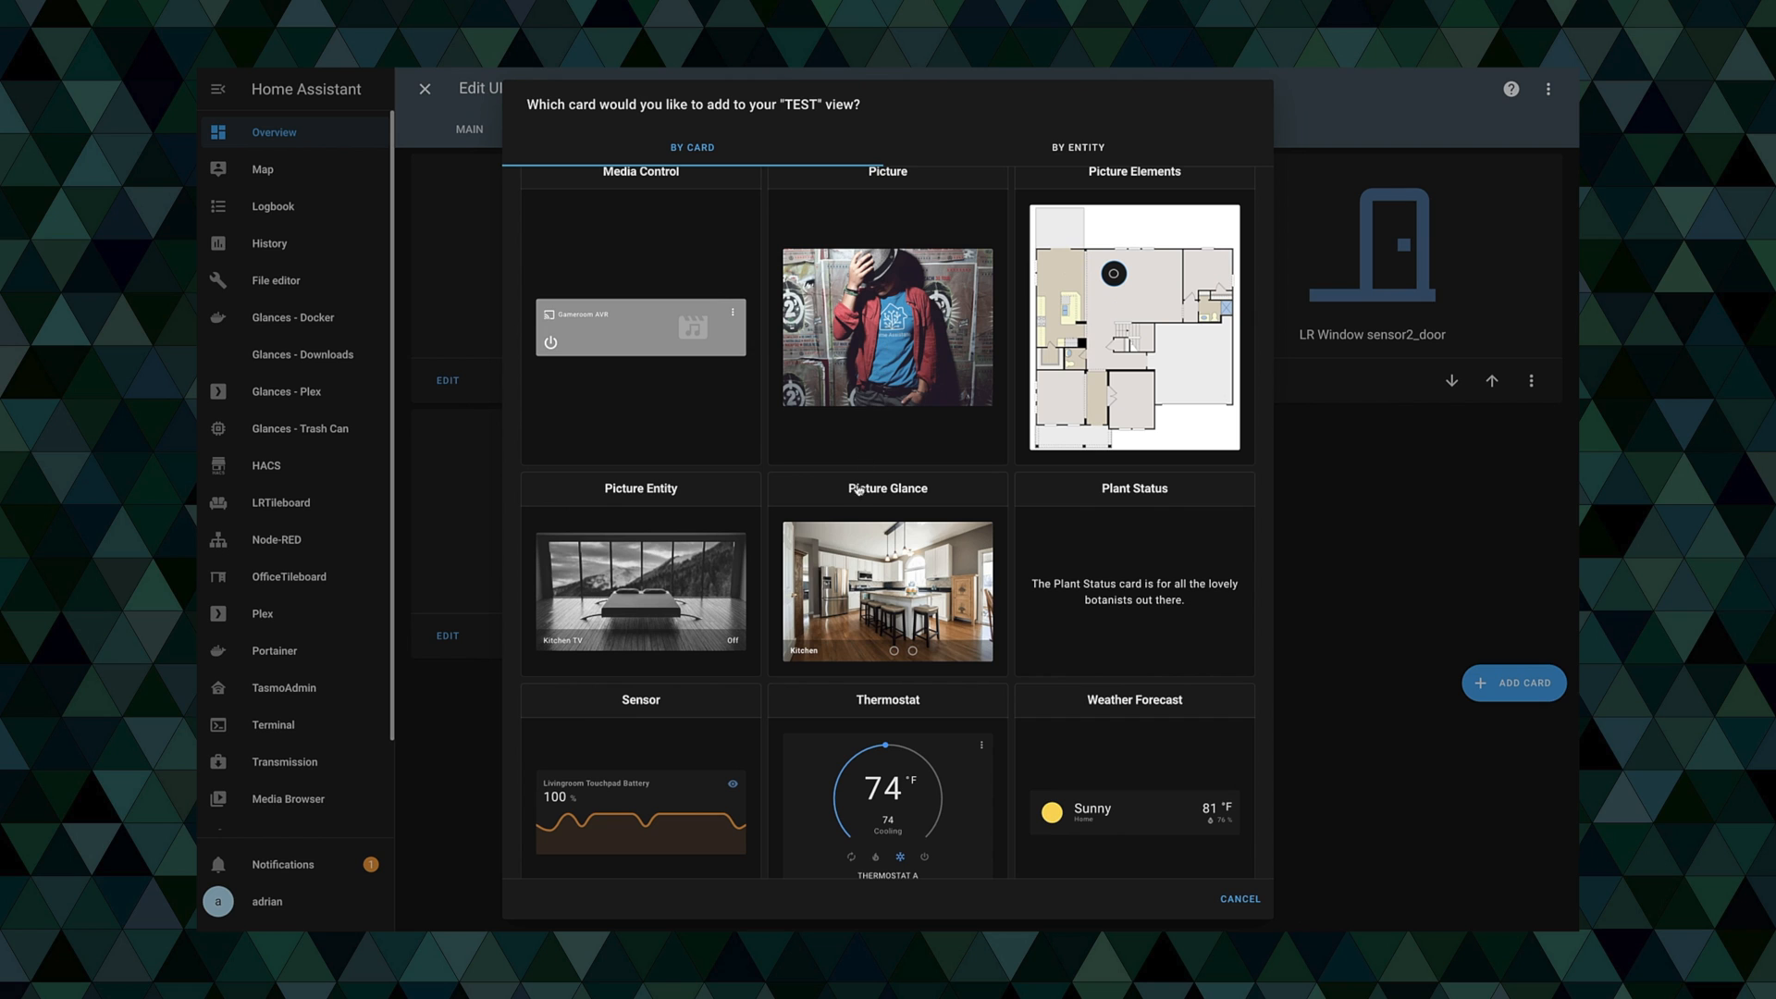
pyautogui.moveTo(855, 601)
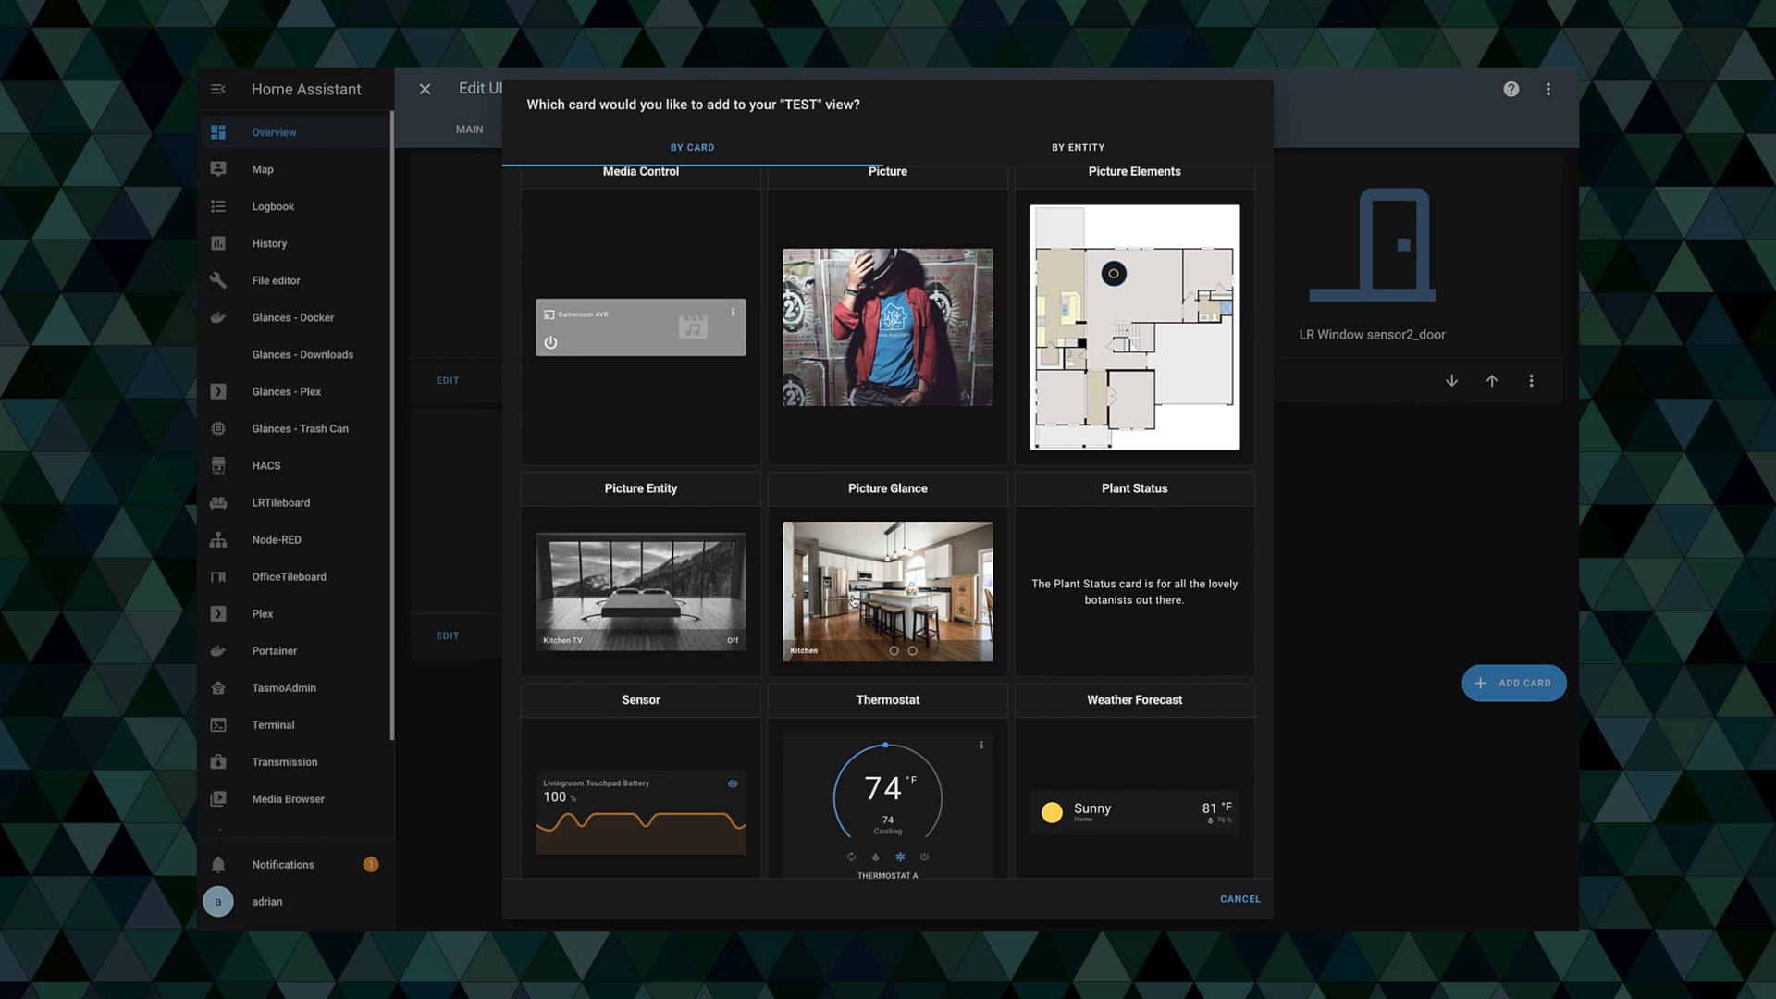
pyautogui.click(887, 591)
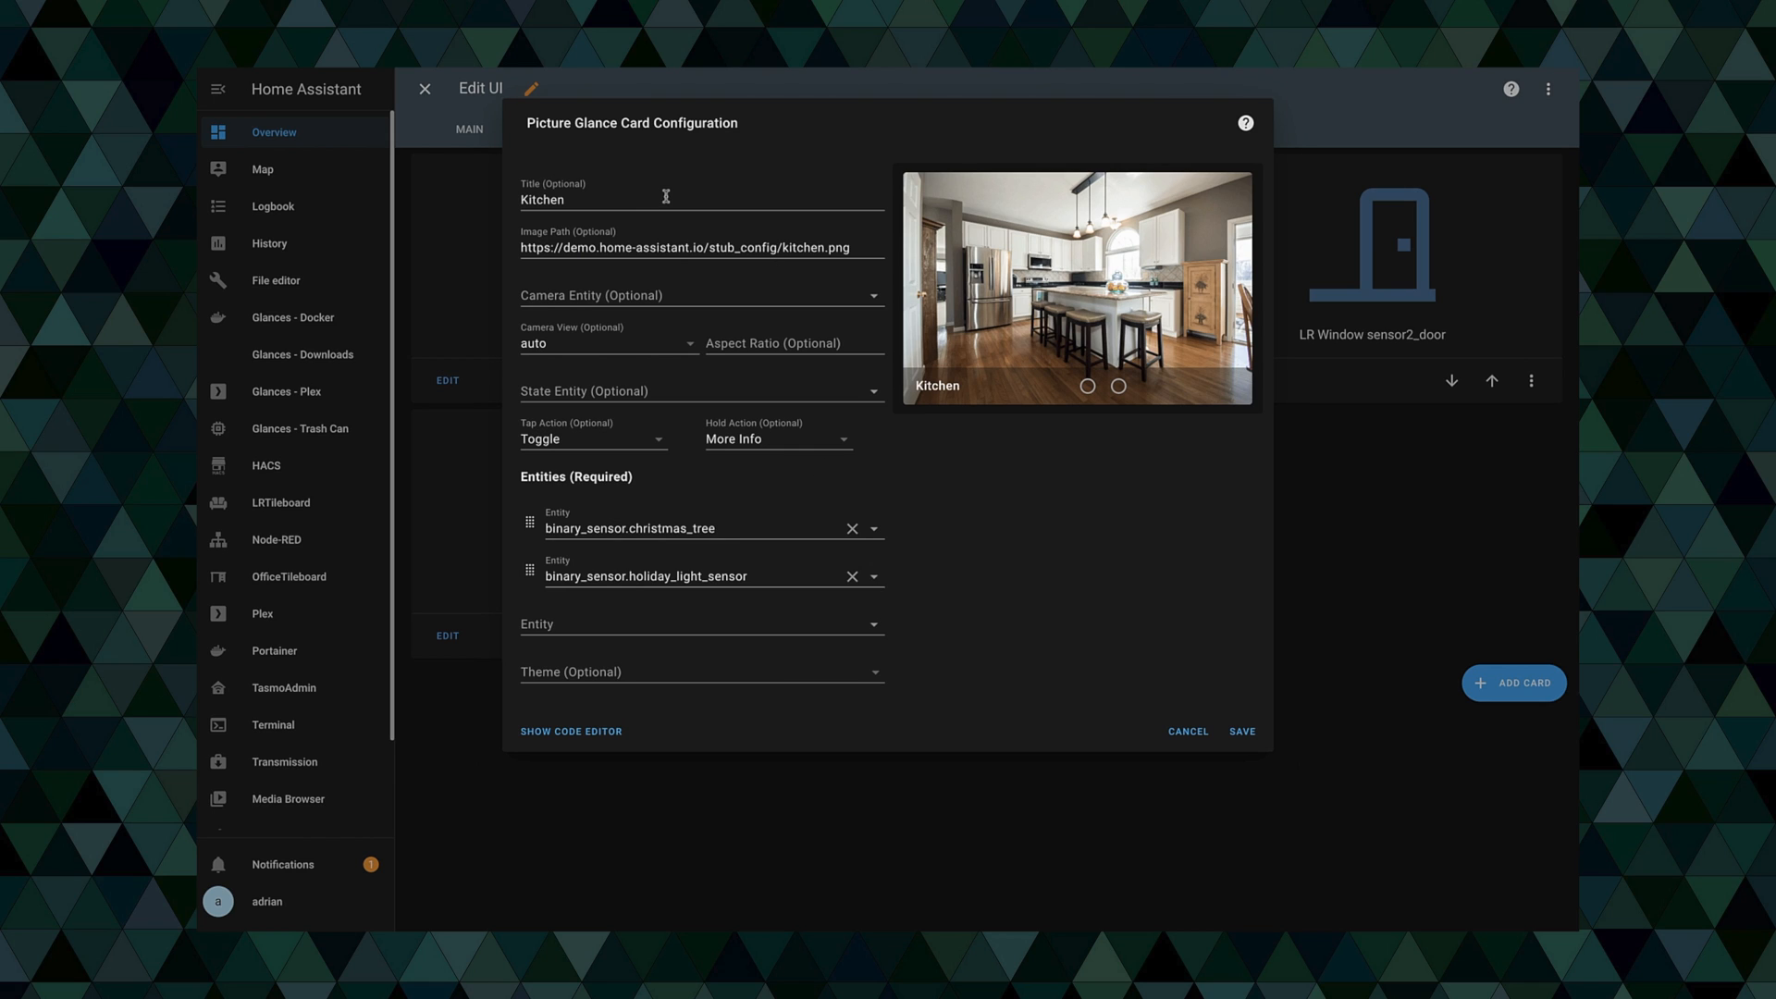
# - Title the Picture Glance card 'Wyze V3' and remove the christmas_tree sample entity
pyautogui.write('Wyz')
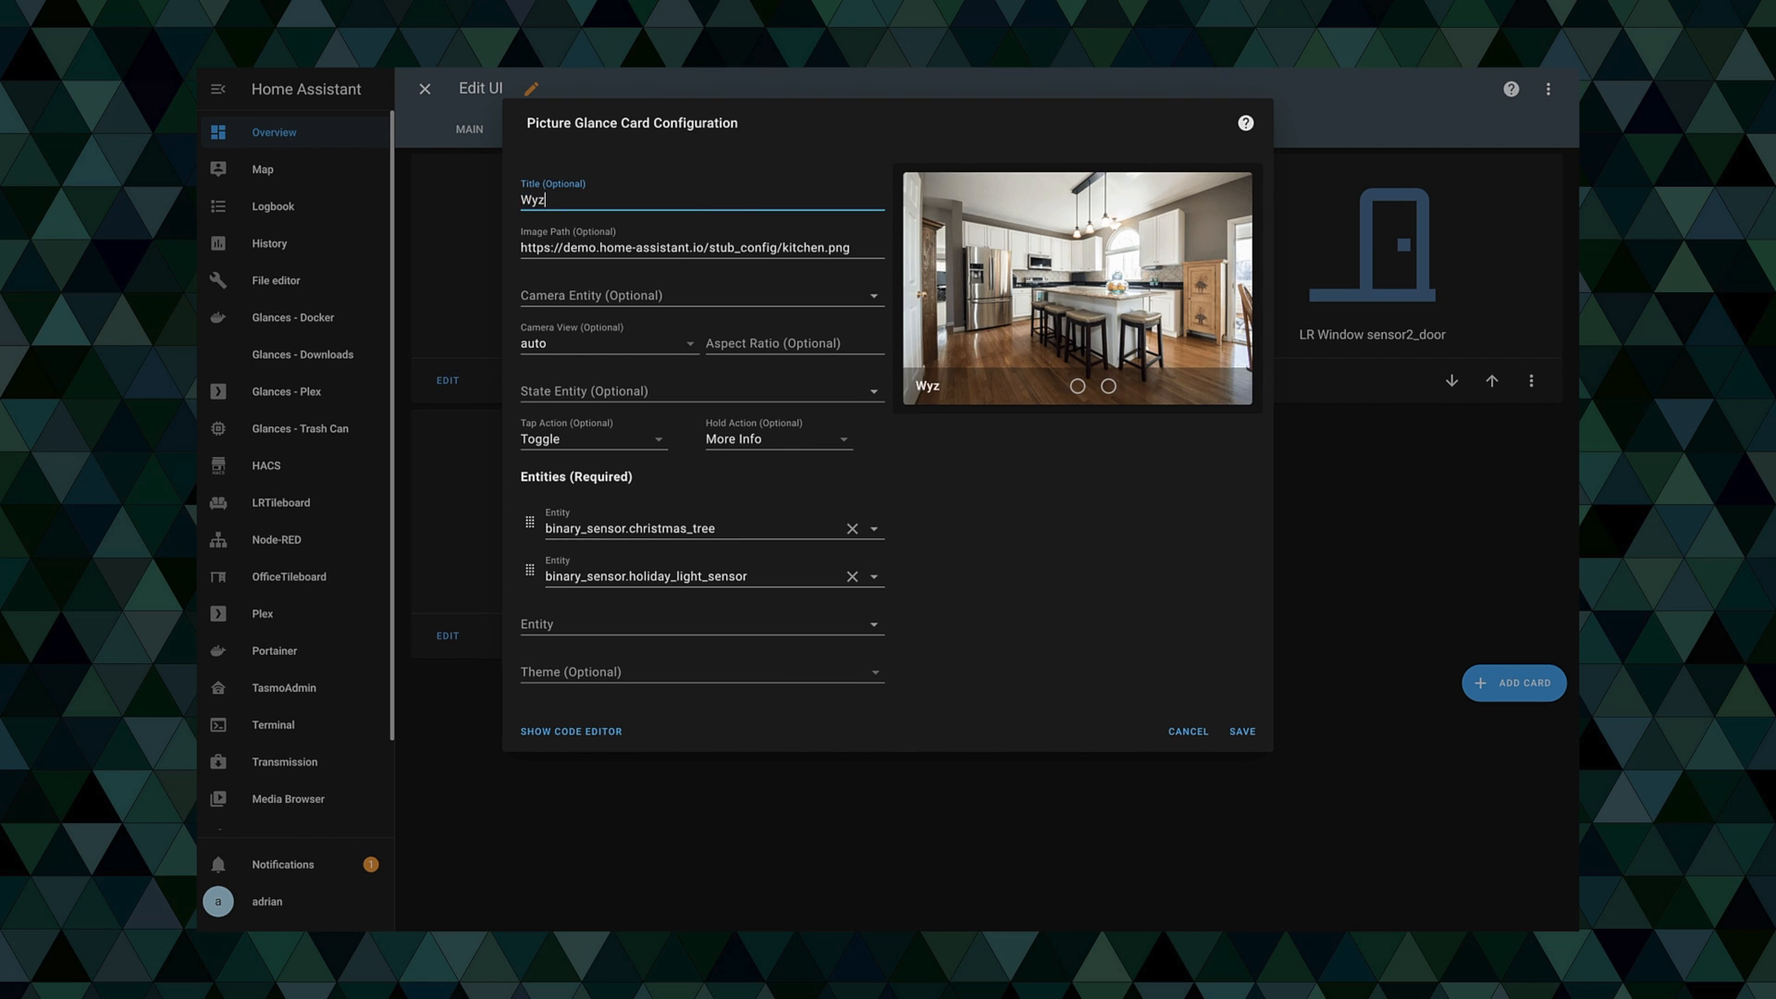
pyautogui.write('ze V3')
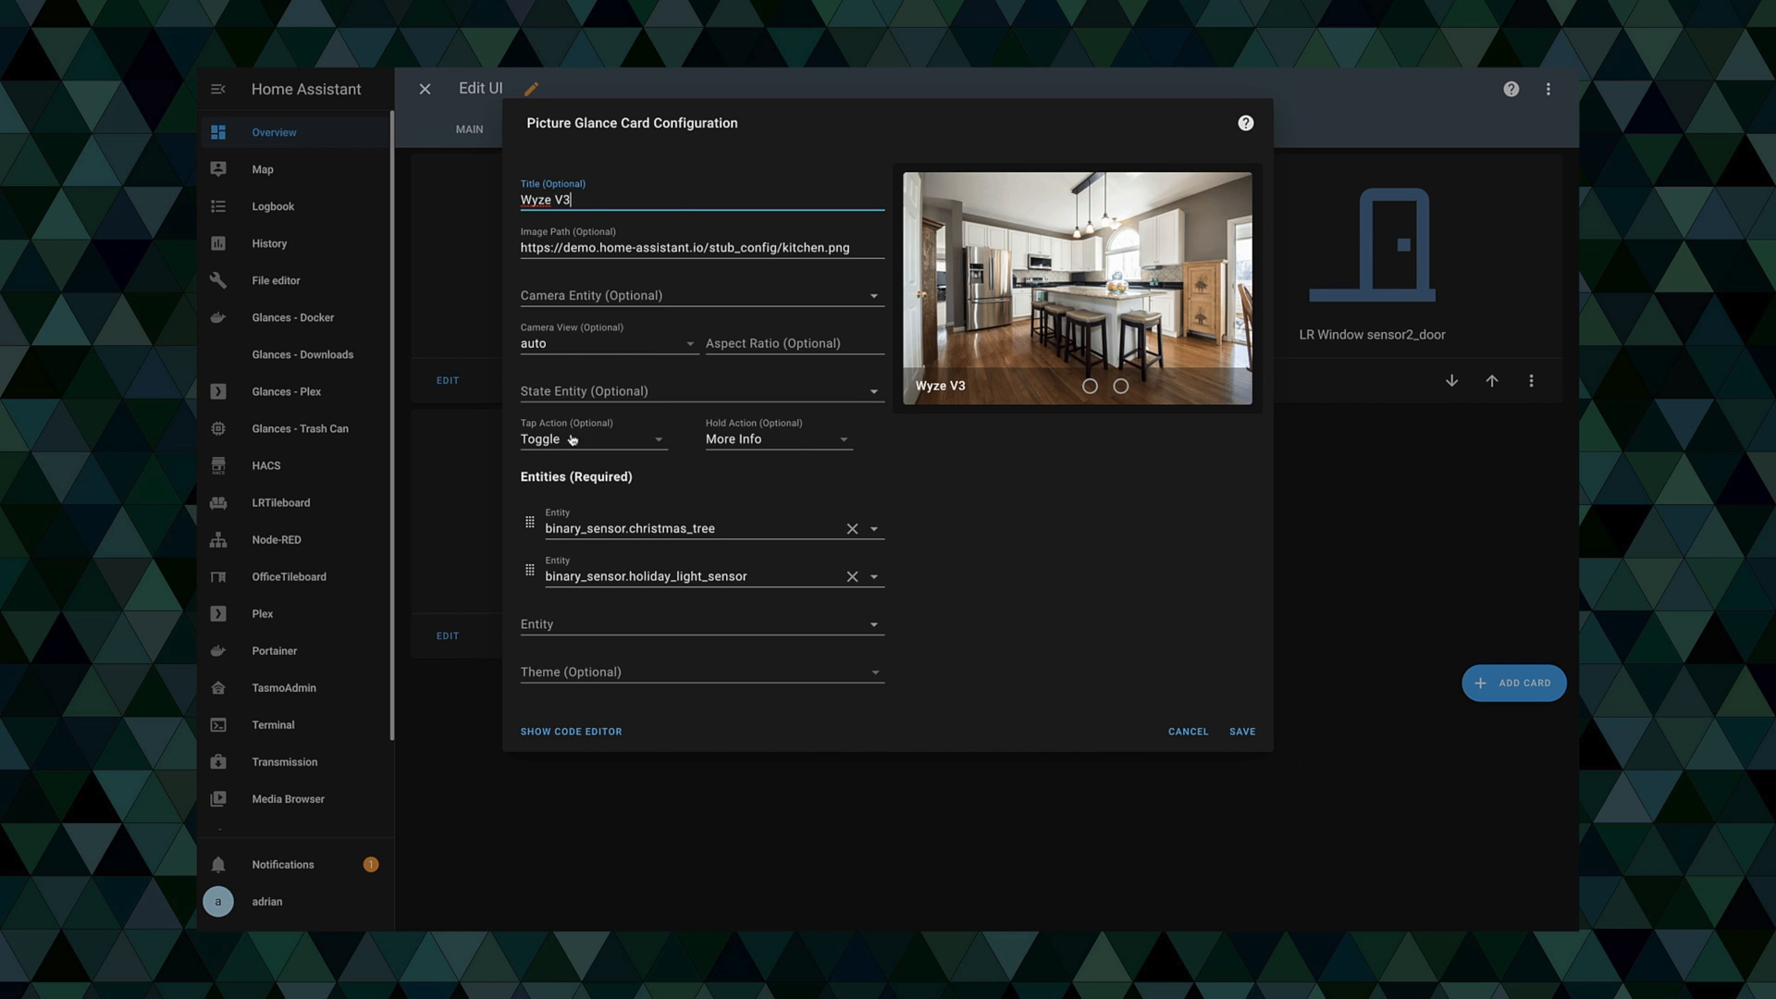
pyautogui.click(852, 528)
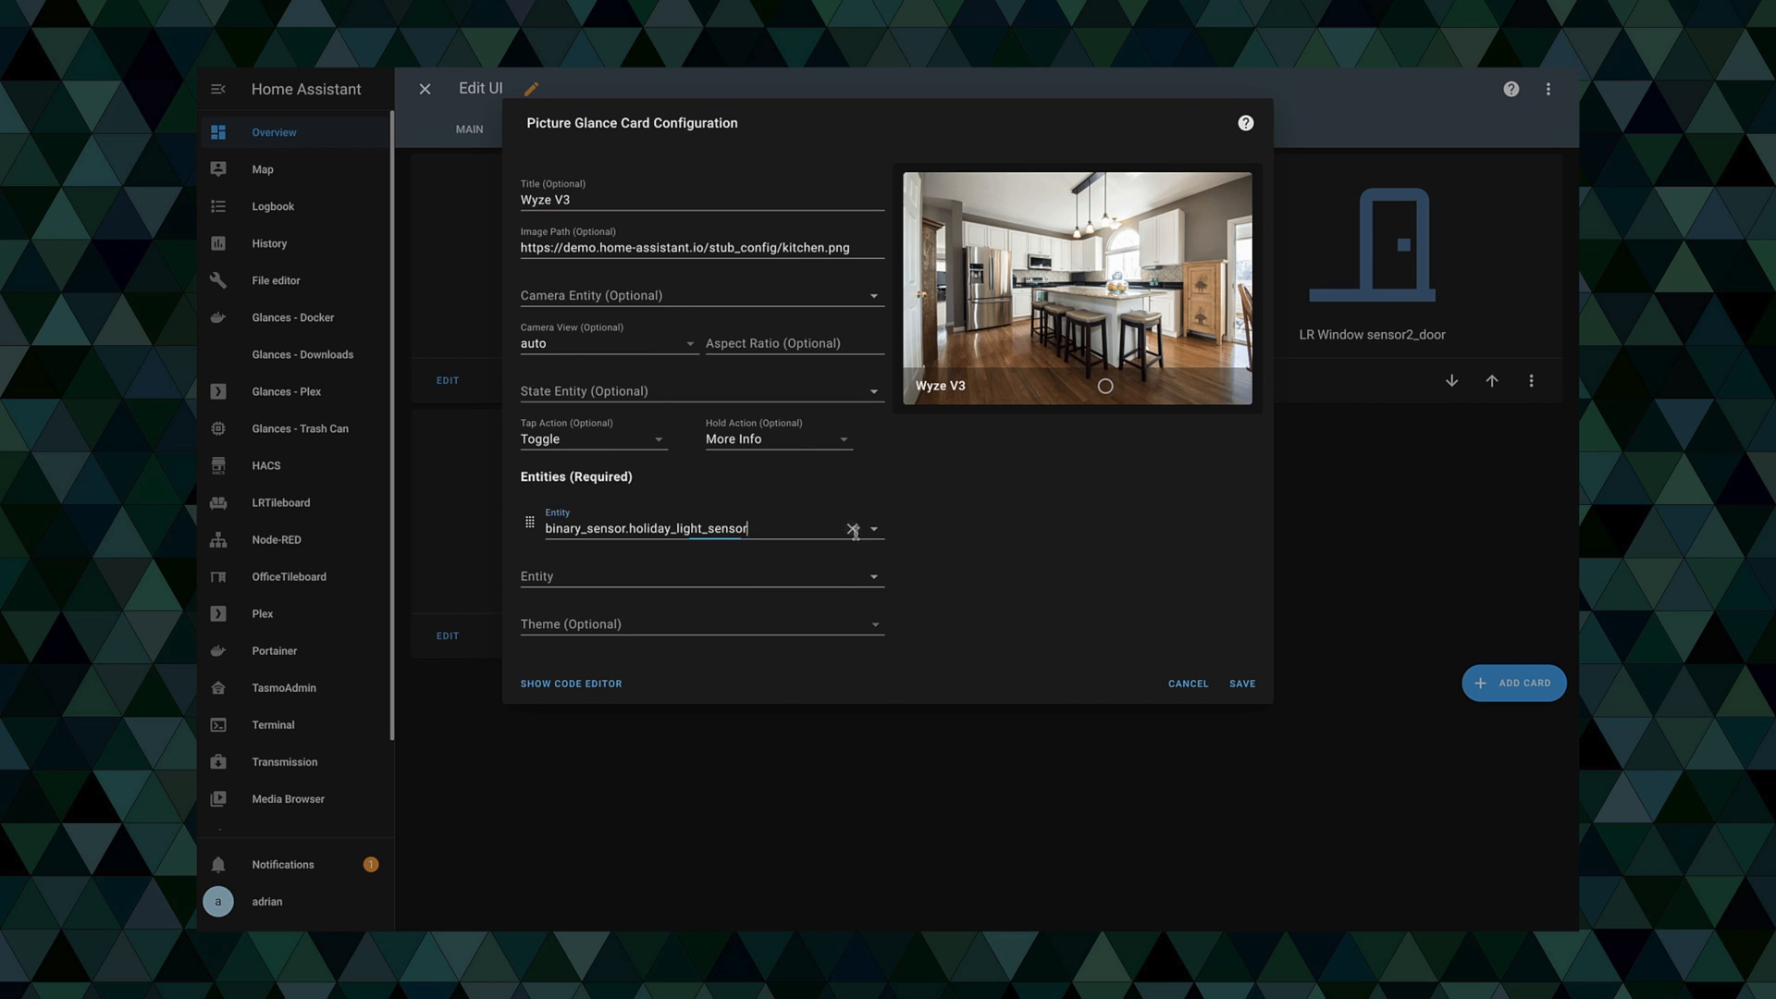
# - Choose camera.wyze_v3 as the camera entity and save the card
pyautogui.click(700, 296)
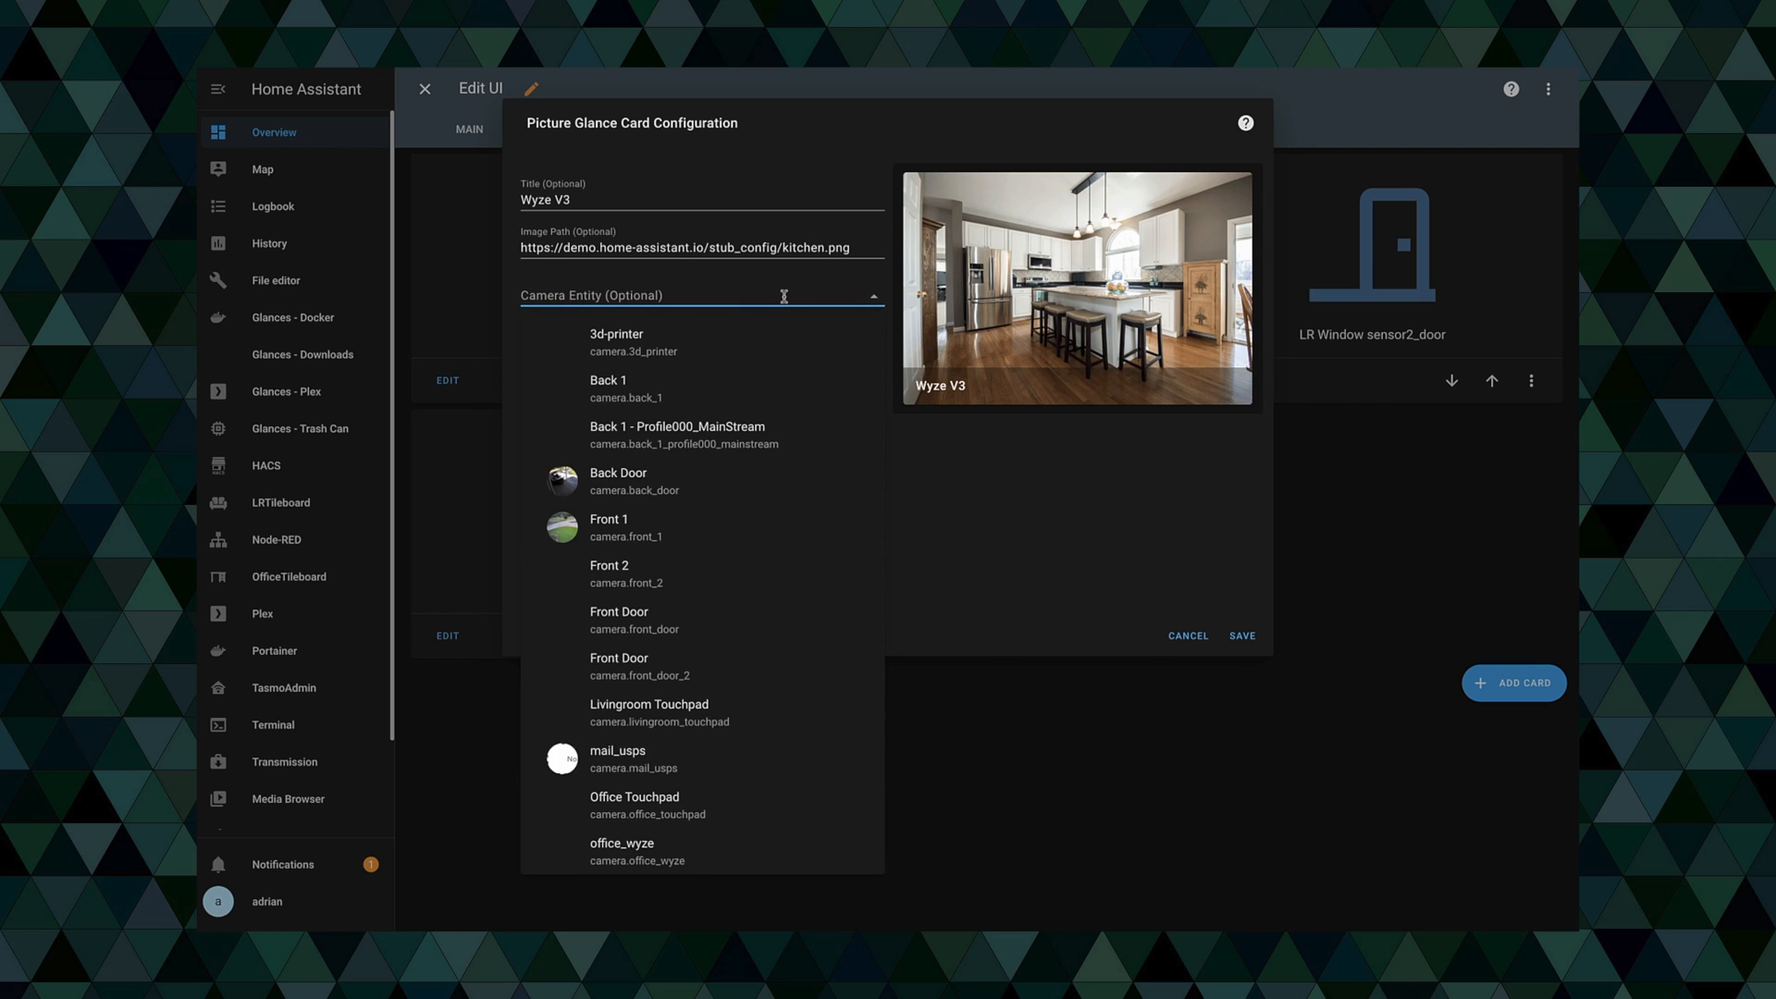
pyautogui.write('wyze')
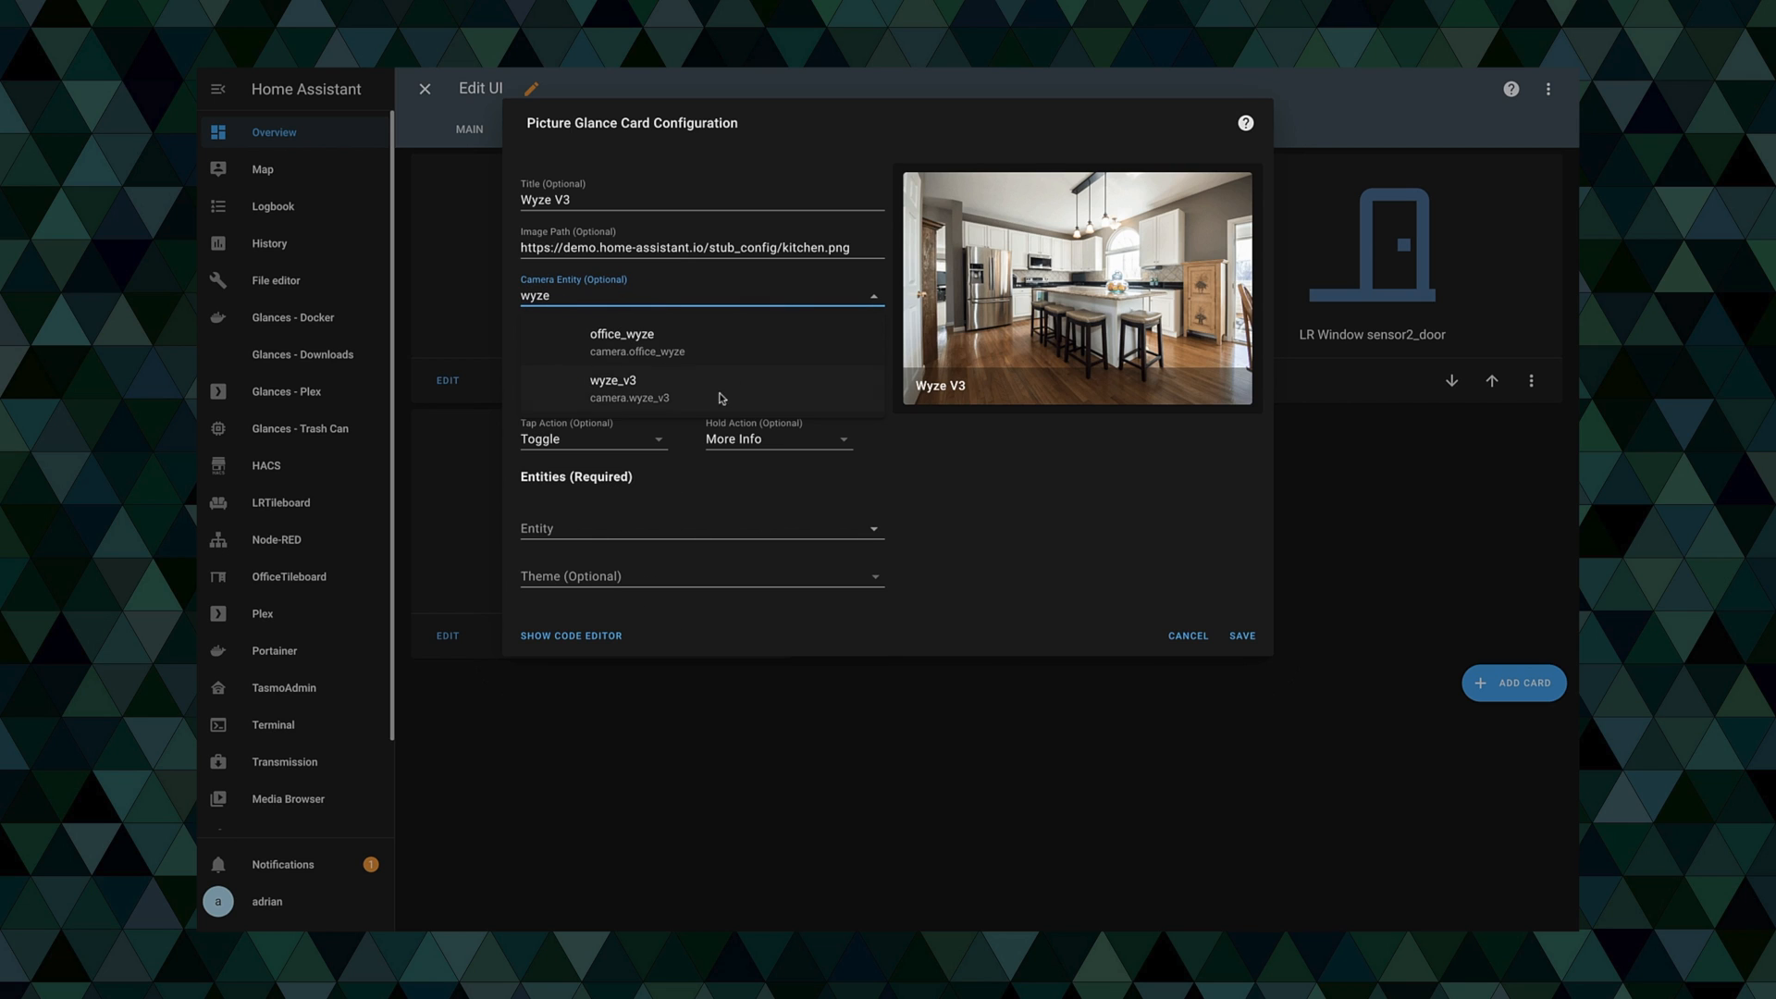
pyautogui.click(612, 389)
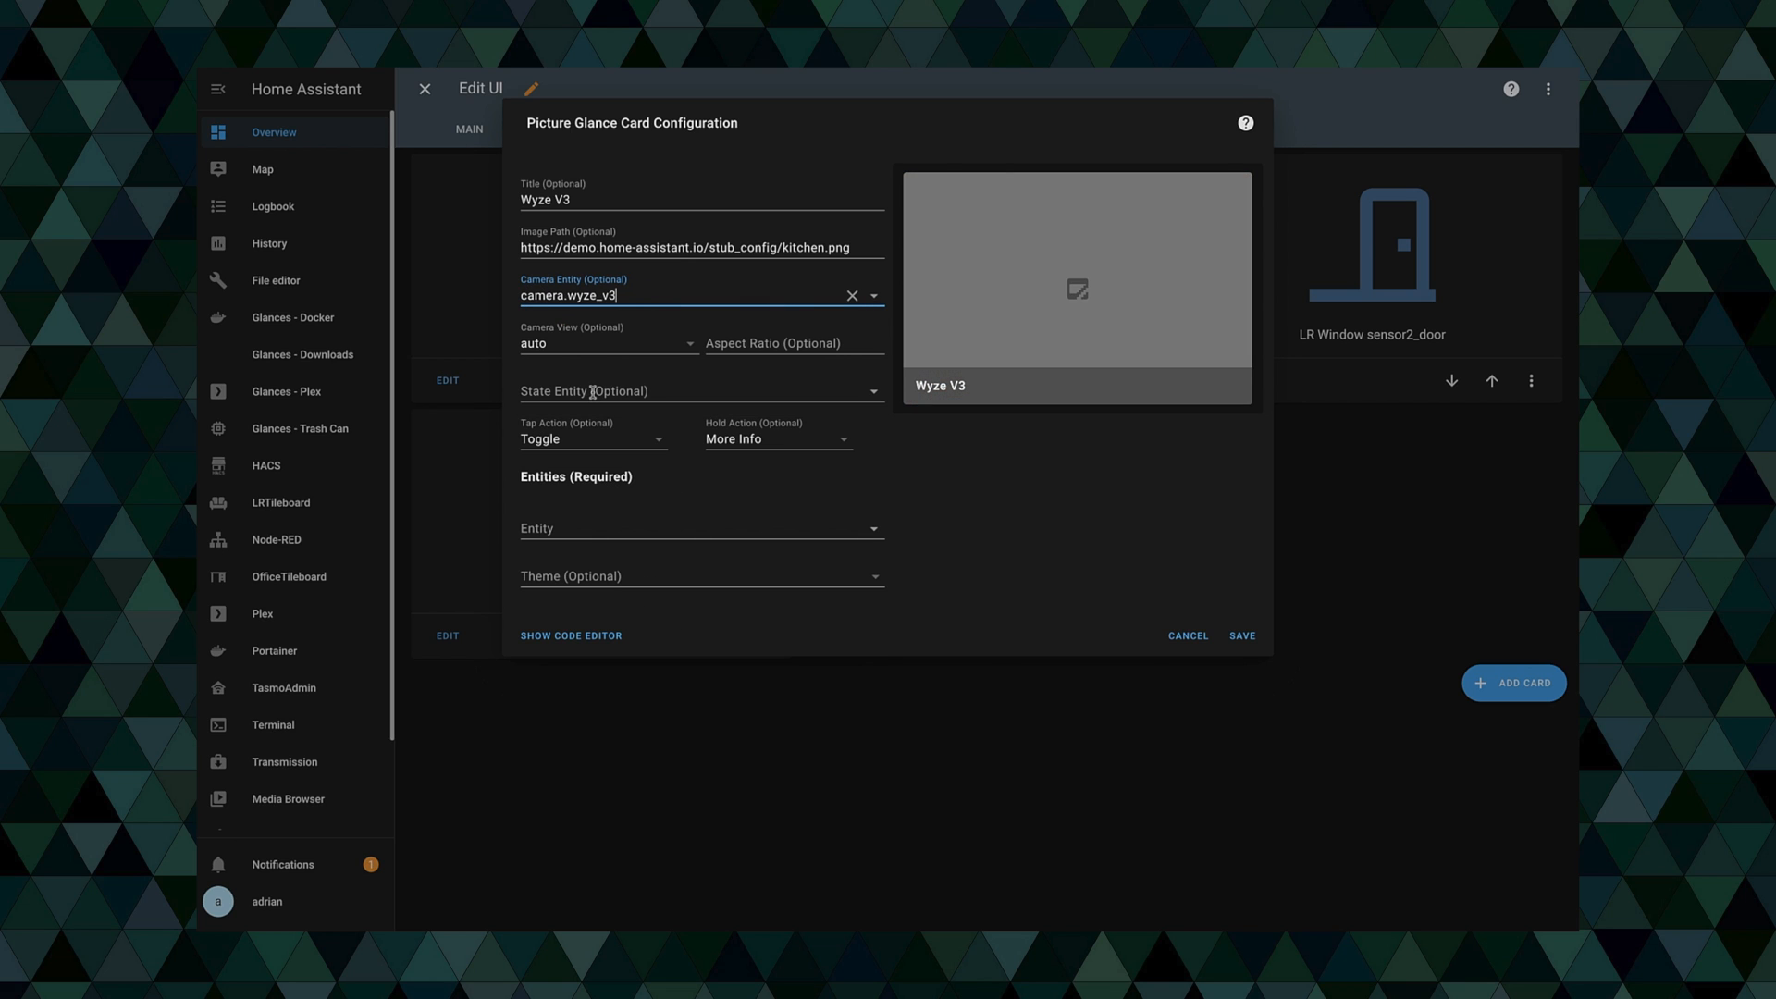
pyautogui.moveTo(1046, 425)
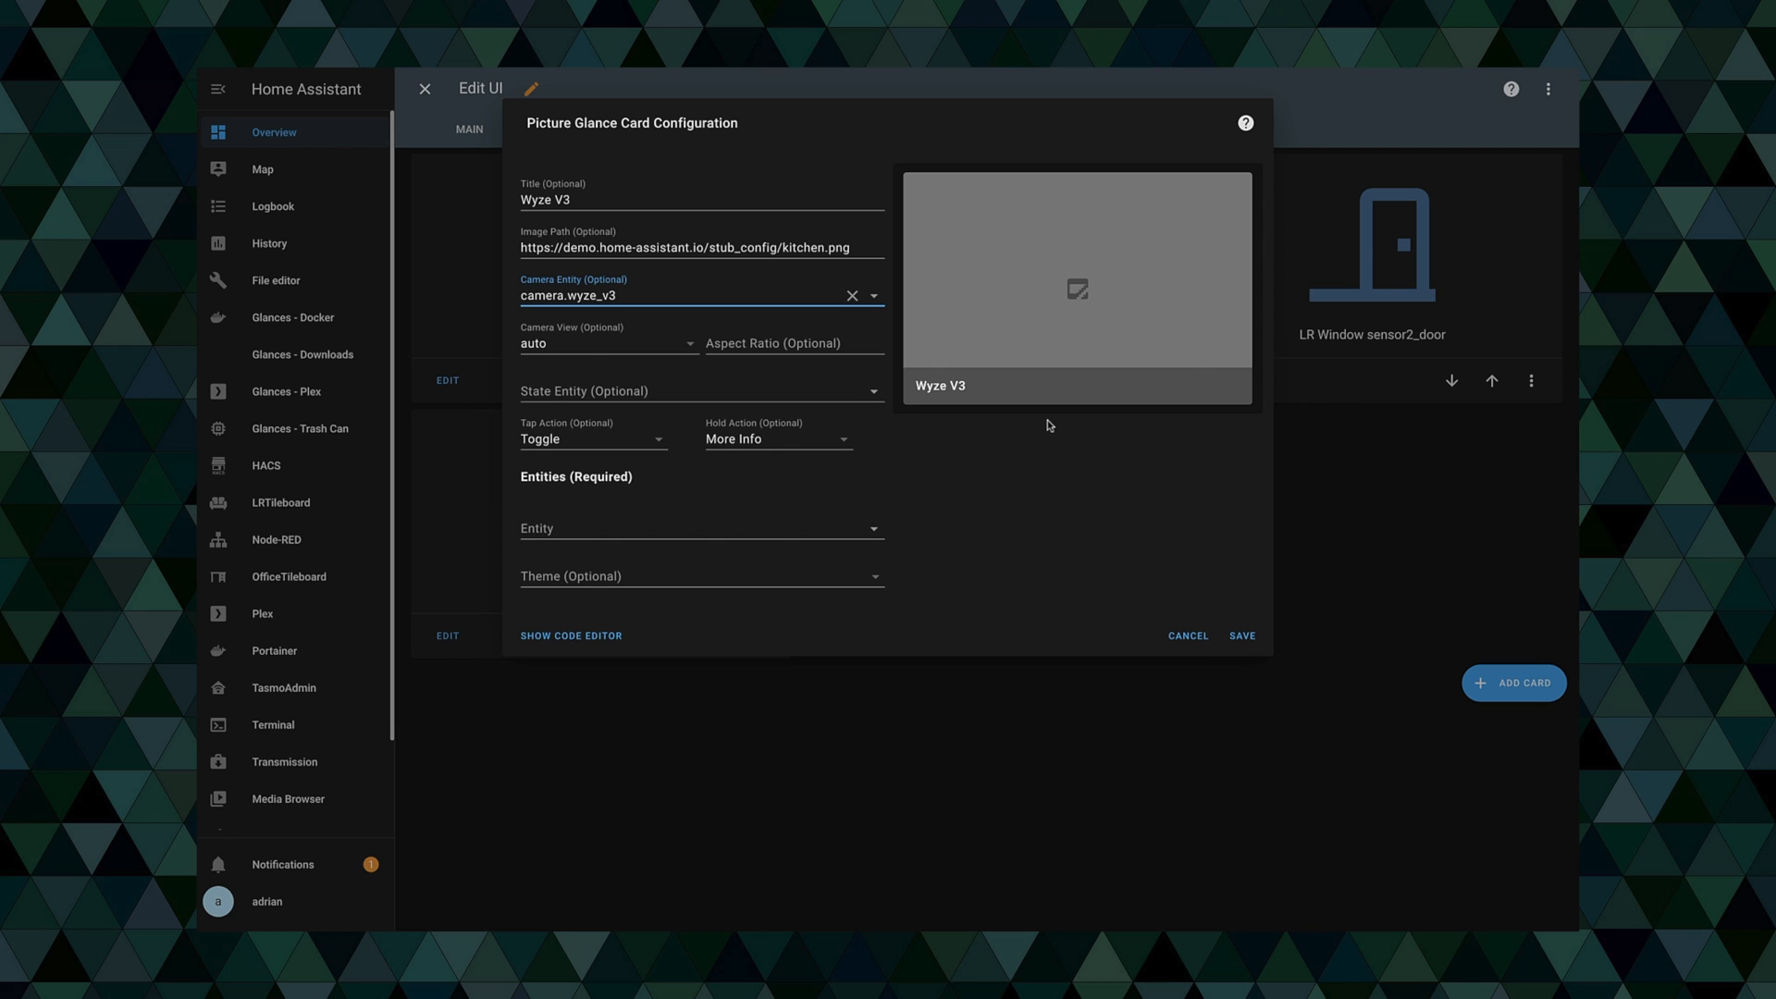
pyautogui.click(1242, 635)
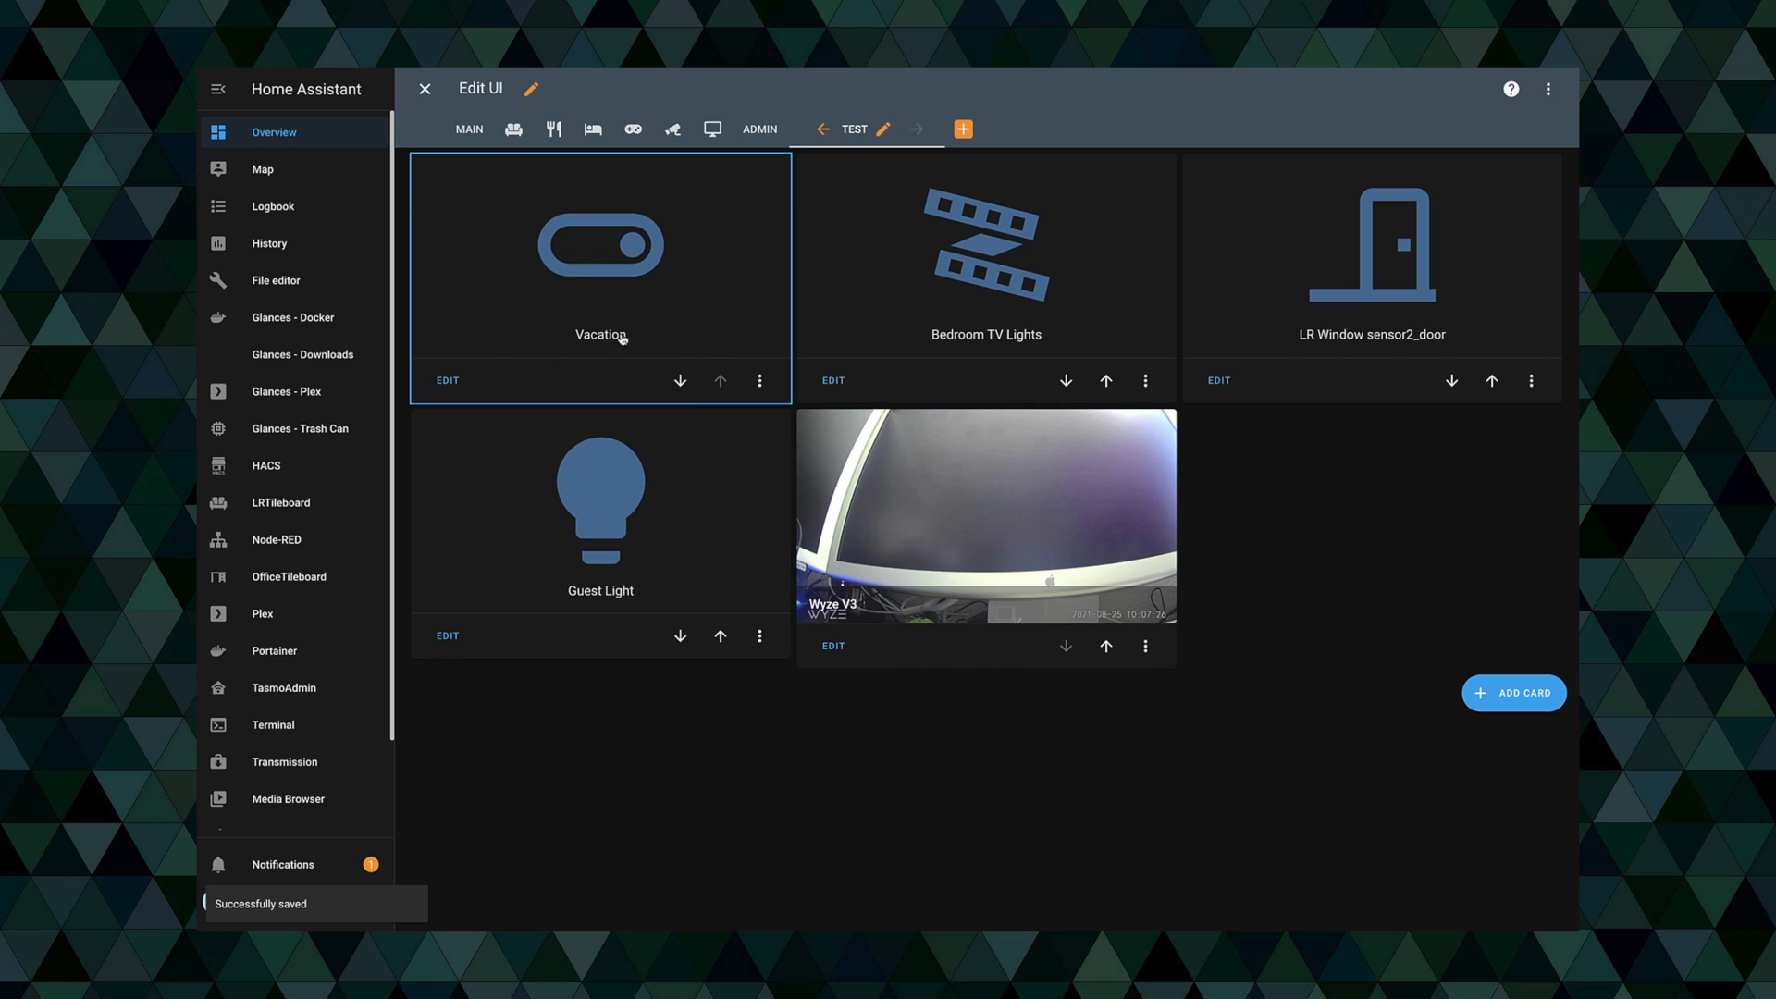
# - Exit edit mode via the Edit UI bar's X to view the live Wyze V3 card
pyautogui.click(425, 89)
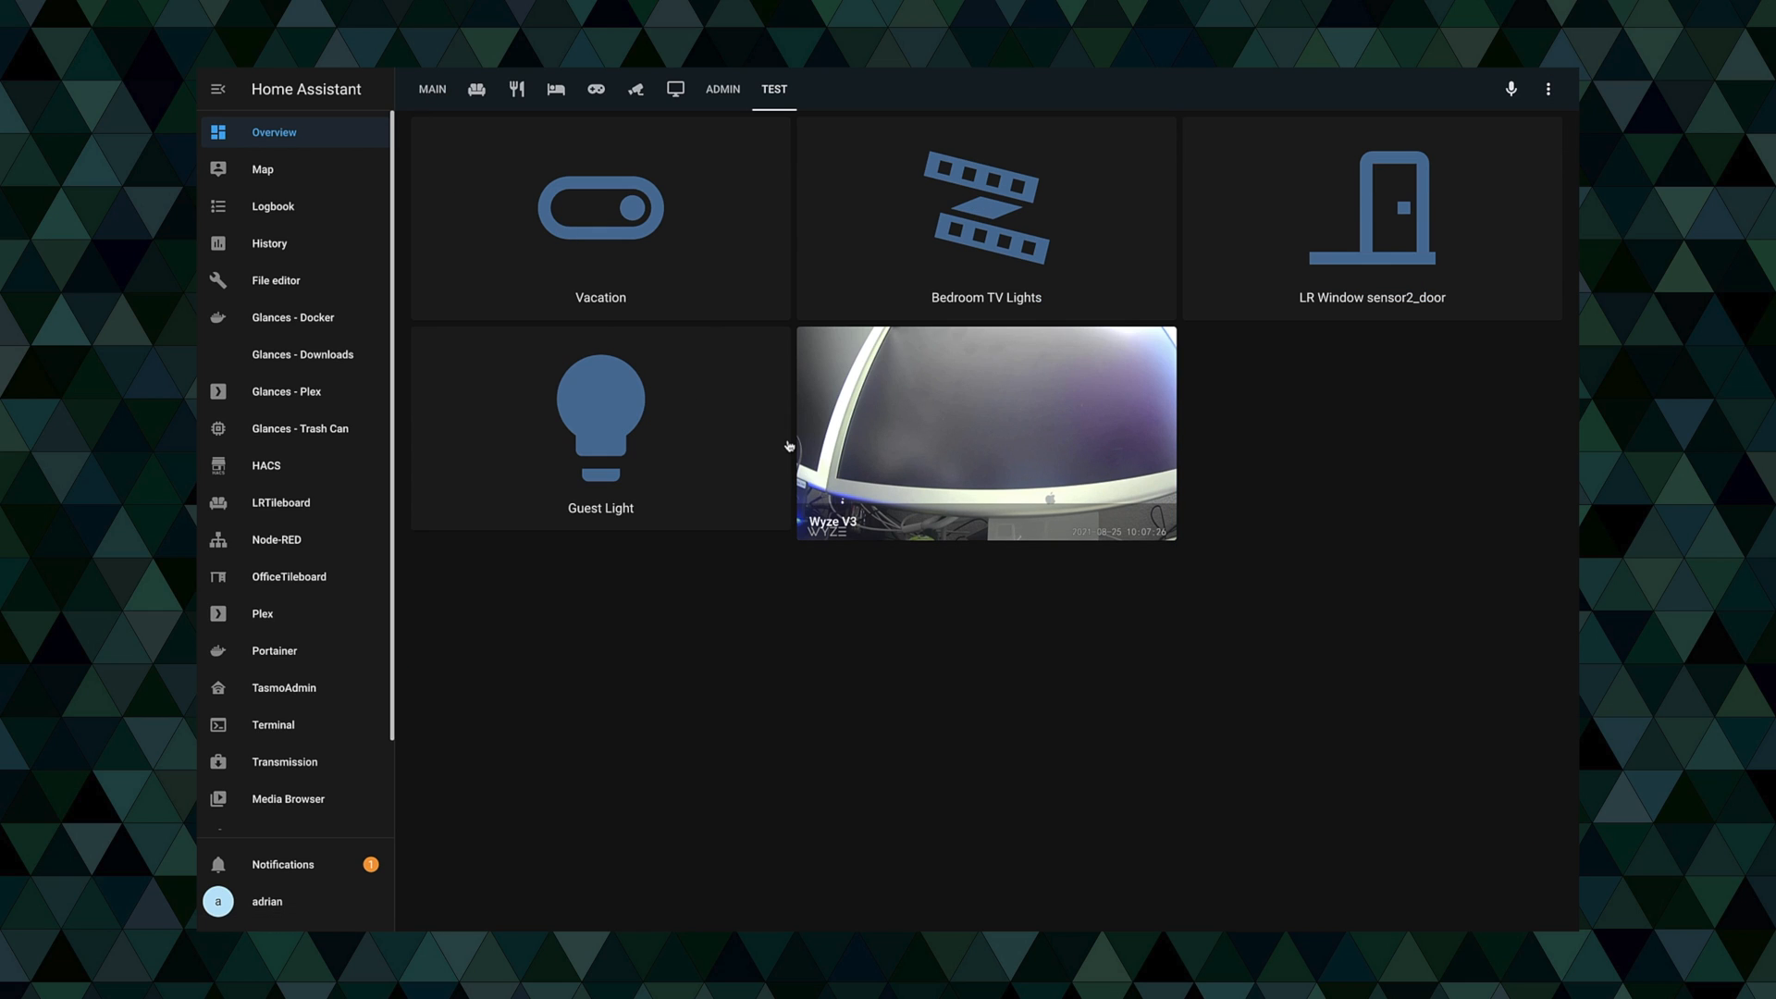
pyautogui.moveTo(1050, 397)
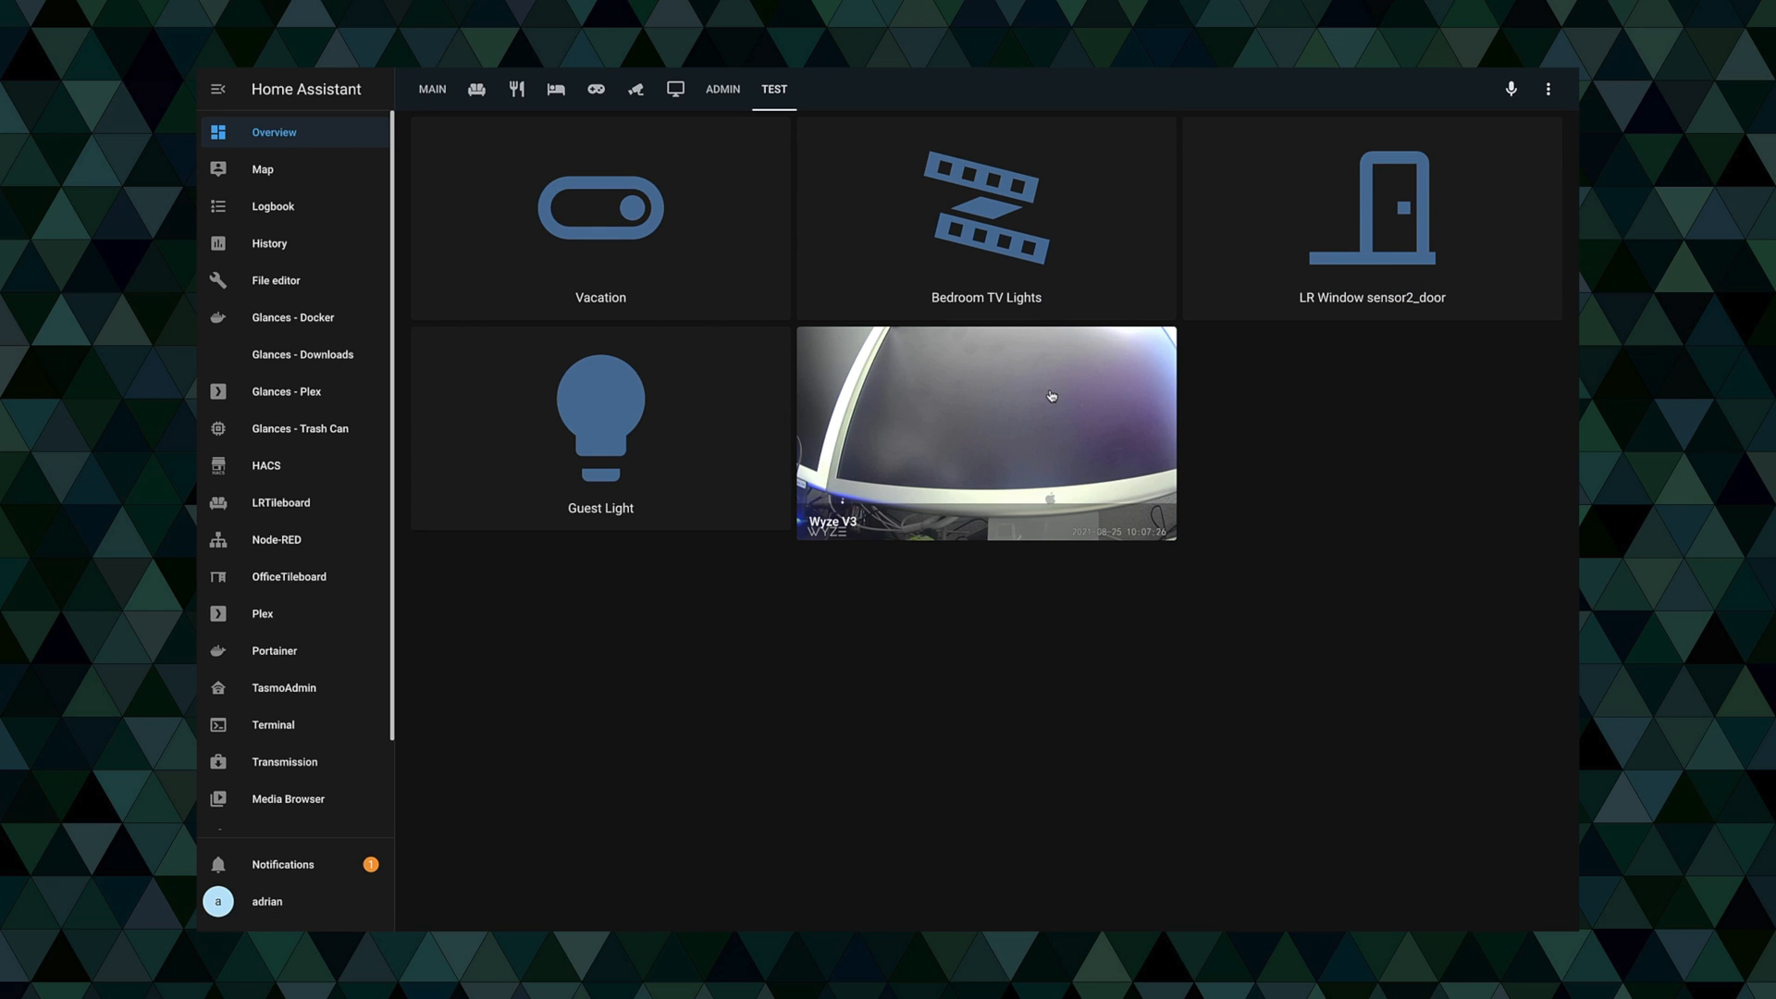